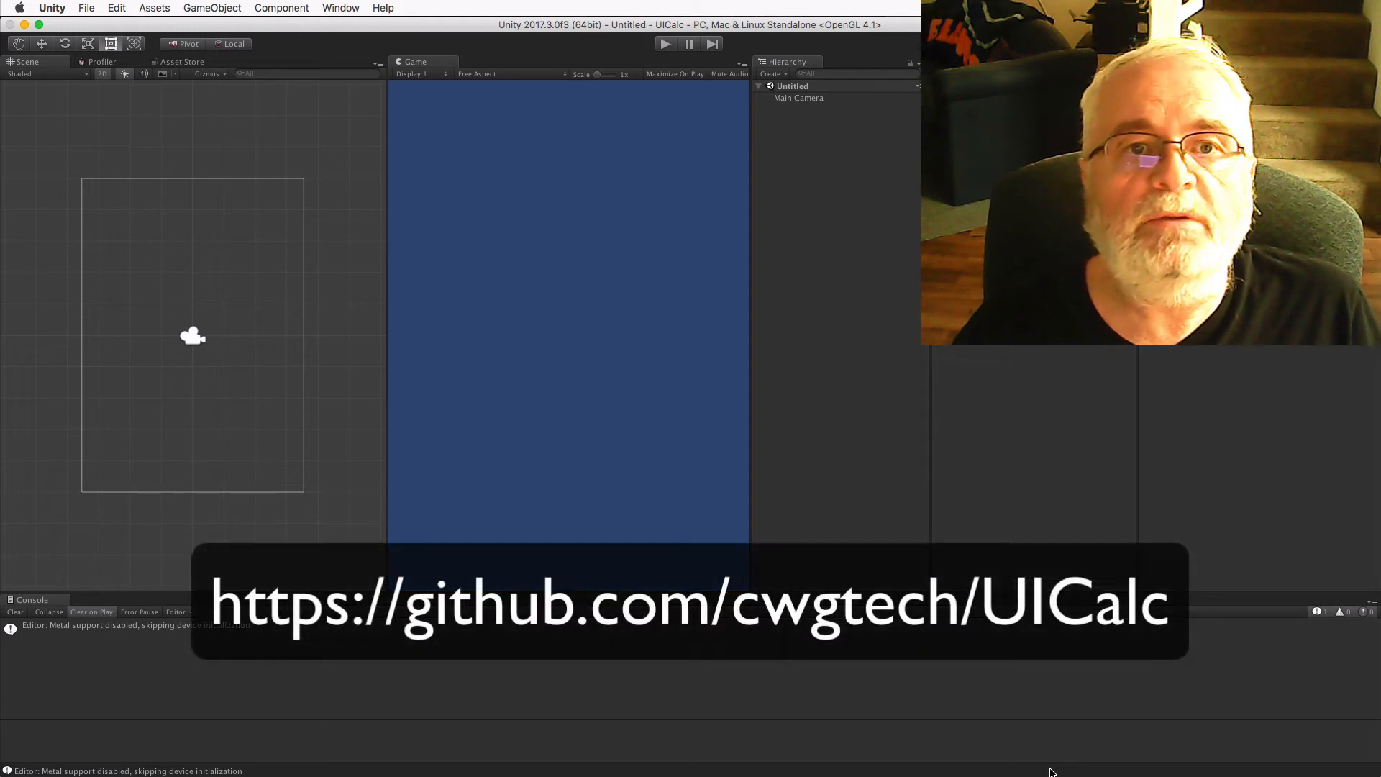
mouse_move(756, 556)
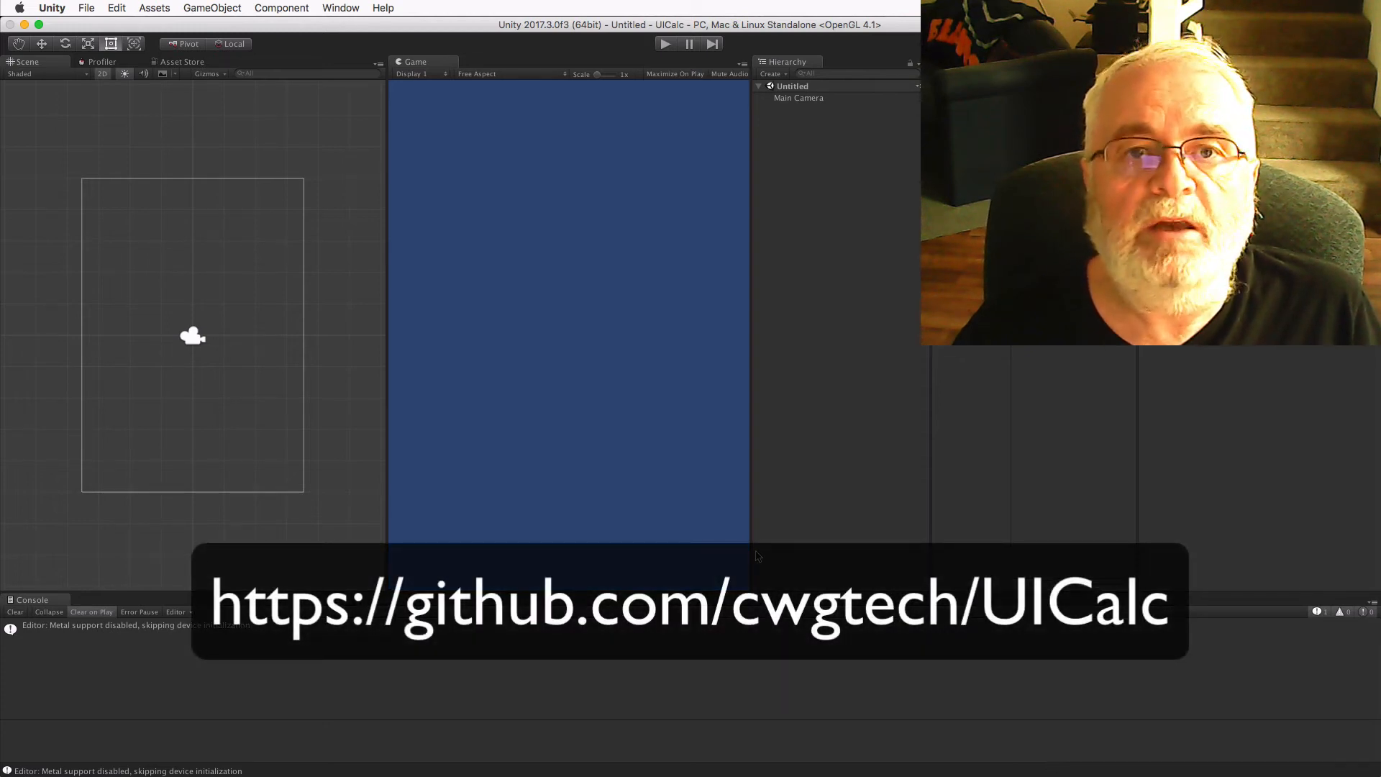
mouse_move(499, 249)
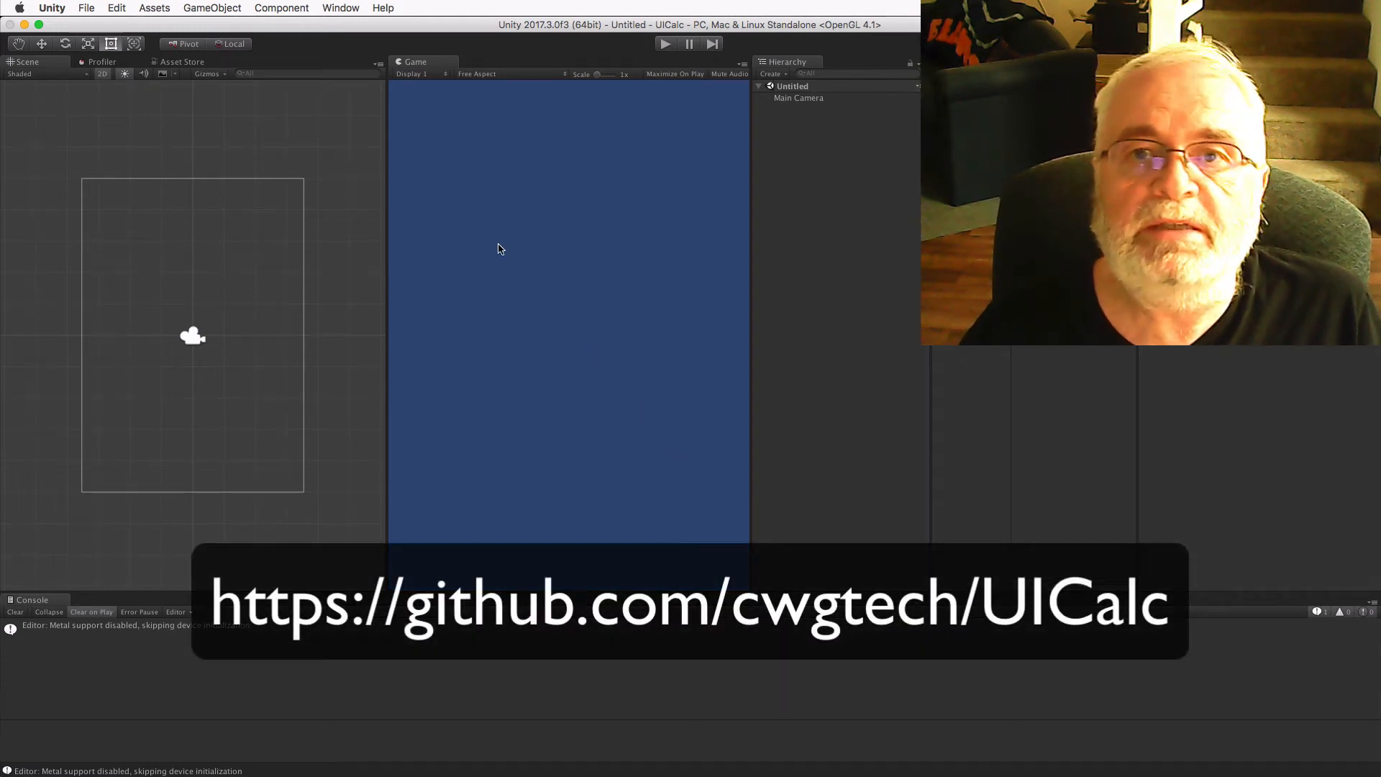
Open the Build Settings window from the File menu and close it again.
left_click(86, 8)
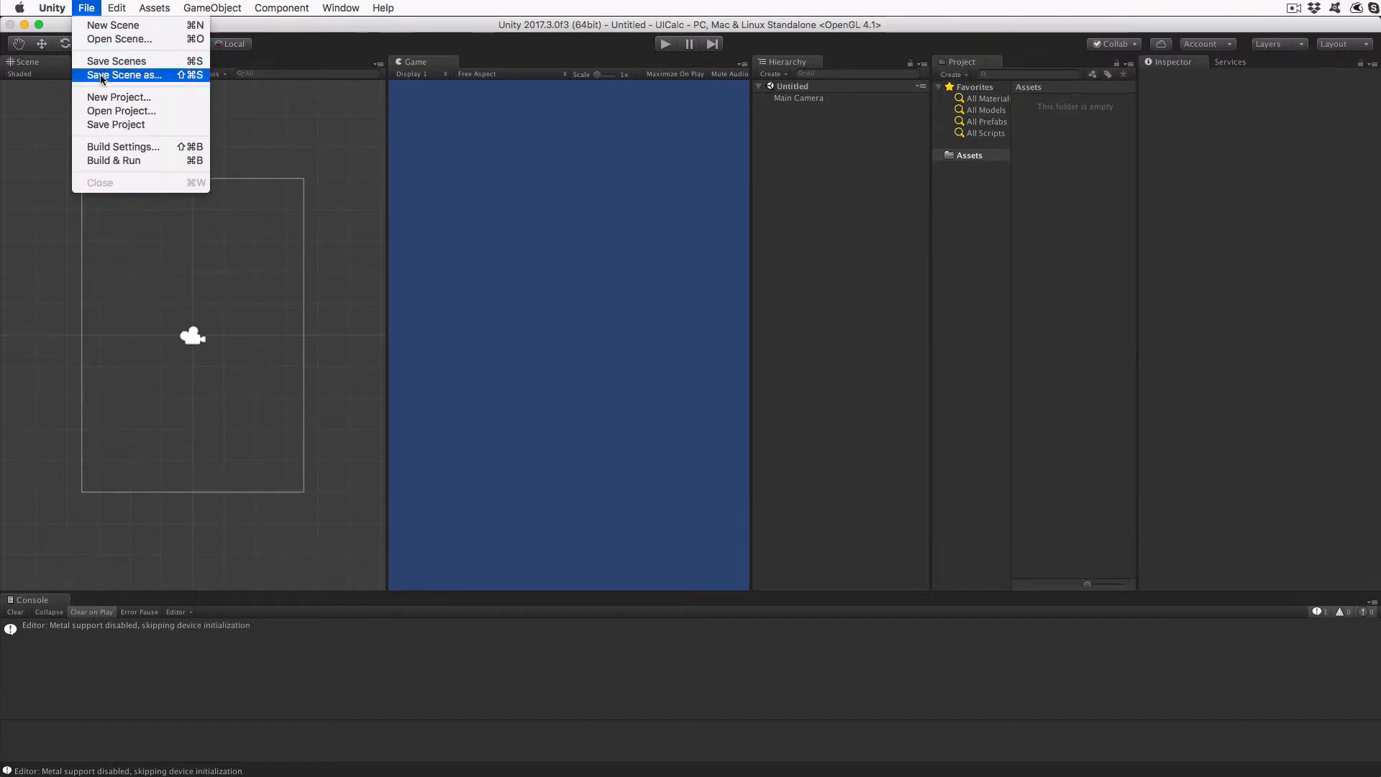
left_click(122, 146)
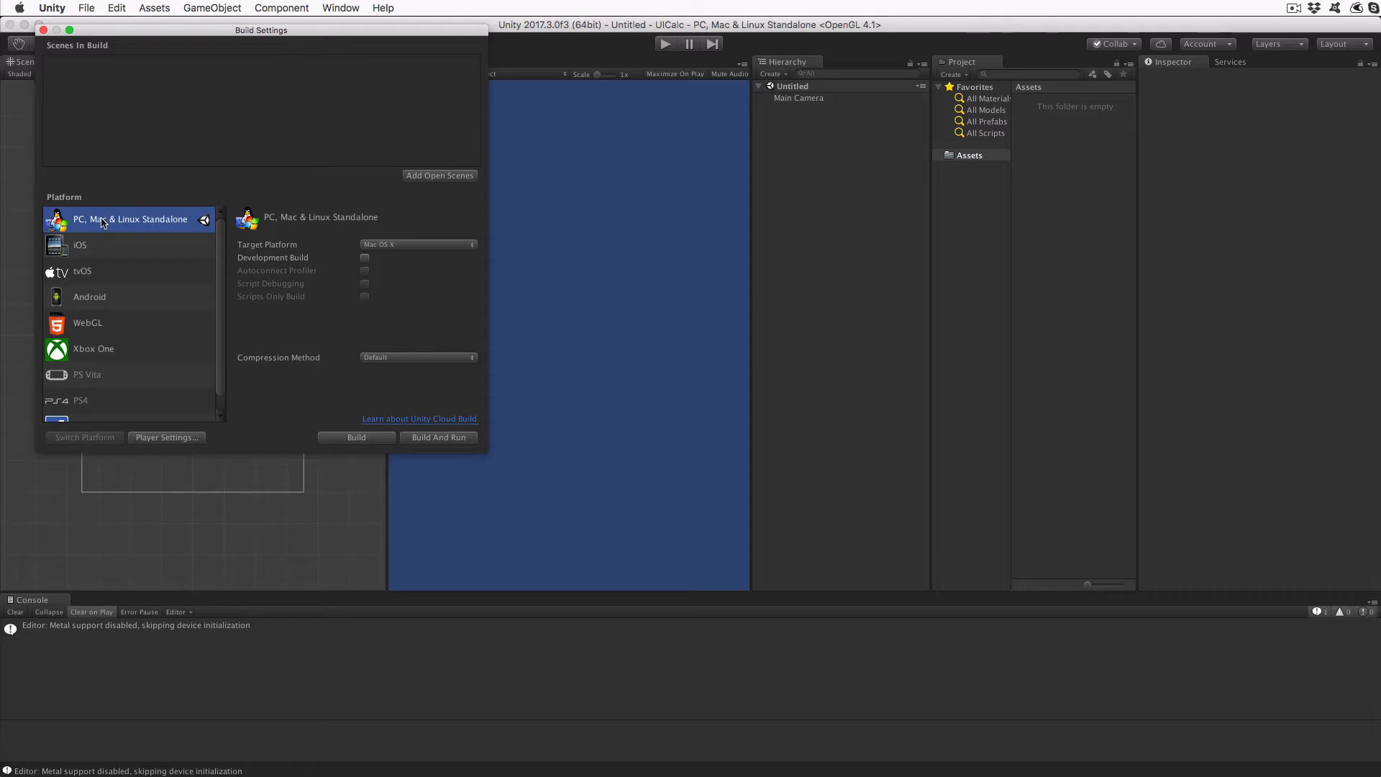
mouse_move(84, 438)
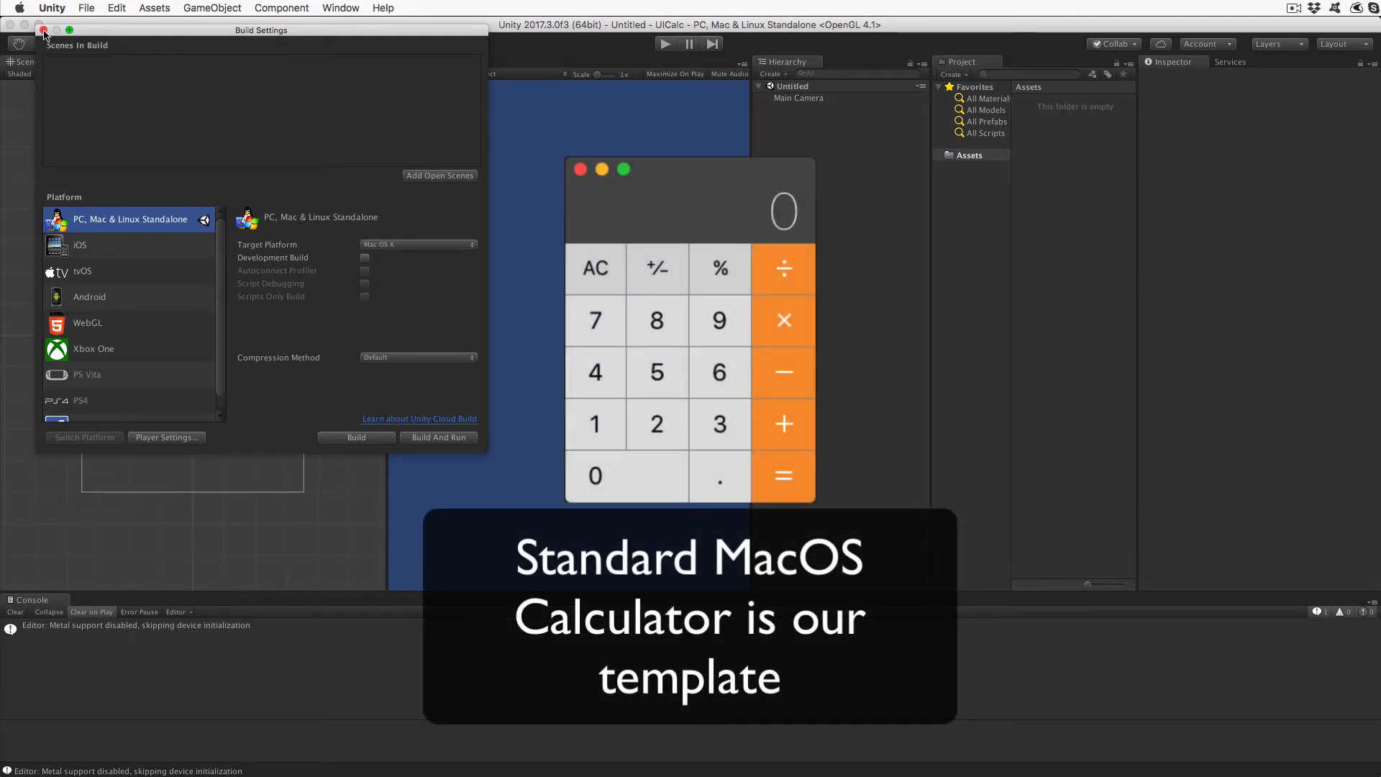
left_click(41, 28)
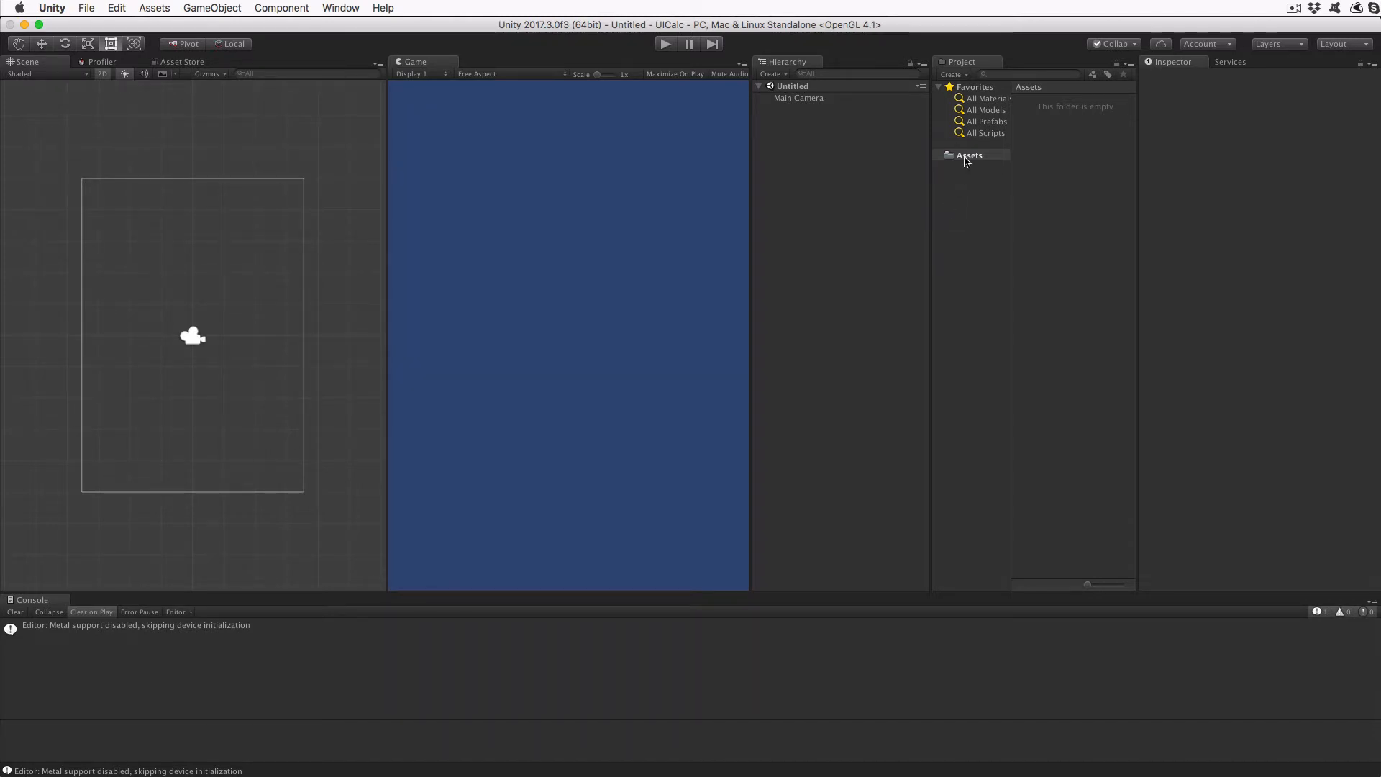
Create a new folder named Prefab inside Assets.
right_click(965, 161)
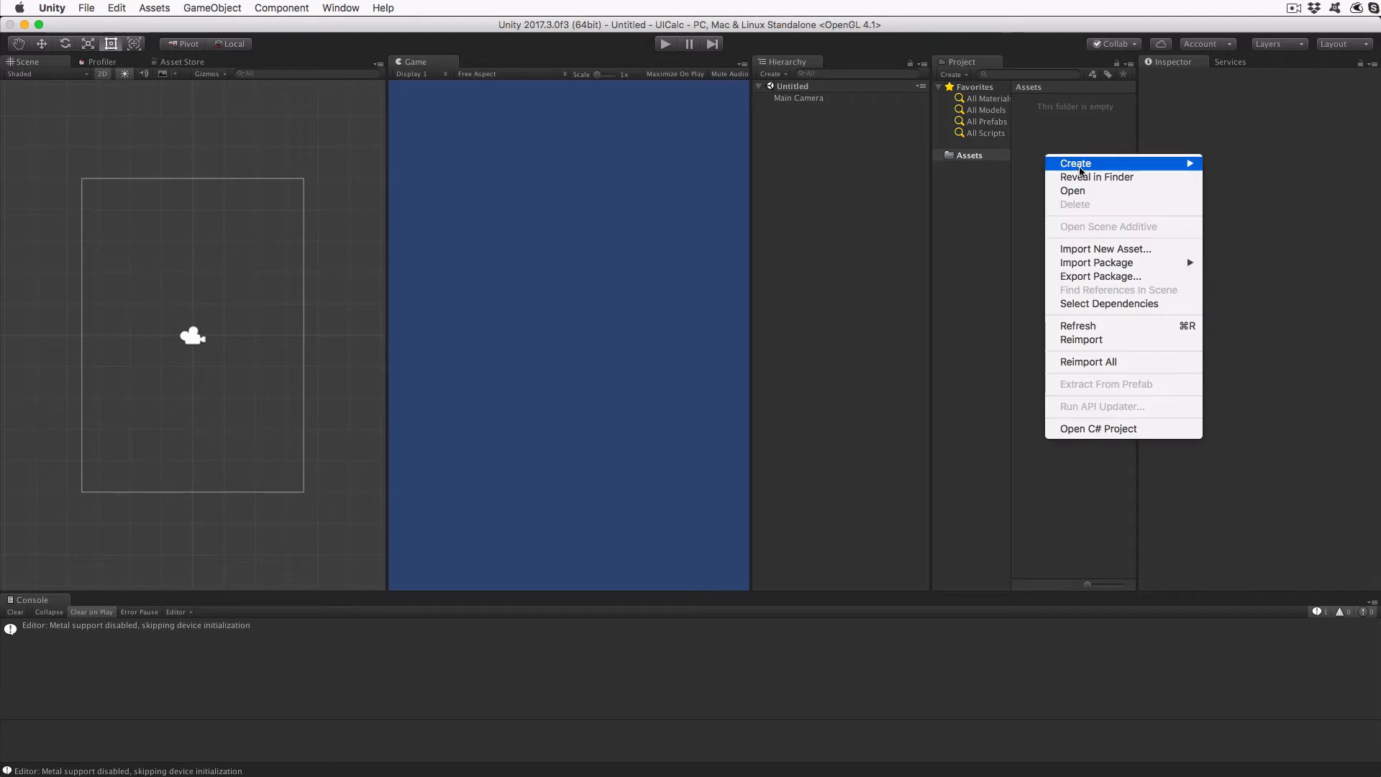
mouse_move(1076, 163)
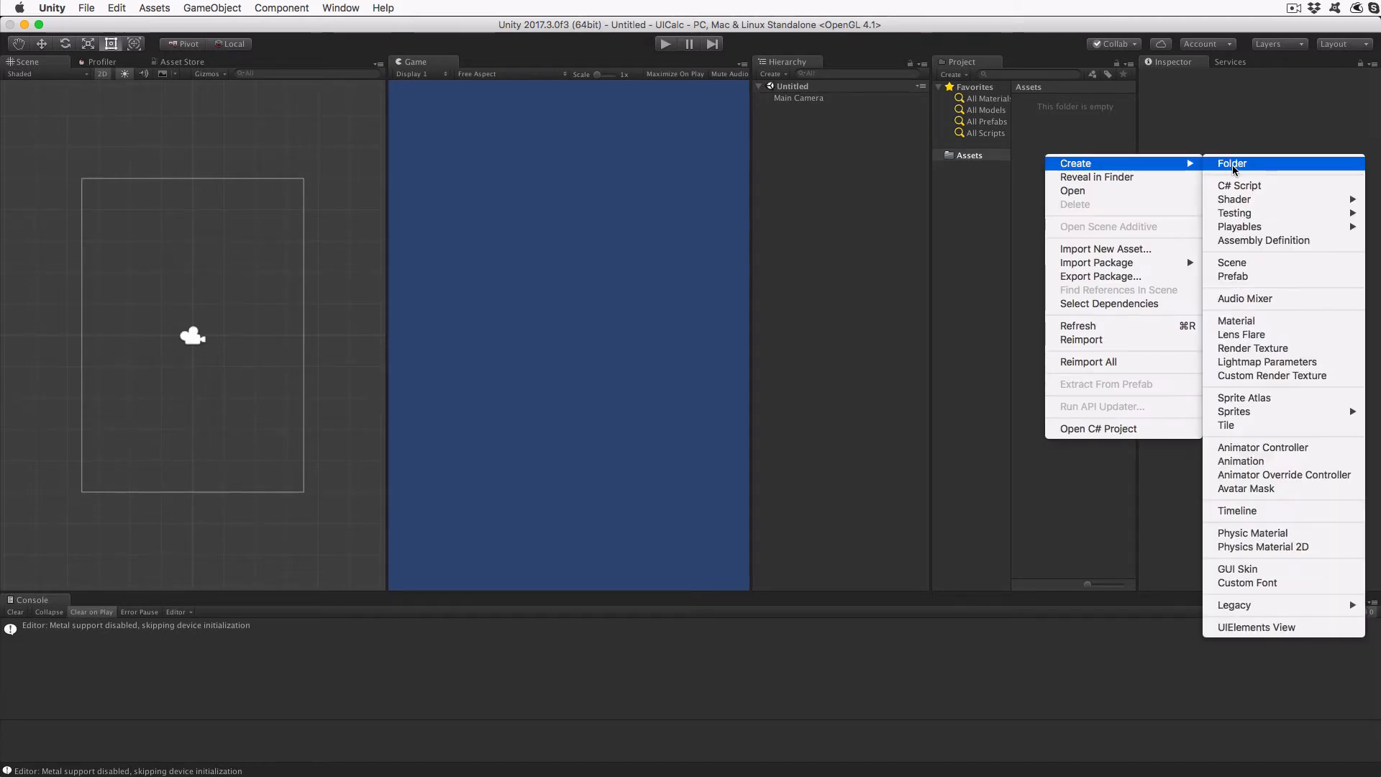
left_click(1231, 164)
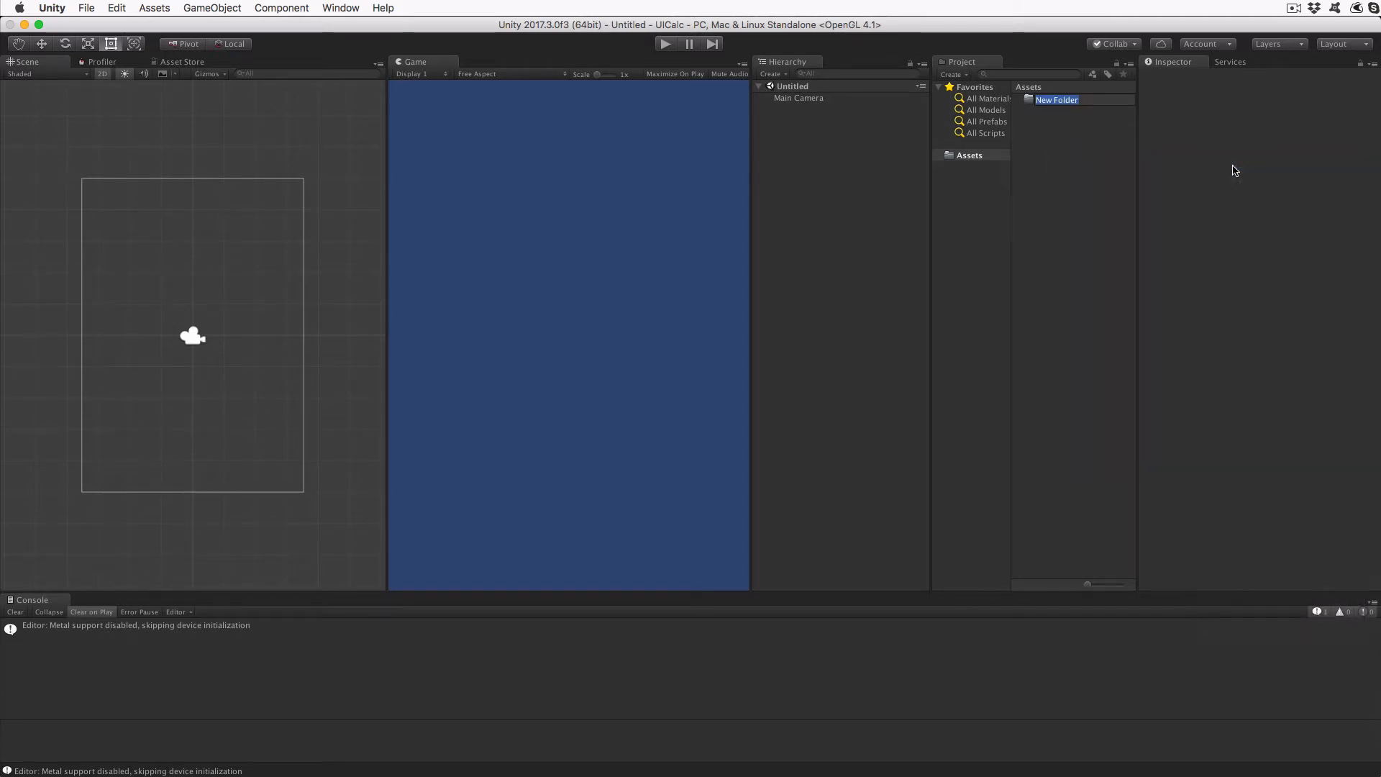
type("Prefab")
type("Scenes")
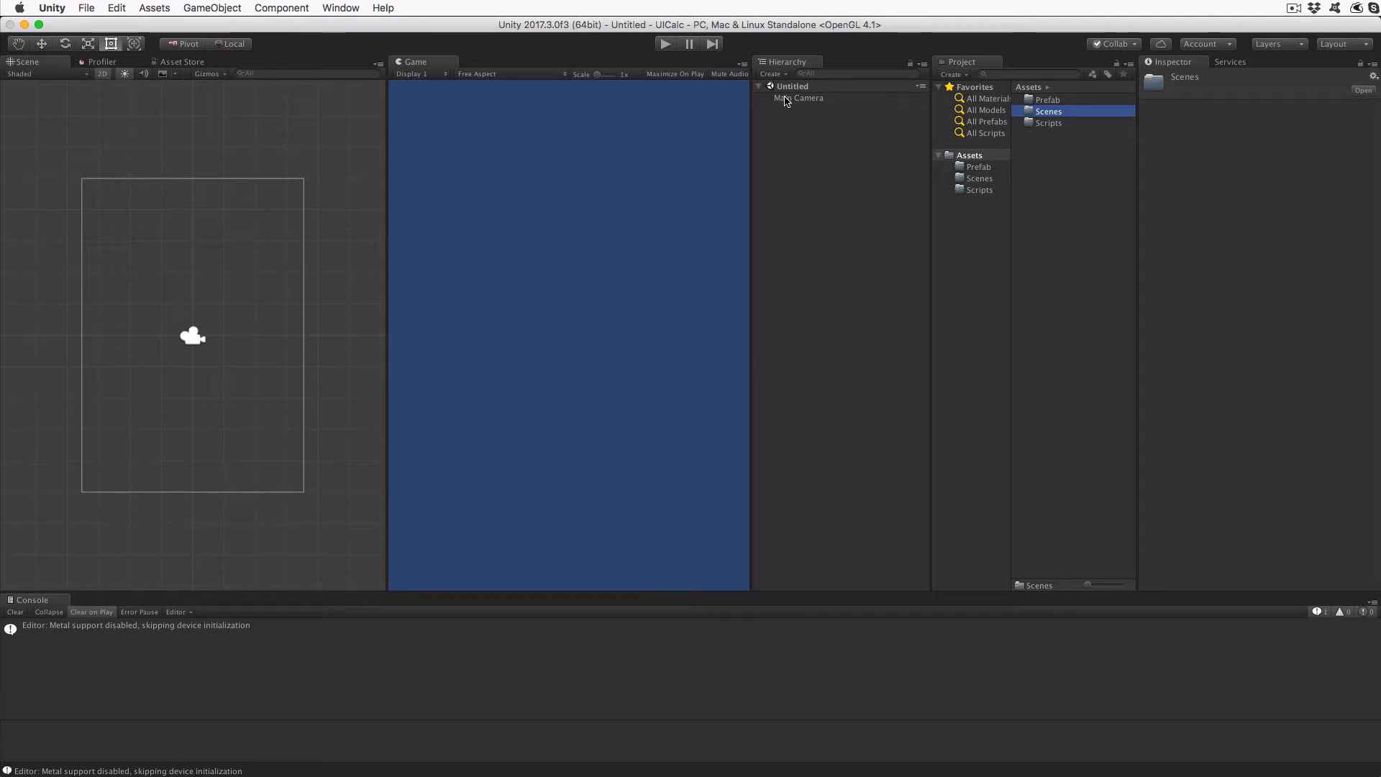
Set the Main Camera's Clear Flags to Solid Color.
left_click(799, 97)
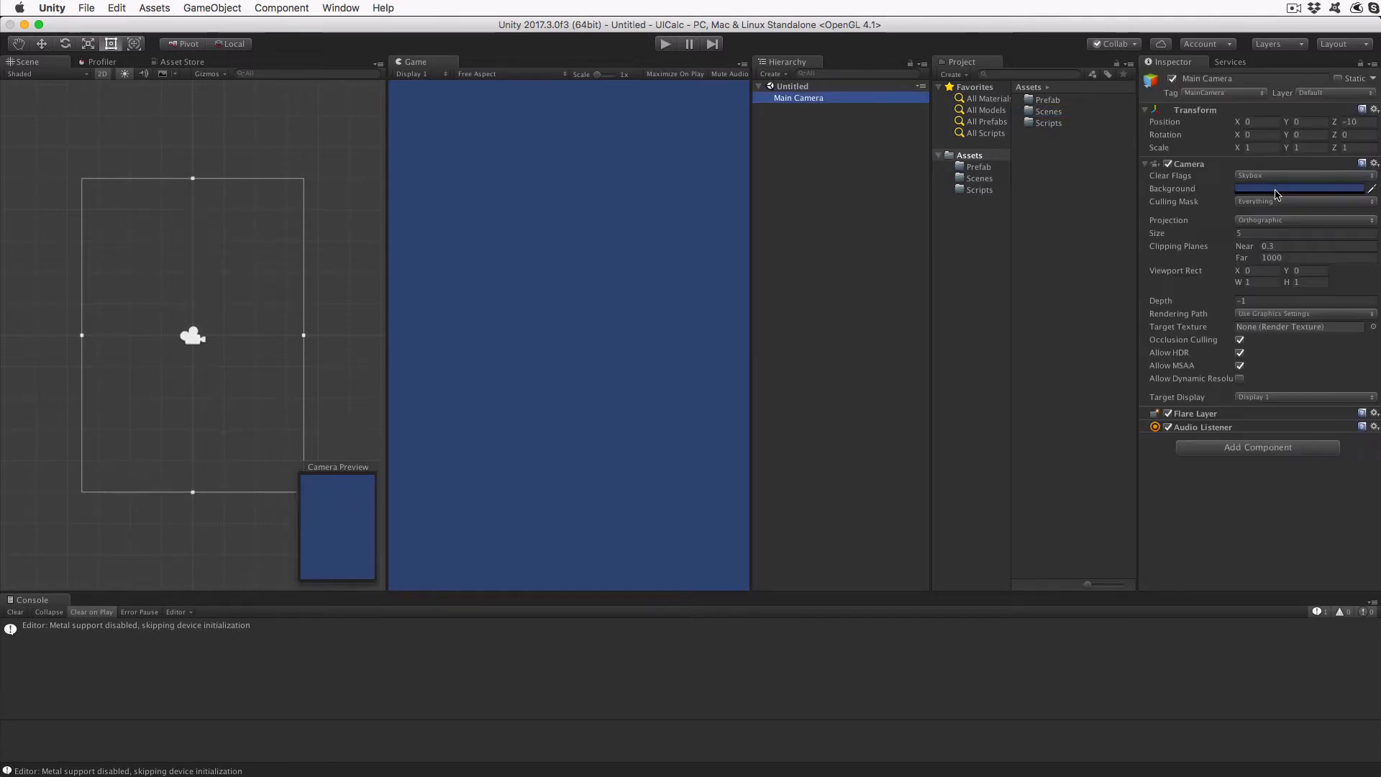
left_click(1299, 189)
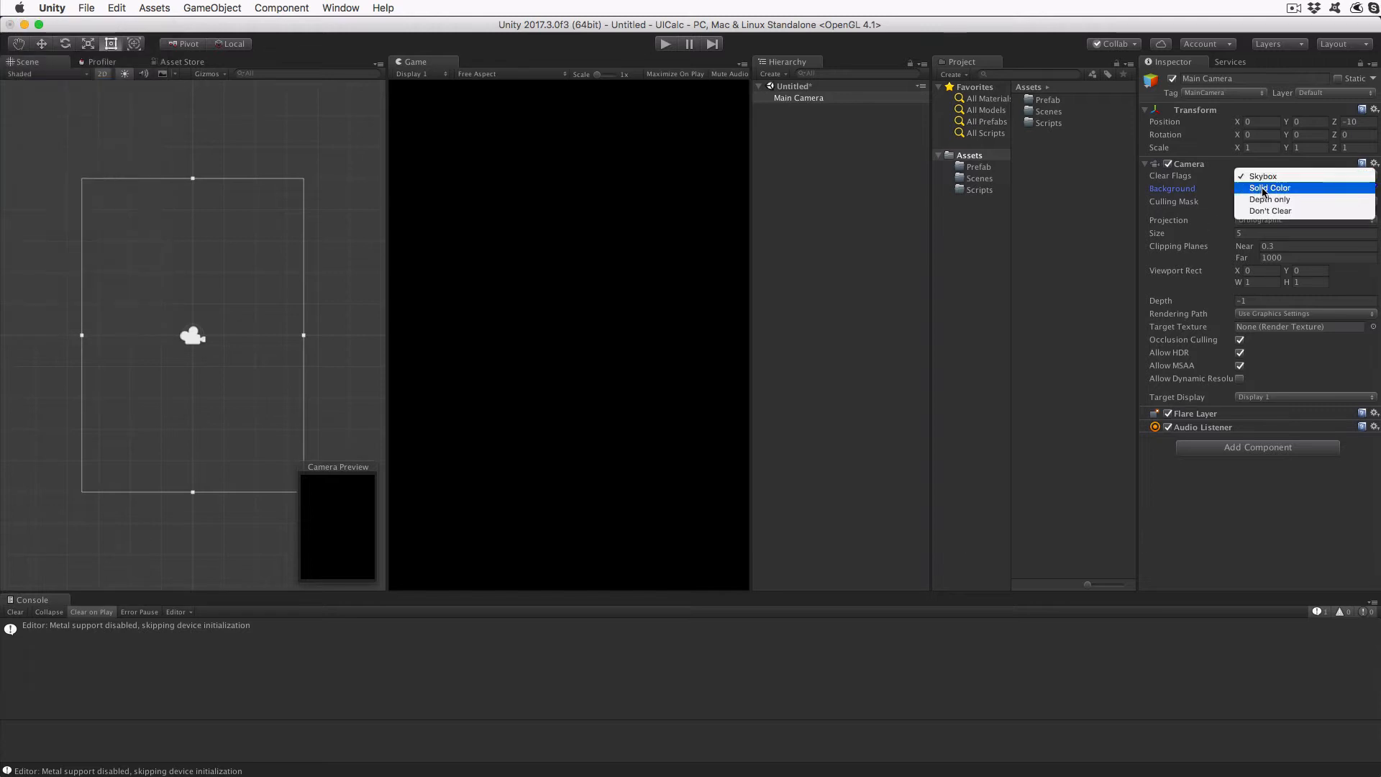
left_click(1271, 188)
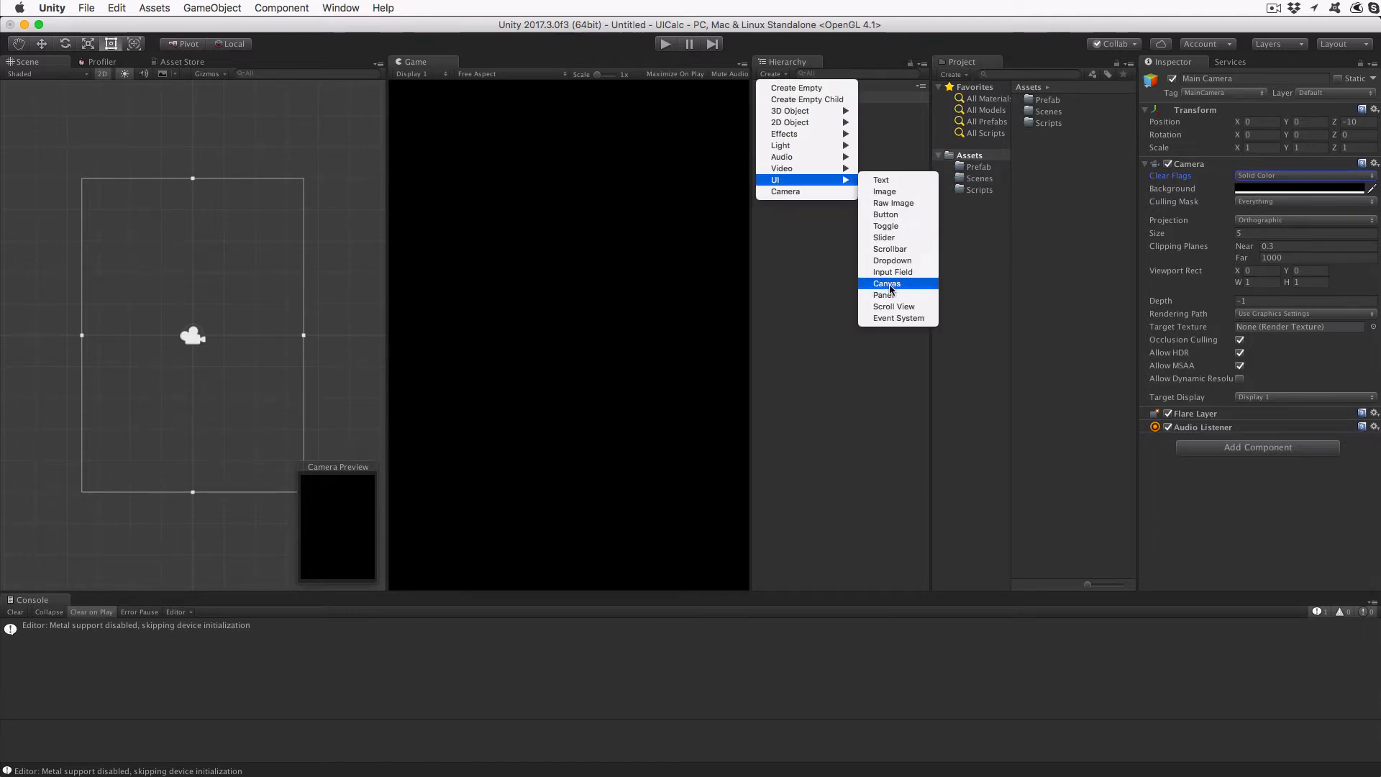
Add a pixel-perfect UI Canvas set to Scale With Screen Size.
left_click(886, 282)
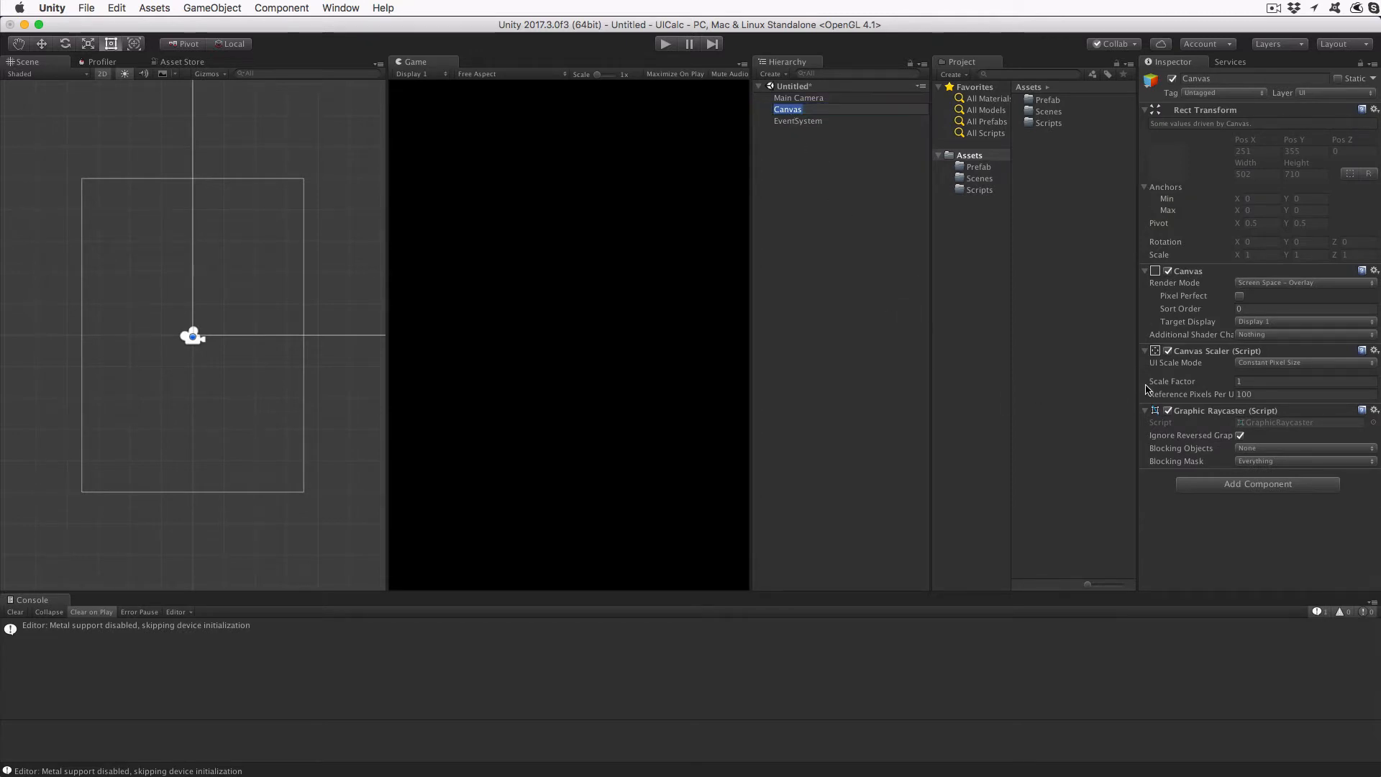
mouse_move(1123, 341)
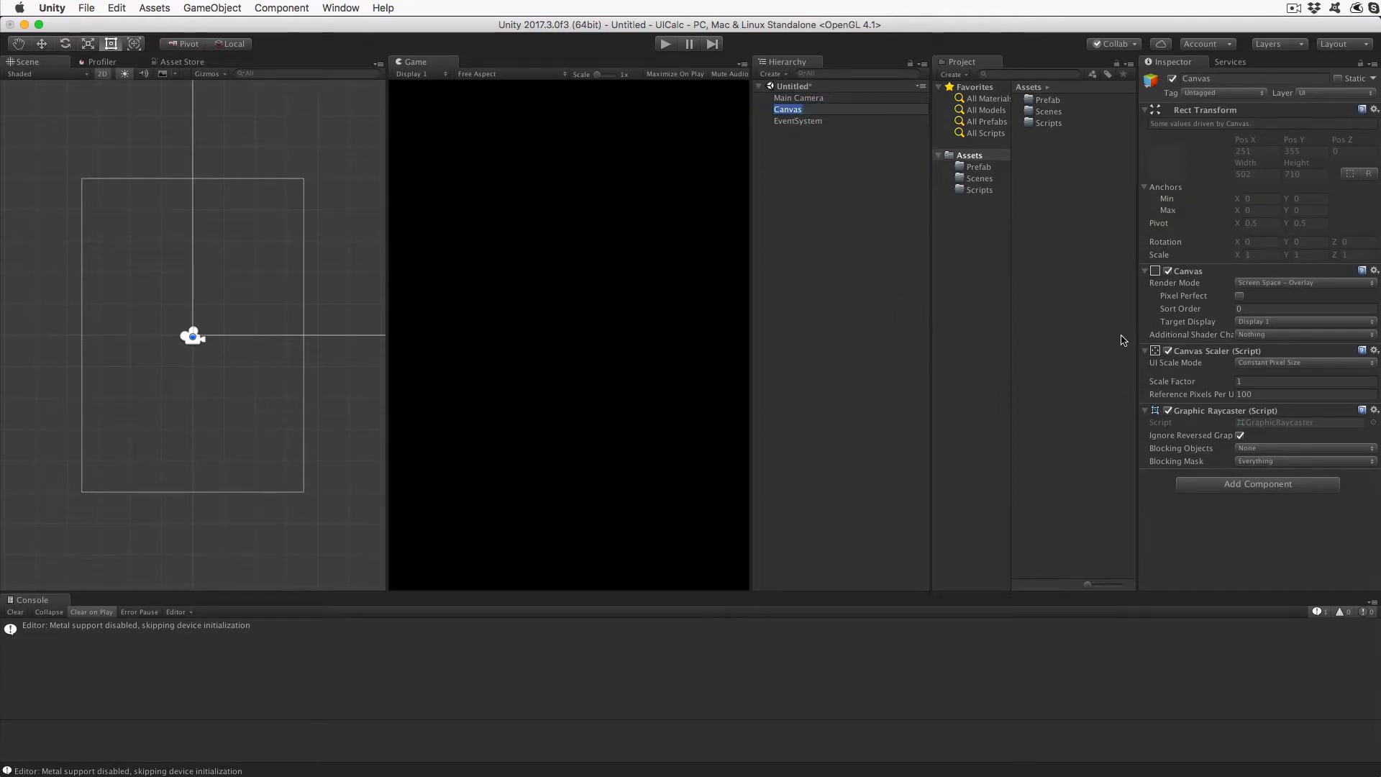
left_click(1240, 296)
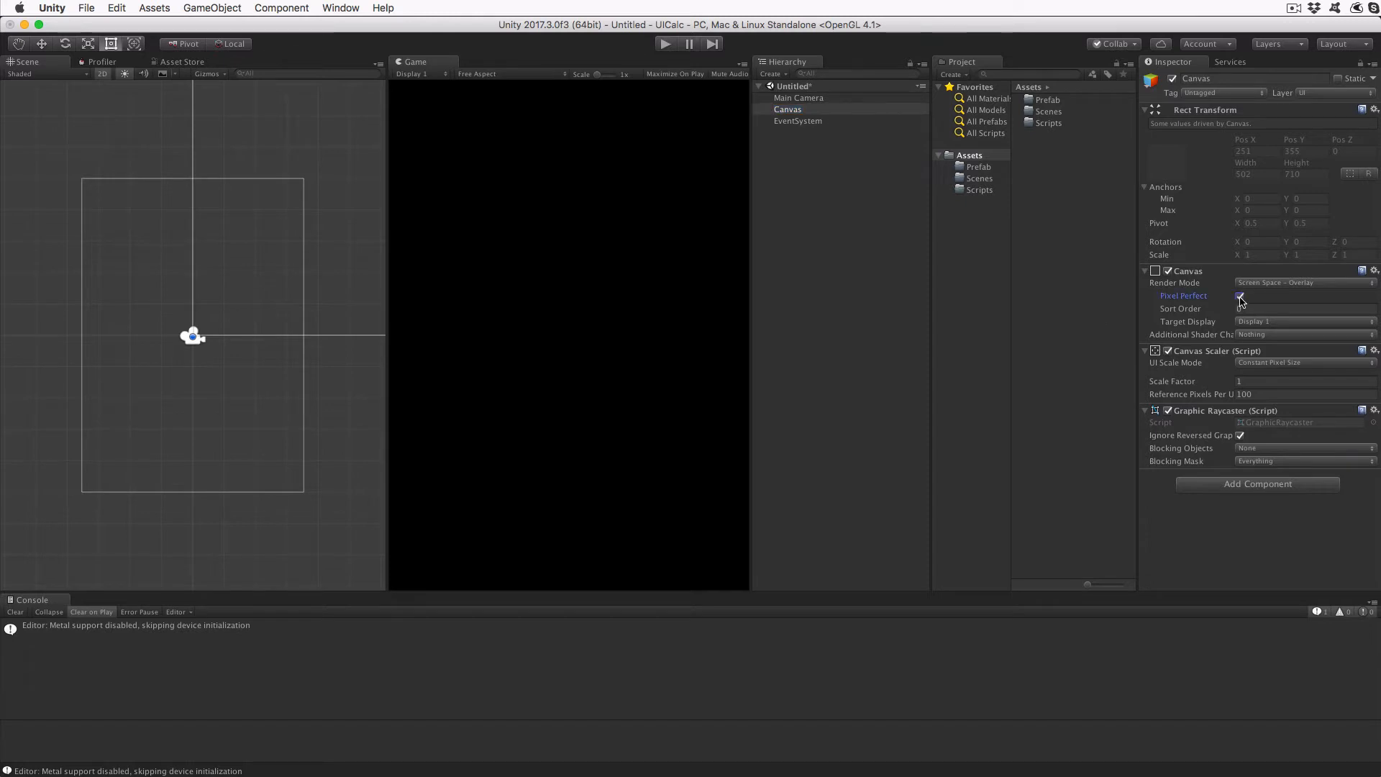
left_click(1304, 361)
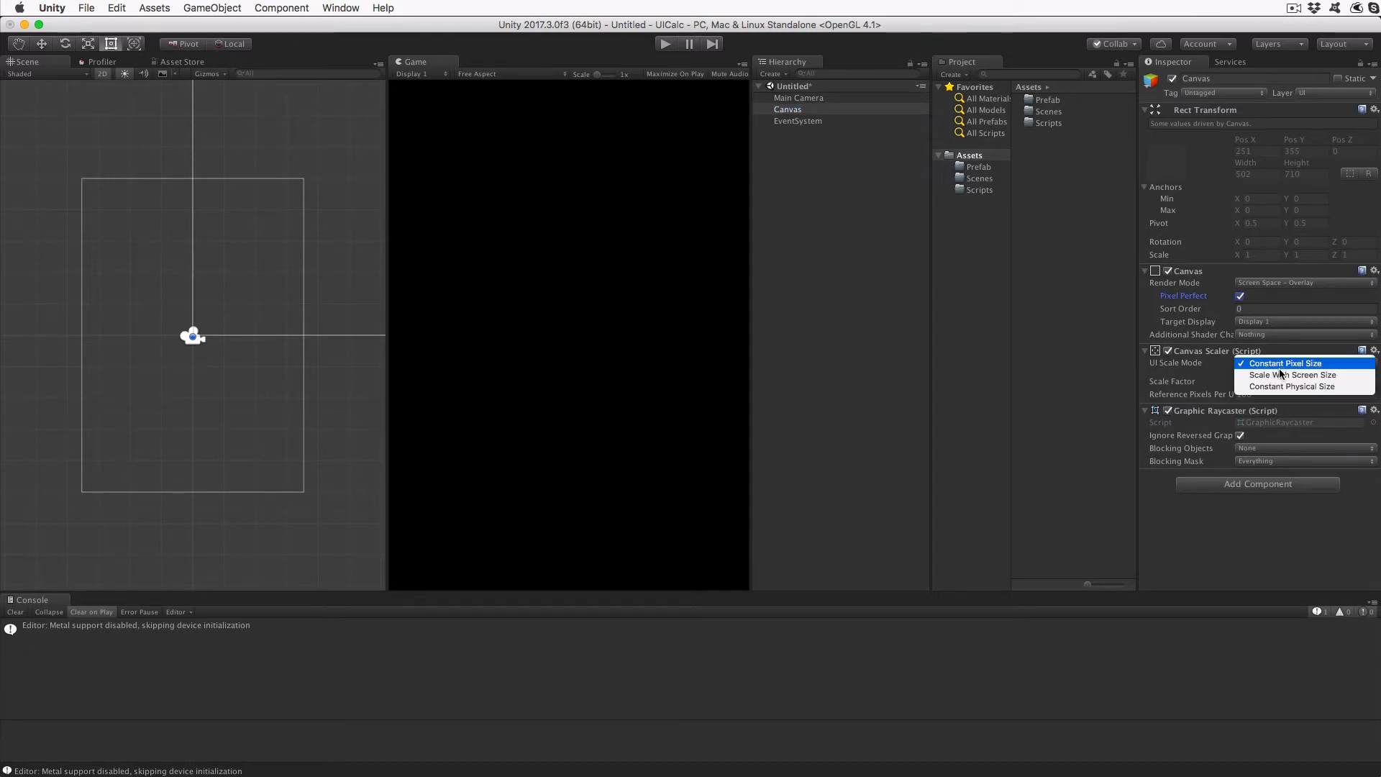
left_click(1291, 374)
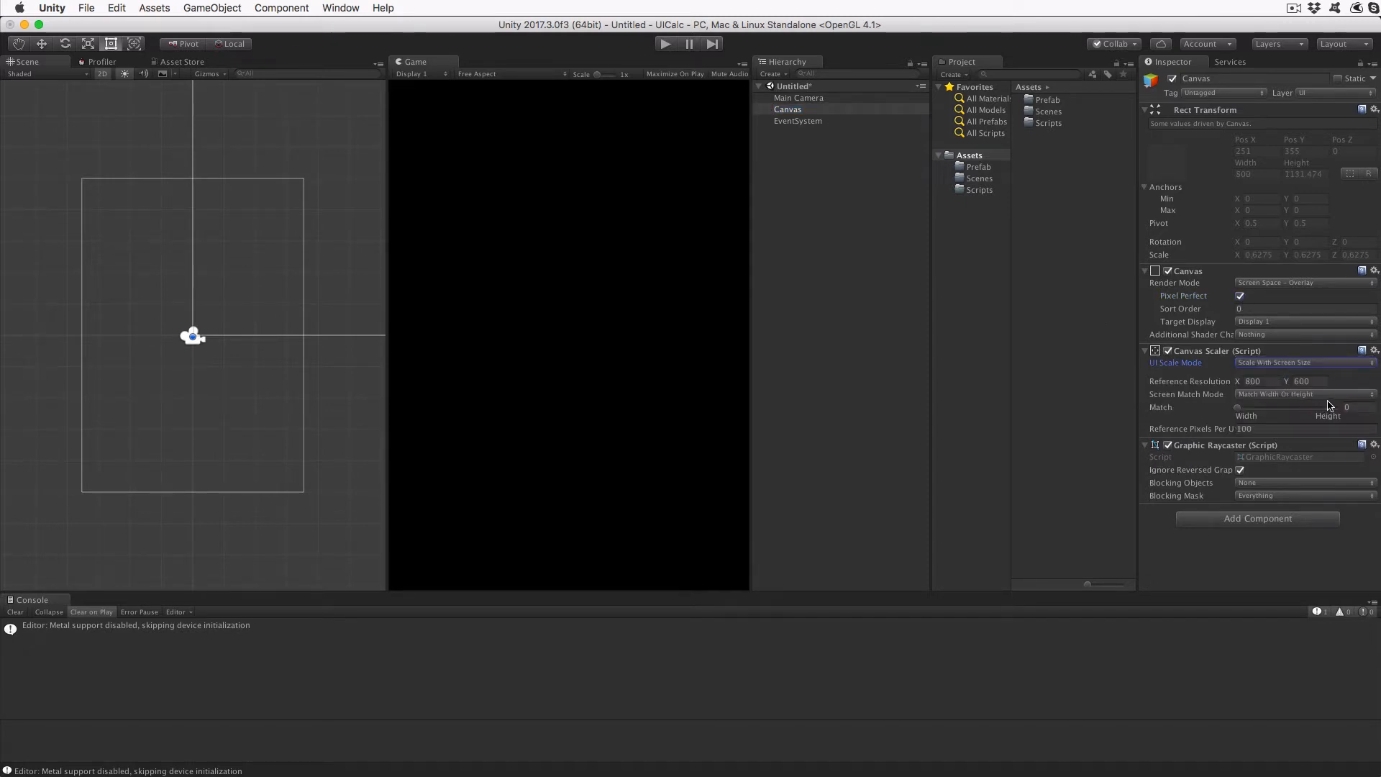
Set the canvas reference resolution height to 1000 and match to height.
left_click(1346, 407)
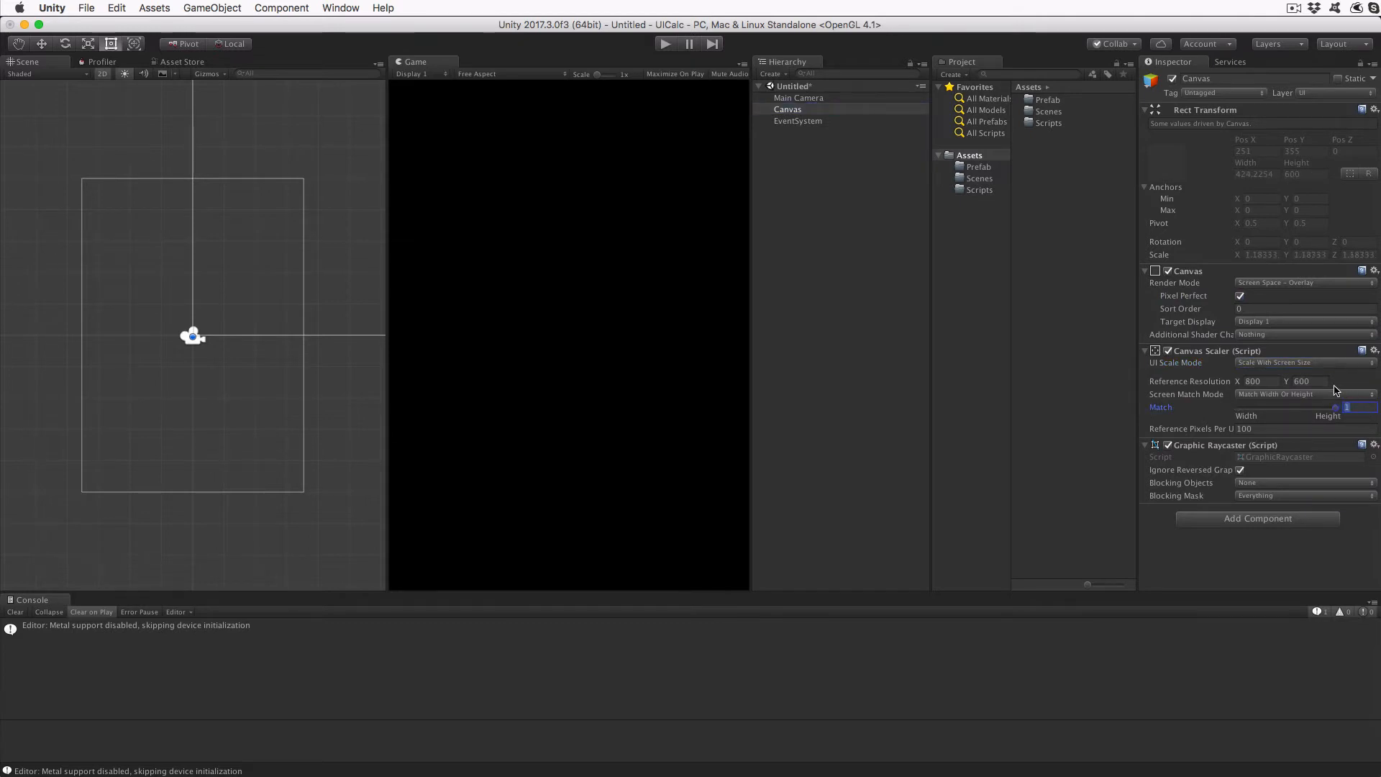
type("100")
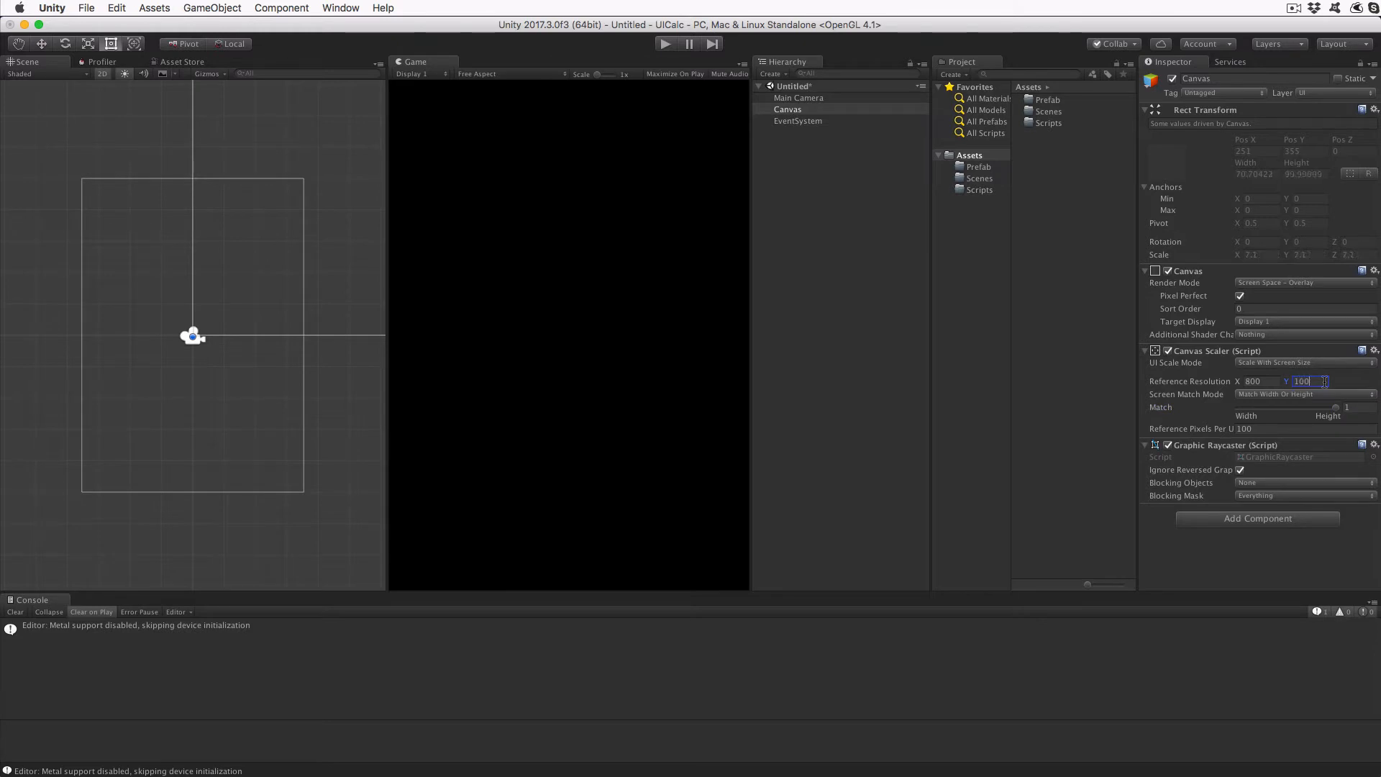
type("1000")
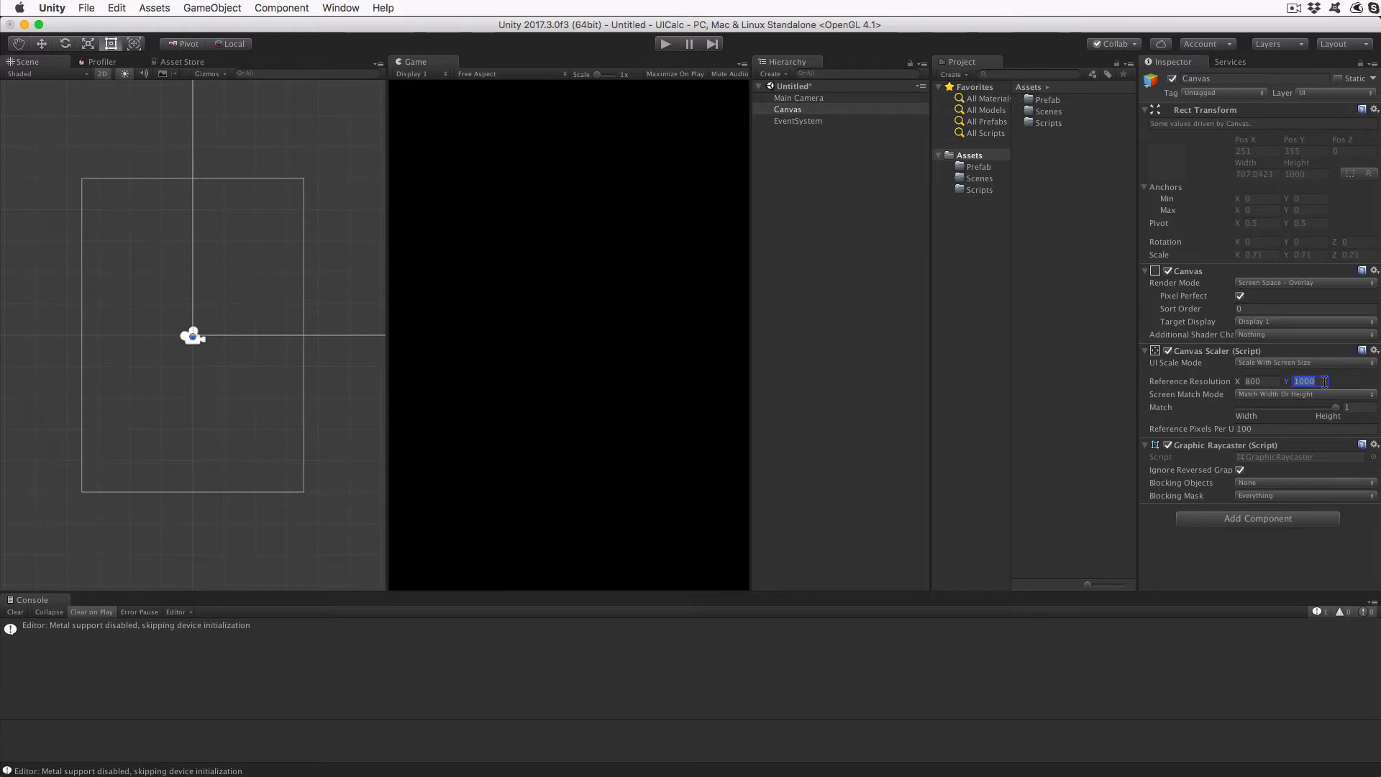
left_click(787, 109)
type("MainHolder")
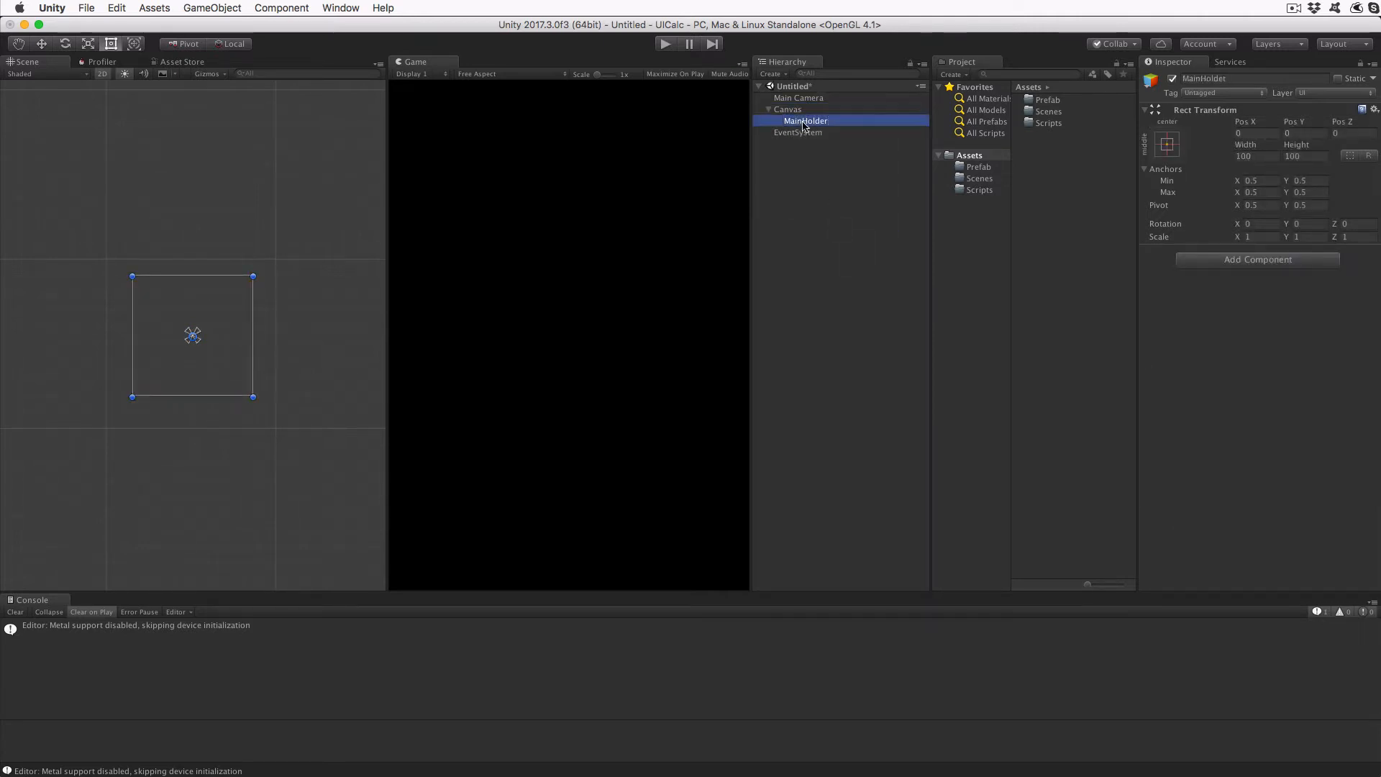
Stretch MainHolder to fill the Canvas and add a Vertical Layout Group controlling child width.
left_click(1166, 144)
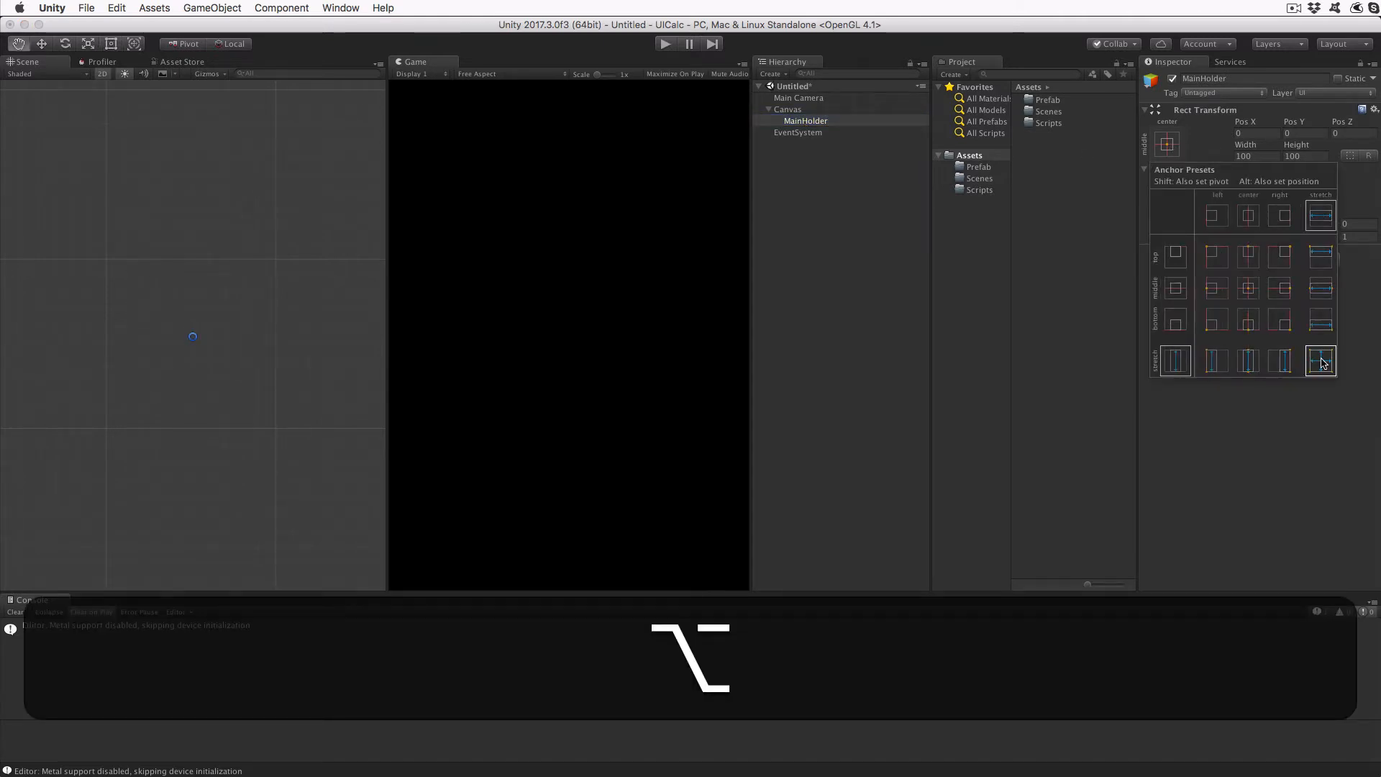
left_click(1319, 360)
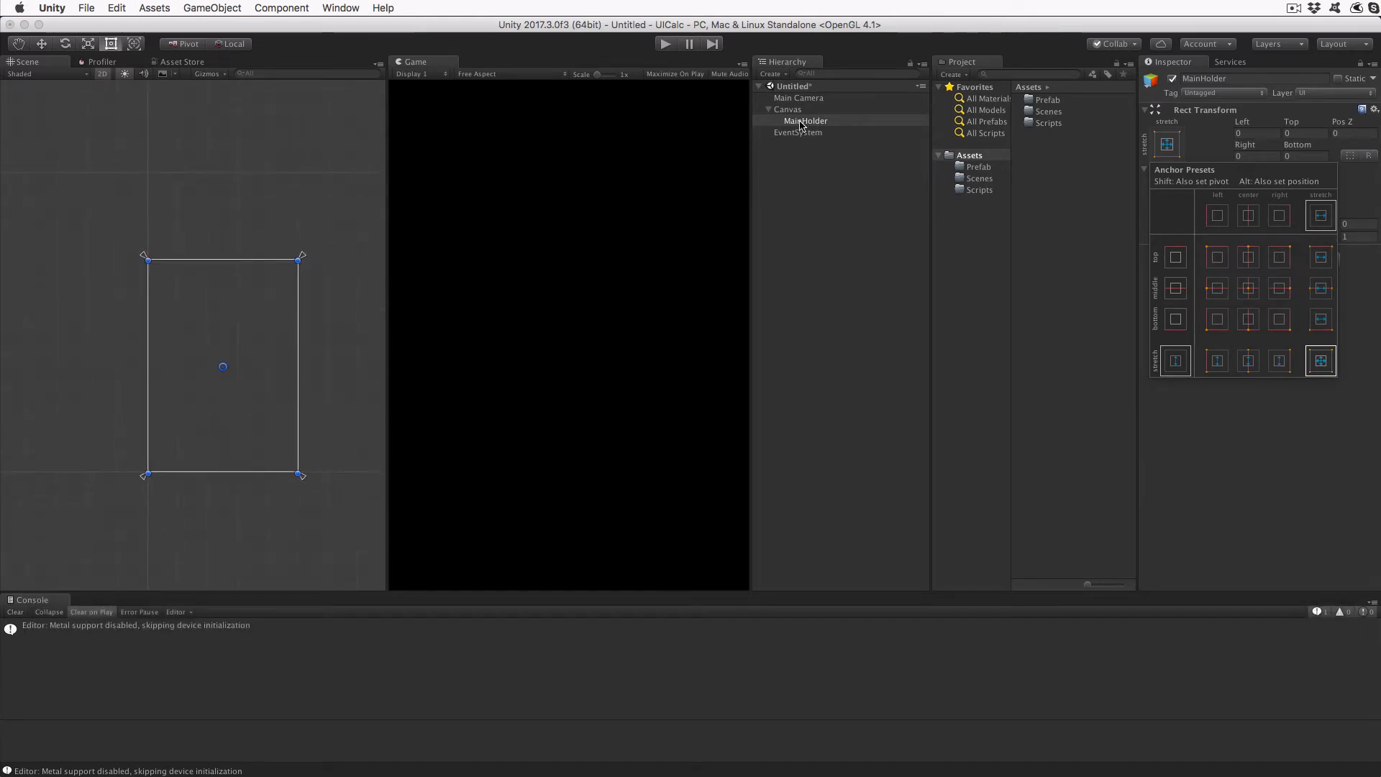
left_click(1256, 259)
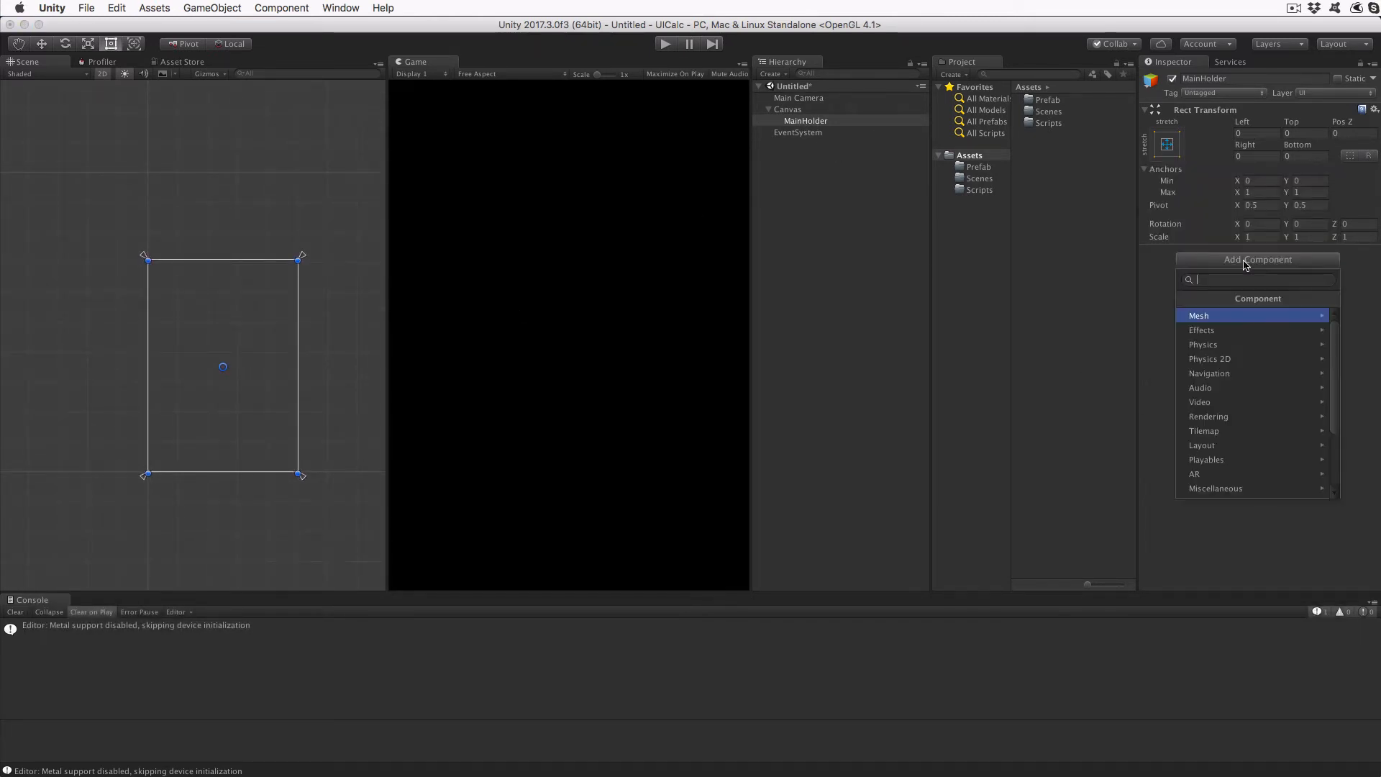
mouse_move(1232, 445)
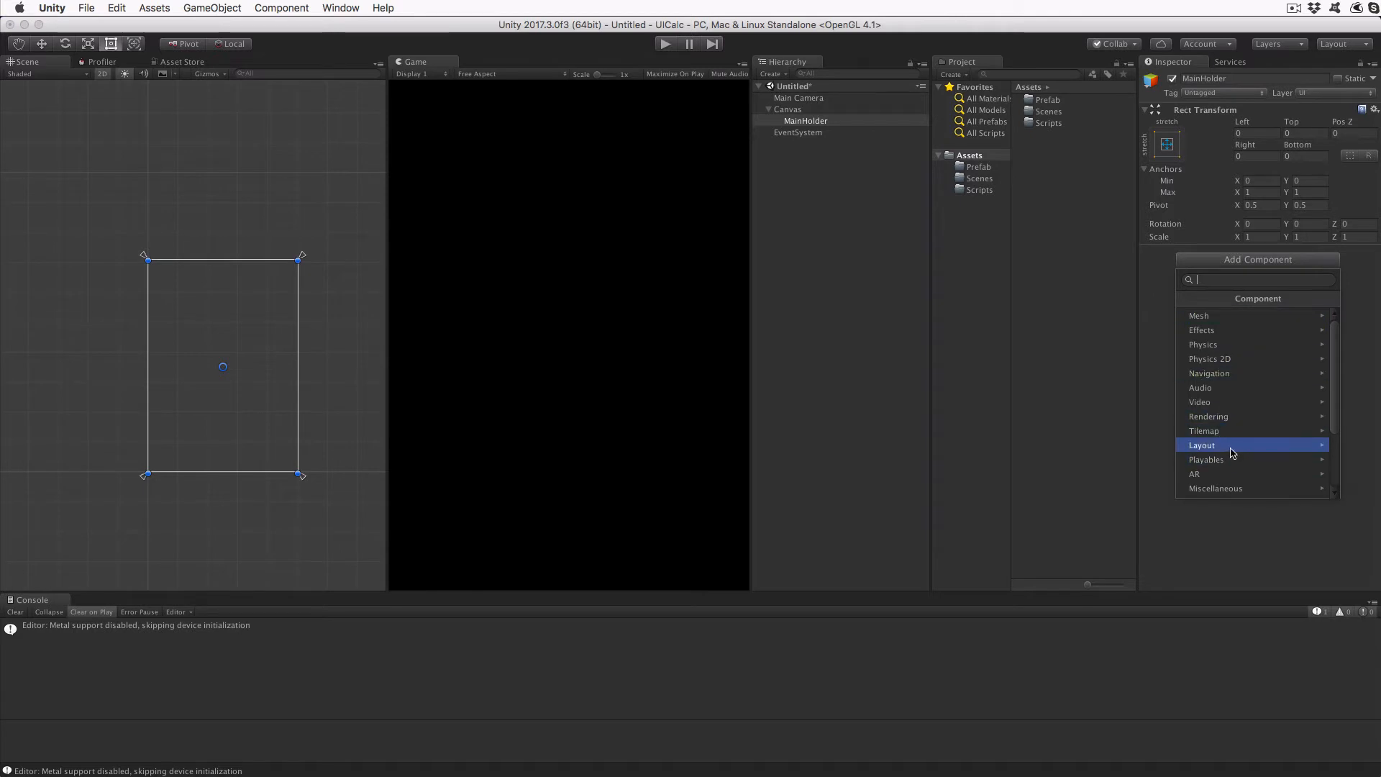
left_click(1200, 444)
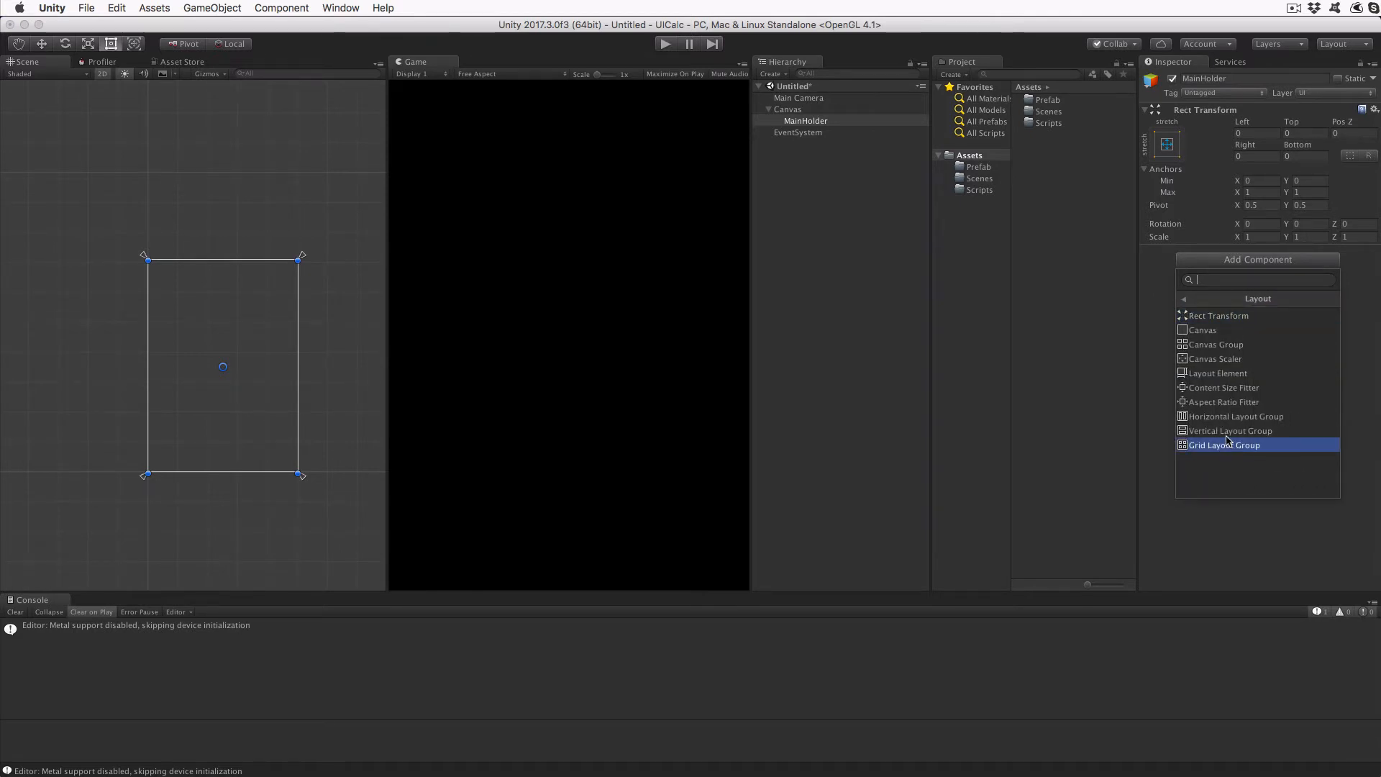
left_click(1230, 431)
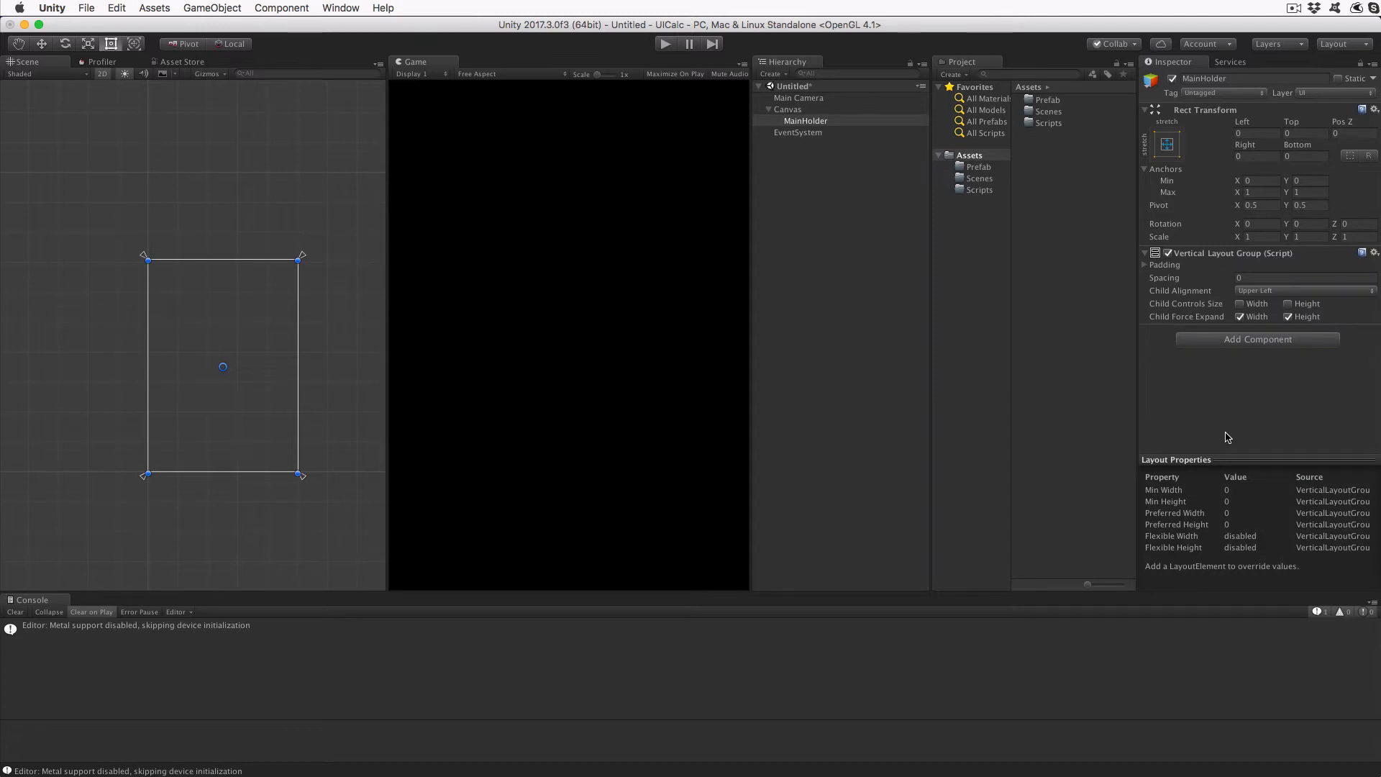
left_click(1239, 304)
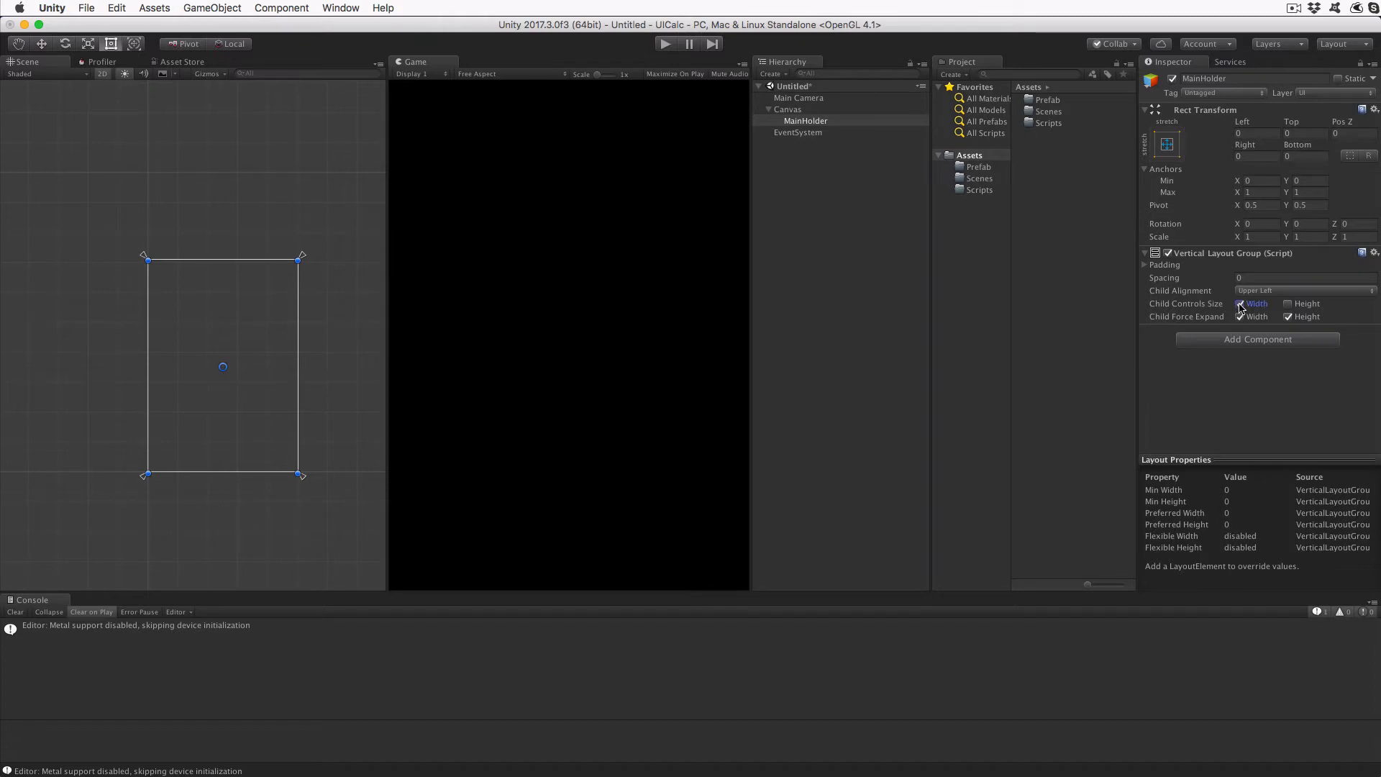
left_click(1287, 317)
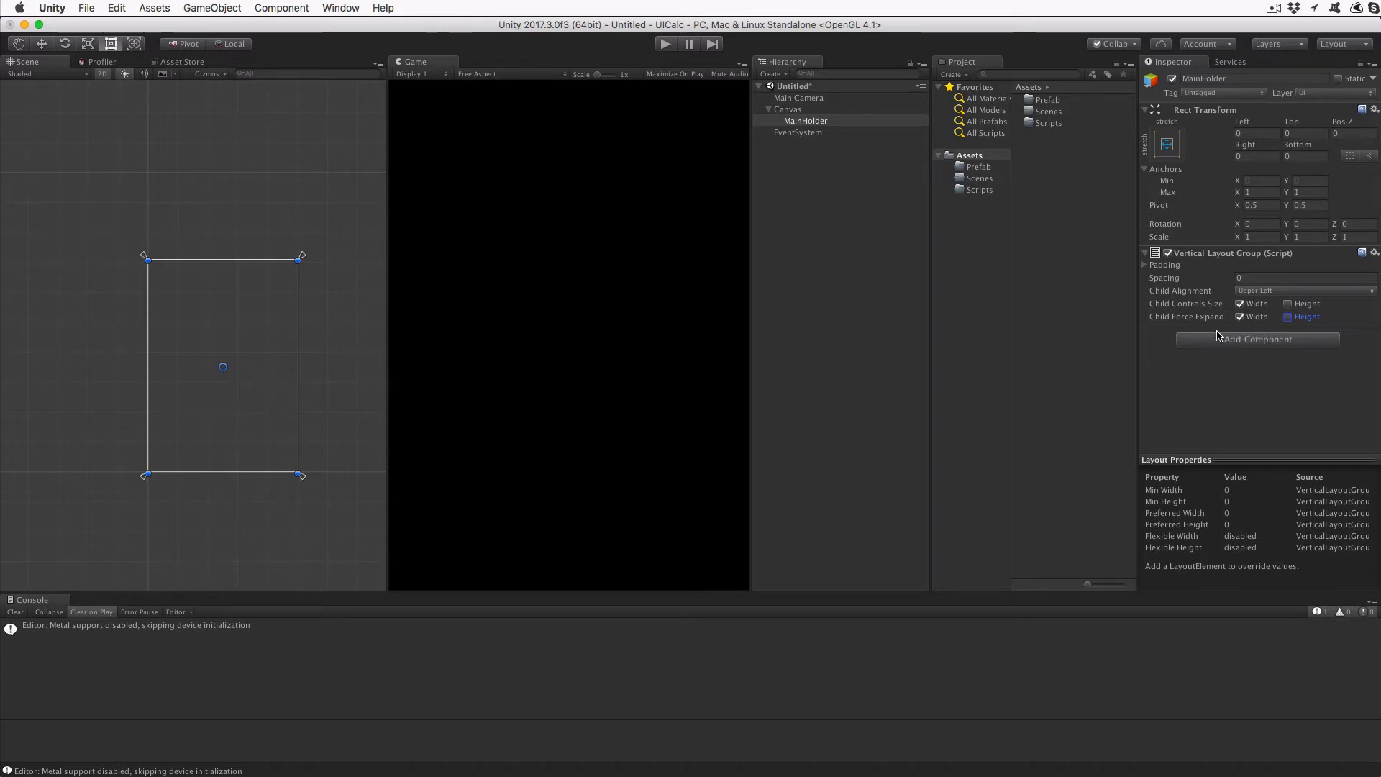
mouse_move(976, 267)
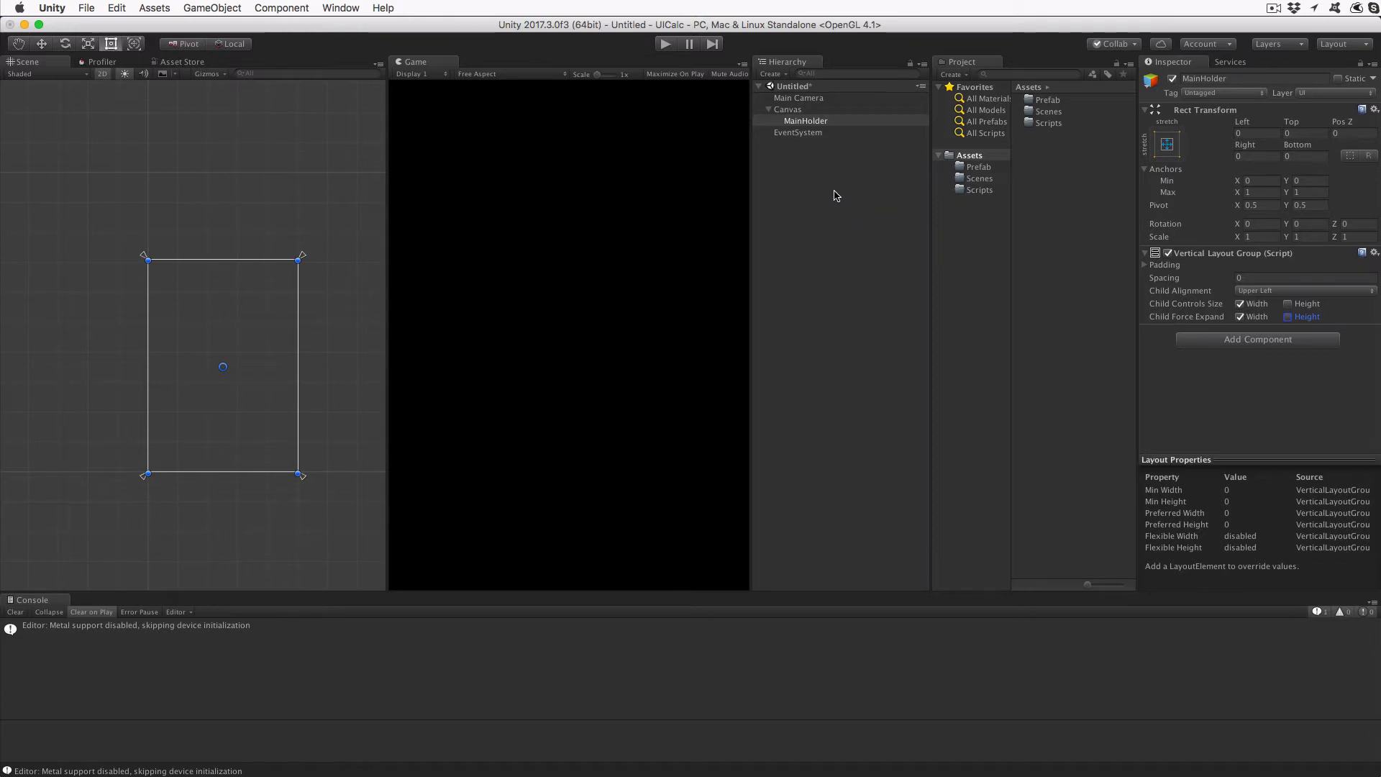
mouse_move(784, 142)
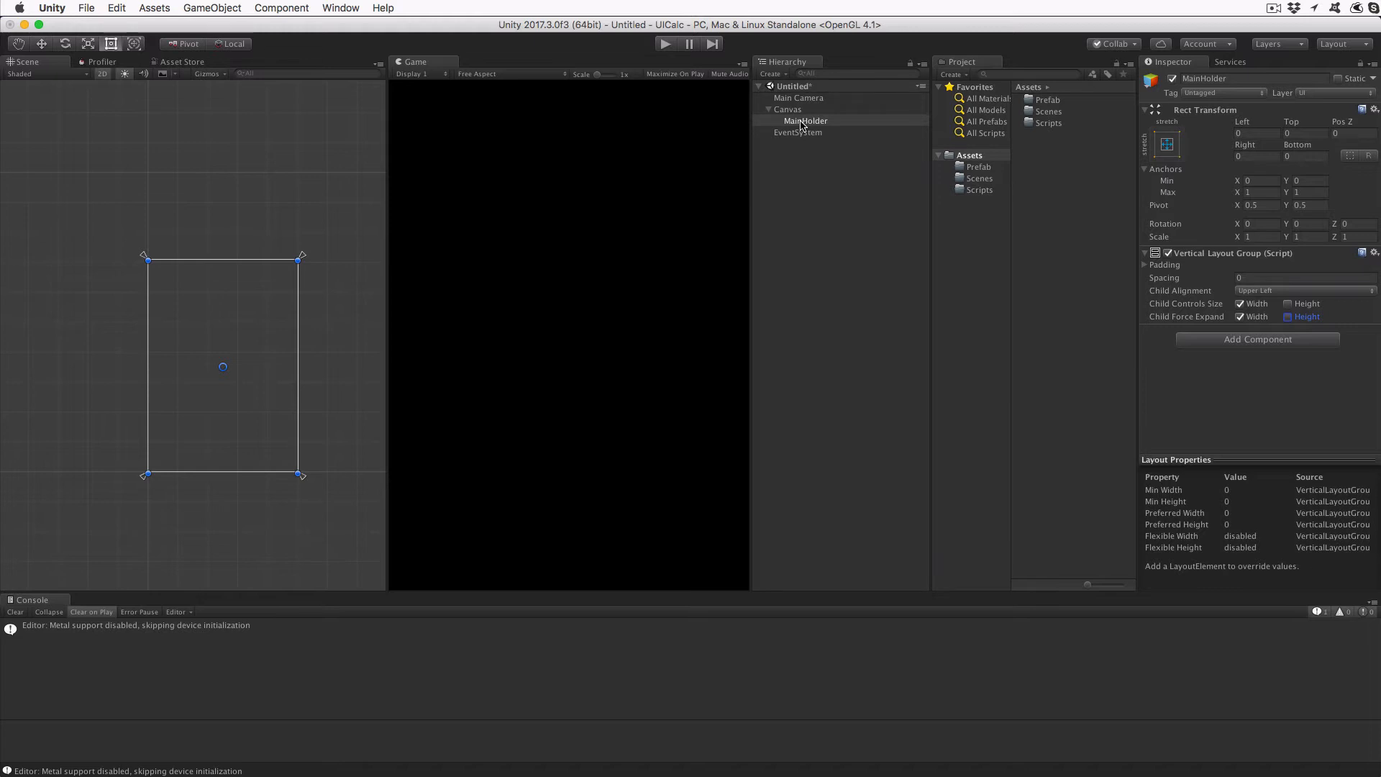
Add a text object inside DigitStrip, rename it Digits, and start a second text.
right_click(804, 121)
type("DigitStrip")
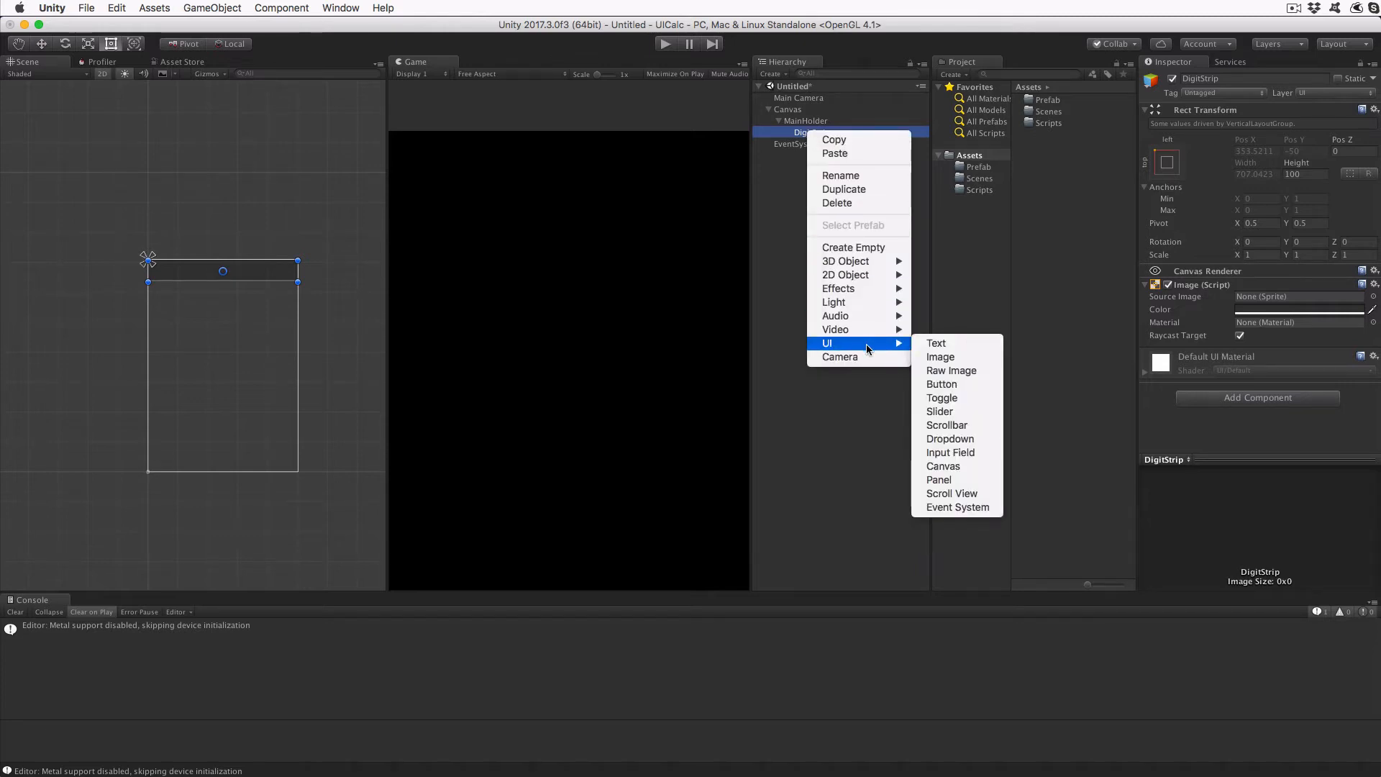
left_click(936, 342)
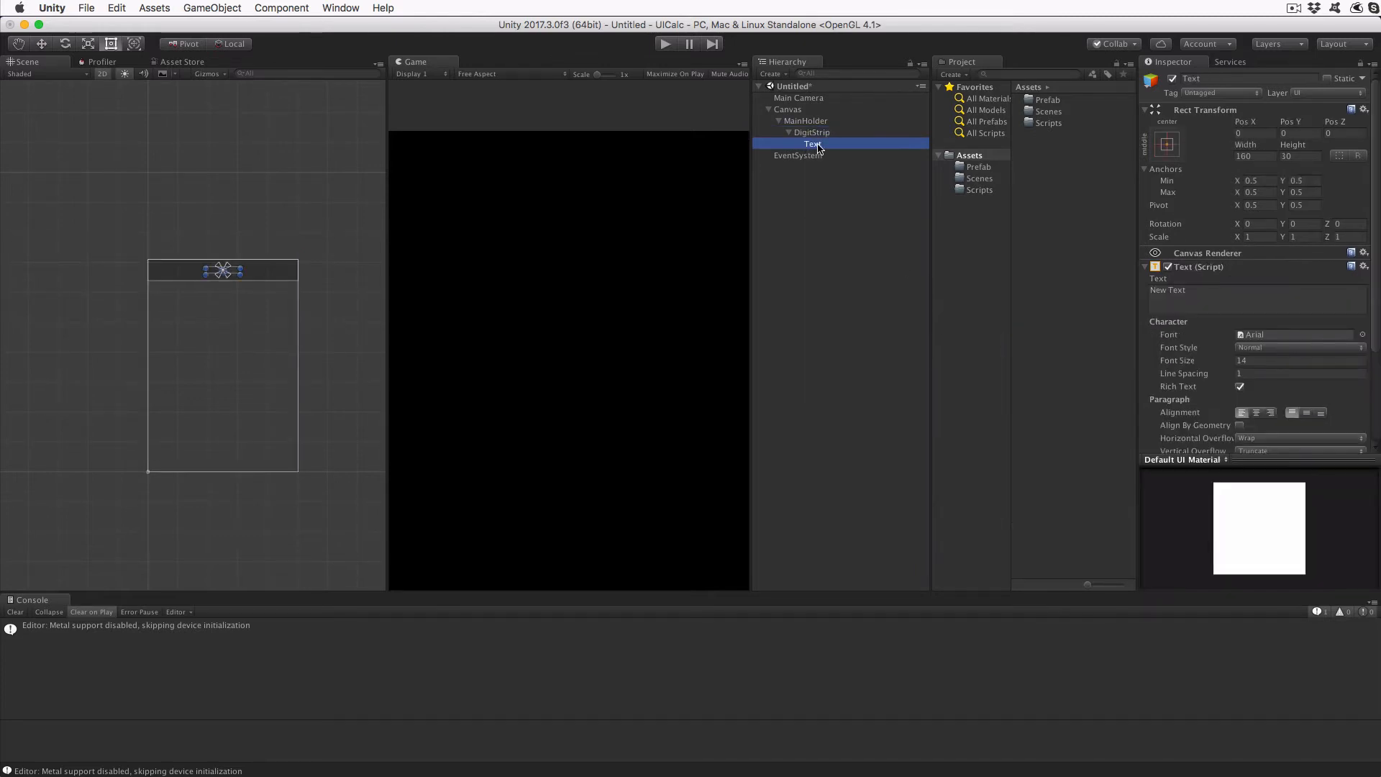
double_click(812, 144)
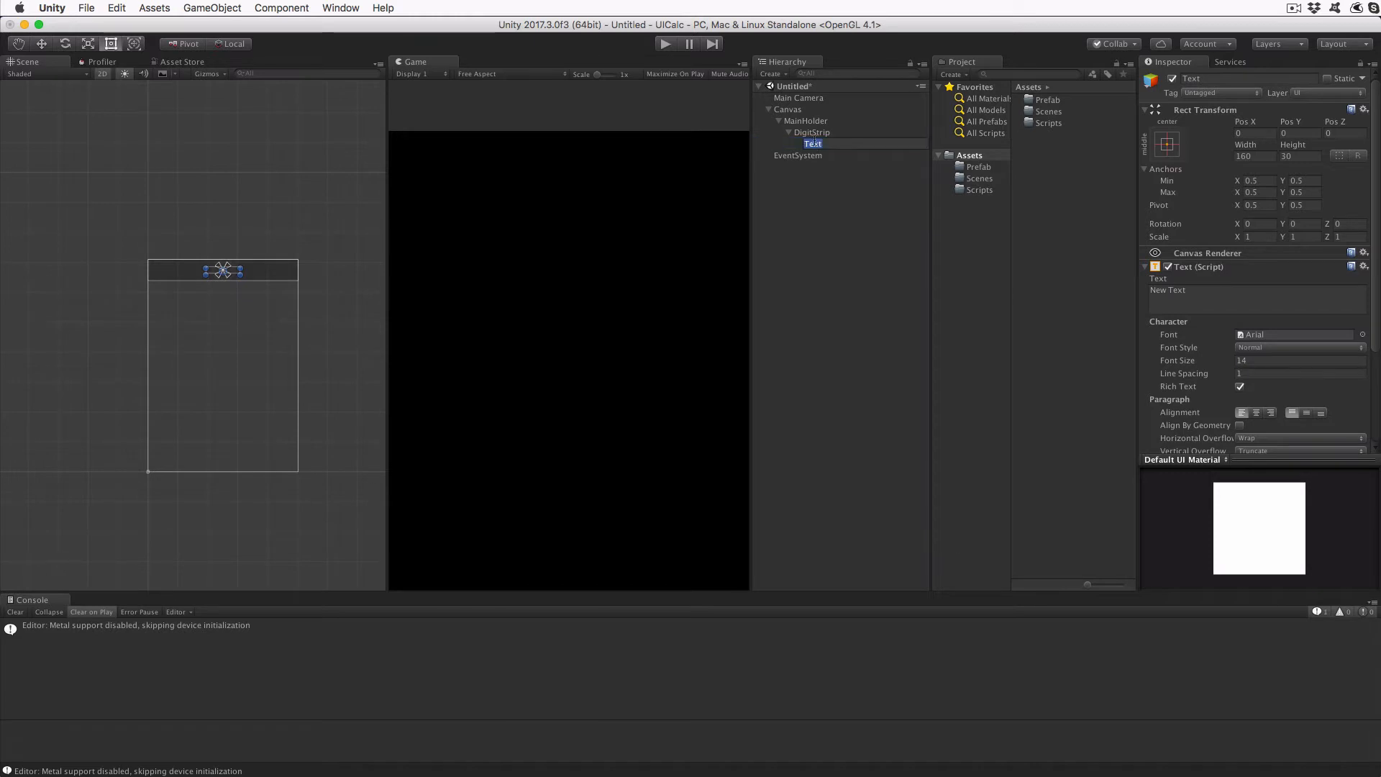
right_click(808, 132)
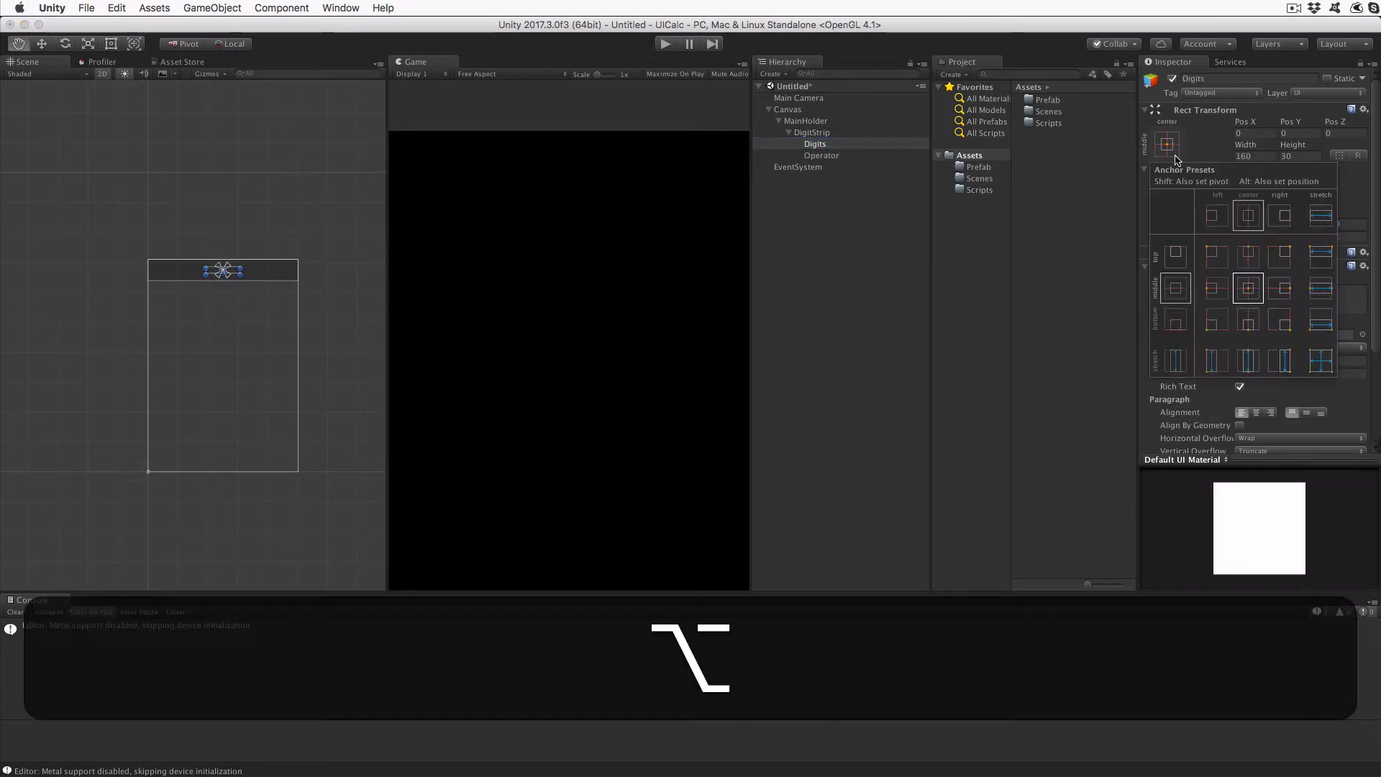
Stretch Digits across the strip with Right 40, edit its text, and align right/middle.
left_click(1320, 215)
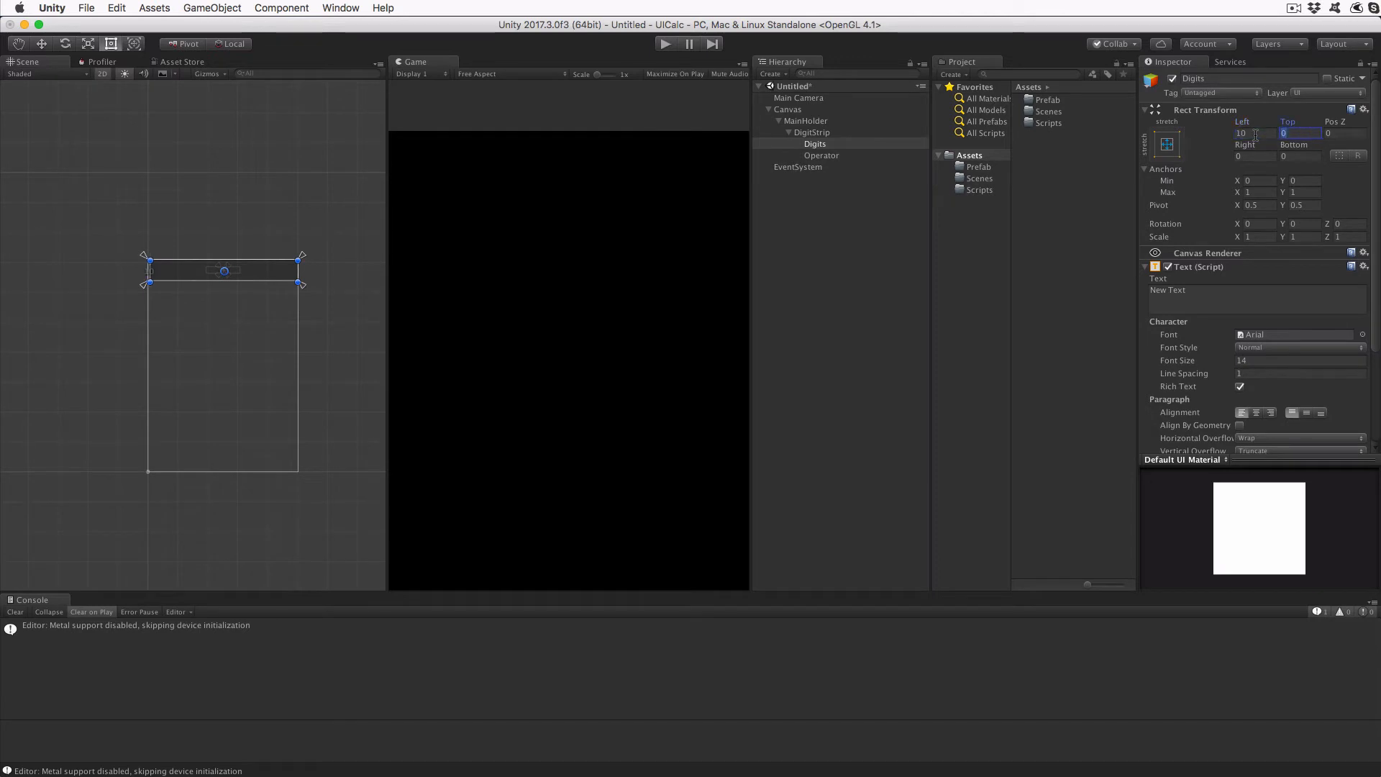
type("40")
left_click(1258, 298)
type("101010")
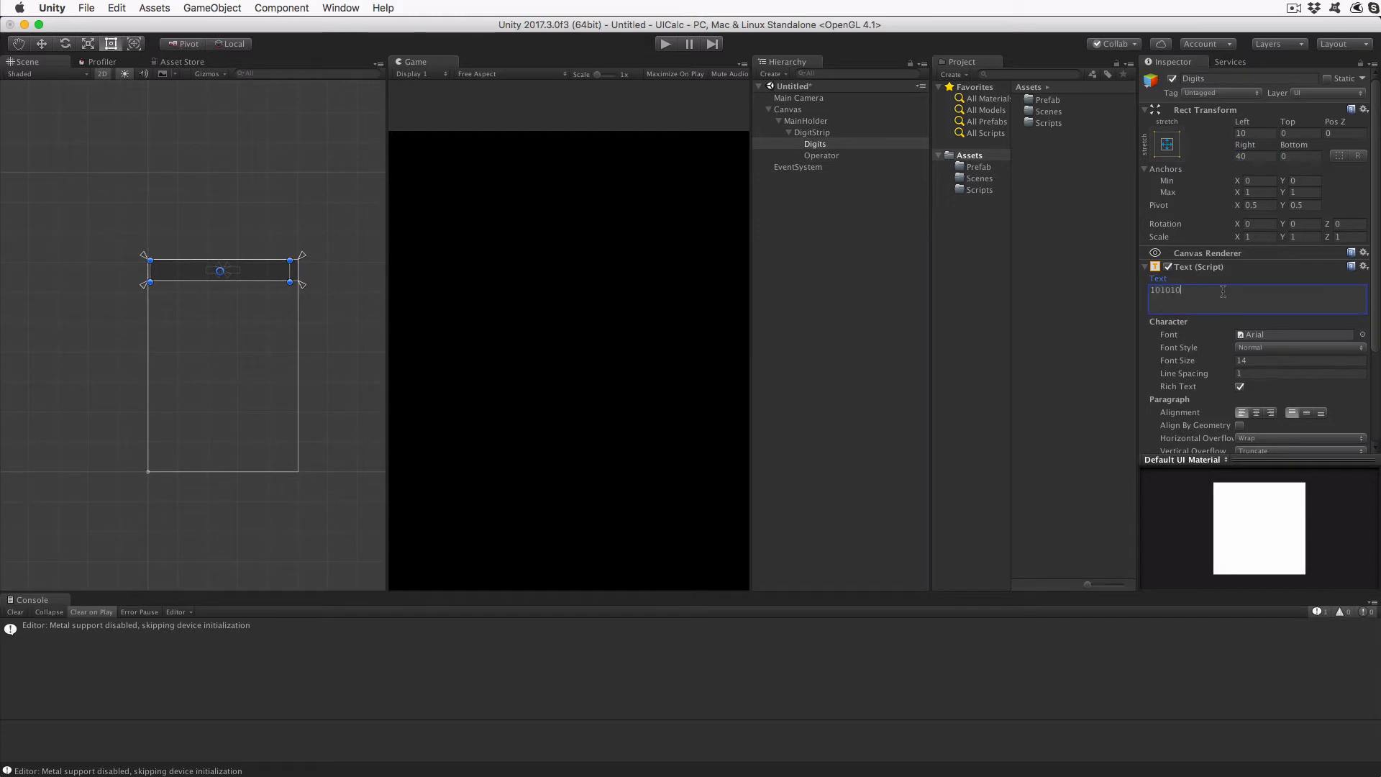
left_click(1299, 361)
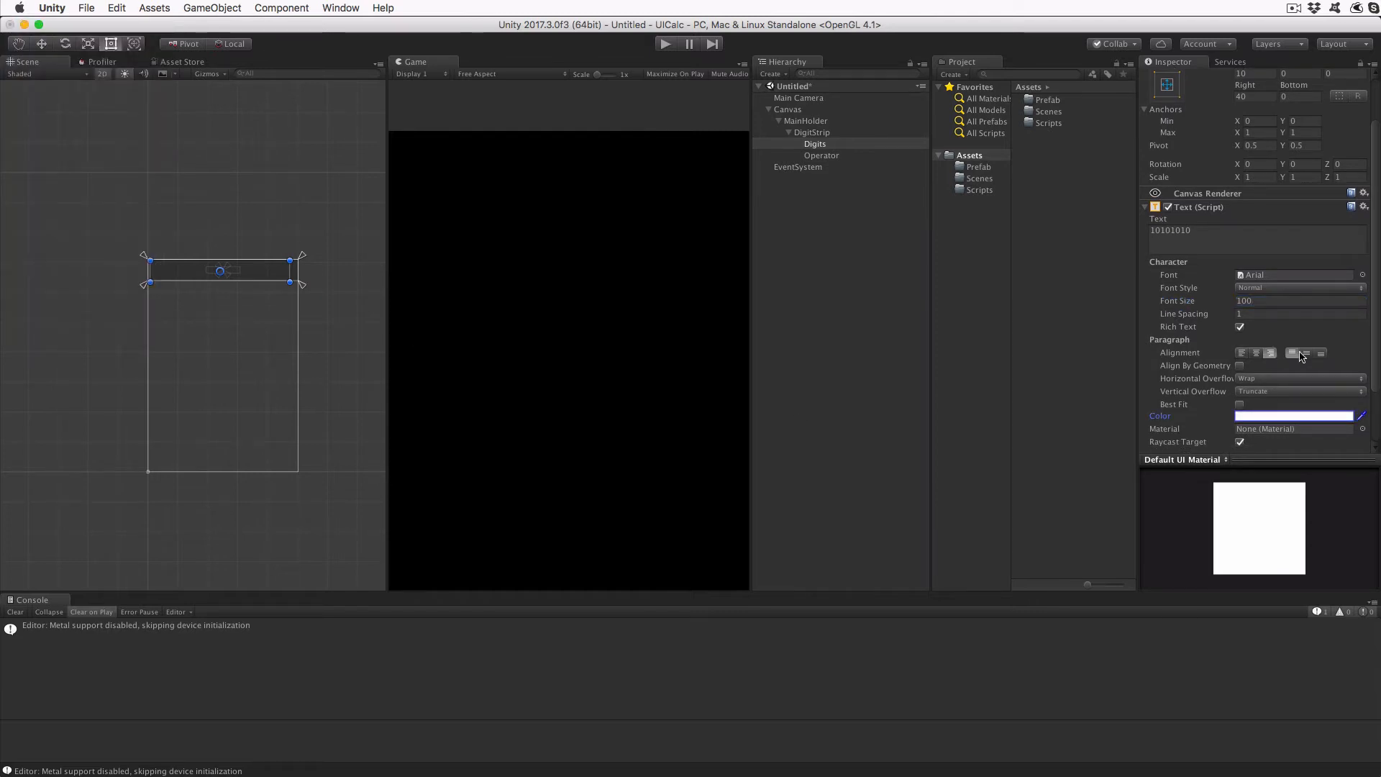
left_click(1306, 353)
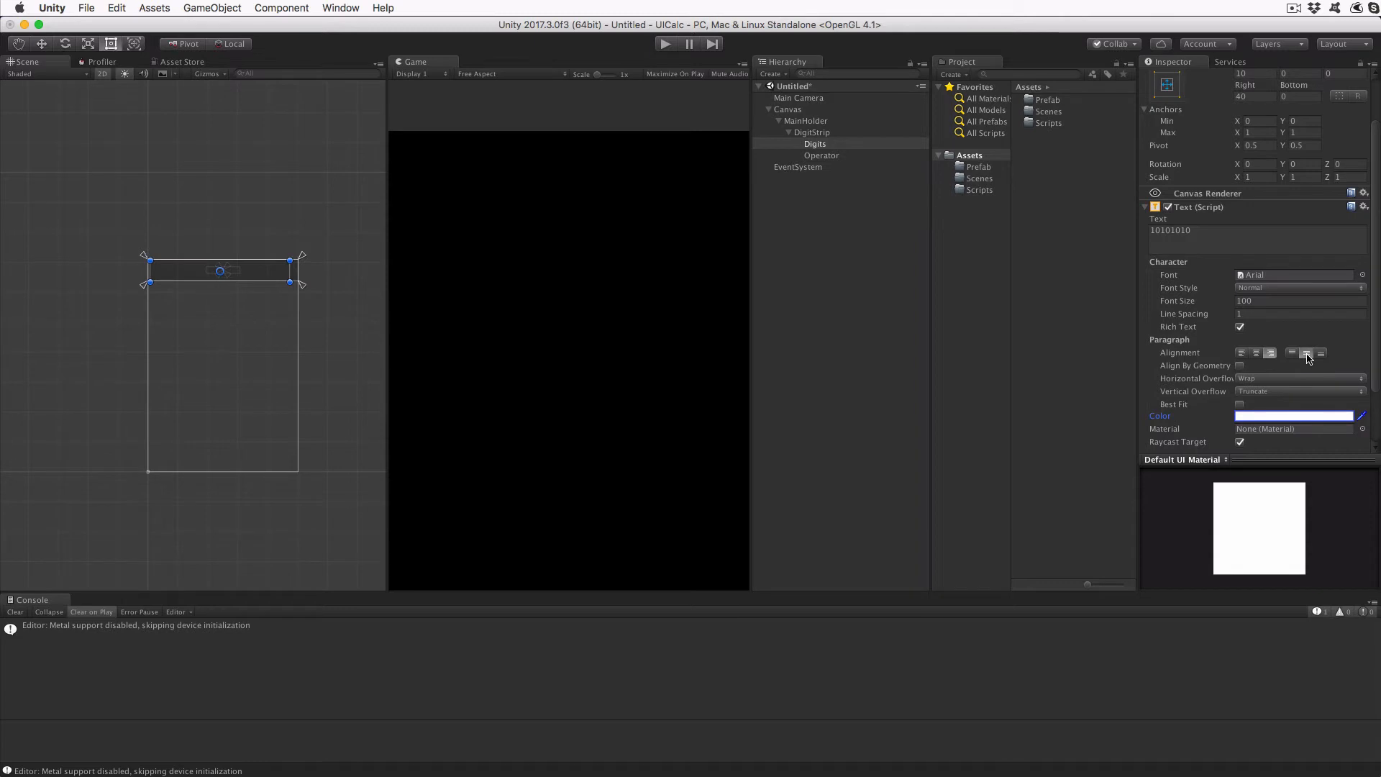
left_click(1241, 376)
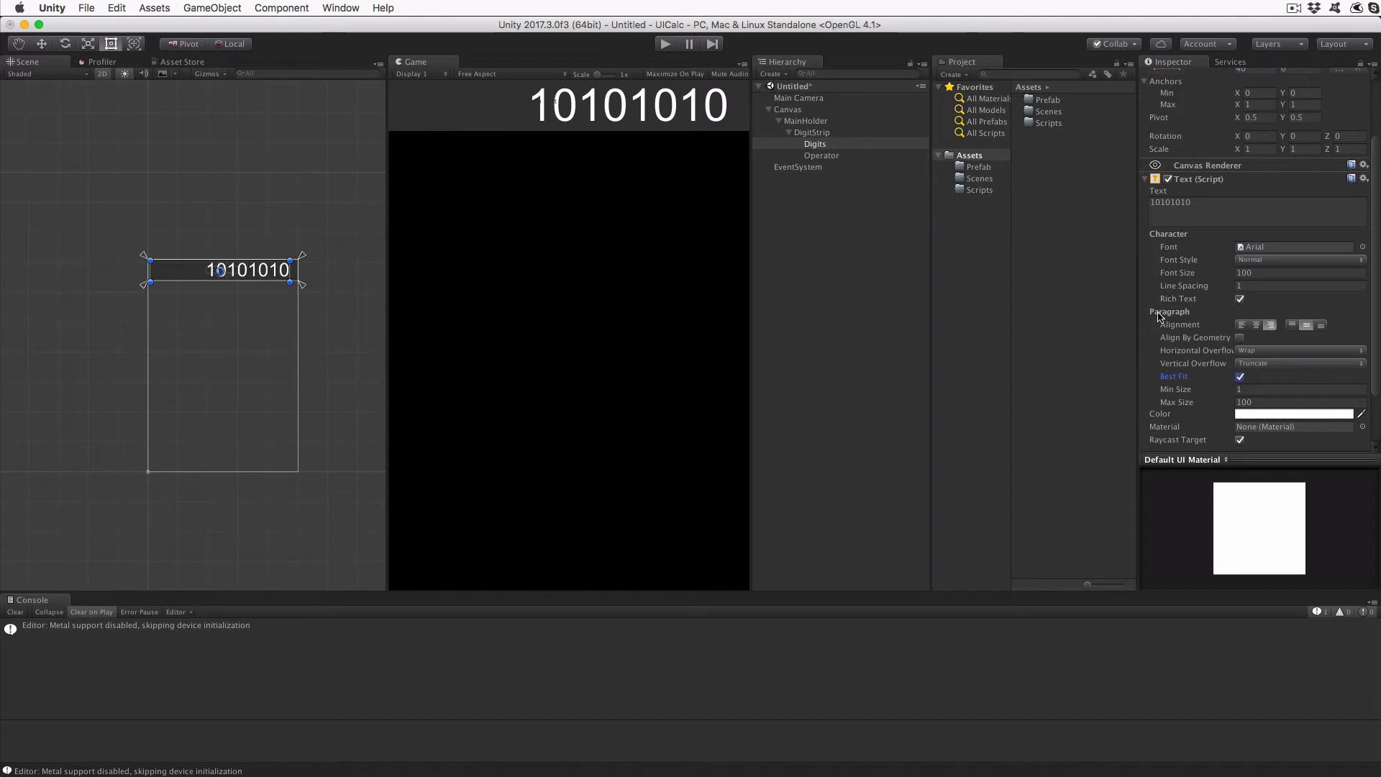
mouse_move(1161, 317)
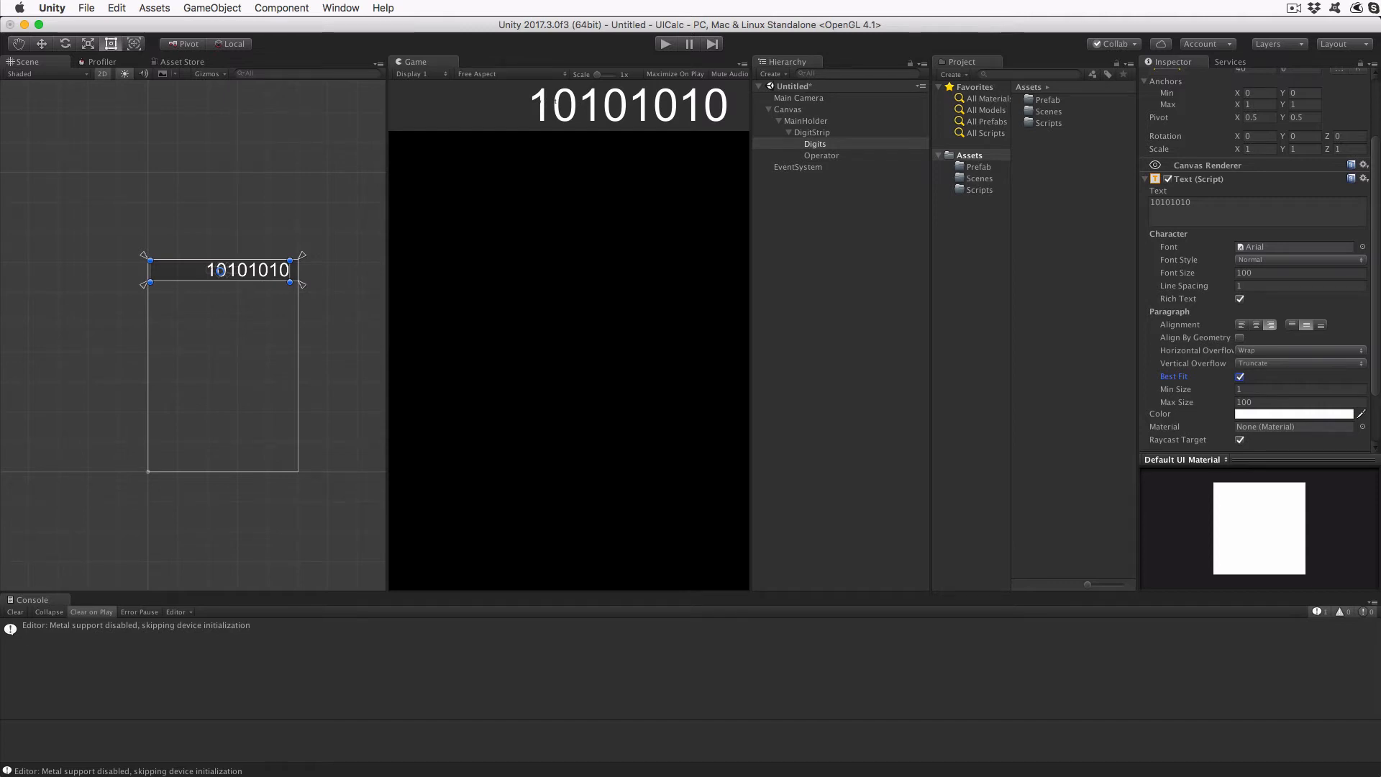
mouse_move(698, 228)
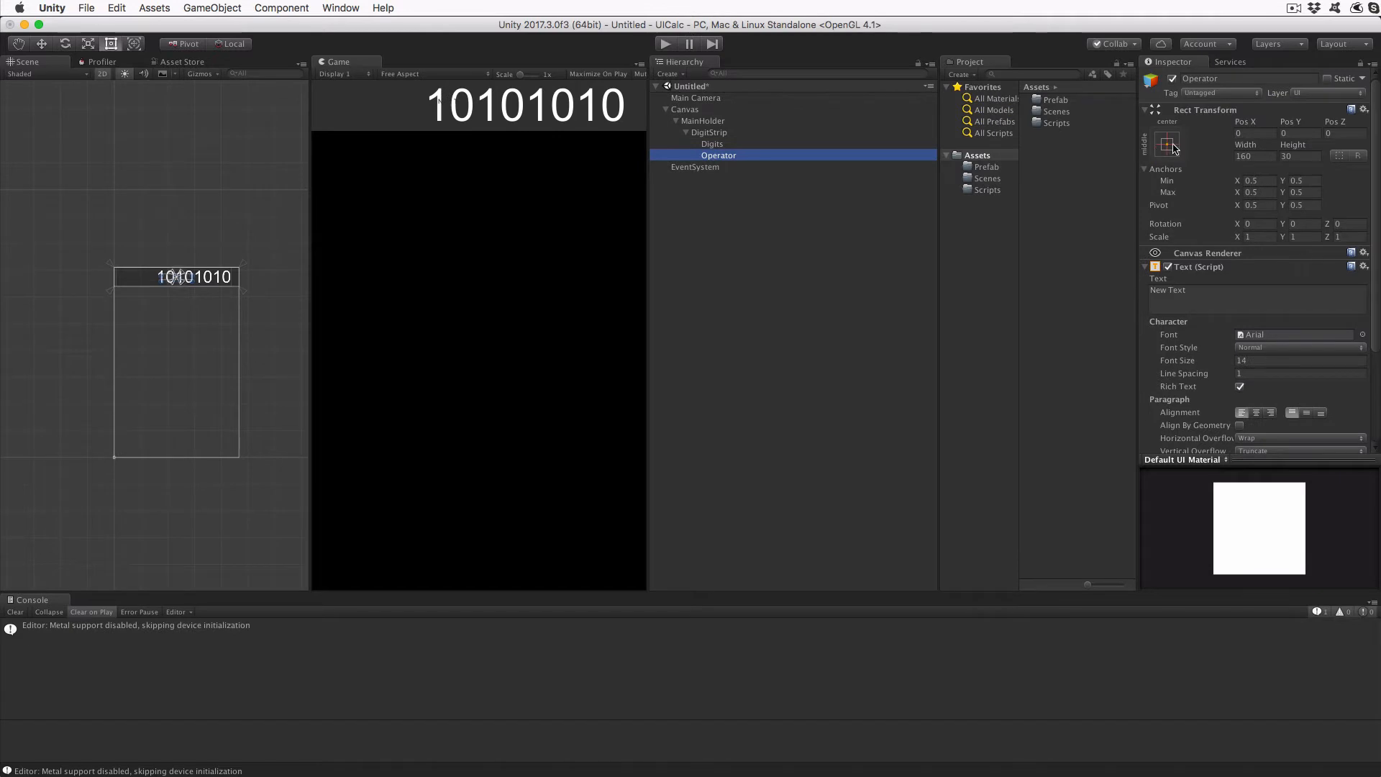
Anchor Operator to the strip's right edge, width 35, font size 100, showing X.
left_click(1166, 145)
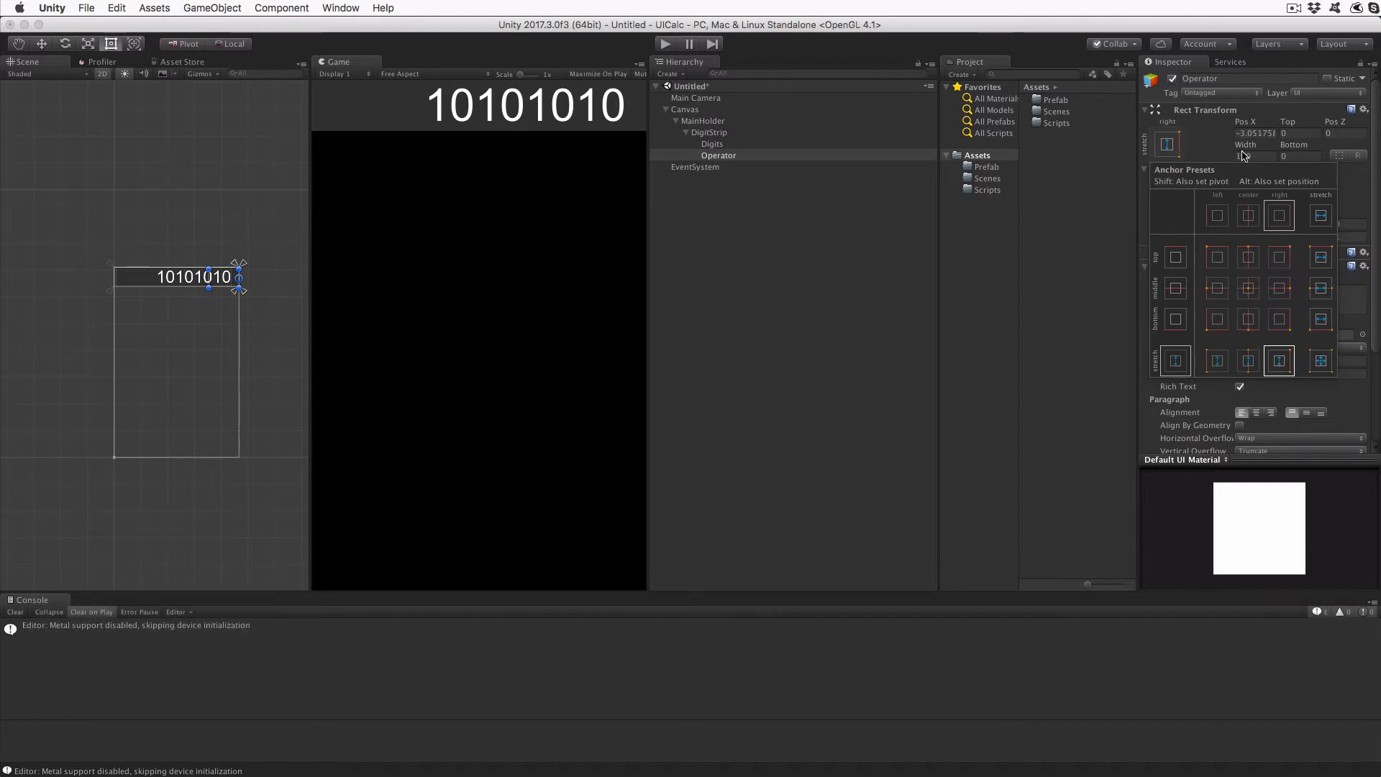
left_click(1245, 156)
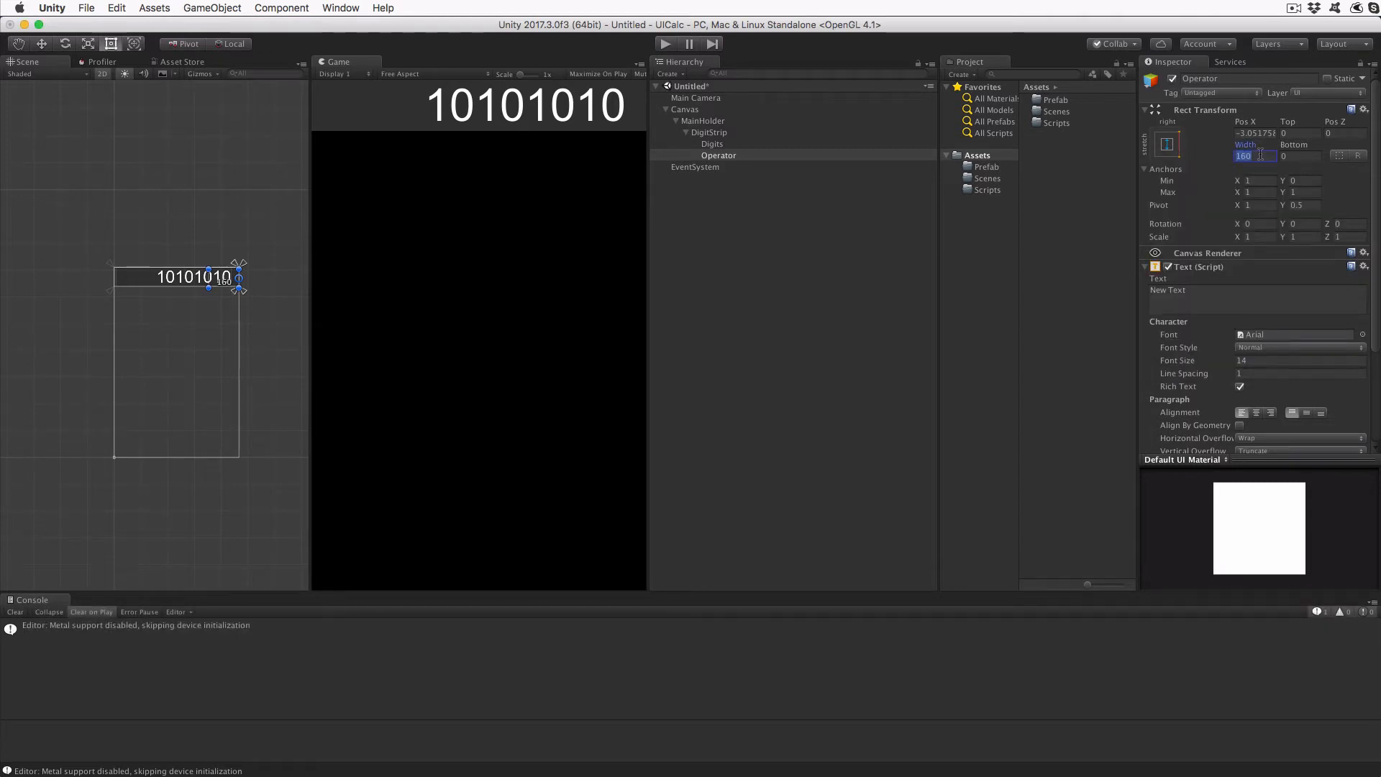
type("35")
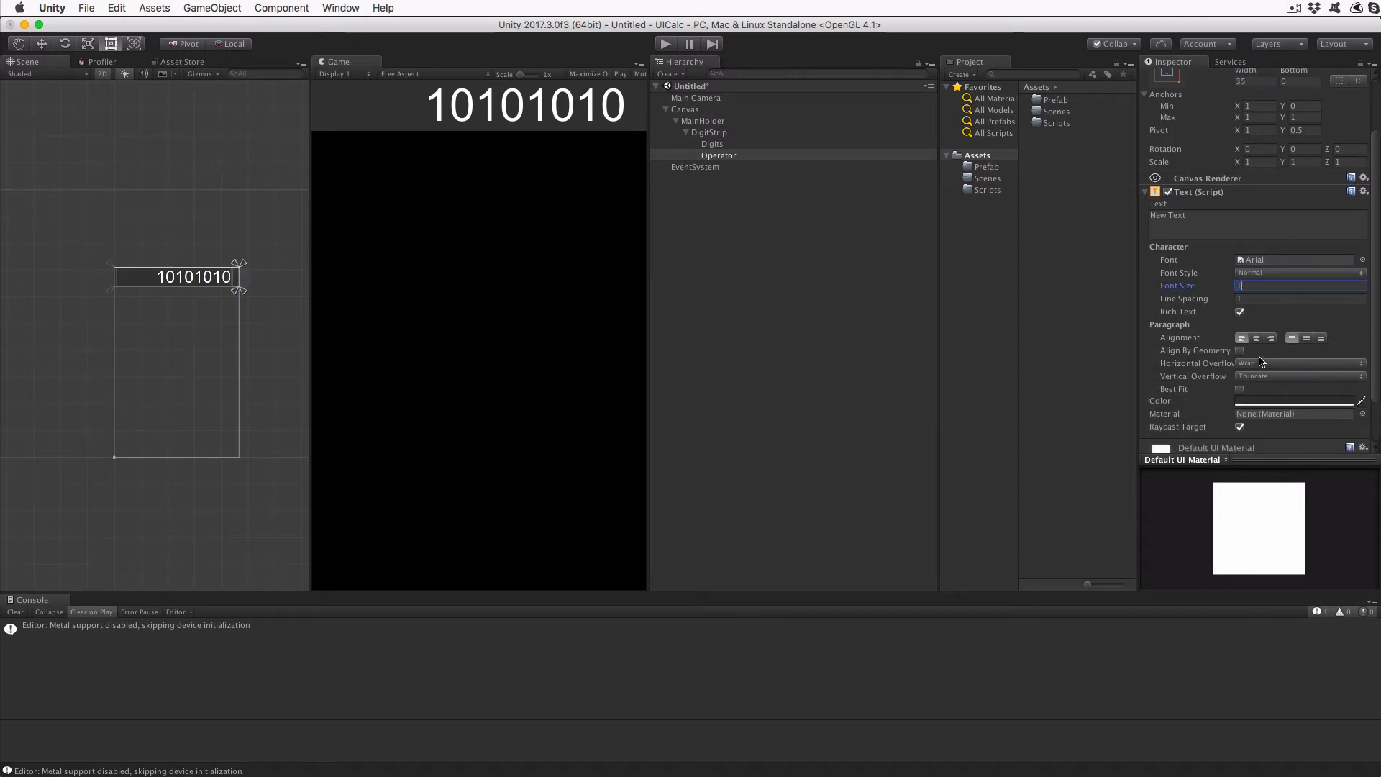
type("00")
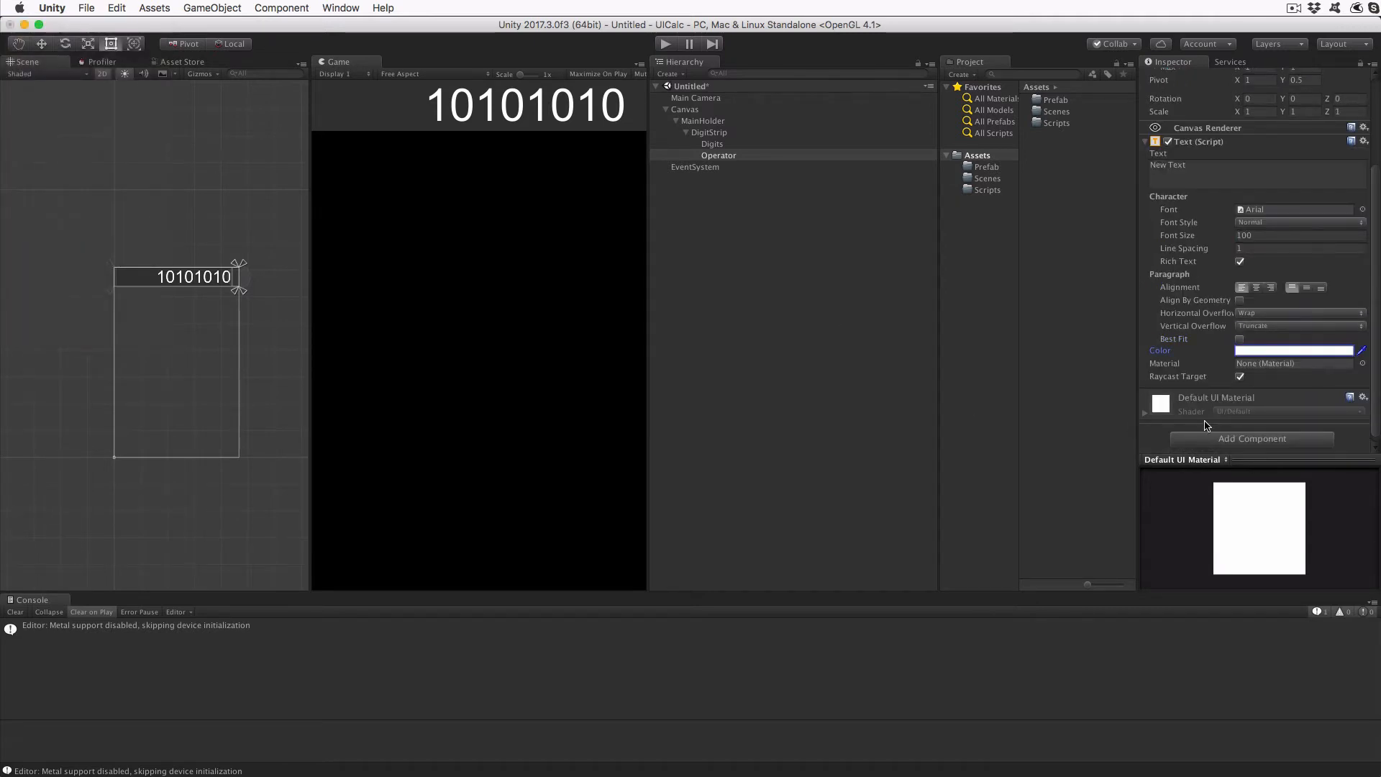
left_click(1240, 339)
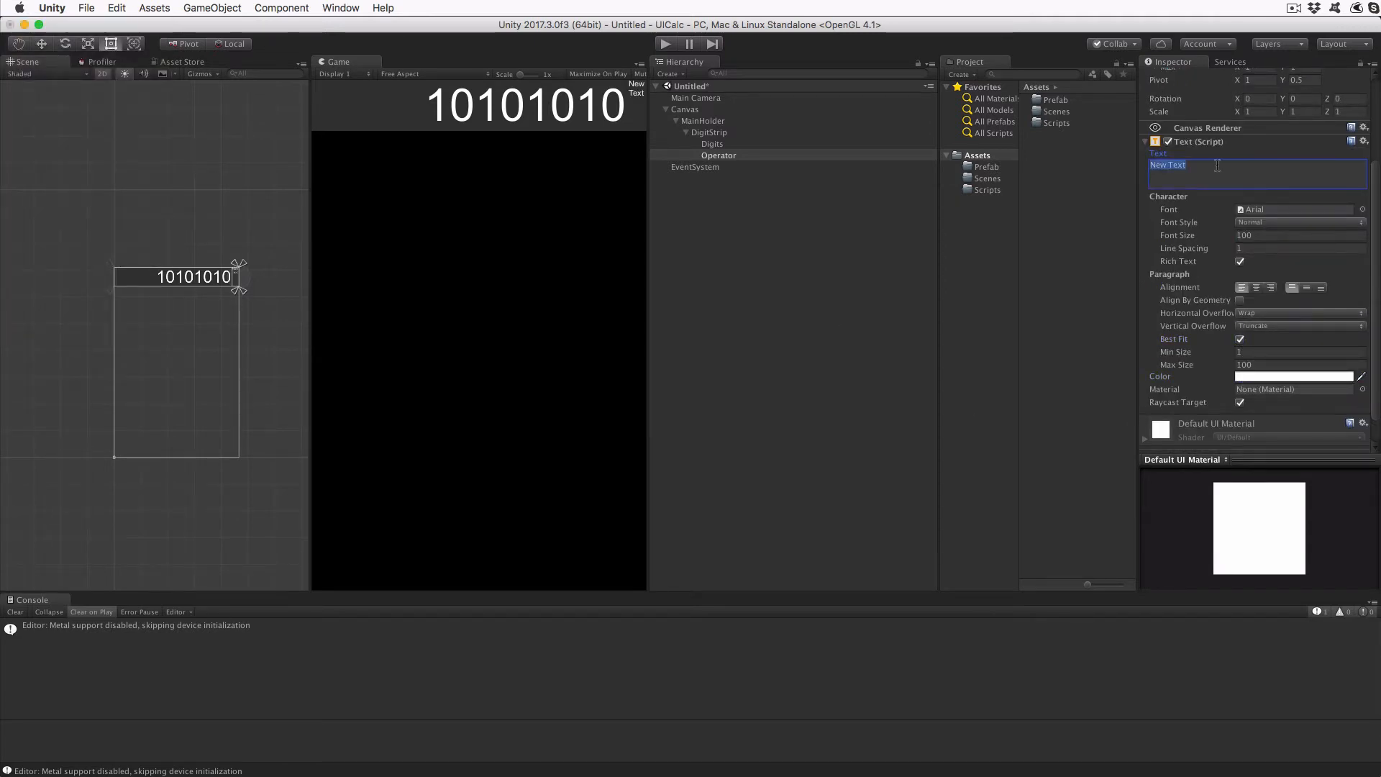
type("X")
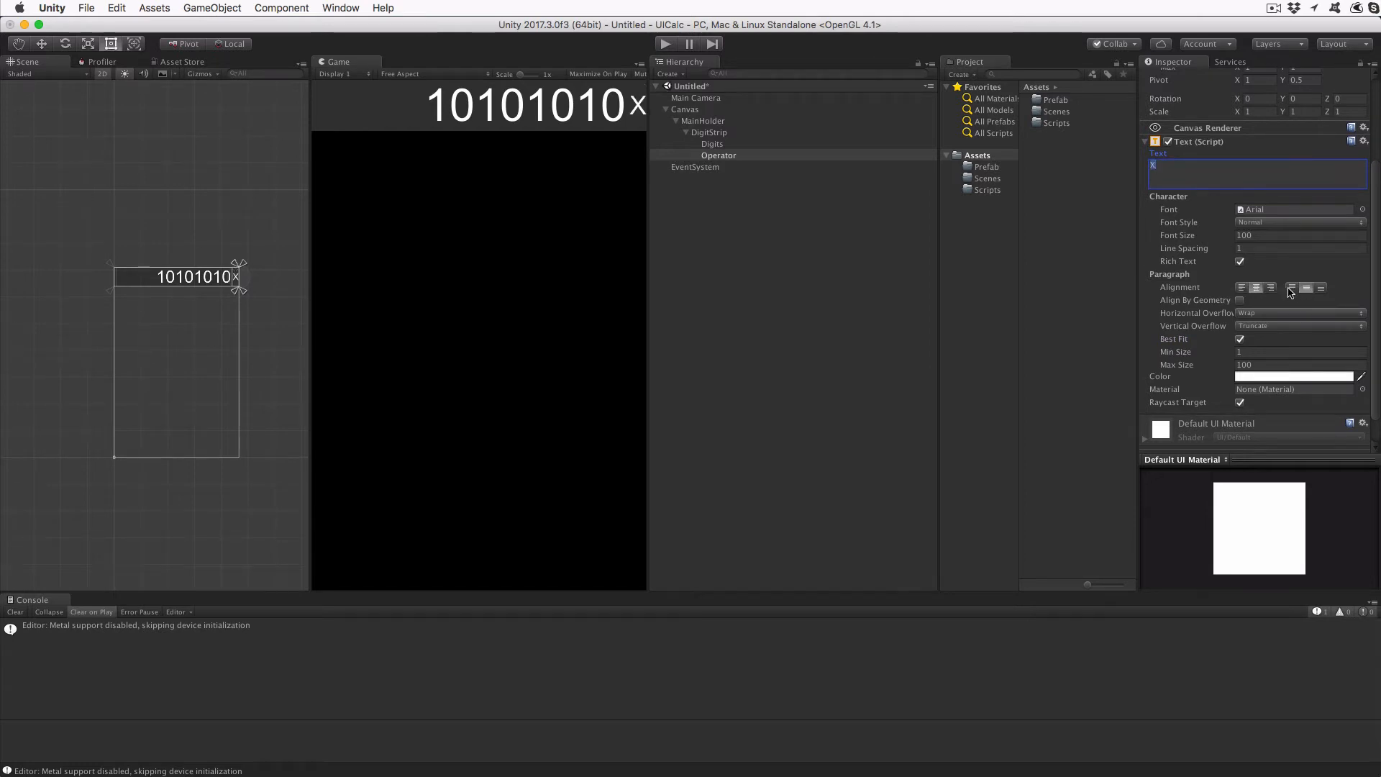
mouse_move(722, 225)
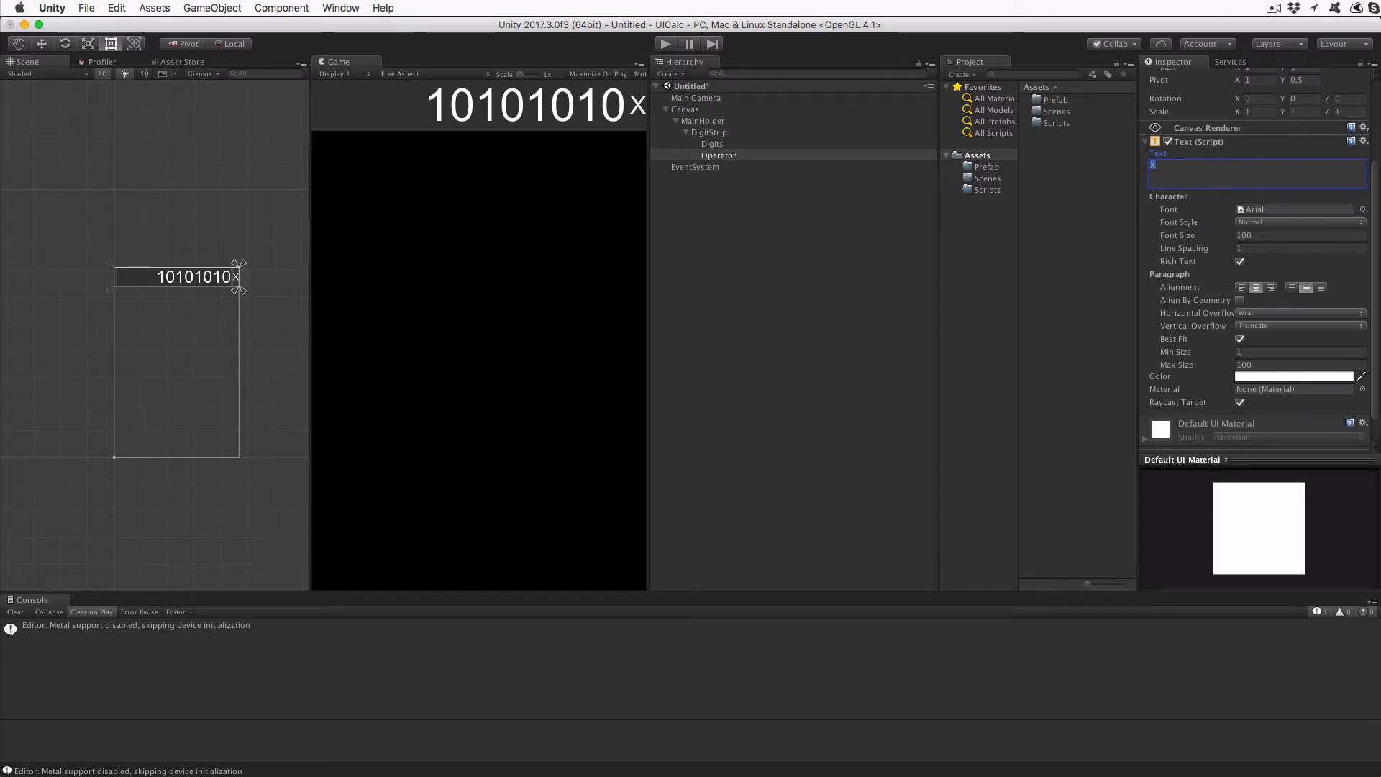
mouse_move(650, 400)
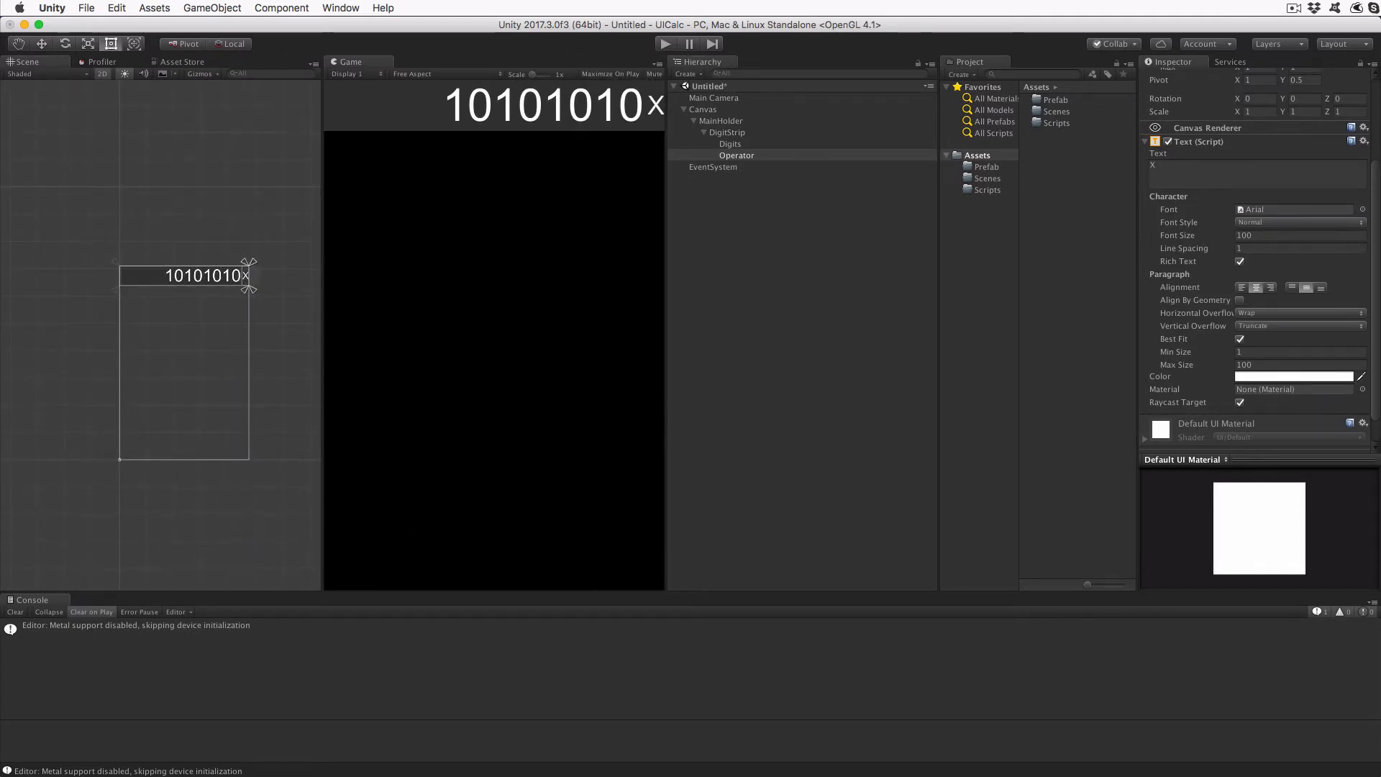
Add ButtonGroup under MainHolder, height 625, with a Vertical Layout Group spacing 5.
left_click(705, 133)
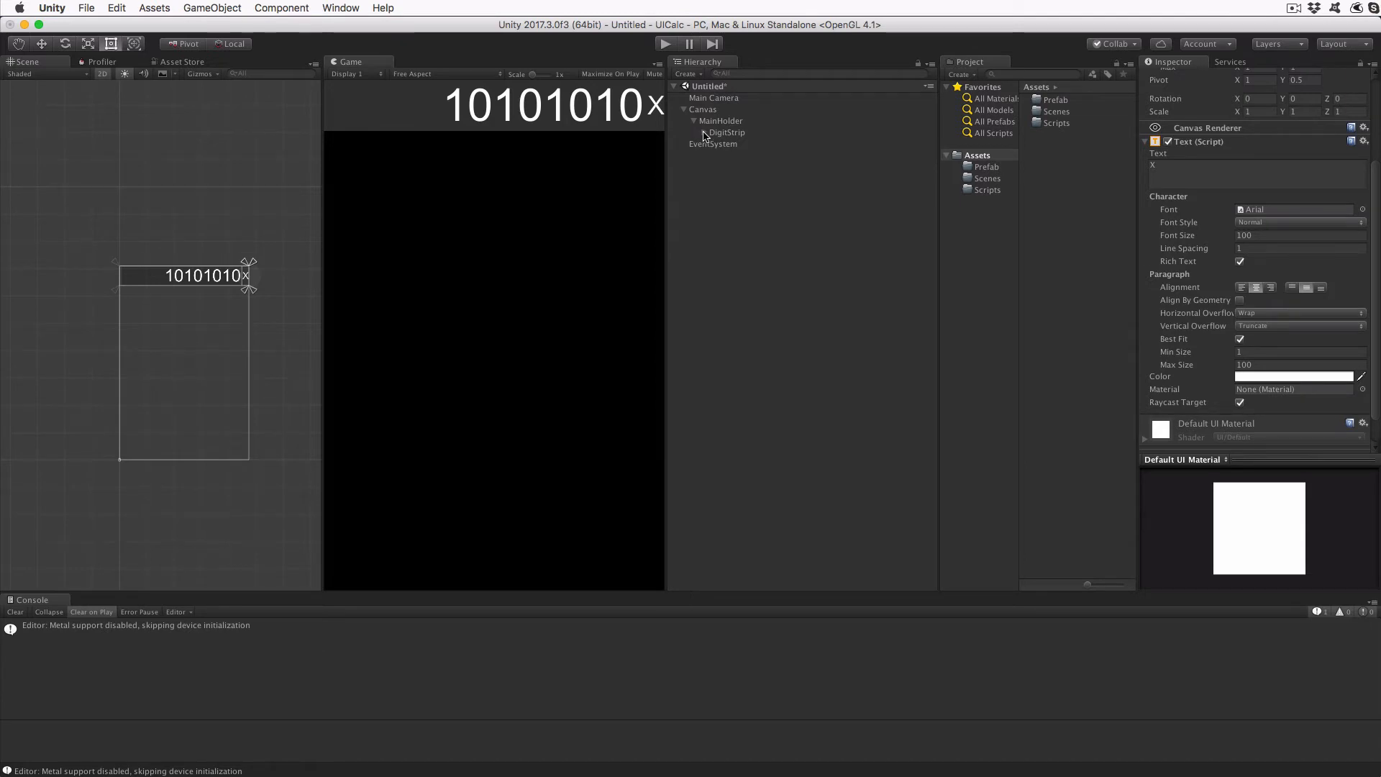
left_click(732, 144)
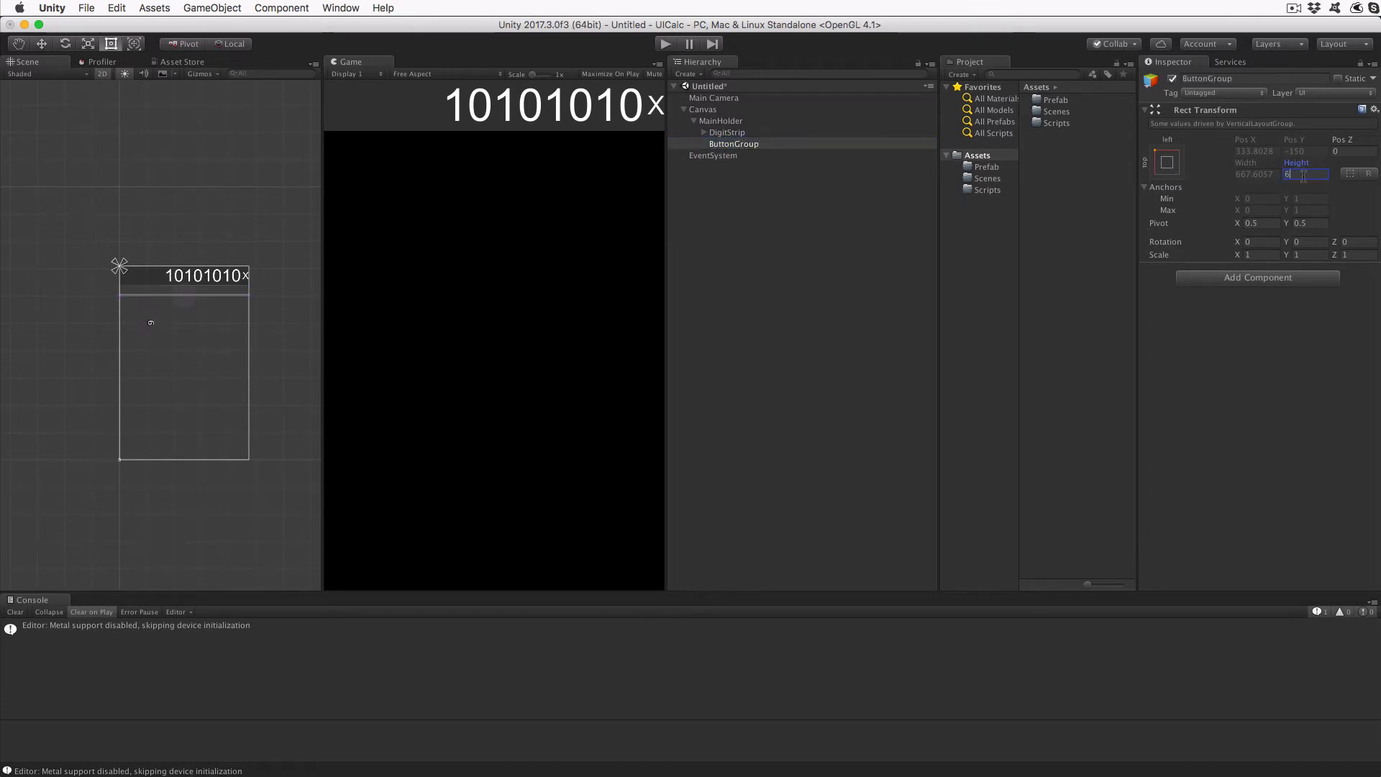
type("625")
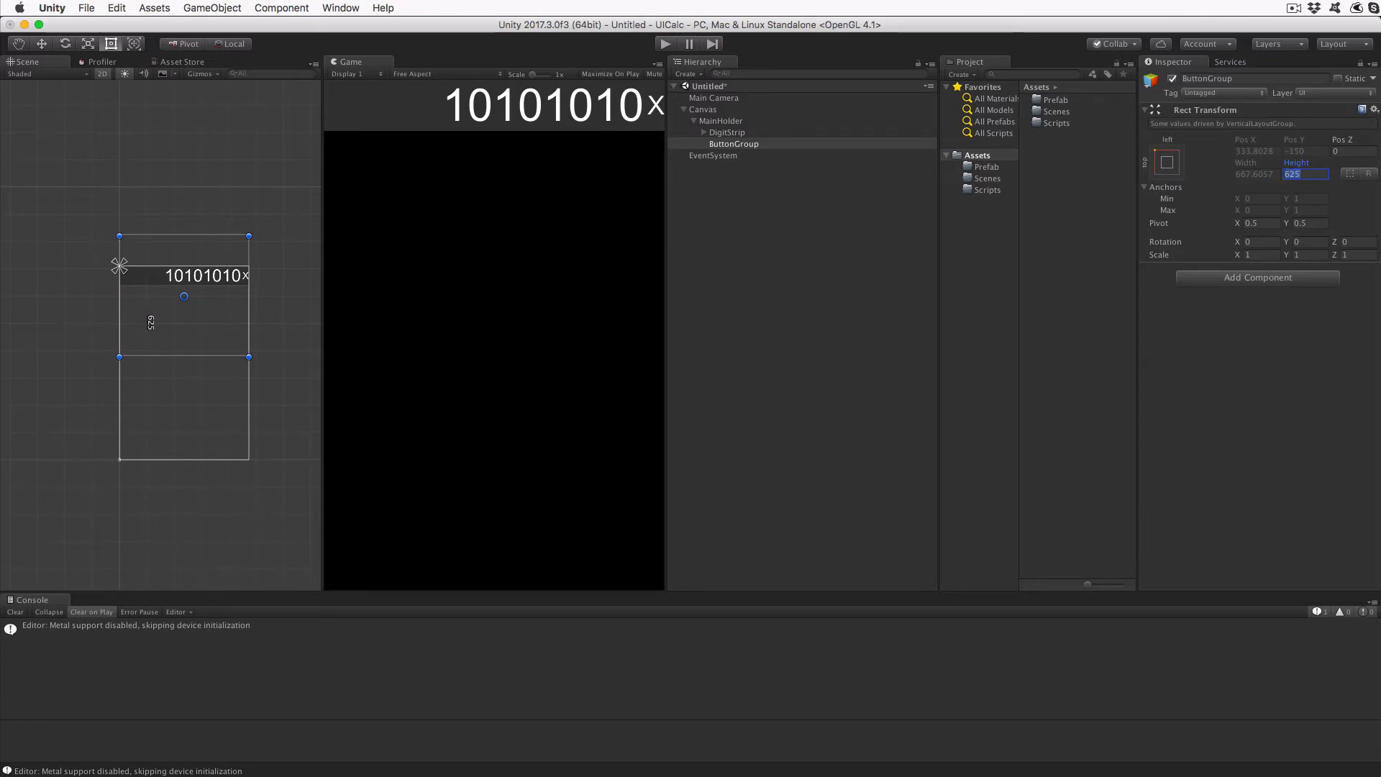
mouse_move(1283, 346)
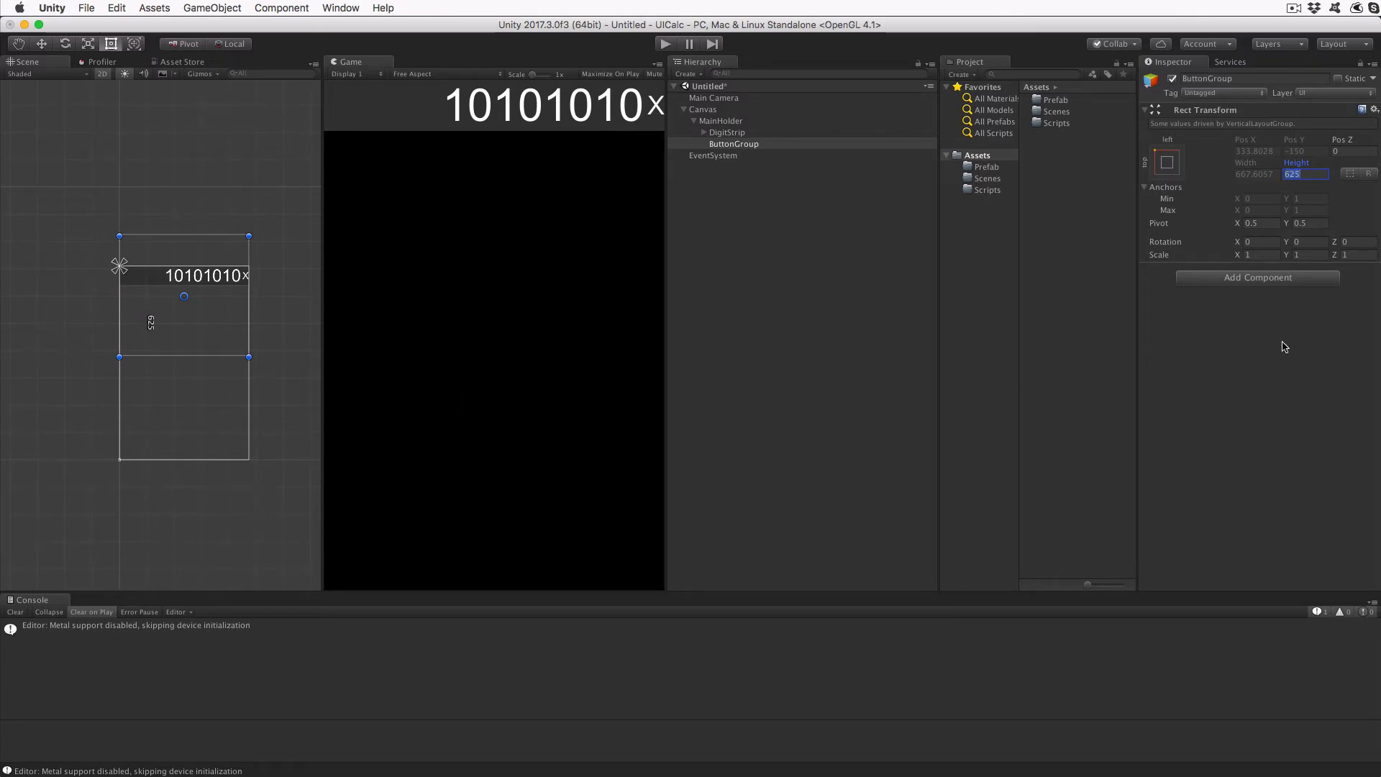
left_click(1256, 277)
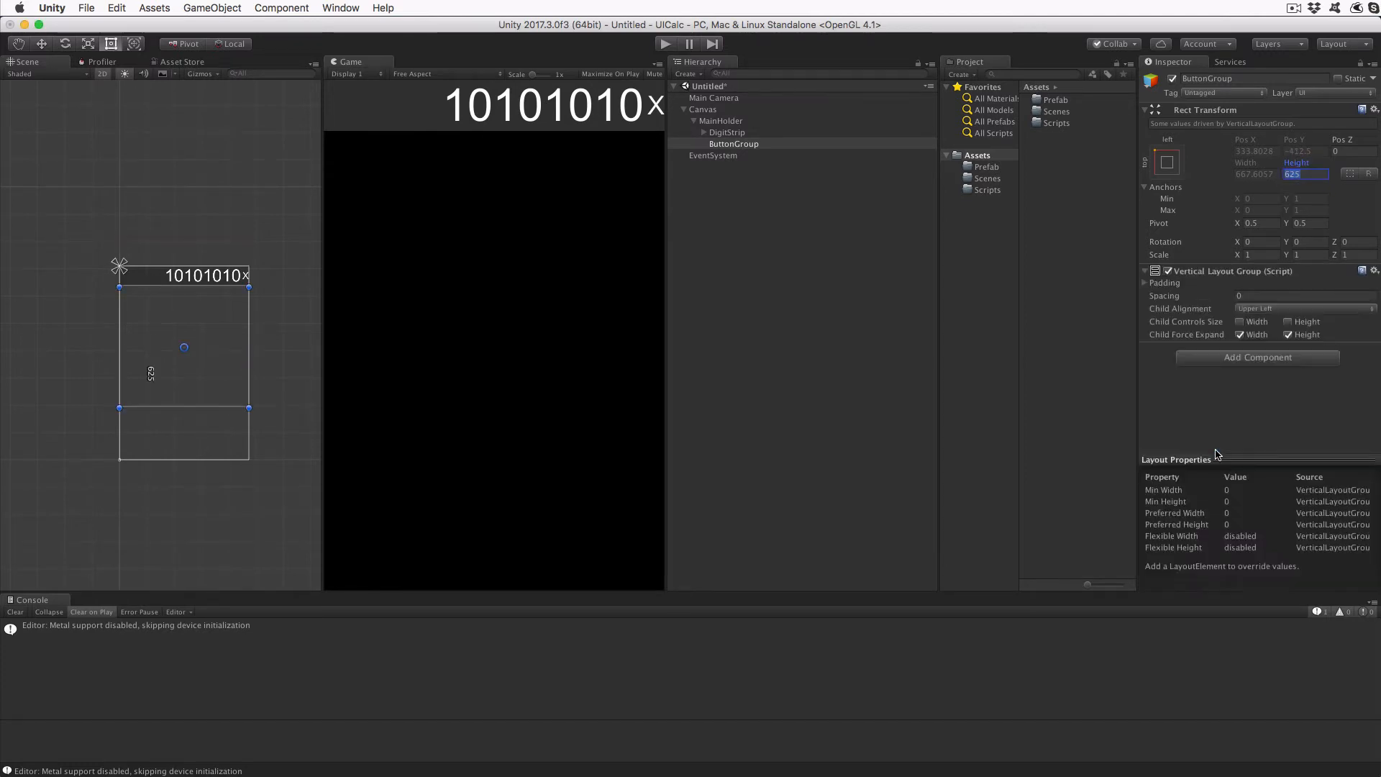
left_click(1303, 294)
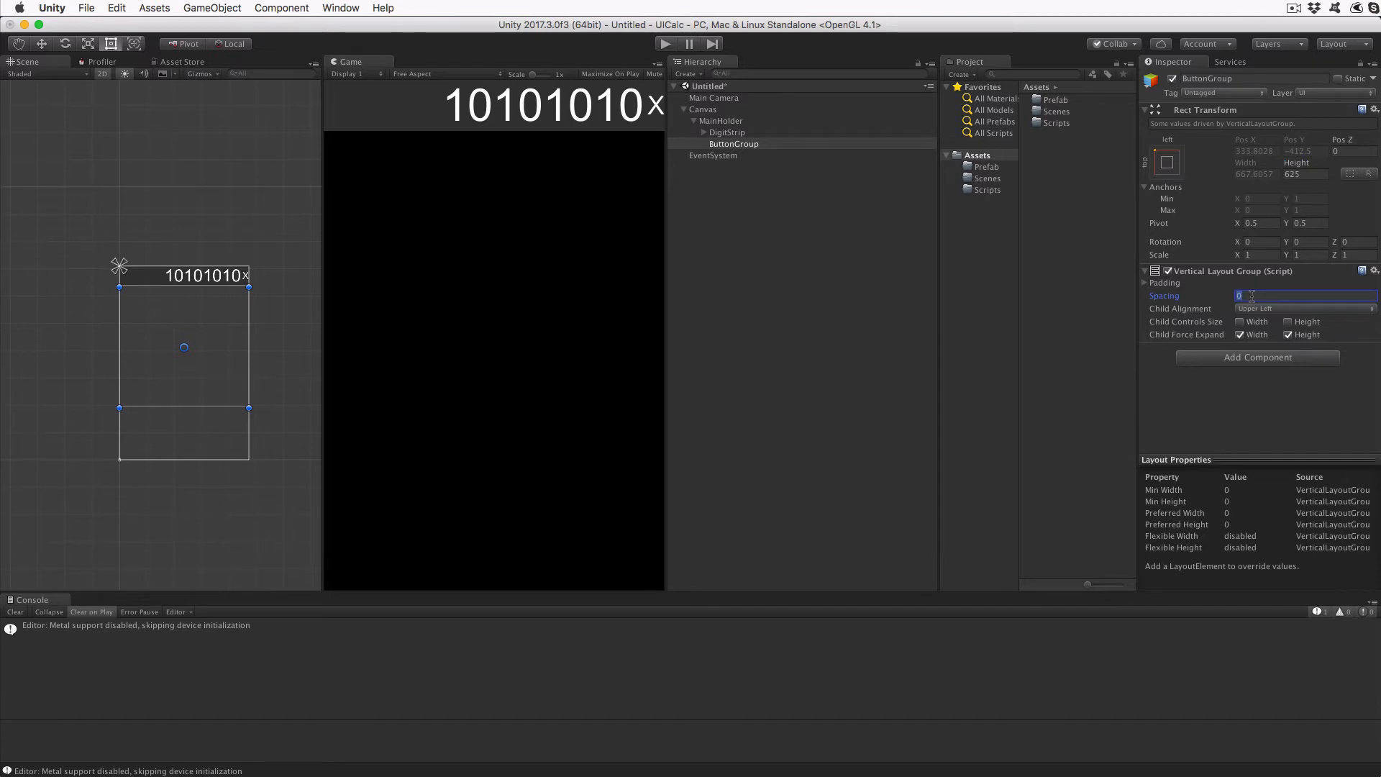
type("5")
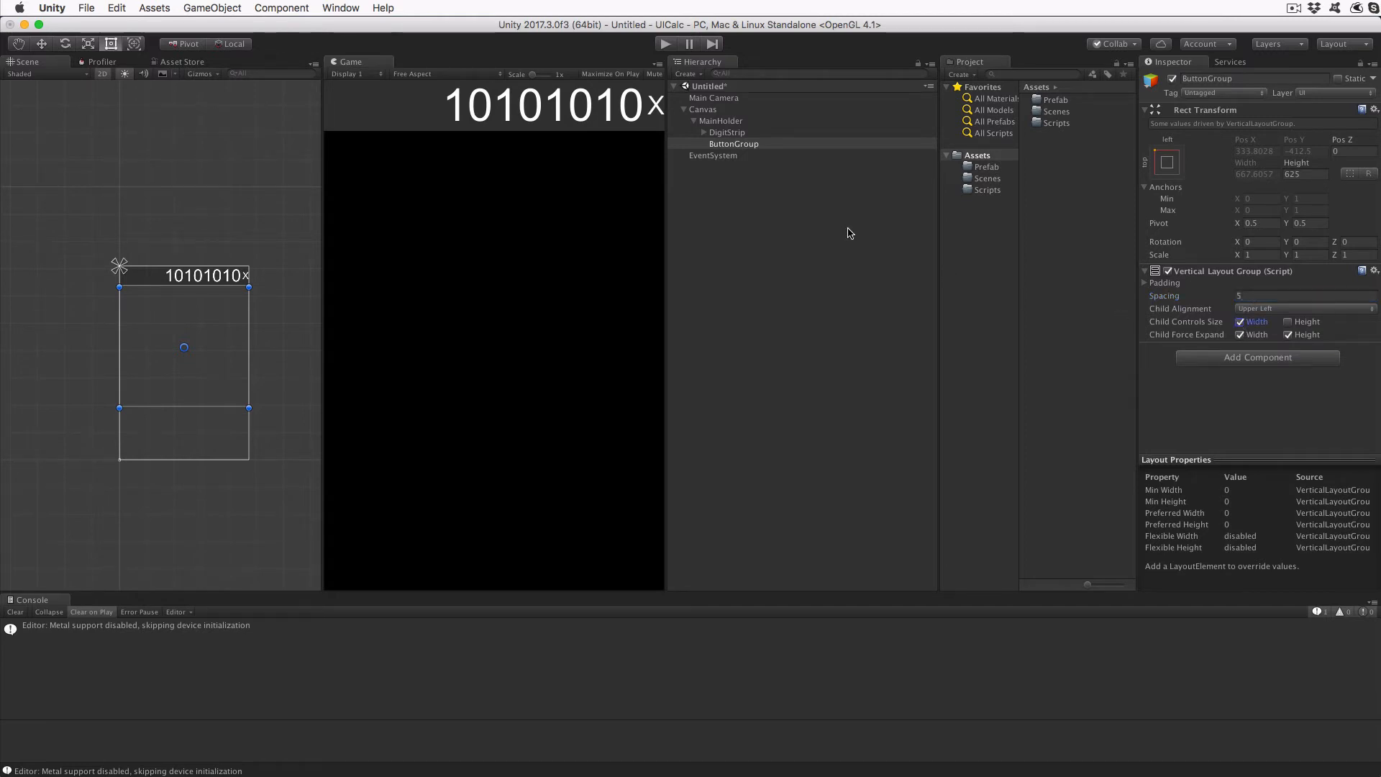
Create an empty Row under ButtonGroup and give it a Horizontal Layout Group.
right_click(734, 144)
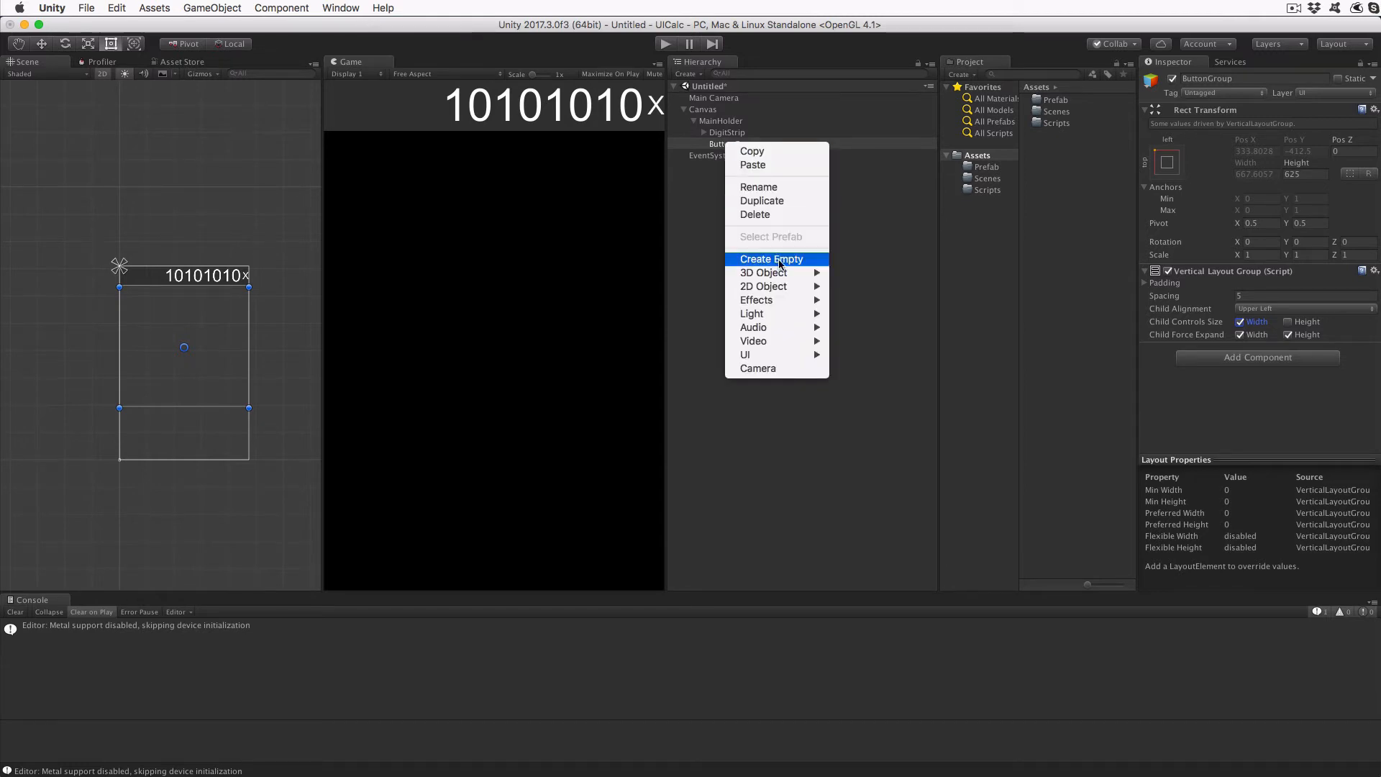
left_click(772, 259)
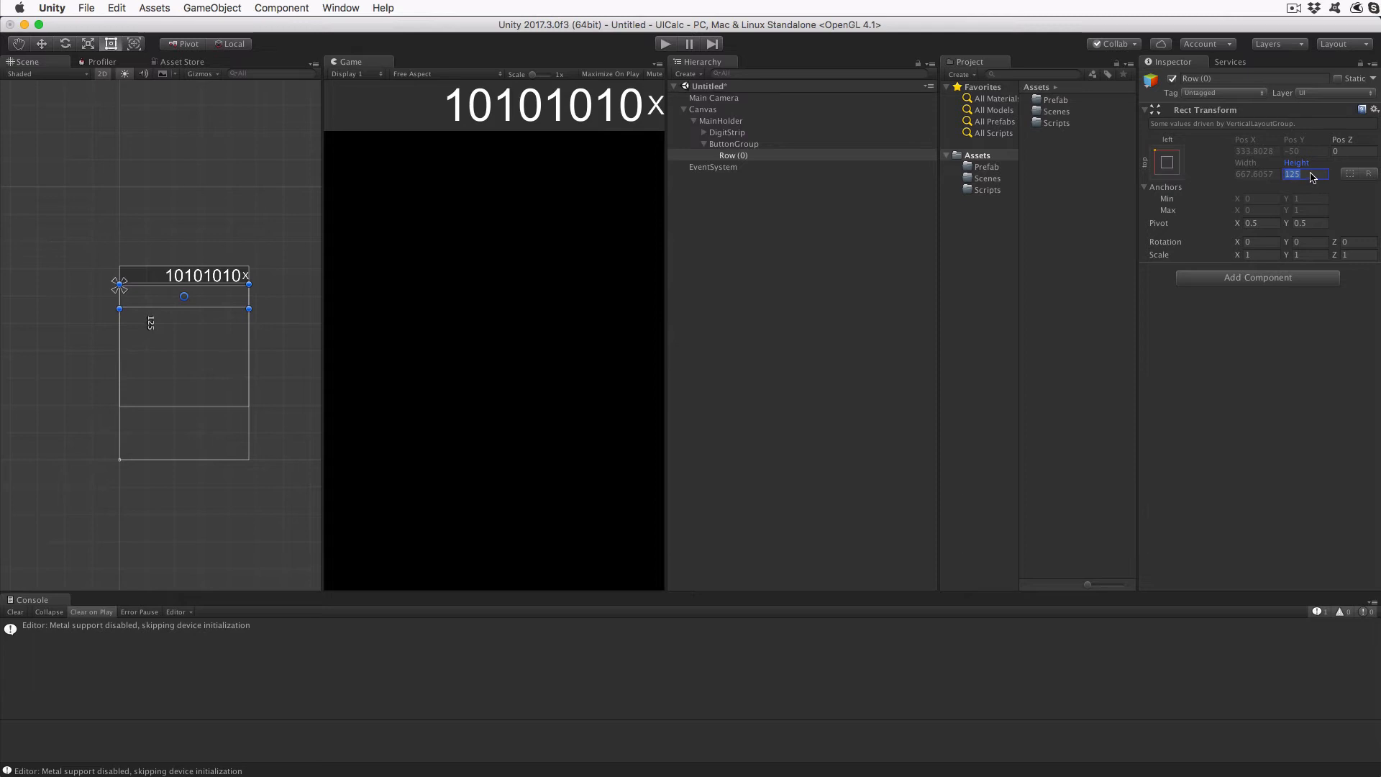
left_click(1256, 278)
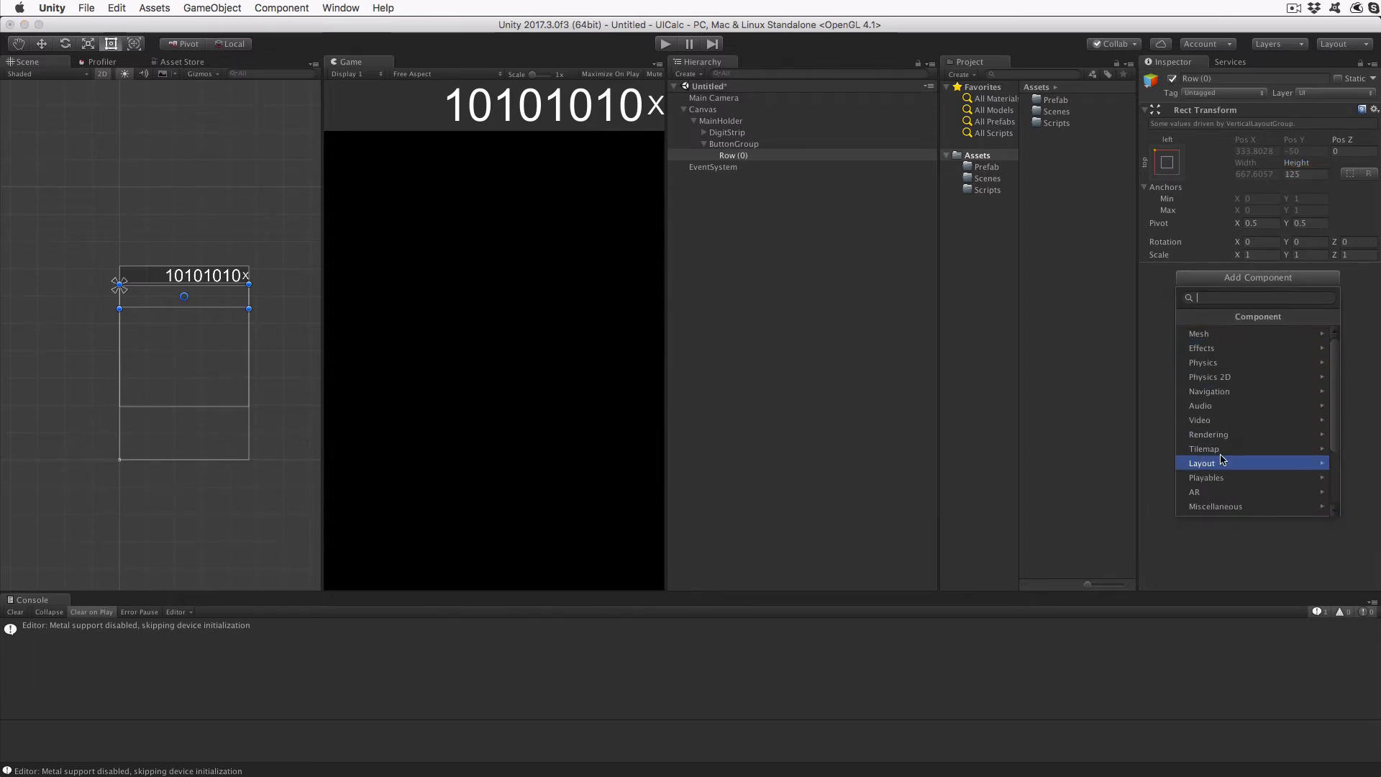
left_click(1201, 462)
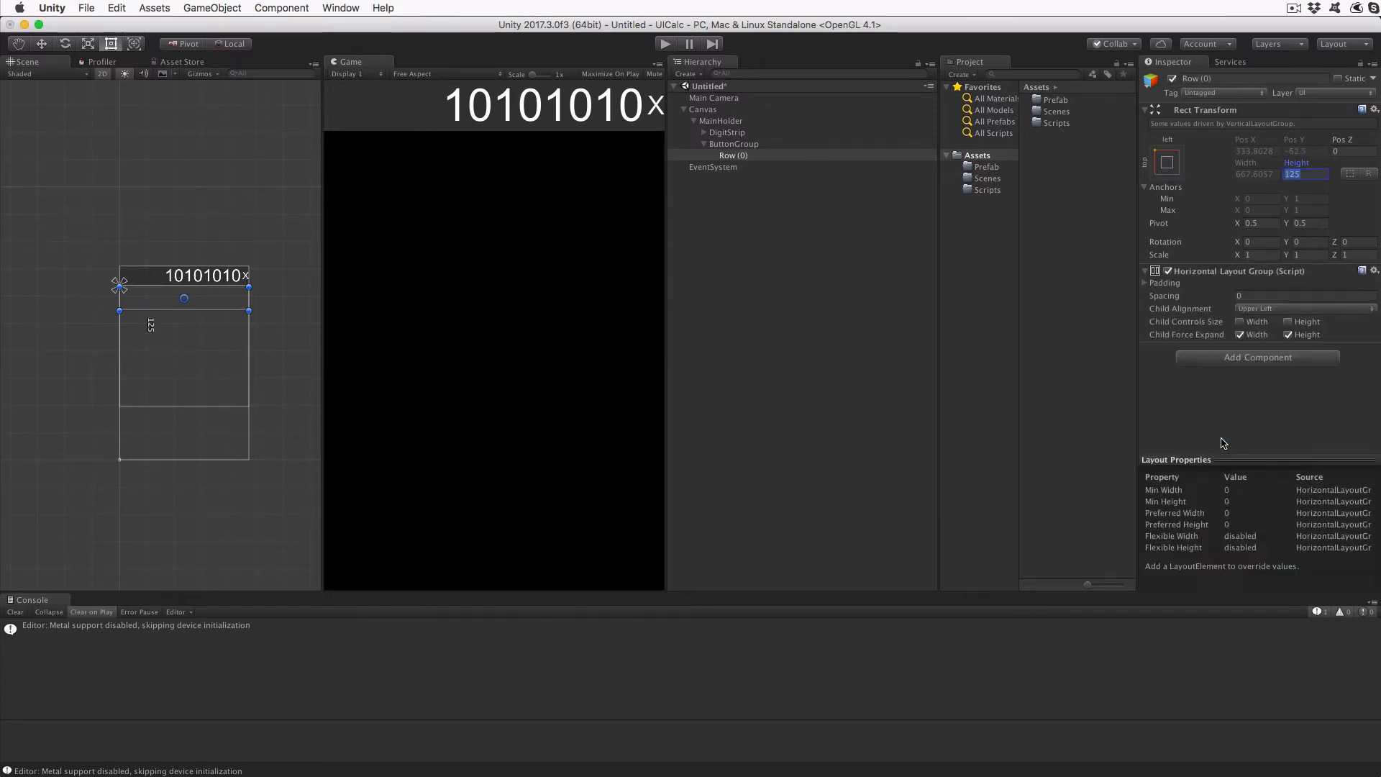
Set Row spacing to 5, enable child width control, and align children Middle Center.
left_click(1304, 295)
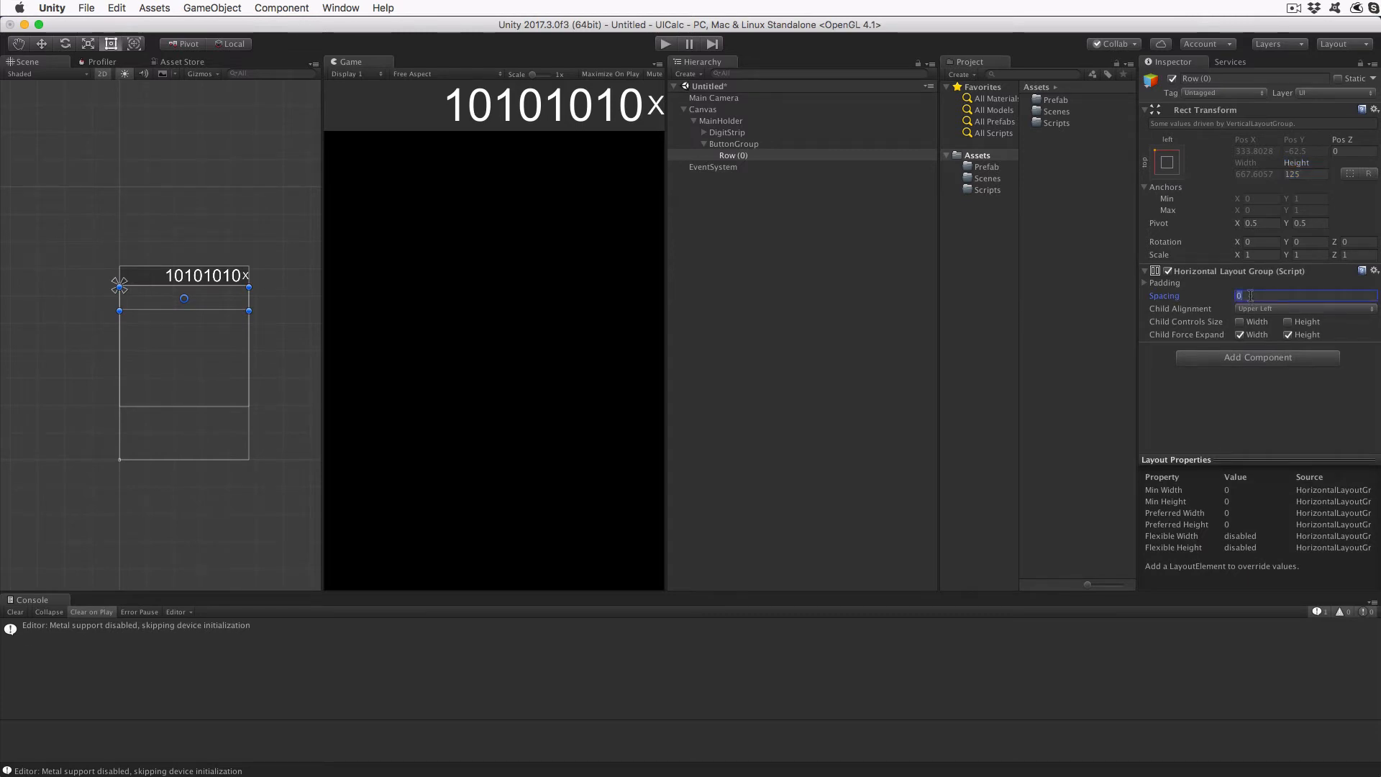
type("5")
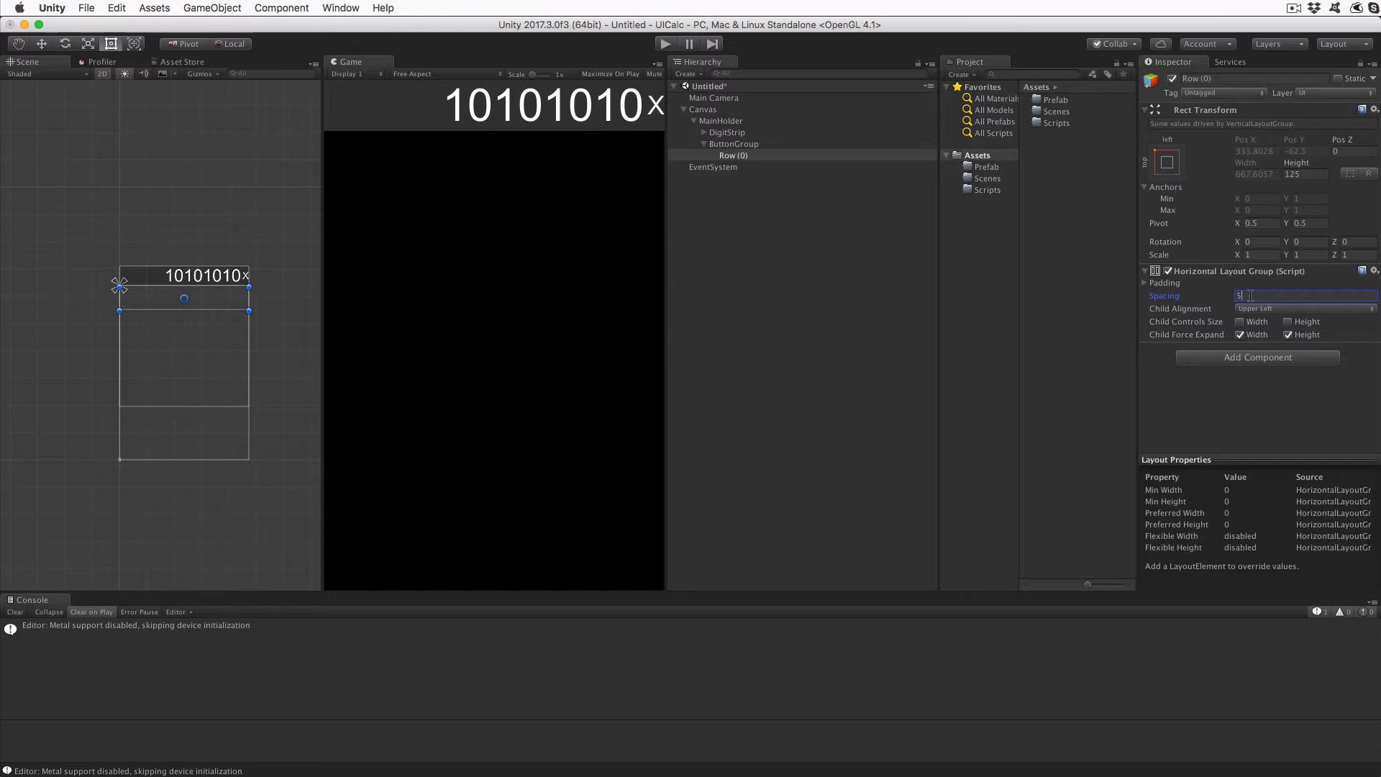
left_click(1240, 322)
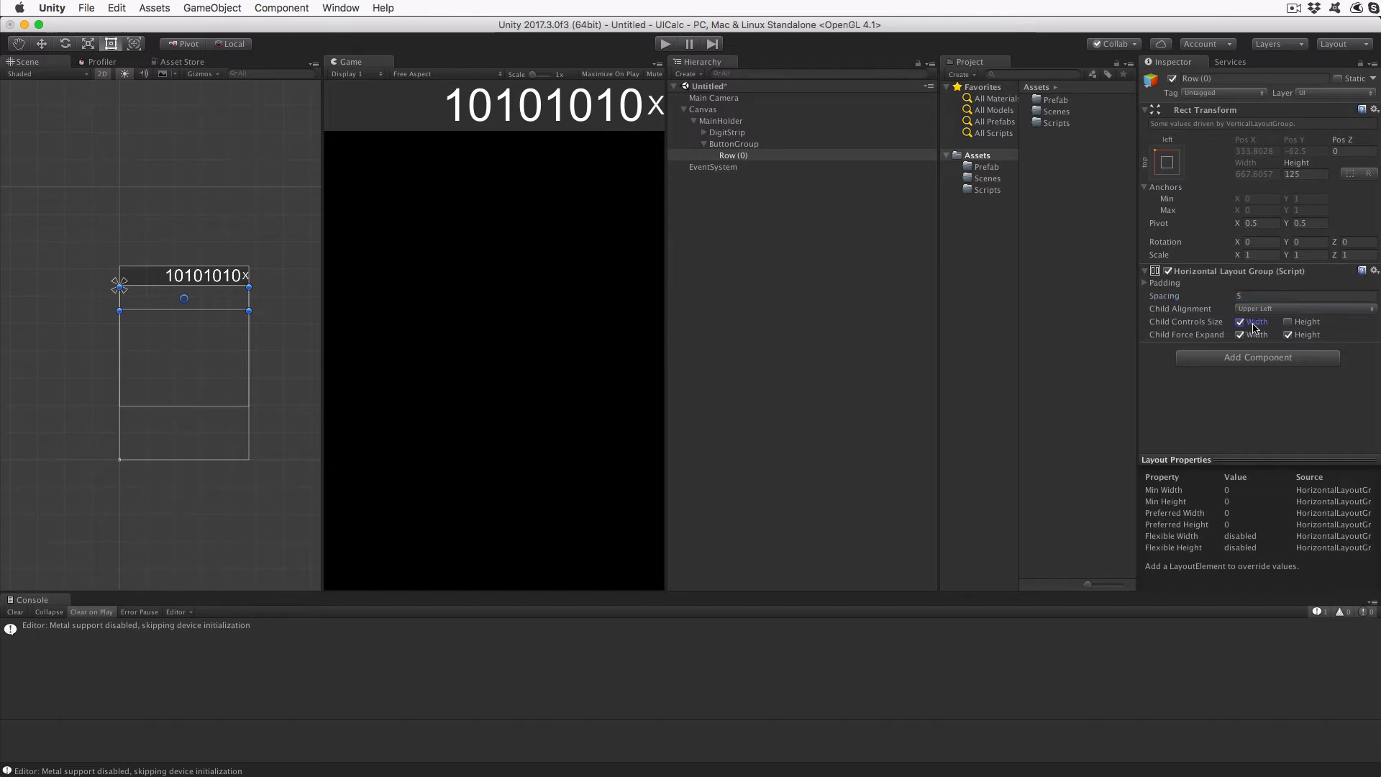
left_click(1303, 309)
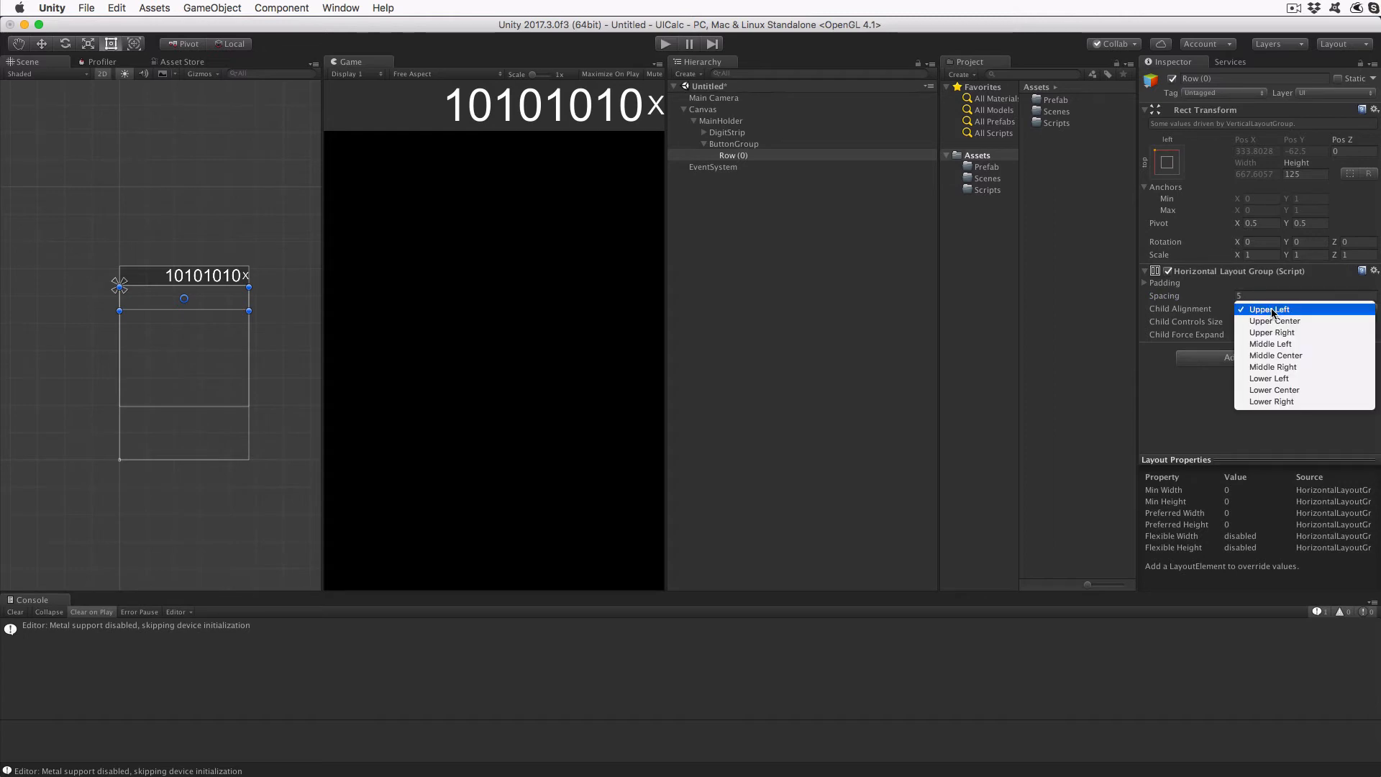
mouse_move(1276, 355)
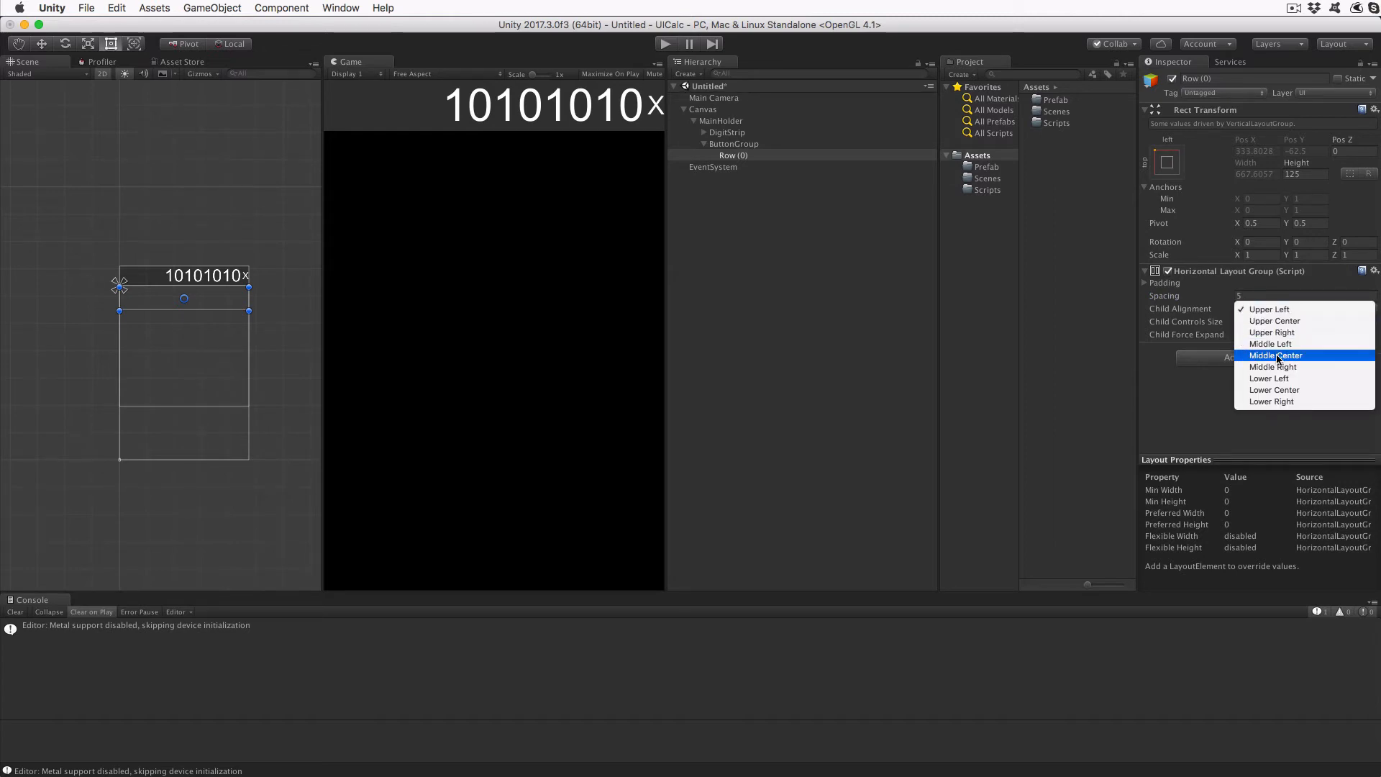
left_click(1274, 355)
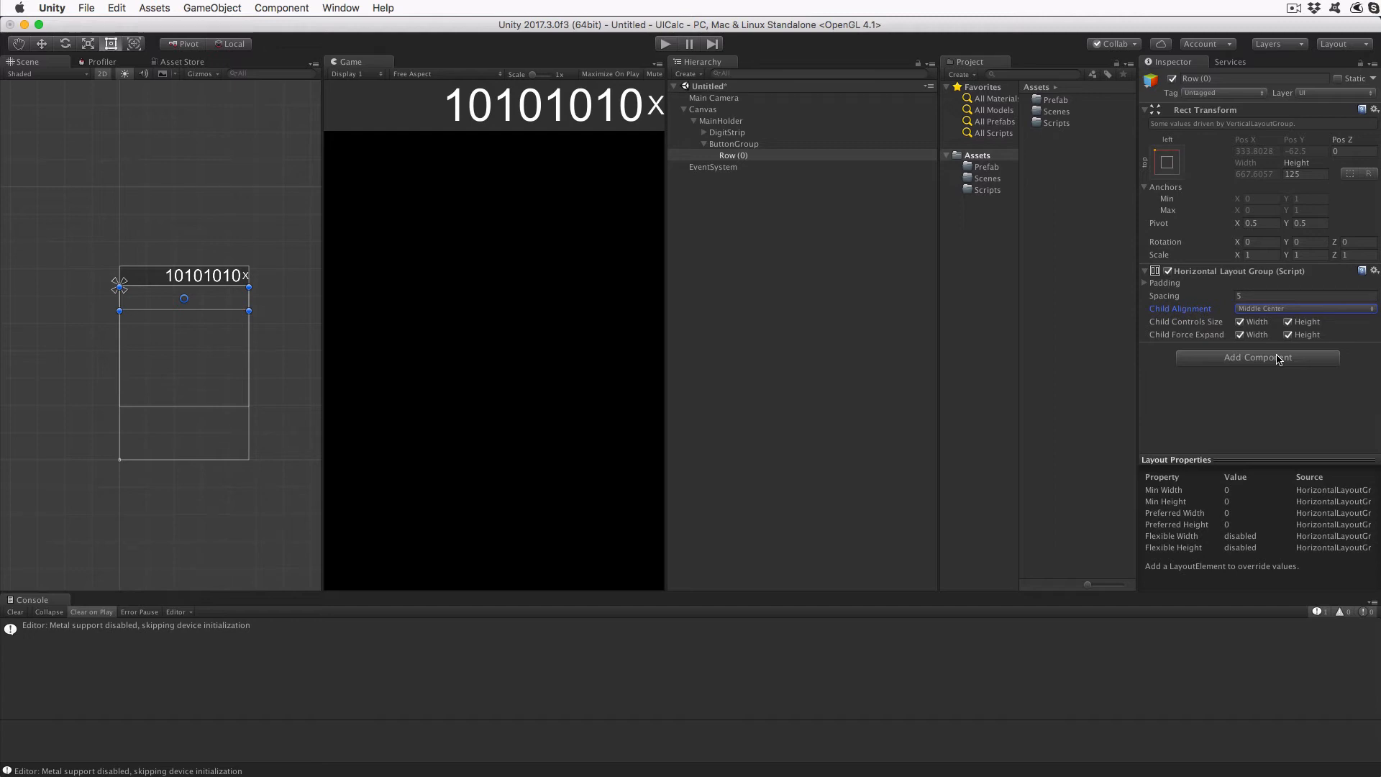
mouse_move(982, 290)
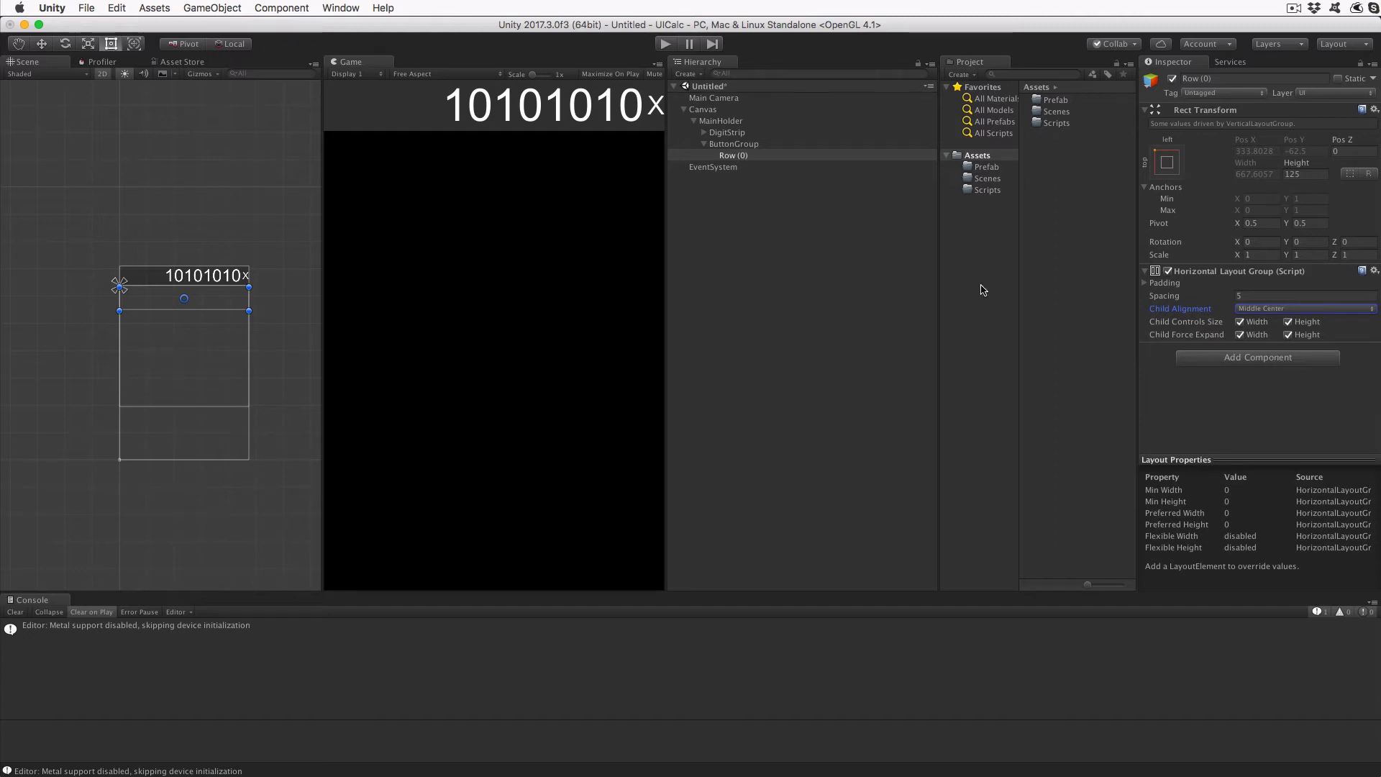
Add a UI Button inside the Row and set its image colour to light grey.
right_click(734, 155)
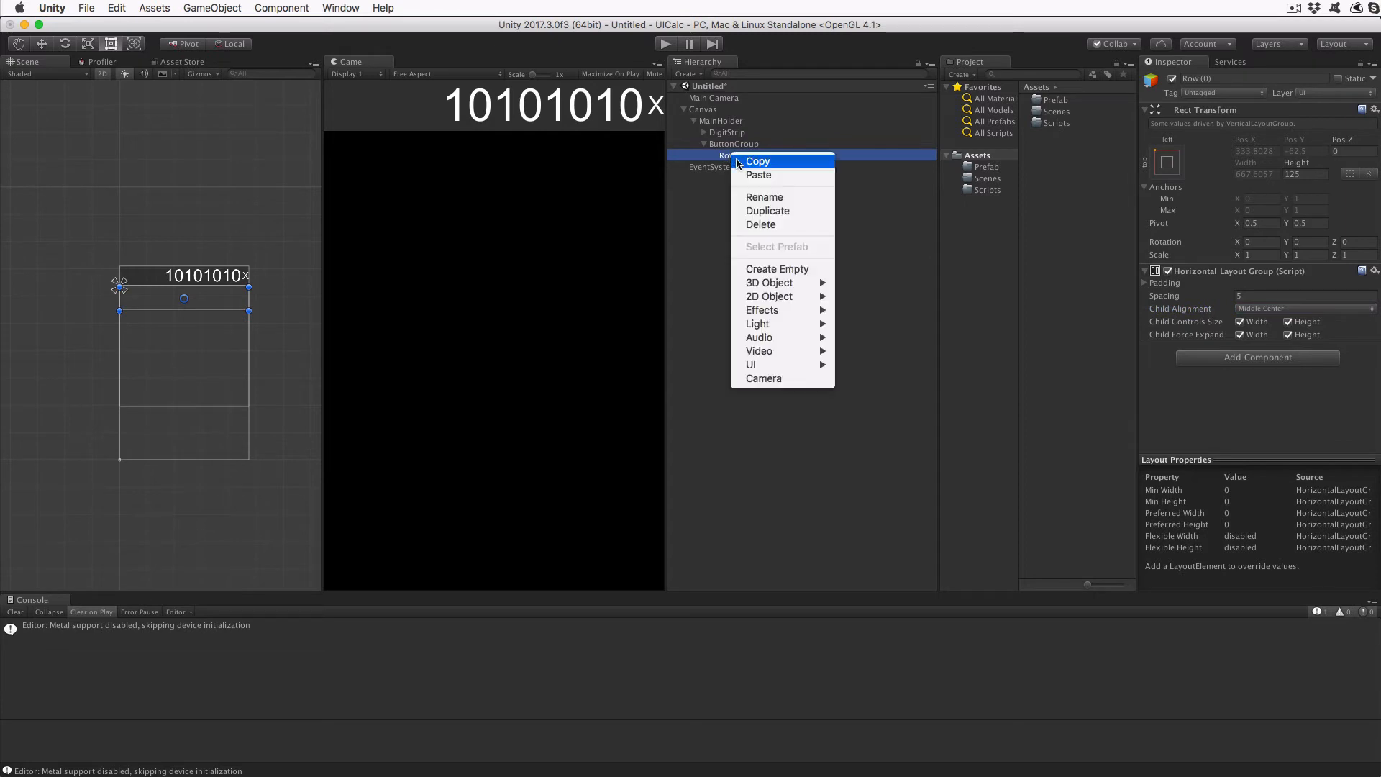
mouse_move(750, 364)
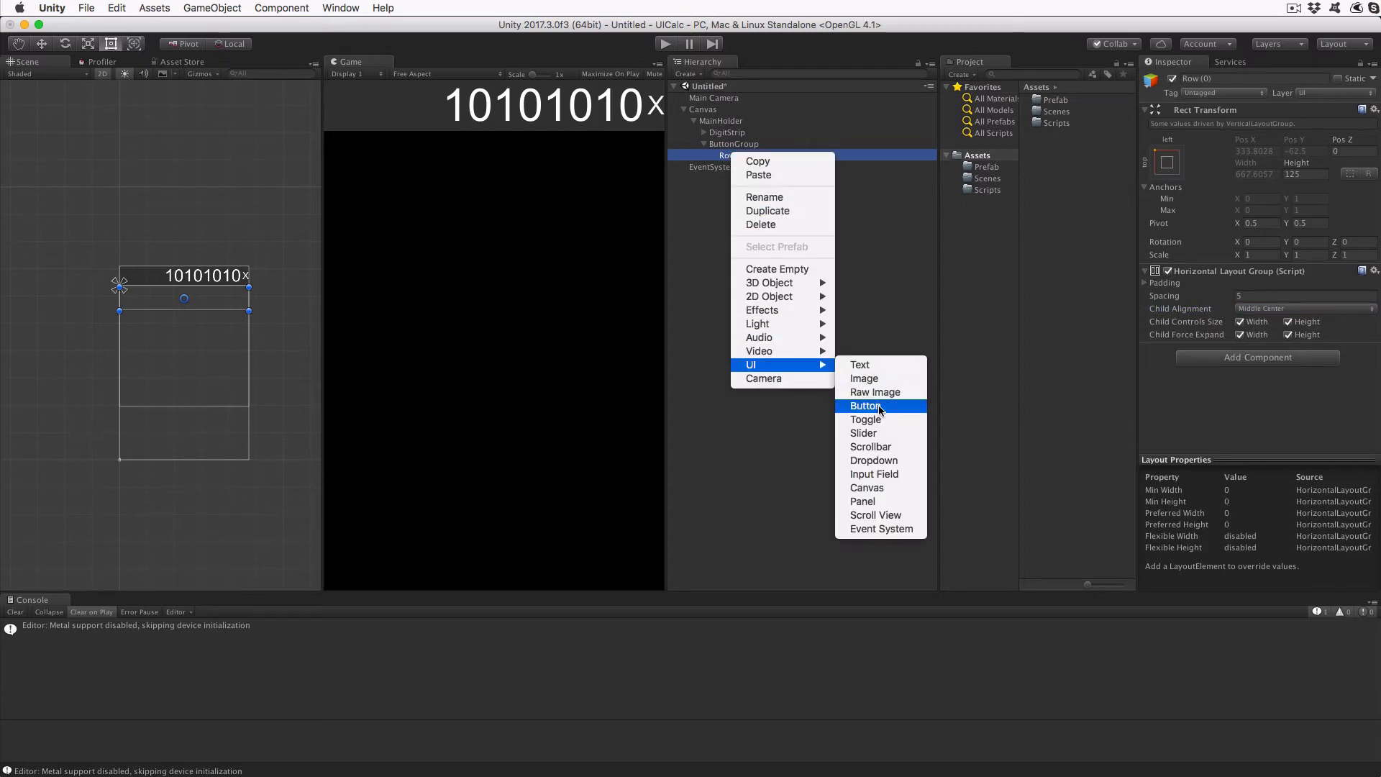
left_click(866, 406)
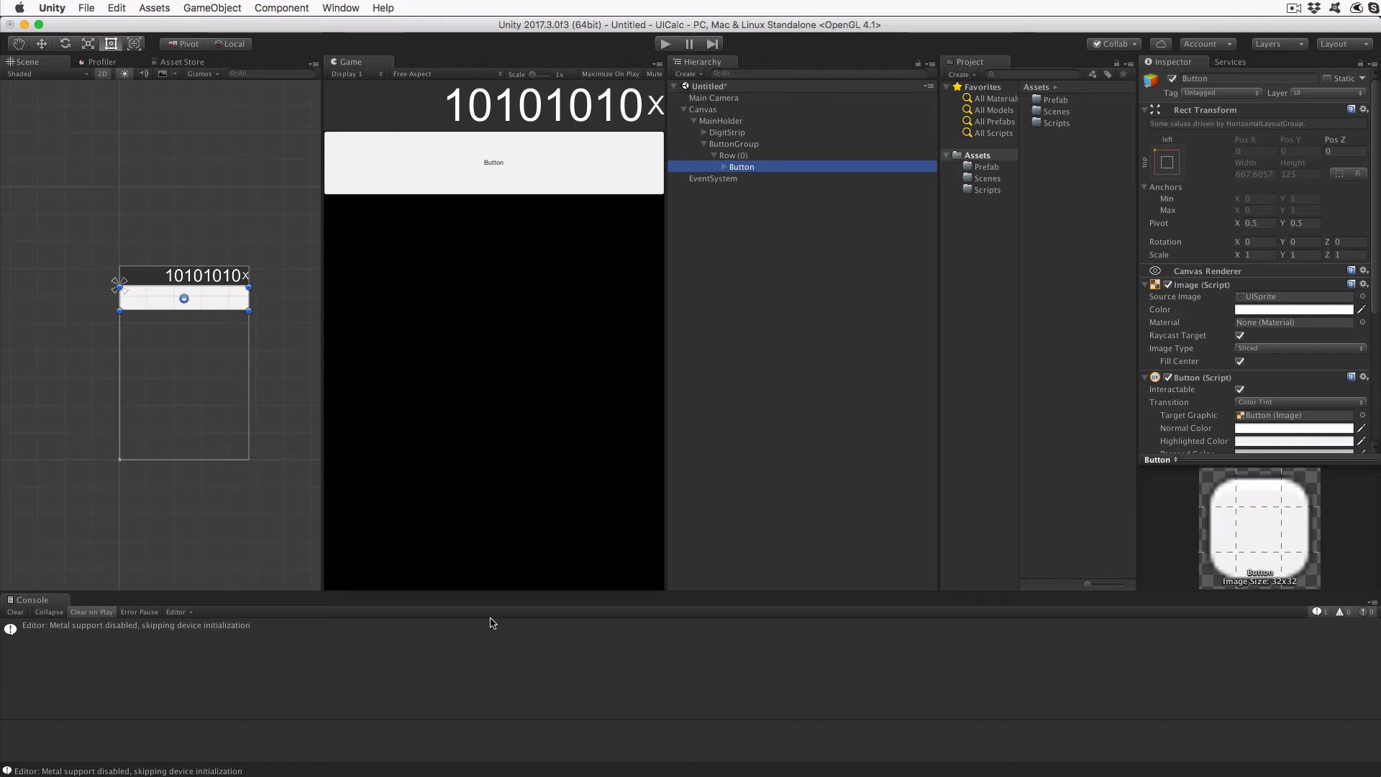
left_click(1293, 309)
type("C8C8C8FF")
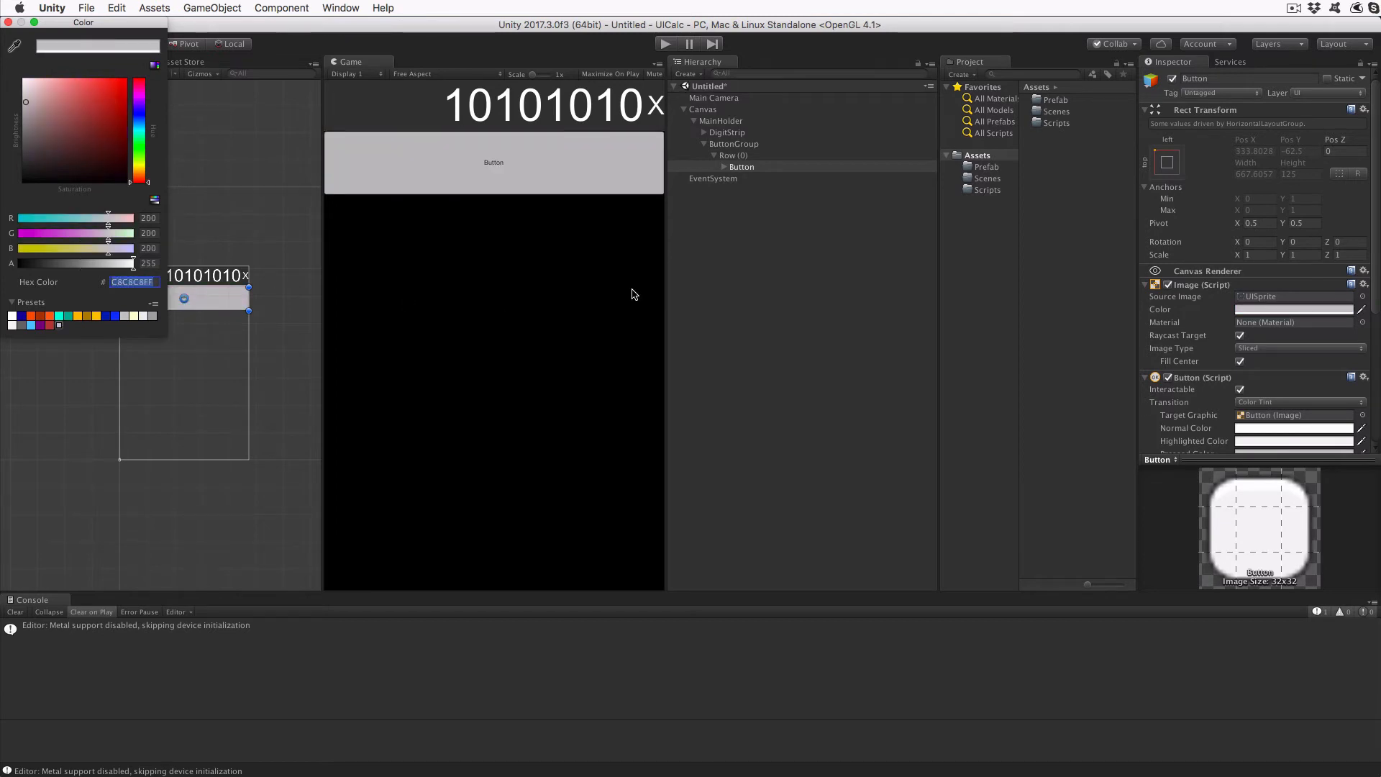
Give the button's Text label font size 100 with Best Fit enabled.
left_click(741, 166)
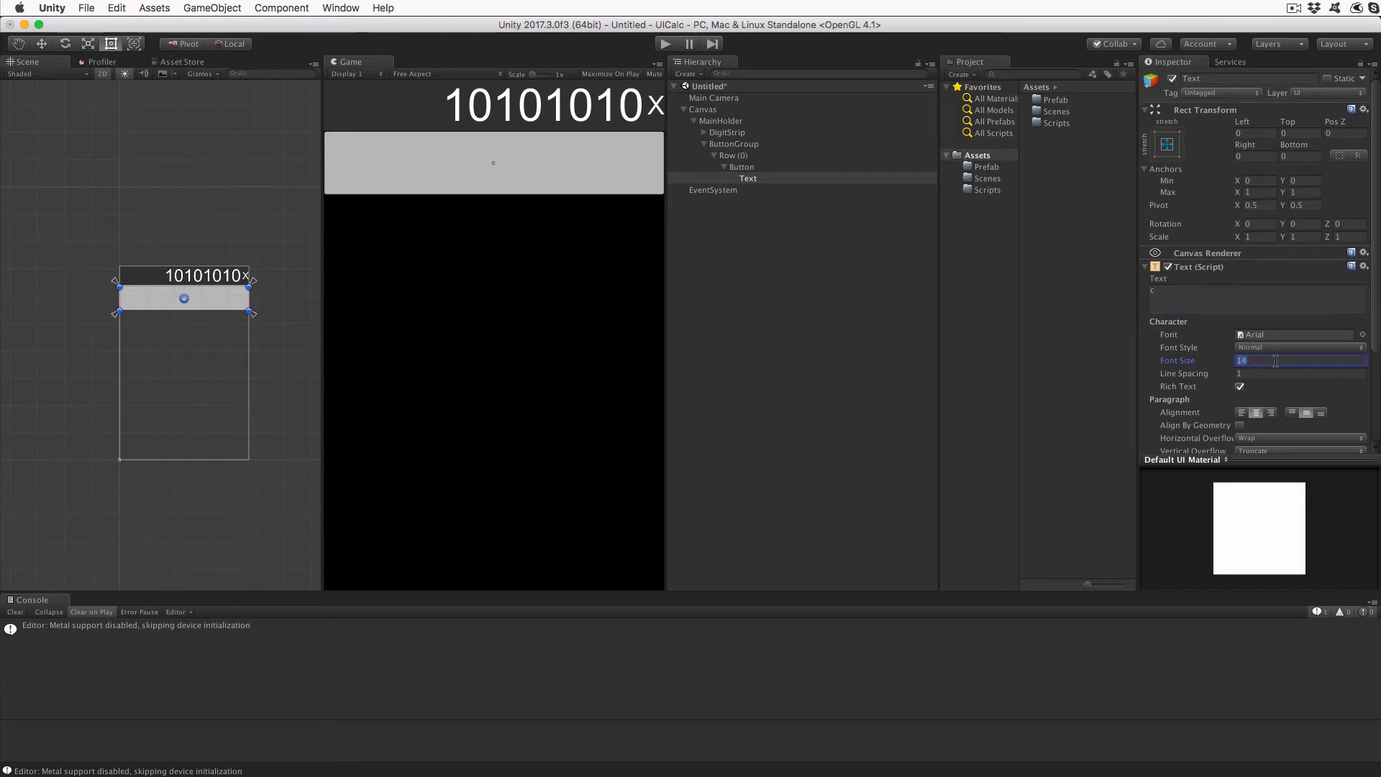
type("100")
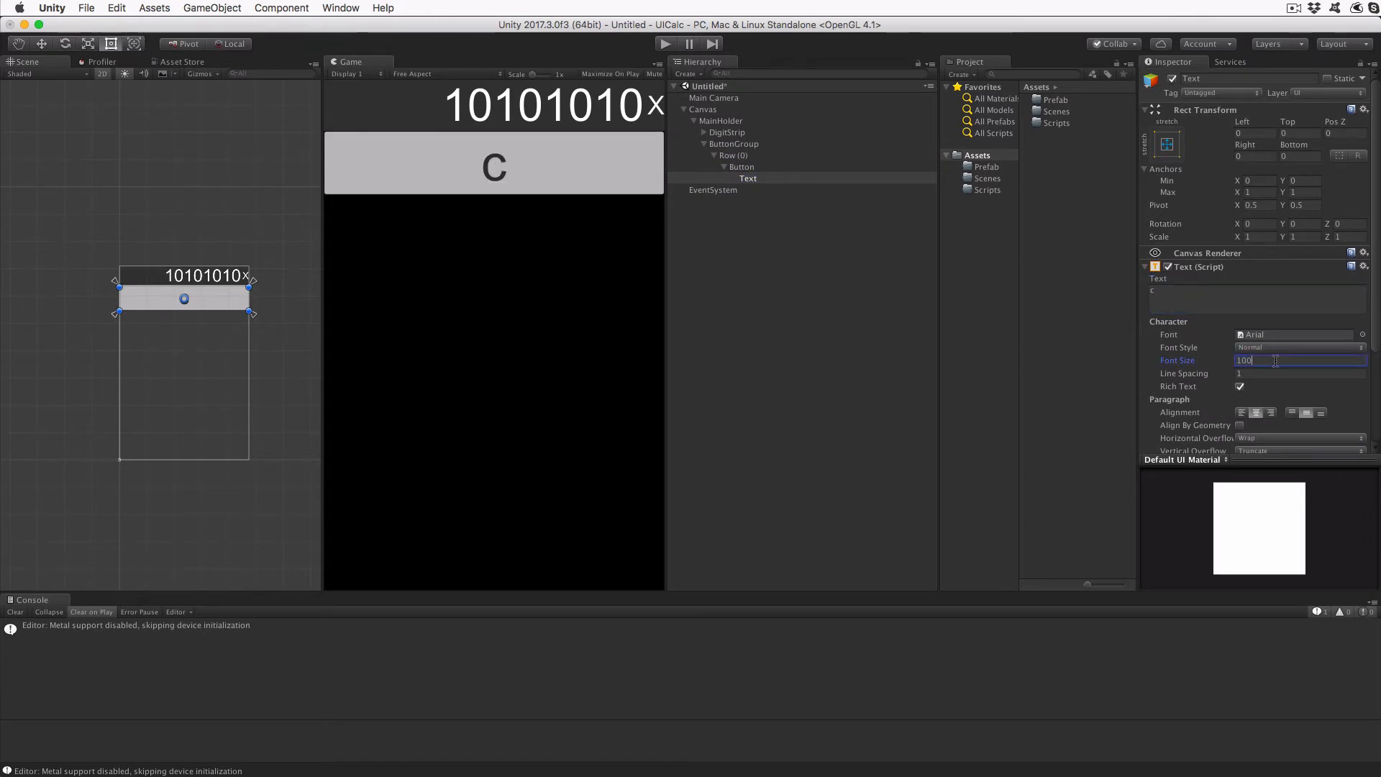
scroll("down", 3)
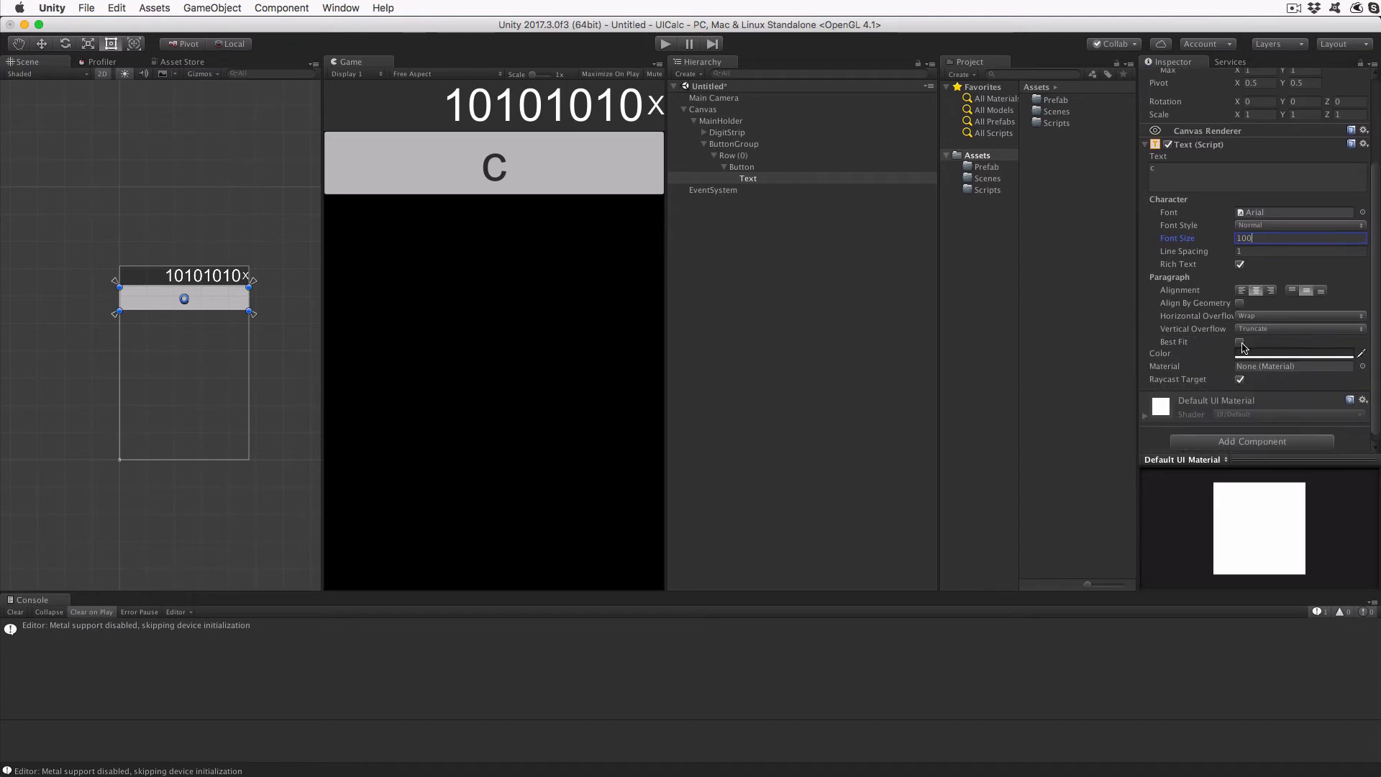
left_click(1240, 342)
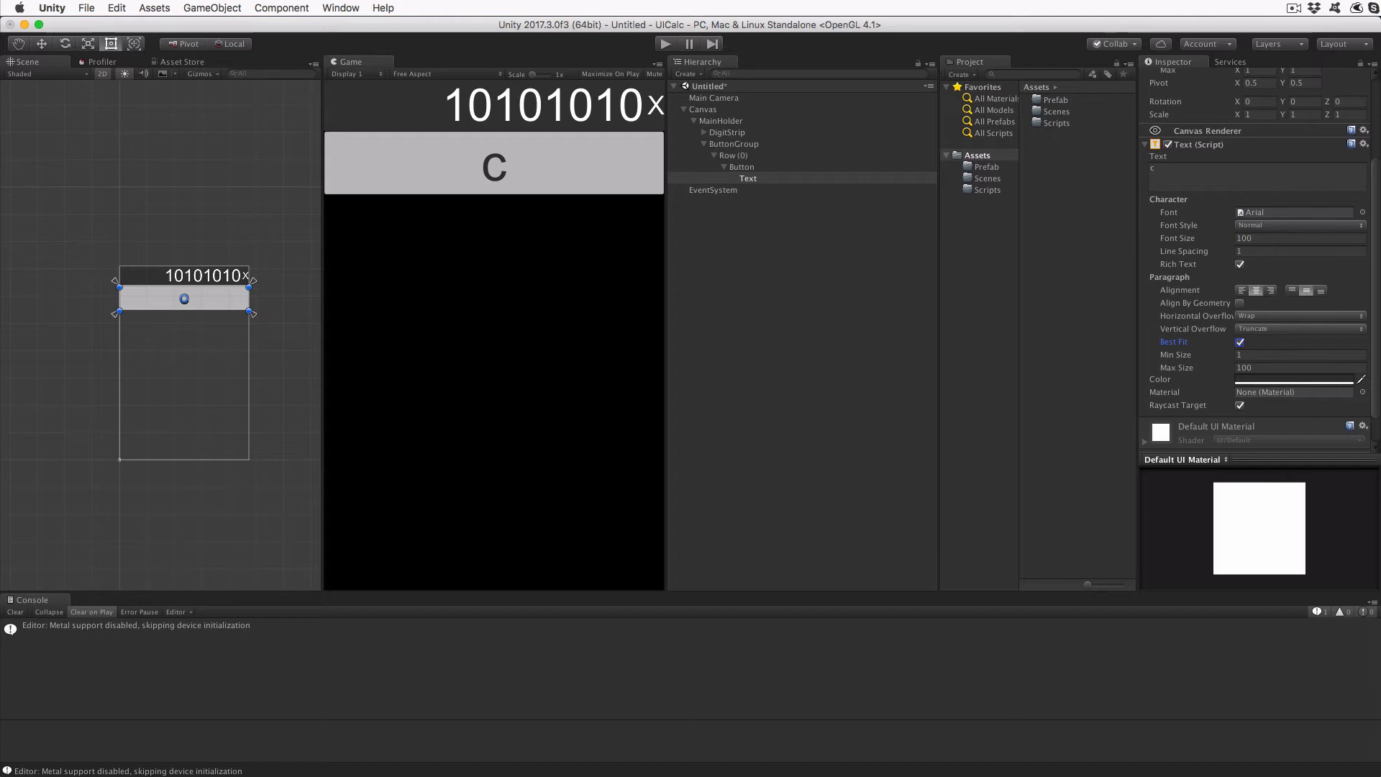
mouse_move(895, 479)
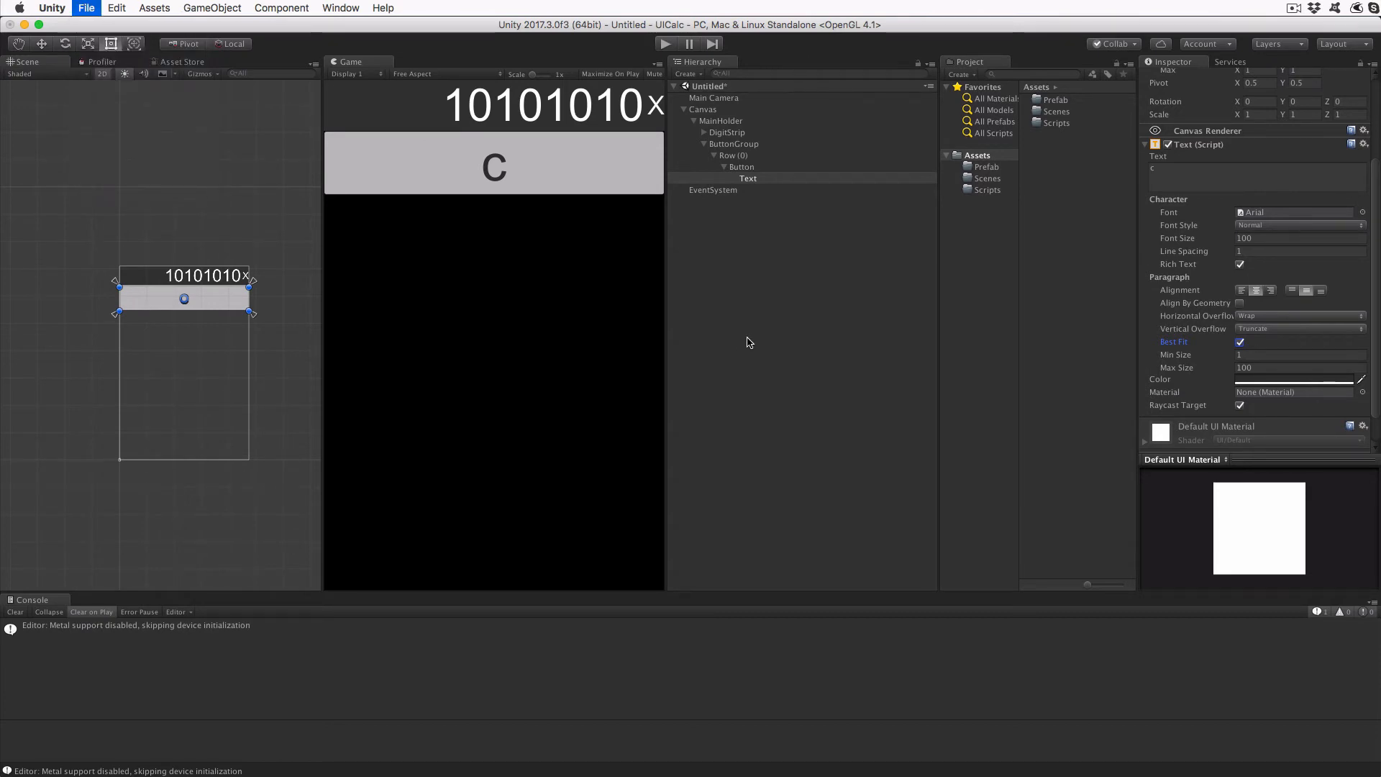
Save the current scene as uicalc.
left_click(85, 8)
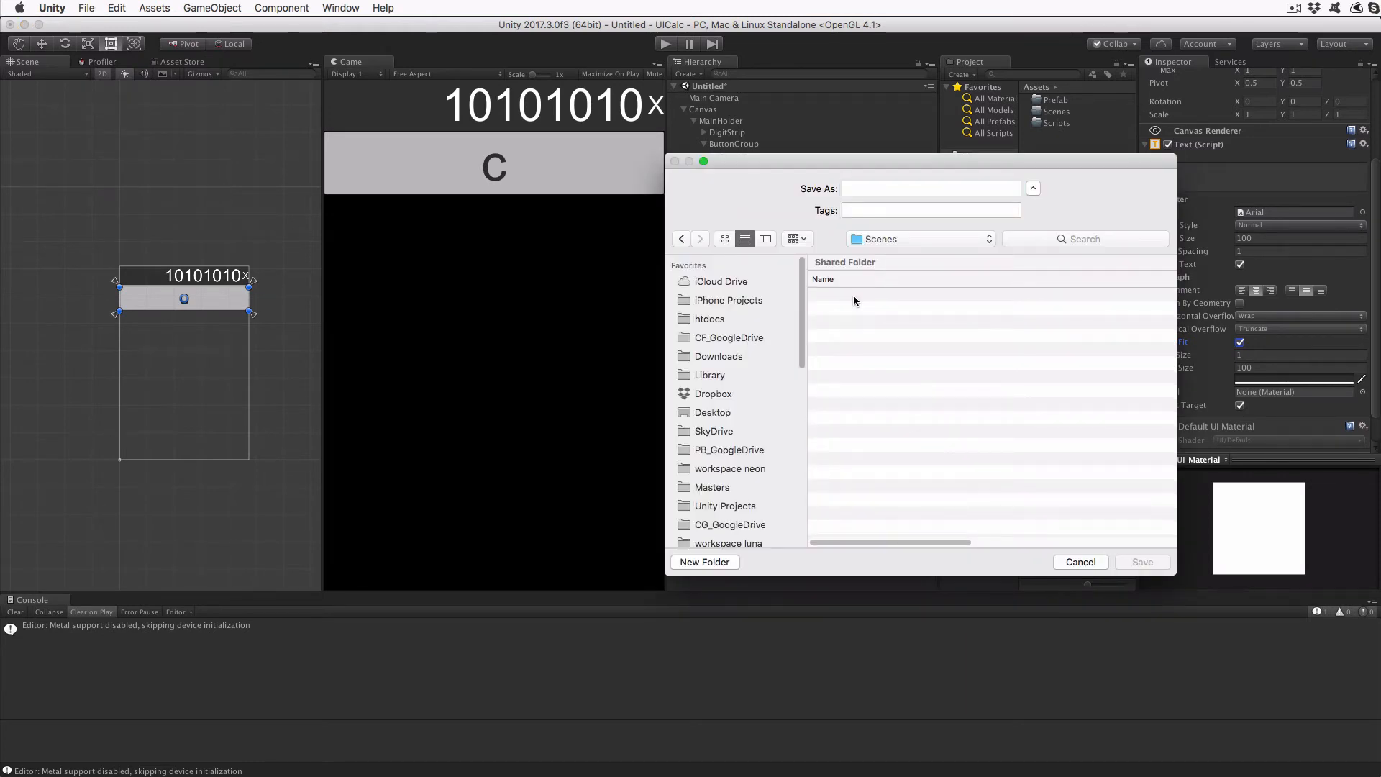
type("ui")
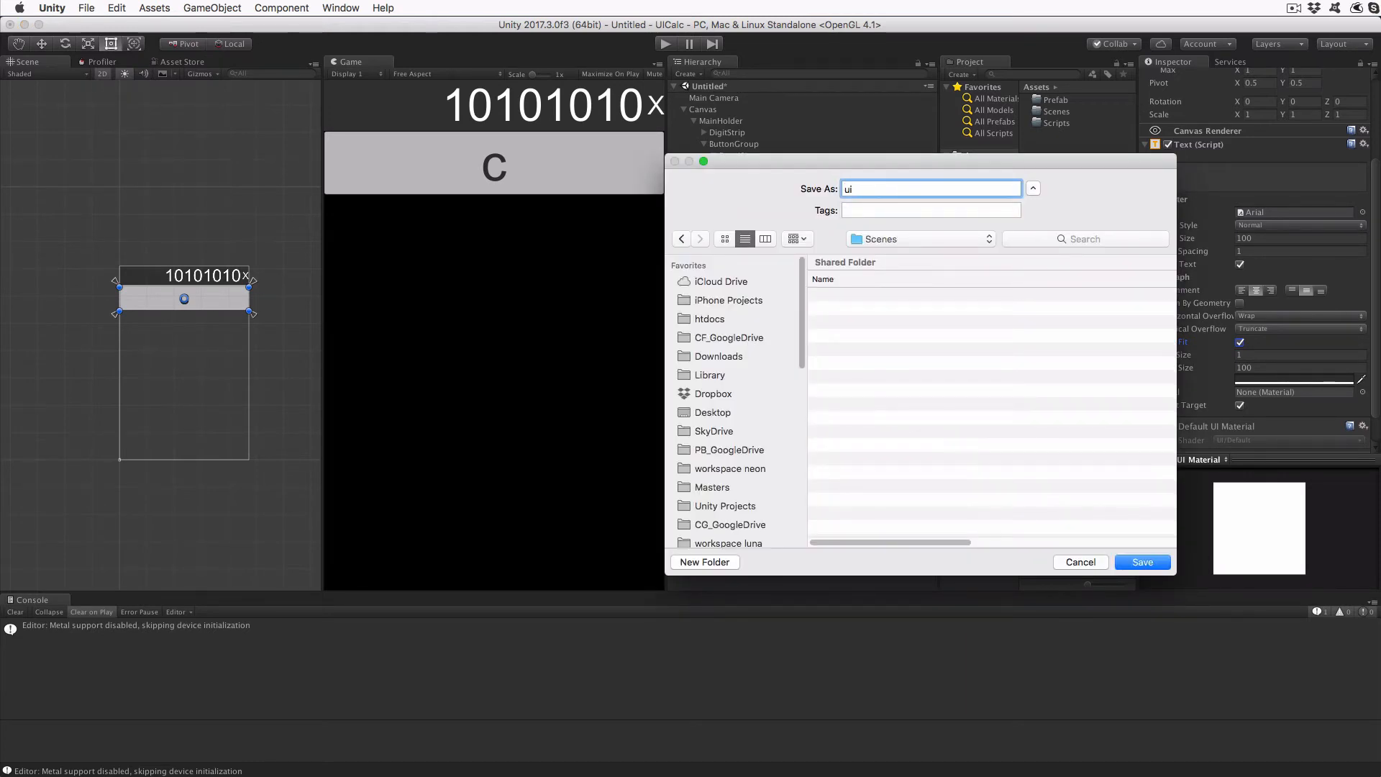
left_click(1142, 562)
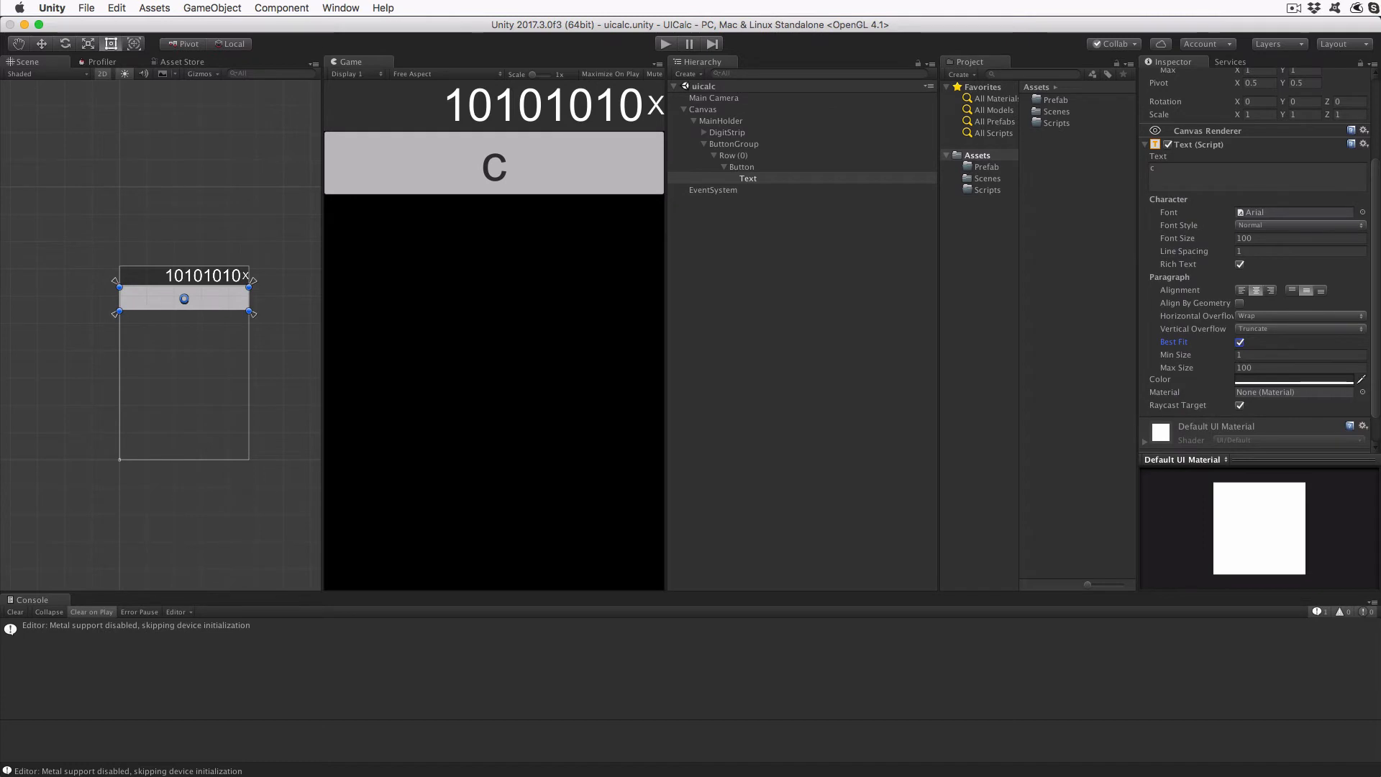
Show the Scripts folder and open CalcButton in the code editor.
left_click(986, 189)
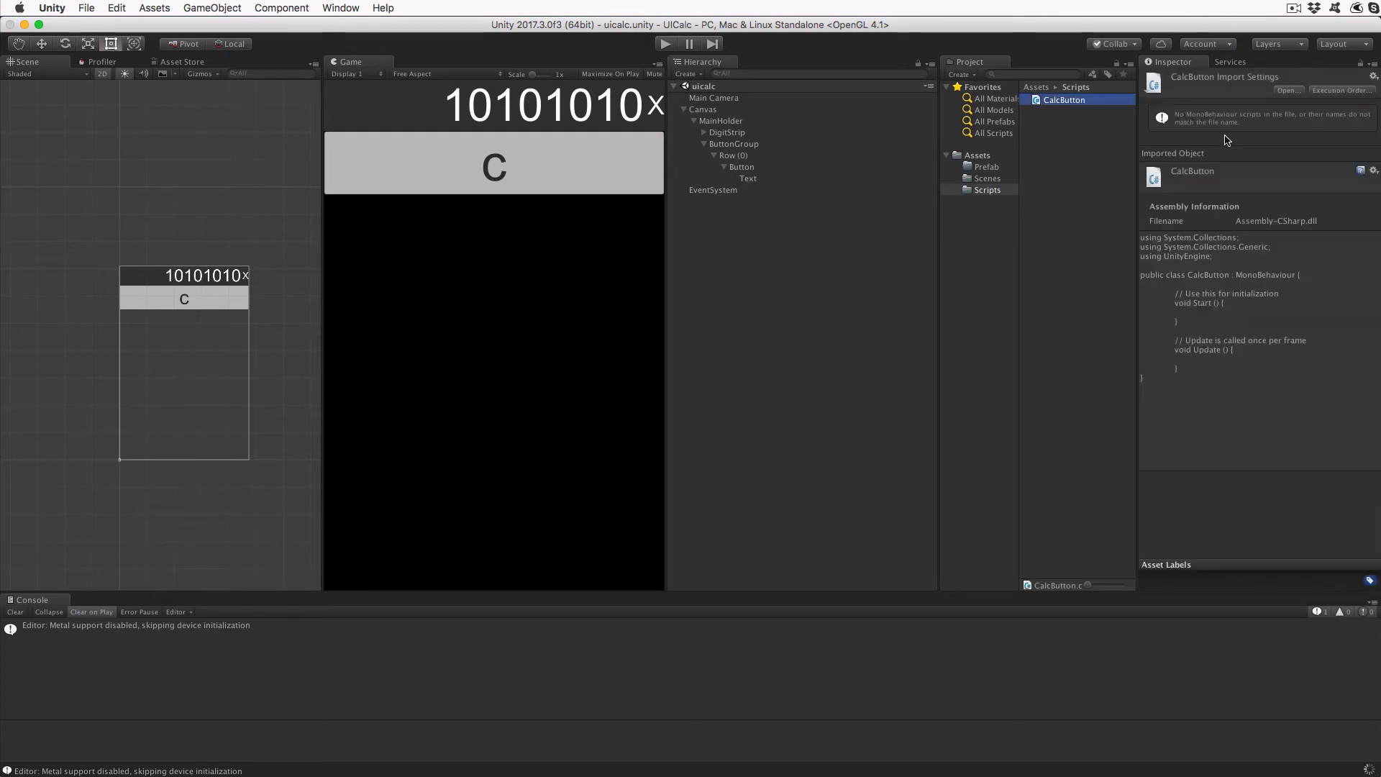
left_click(1064, 99)
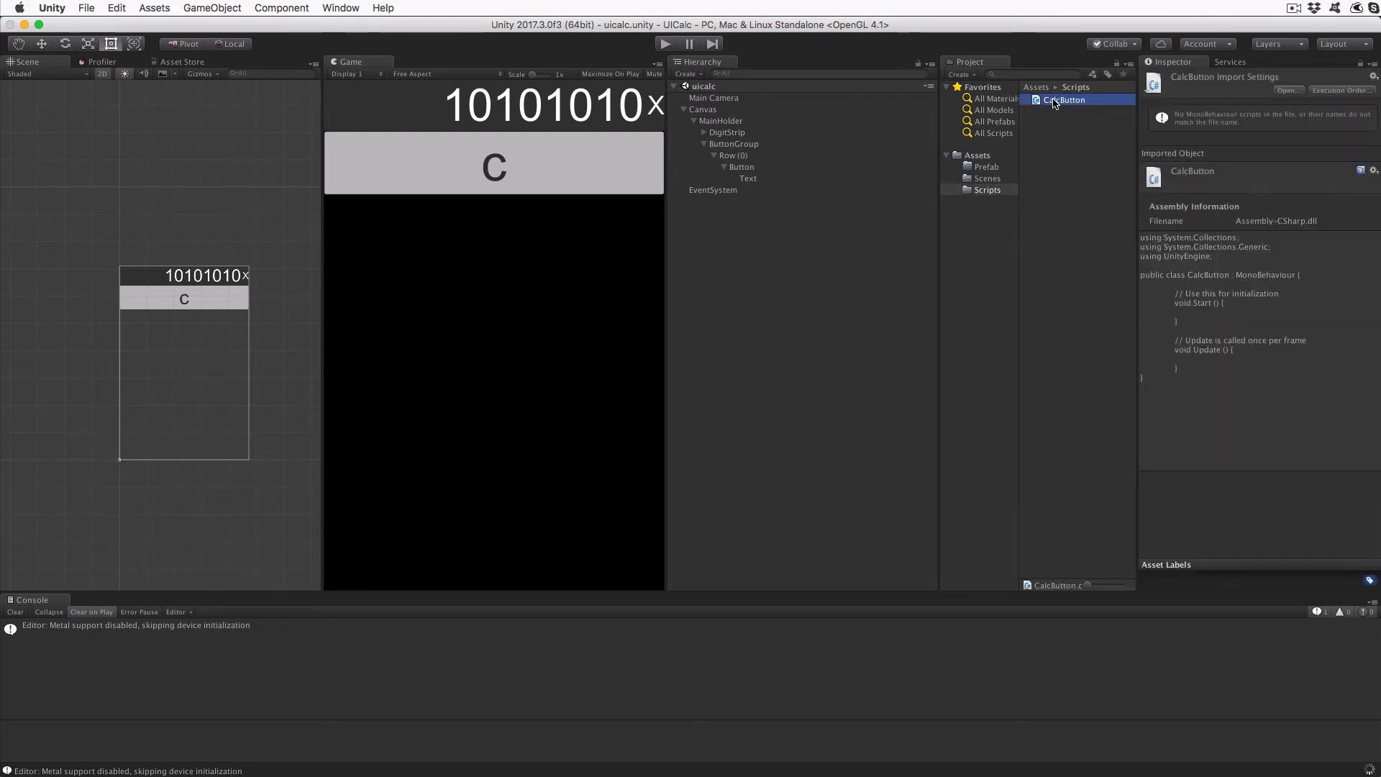
double_click(1064, 99)
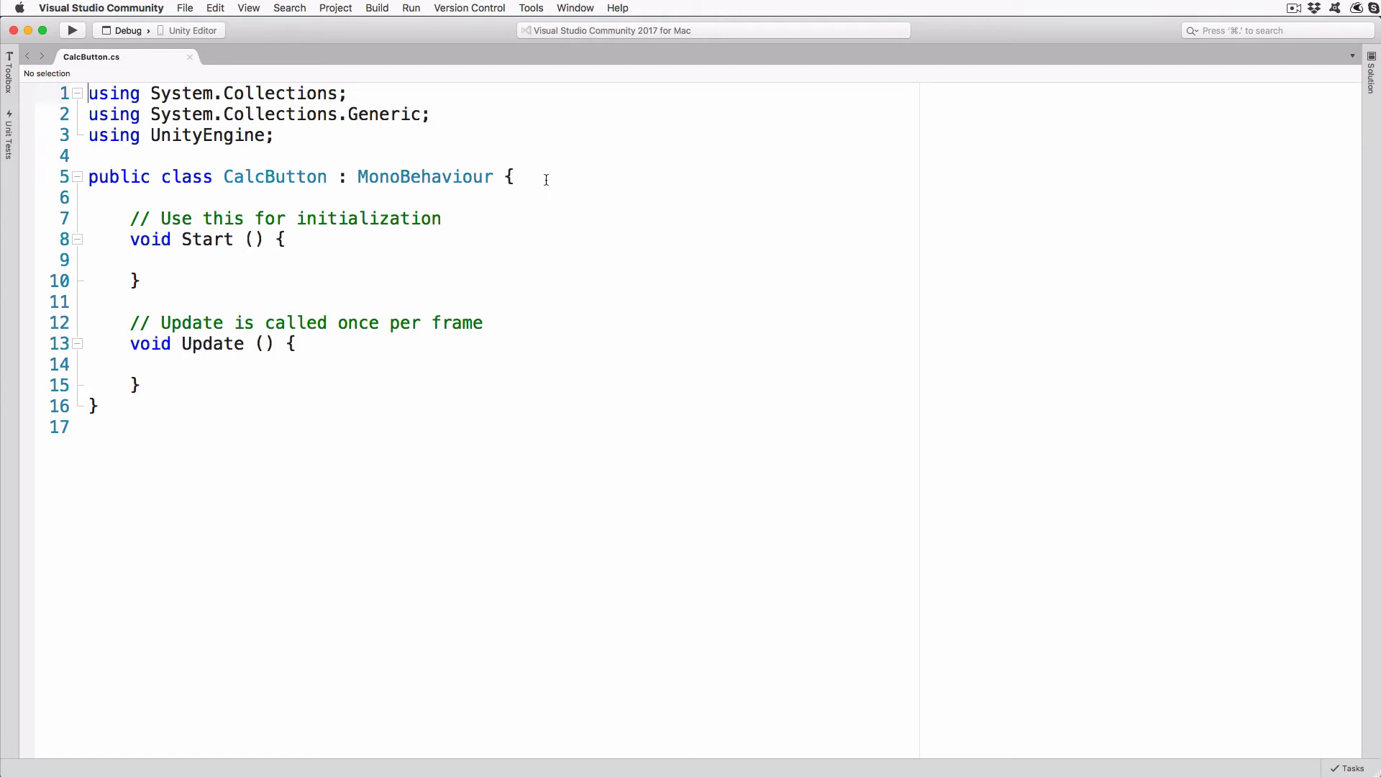
Add a public Text label field and import UnityEngine.UI via Quick Fix.
type("public Text")
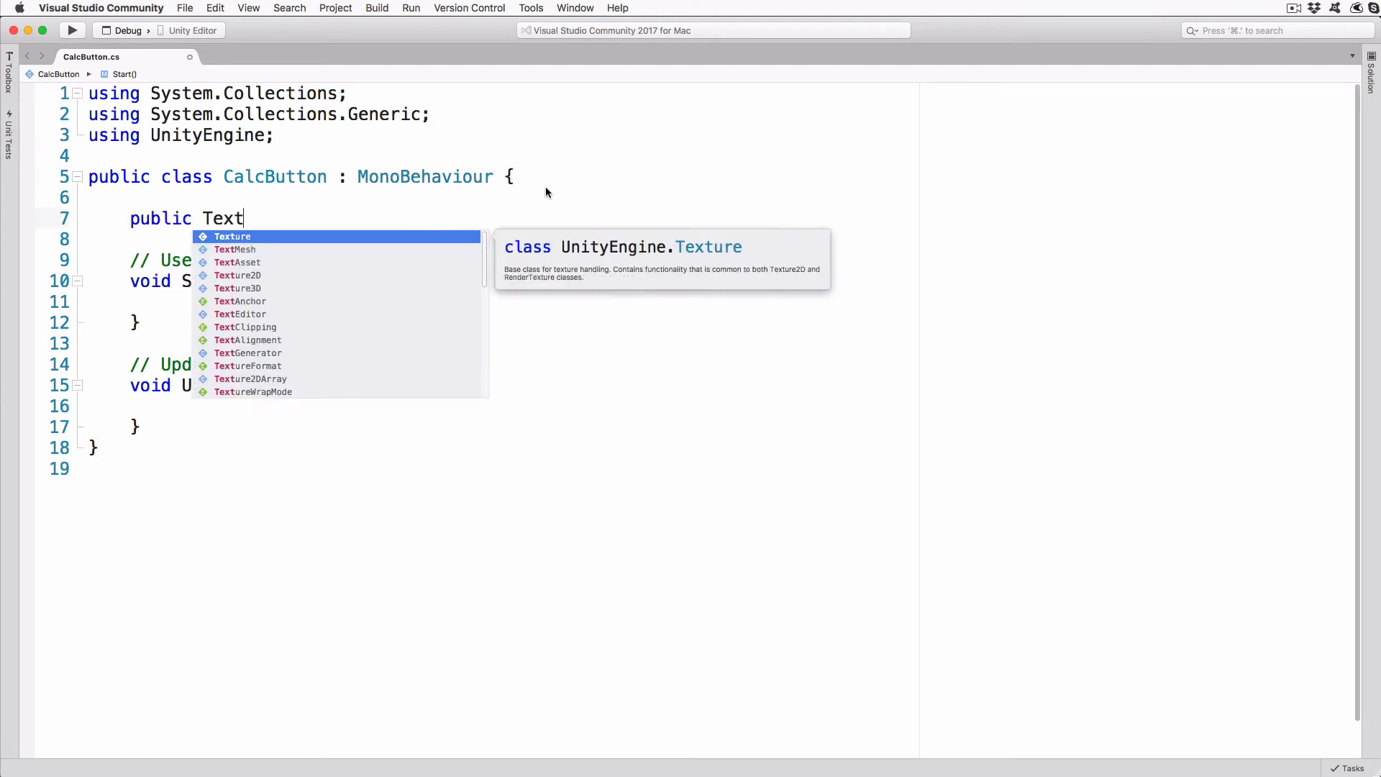
type("label;")
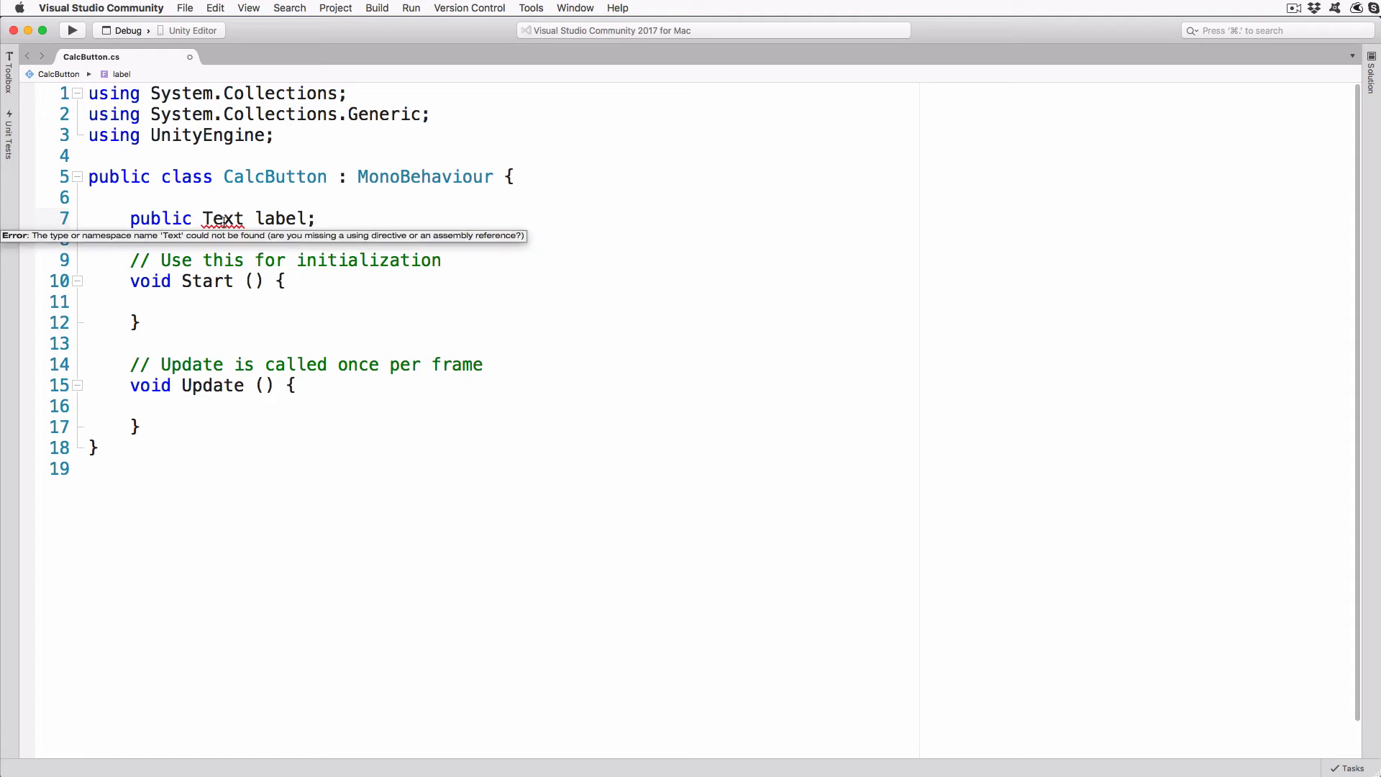
right_click(222, 218)
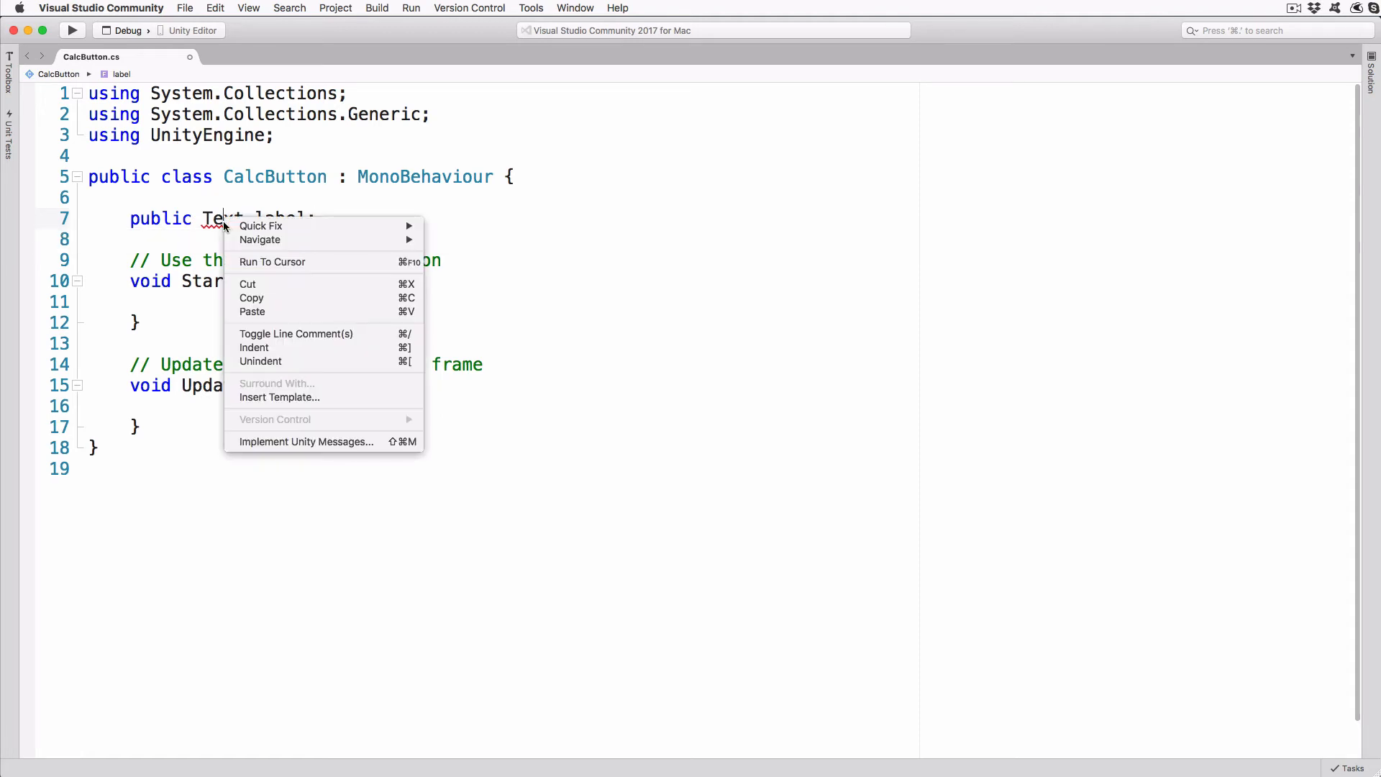
mouse_move(260, 225)
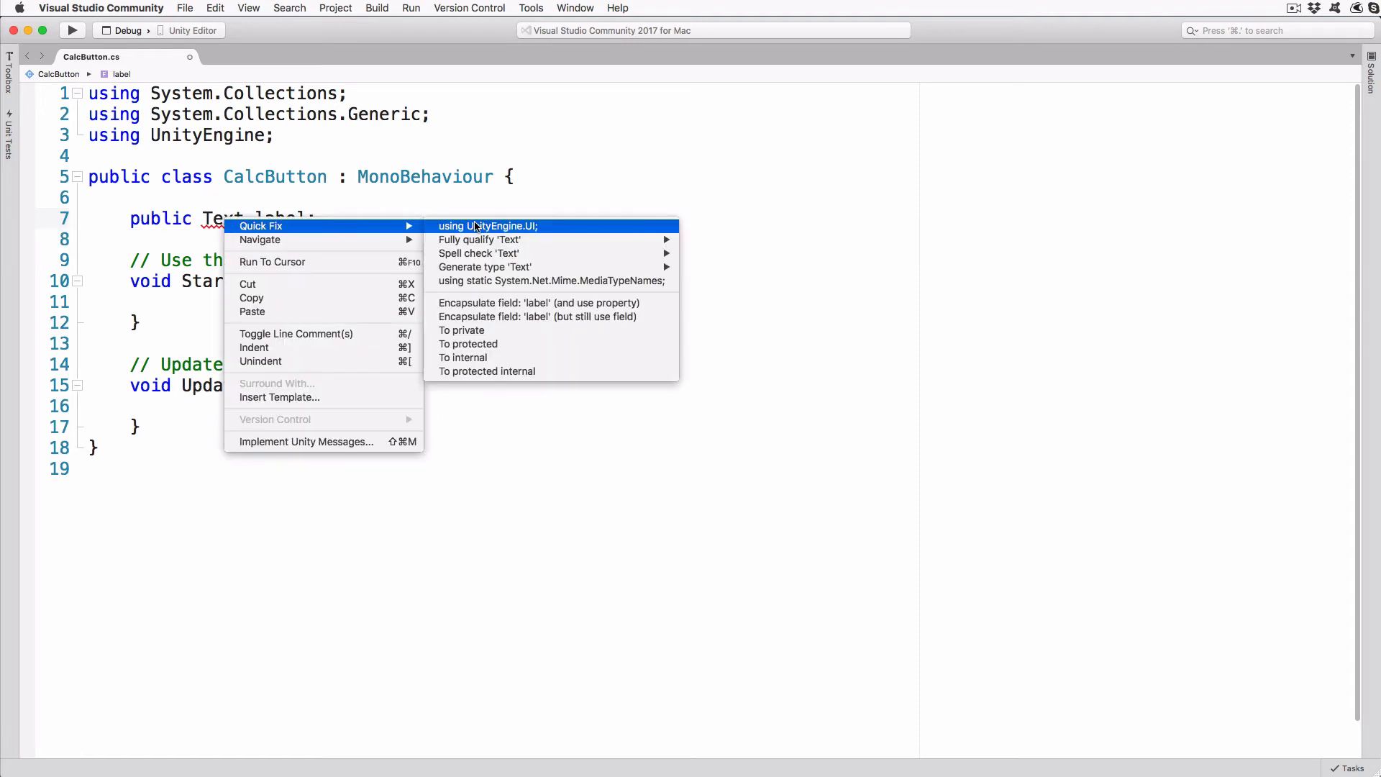
left_click(488, 225)
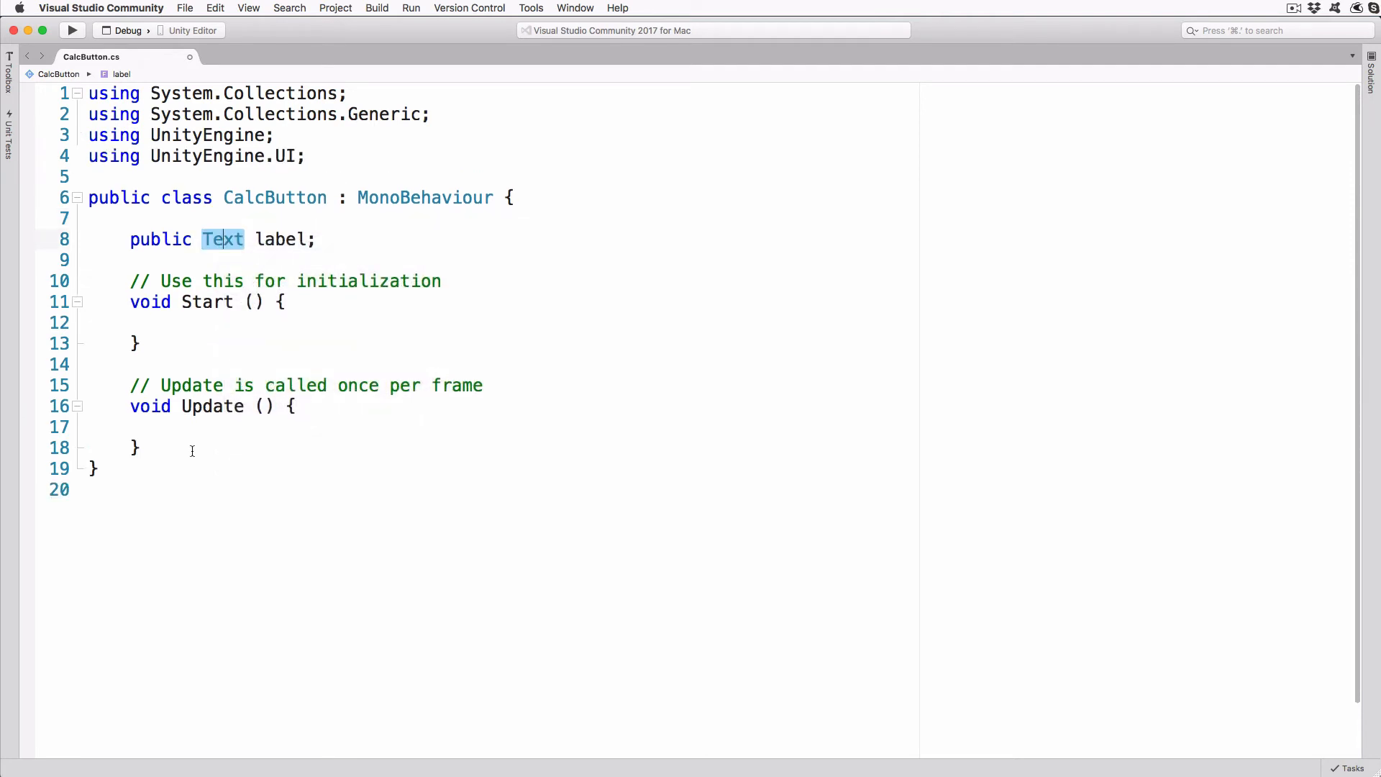
Add an onTapped method logging "Tapped: " plus label.text.
left_click(137, 447)
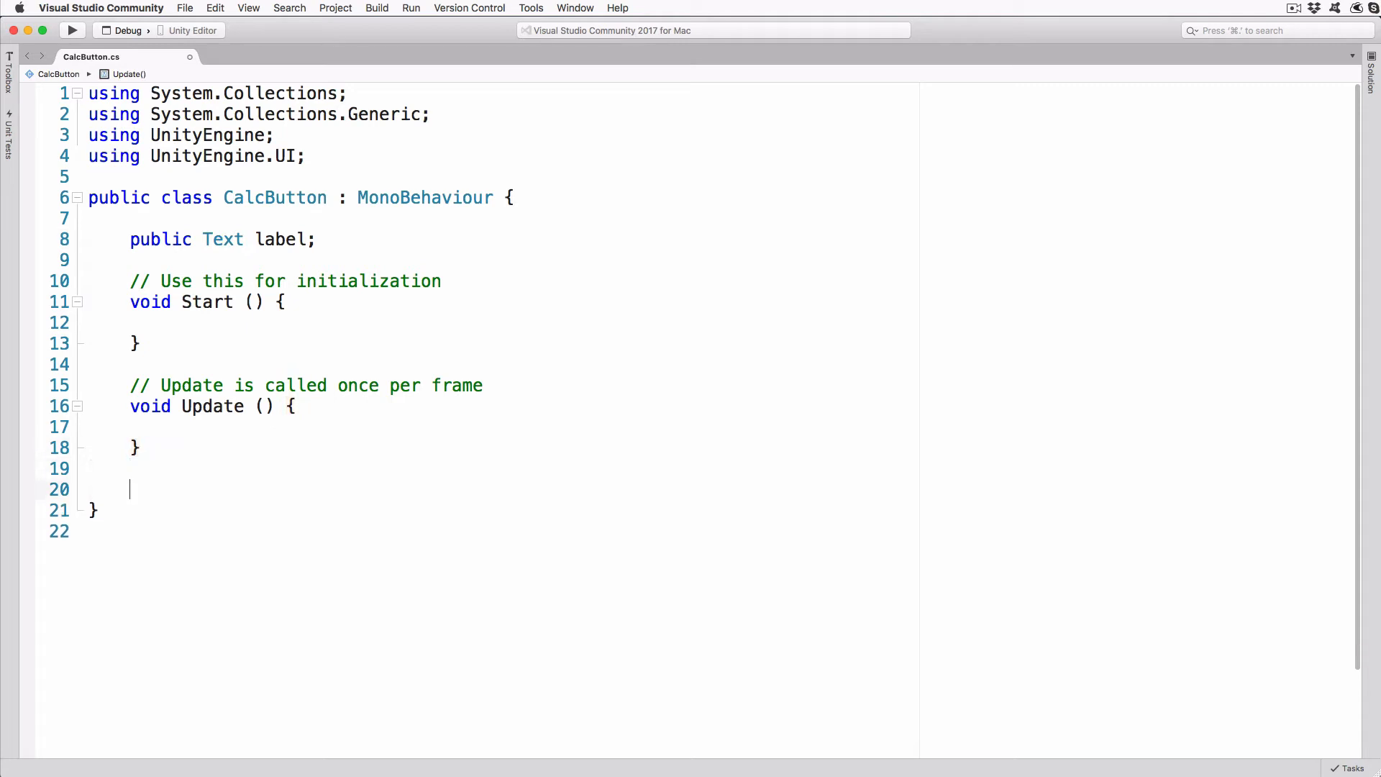
type("public void onTapped(")
type("De")
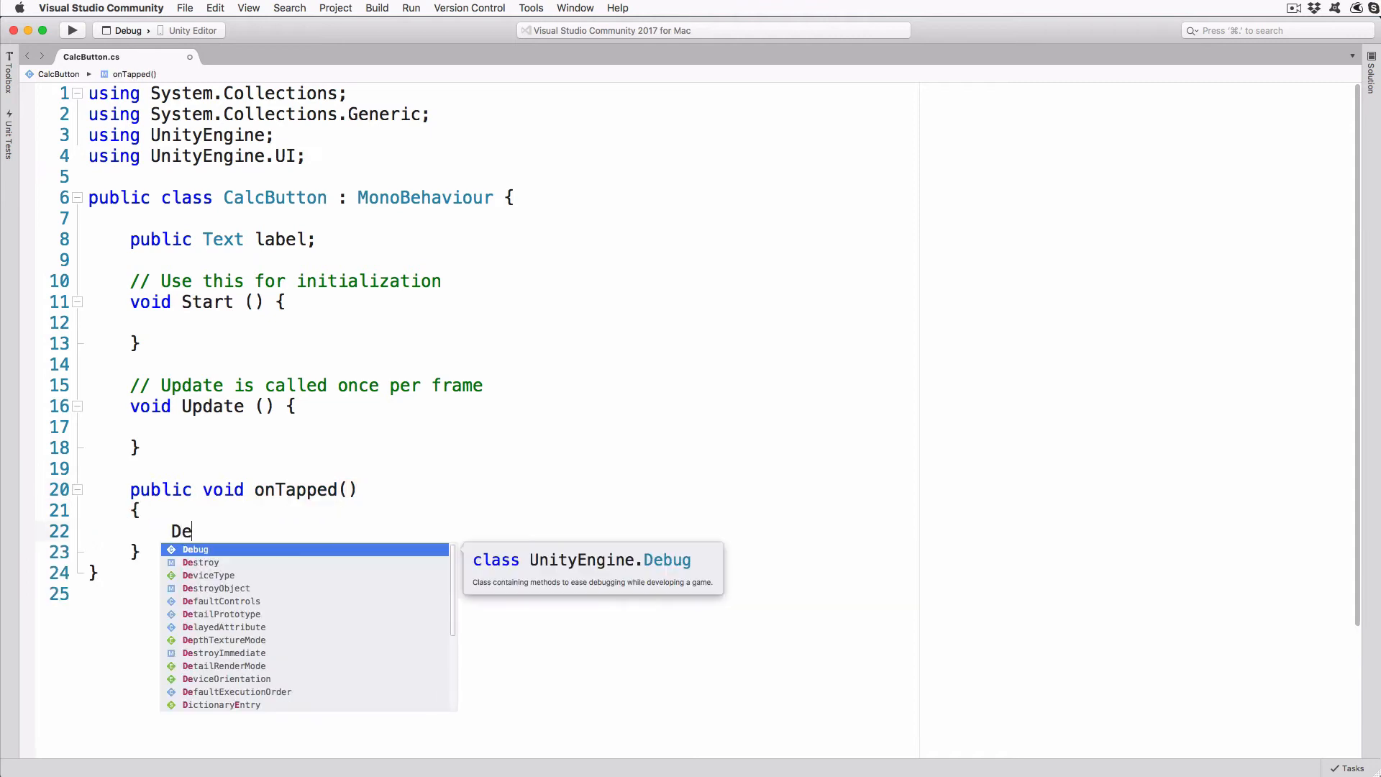
type("bug.Log(\"Tapped: \"")
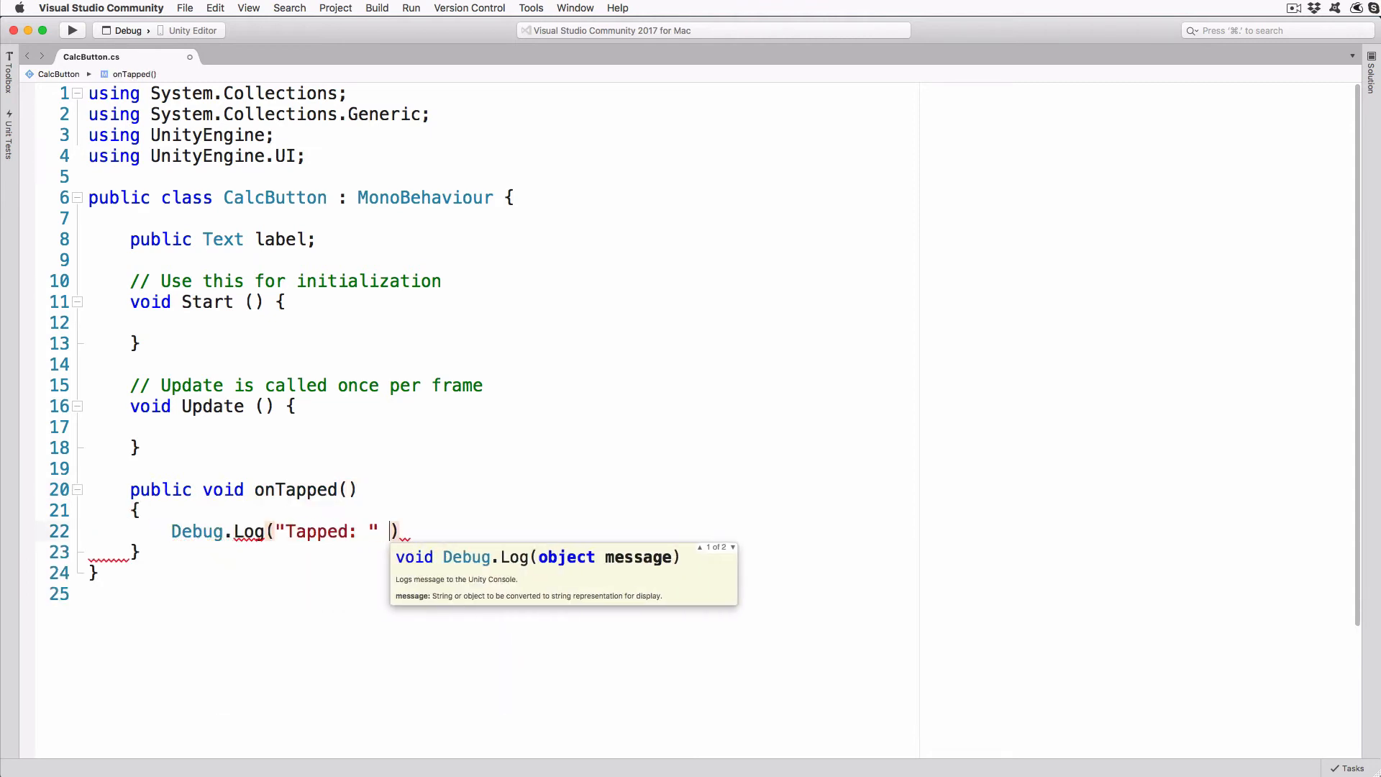
type("+ label.text);")
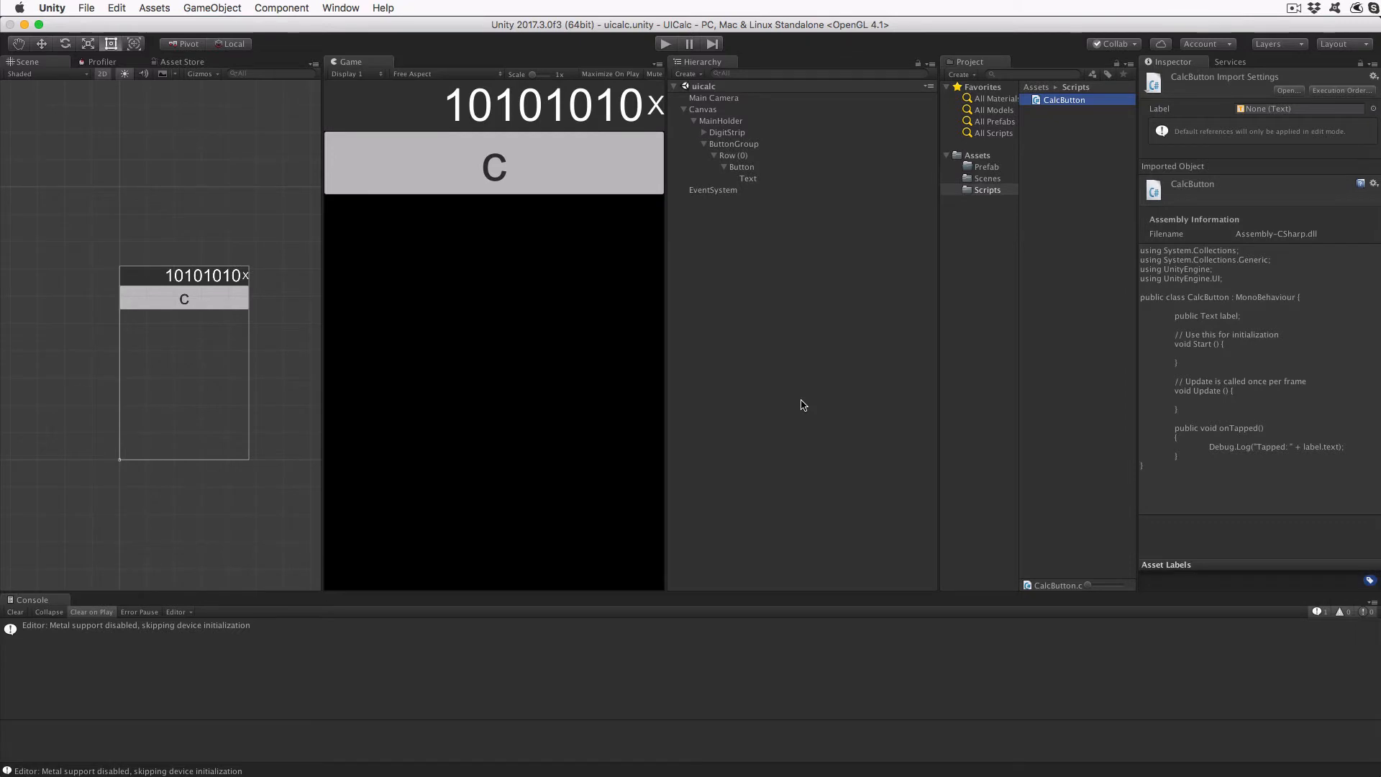
Attach CalcButton to the Button and set On Click to CalcButton.onTapped.
left_click(741, 166)
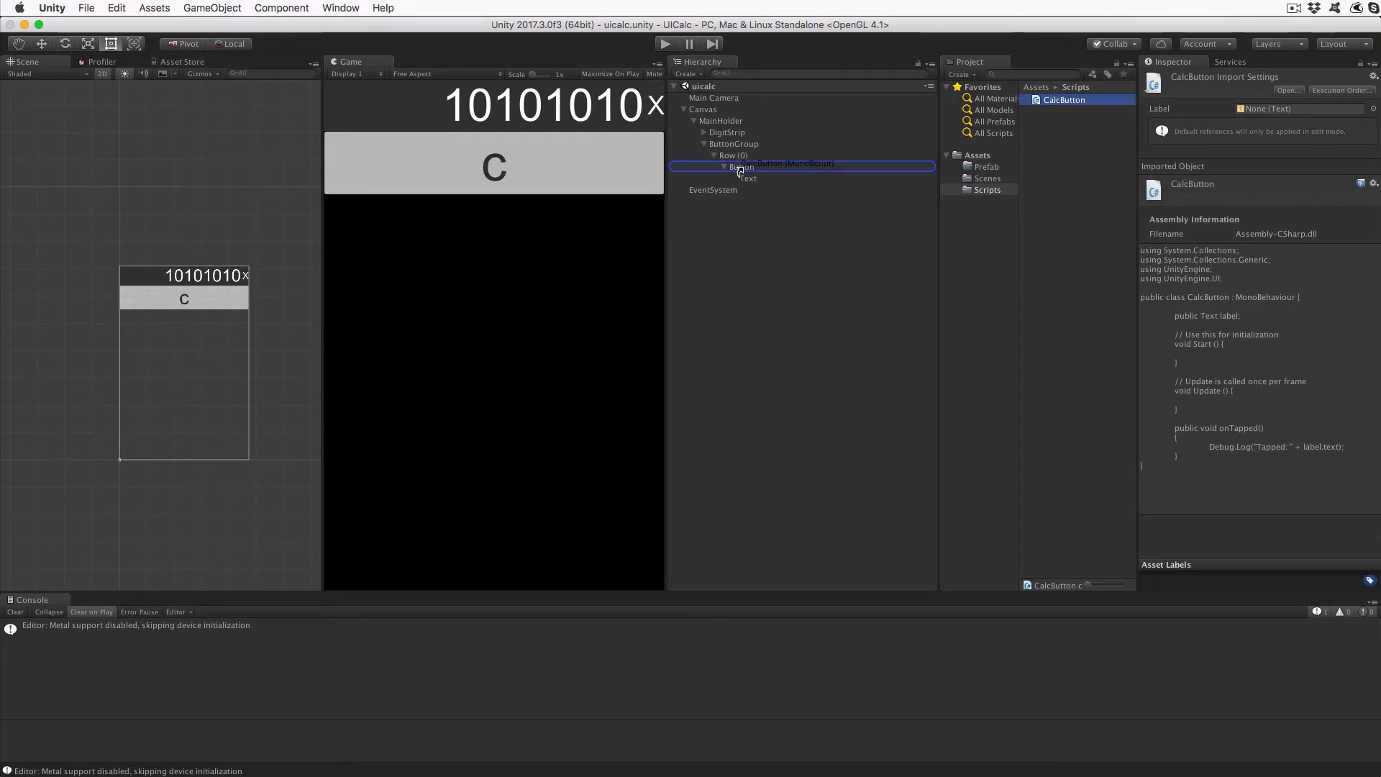
left_click(742, 166)
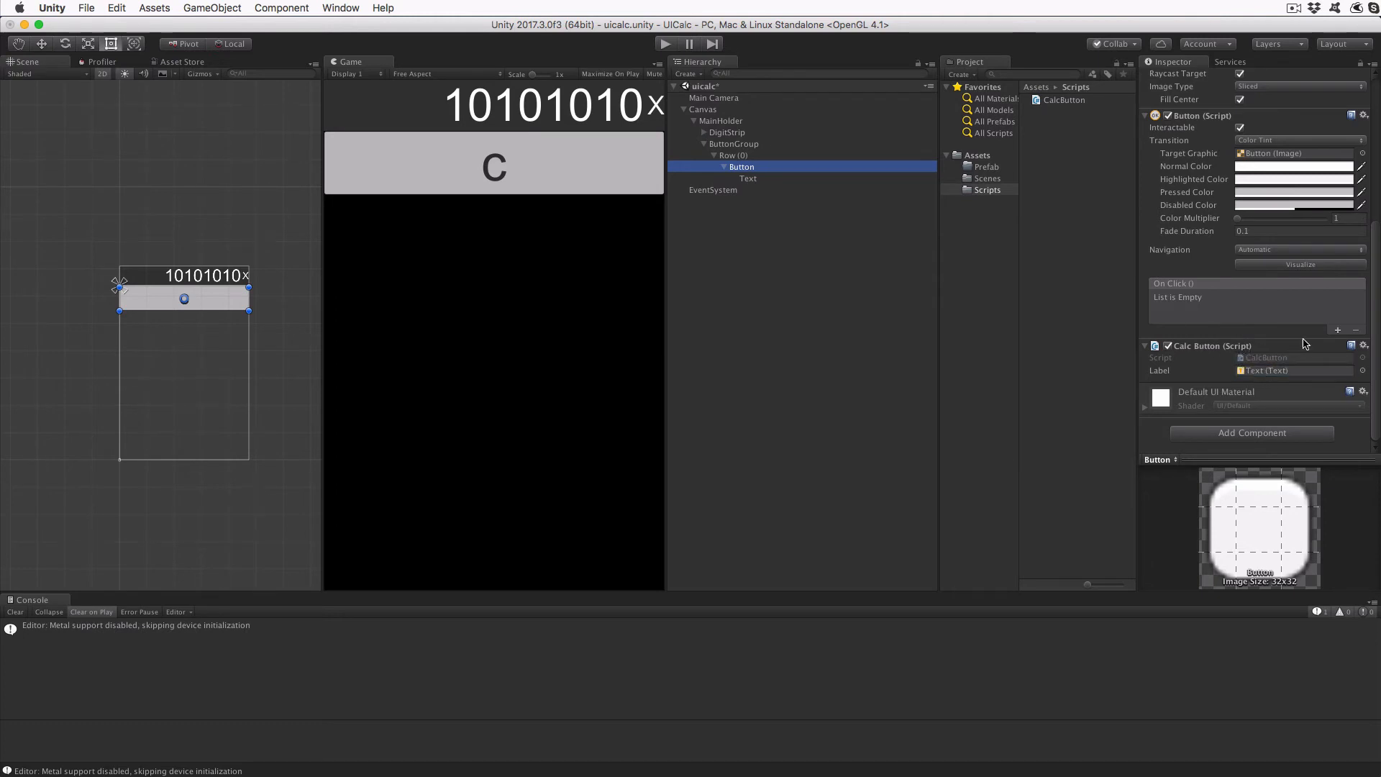
left_click(1338, 329)
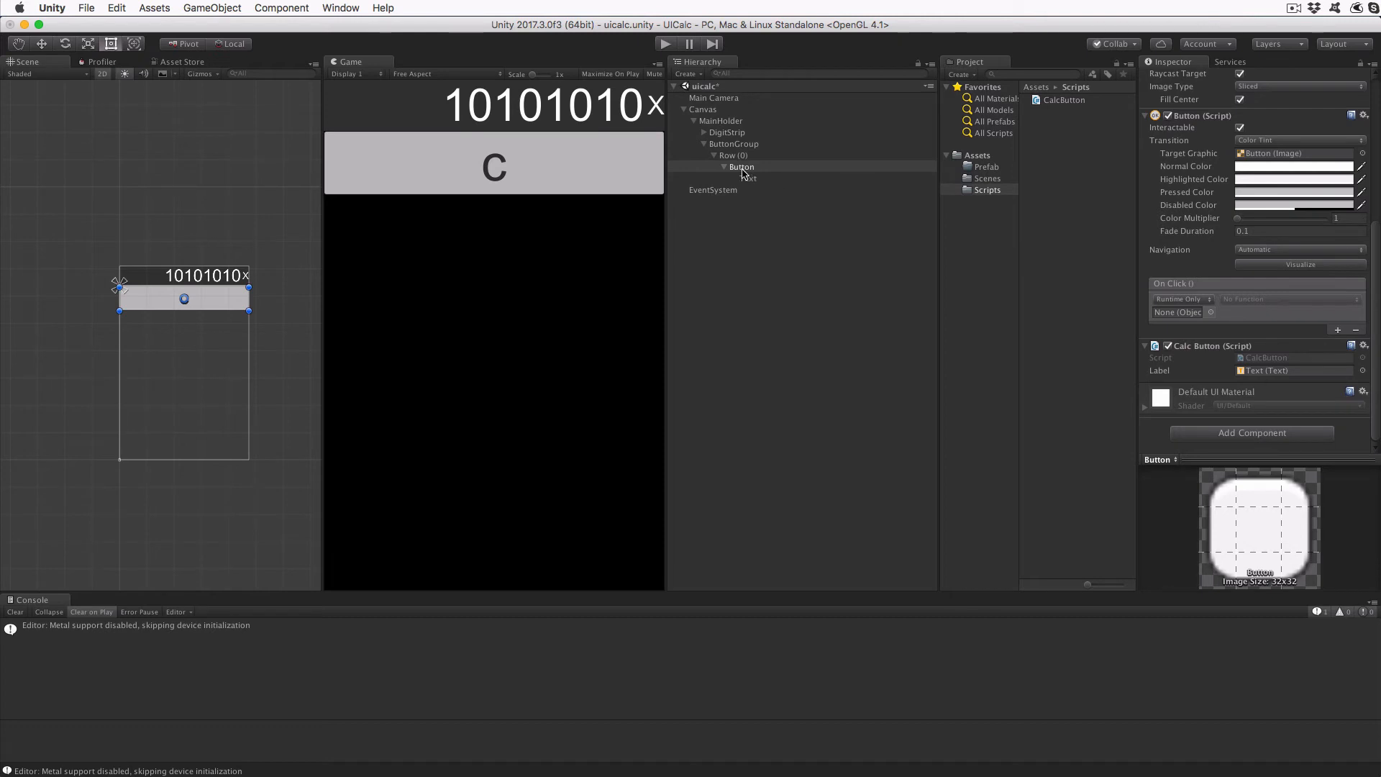
left_click(741, 166)
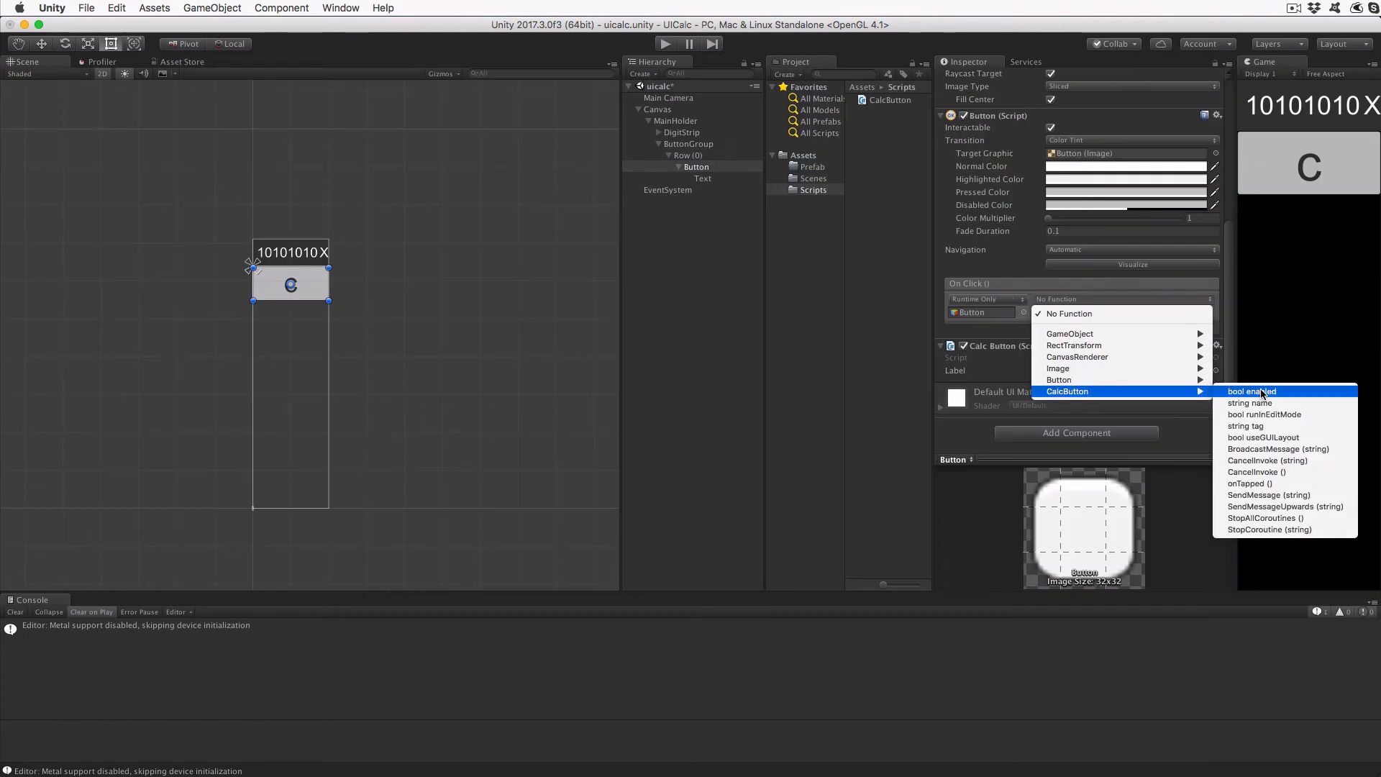
left_click(1248, 482)
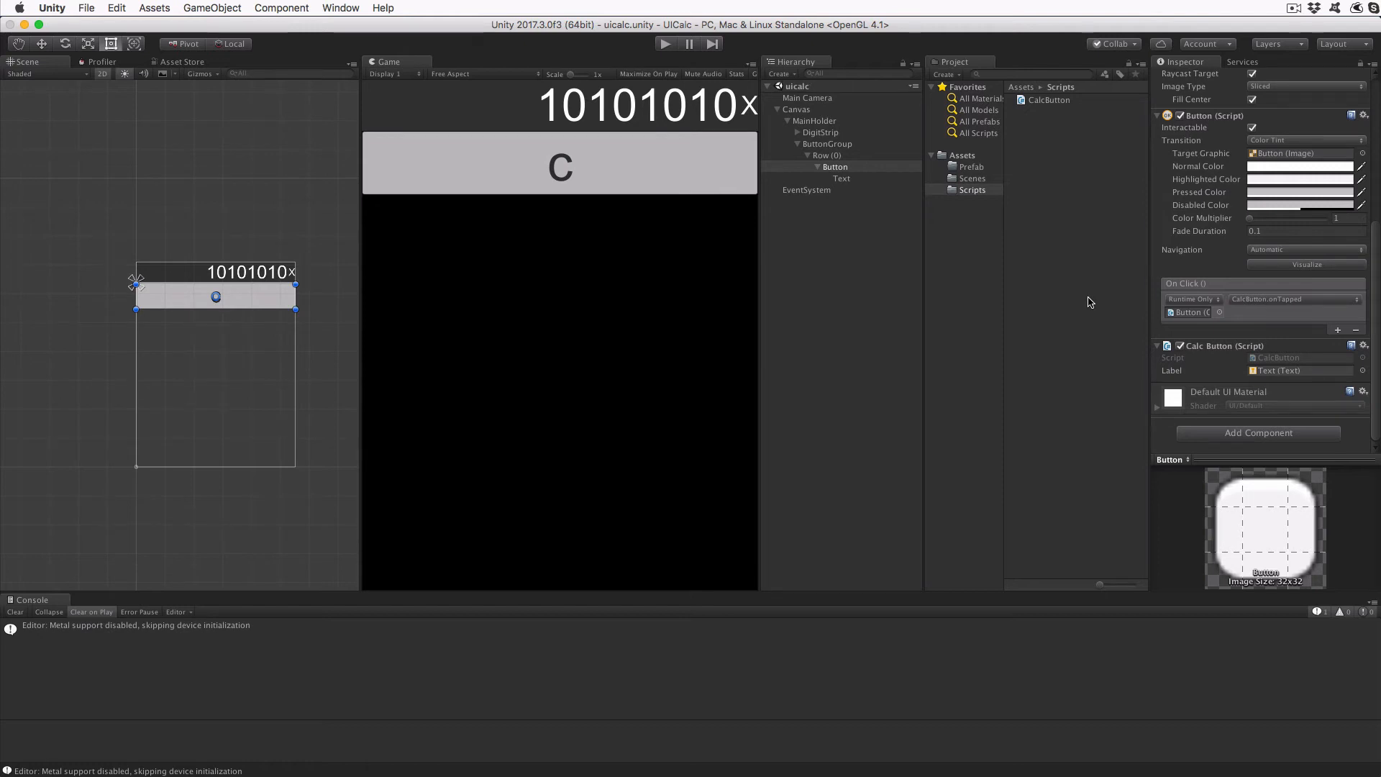
mouse_move(663, 49)
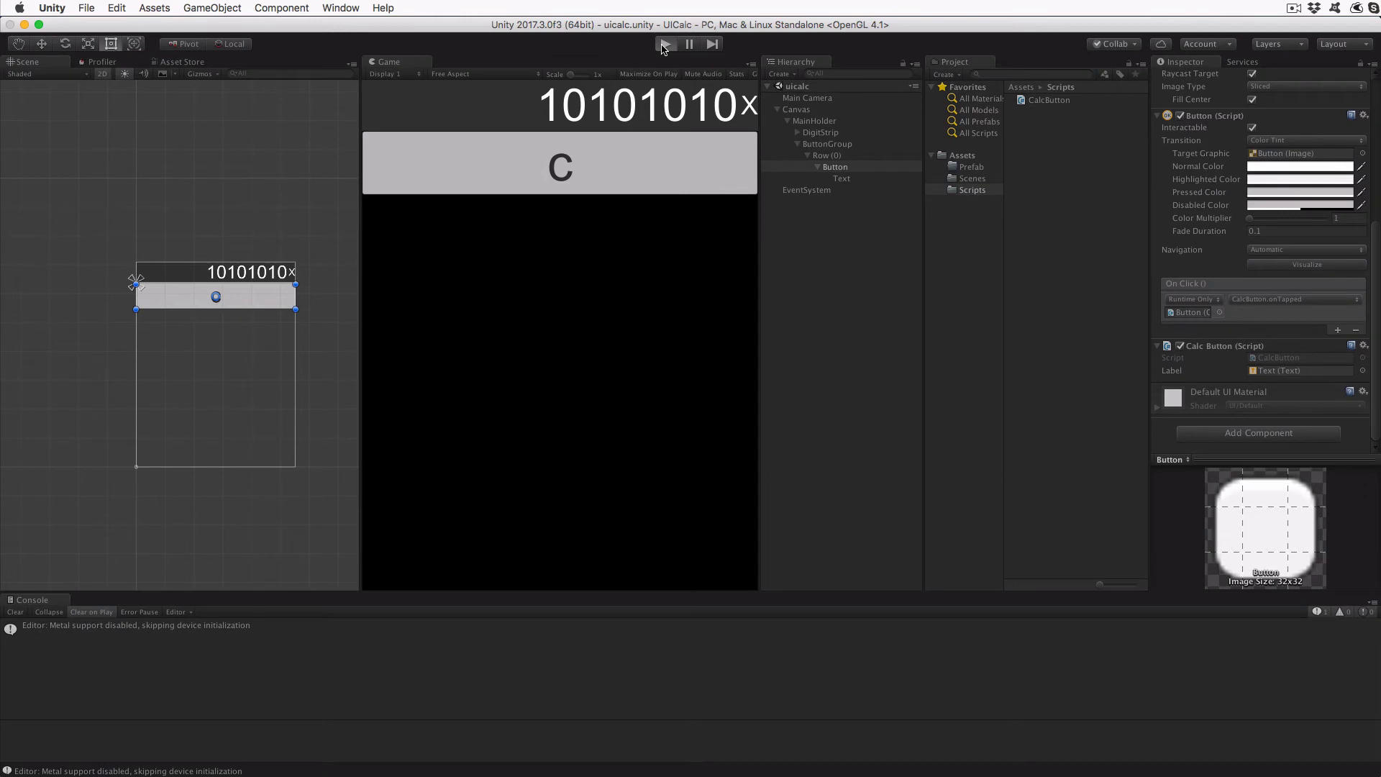
mouse_move(615, 89)
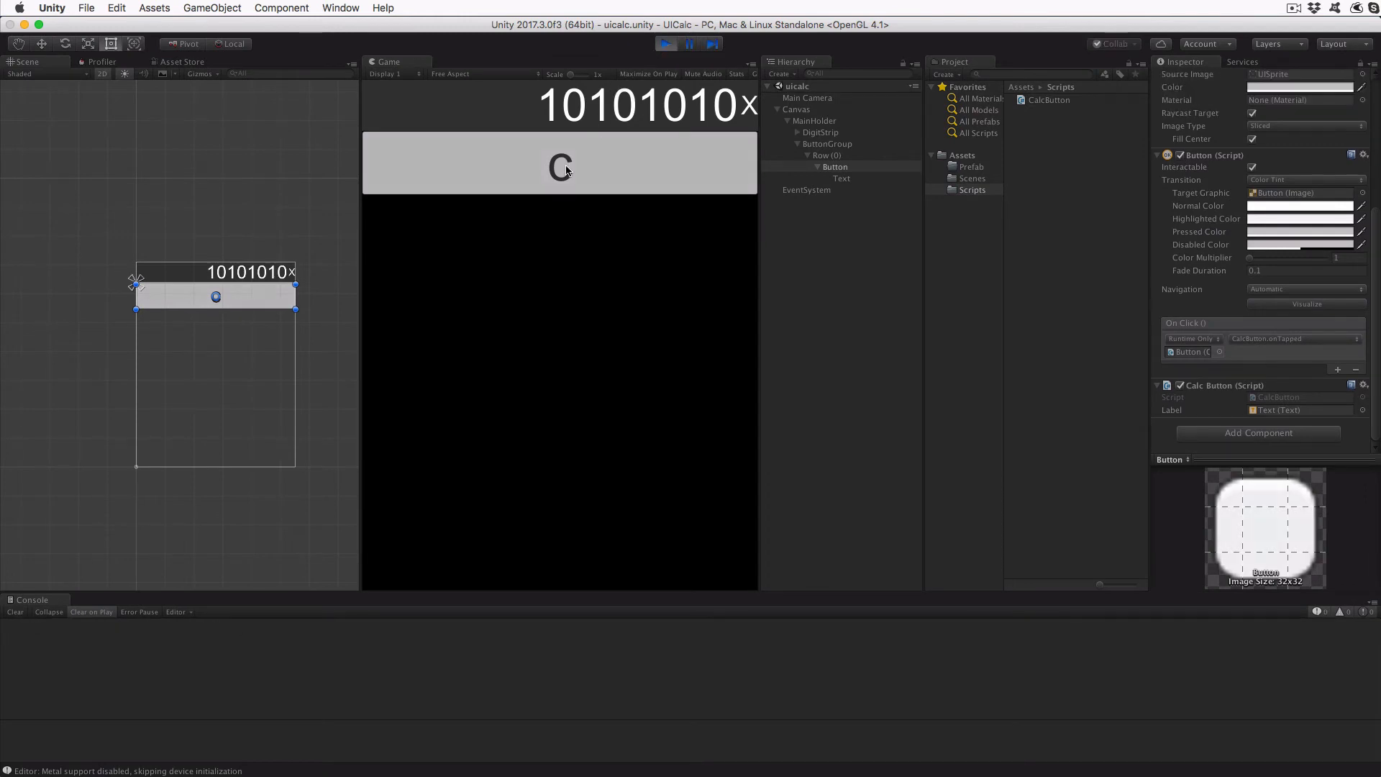
Tap the C button twice in the running game, then stop Play mode.
left_click(558, 168)
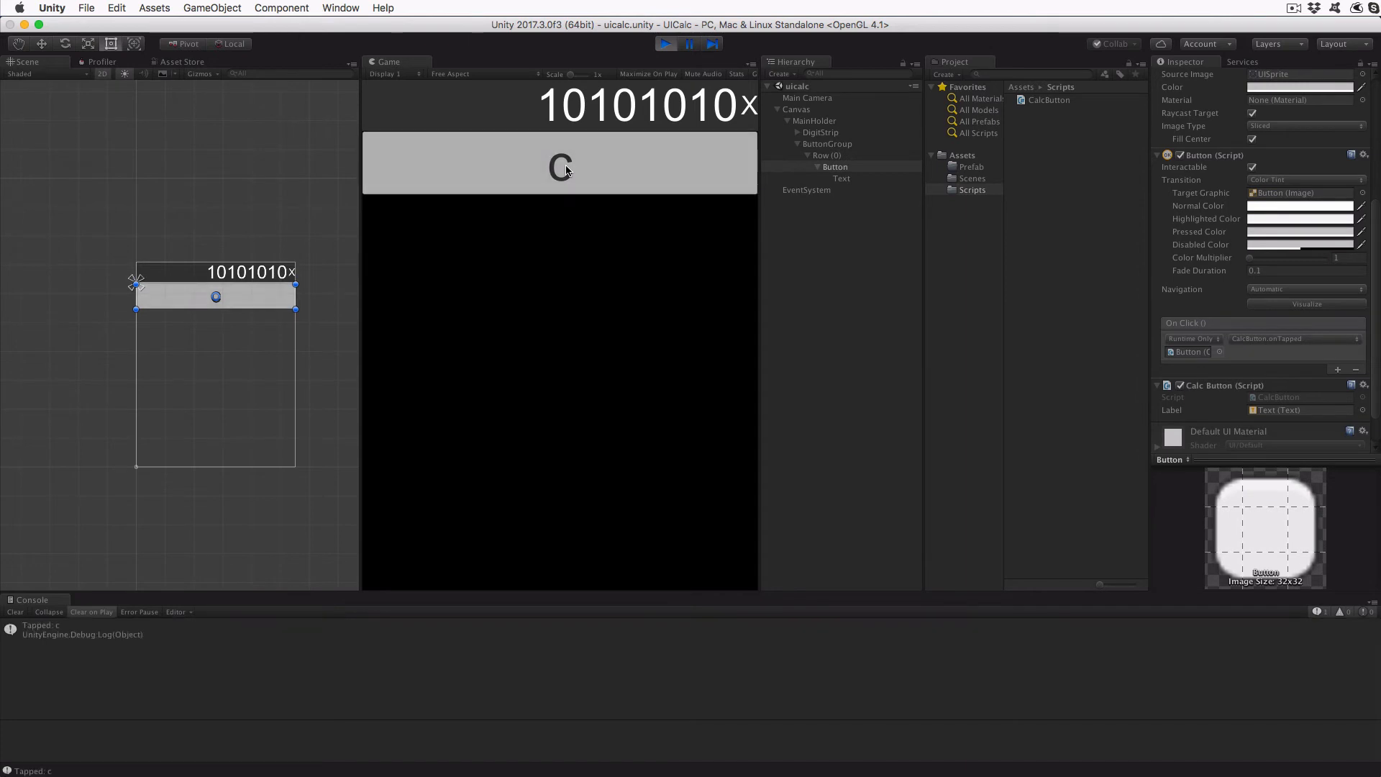
left_click(561, 168)
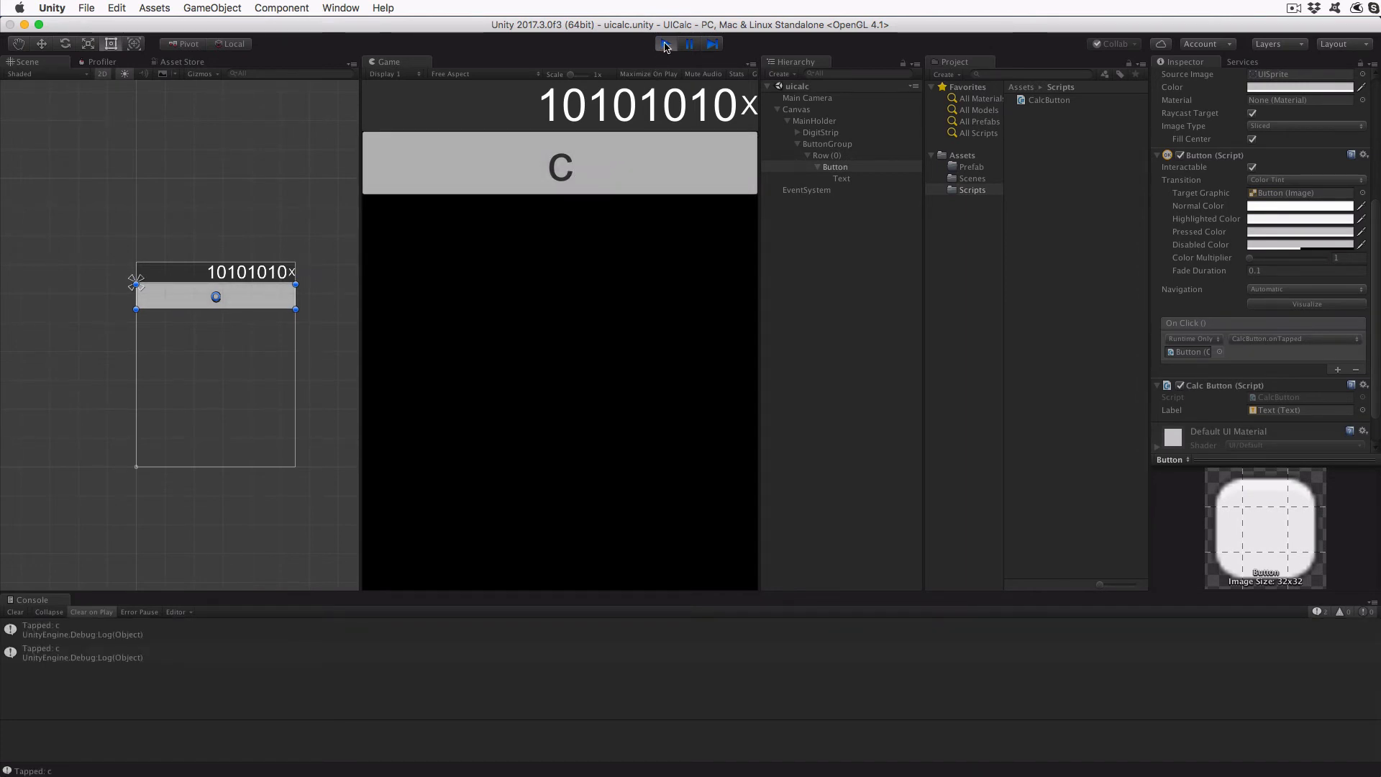
left_click(664, 44)
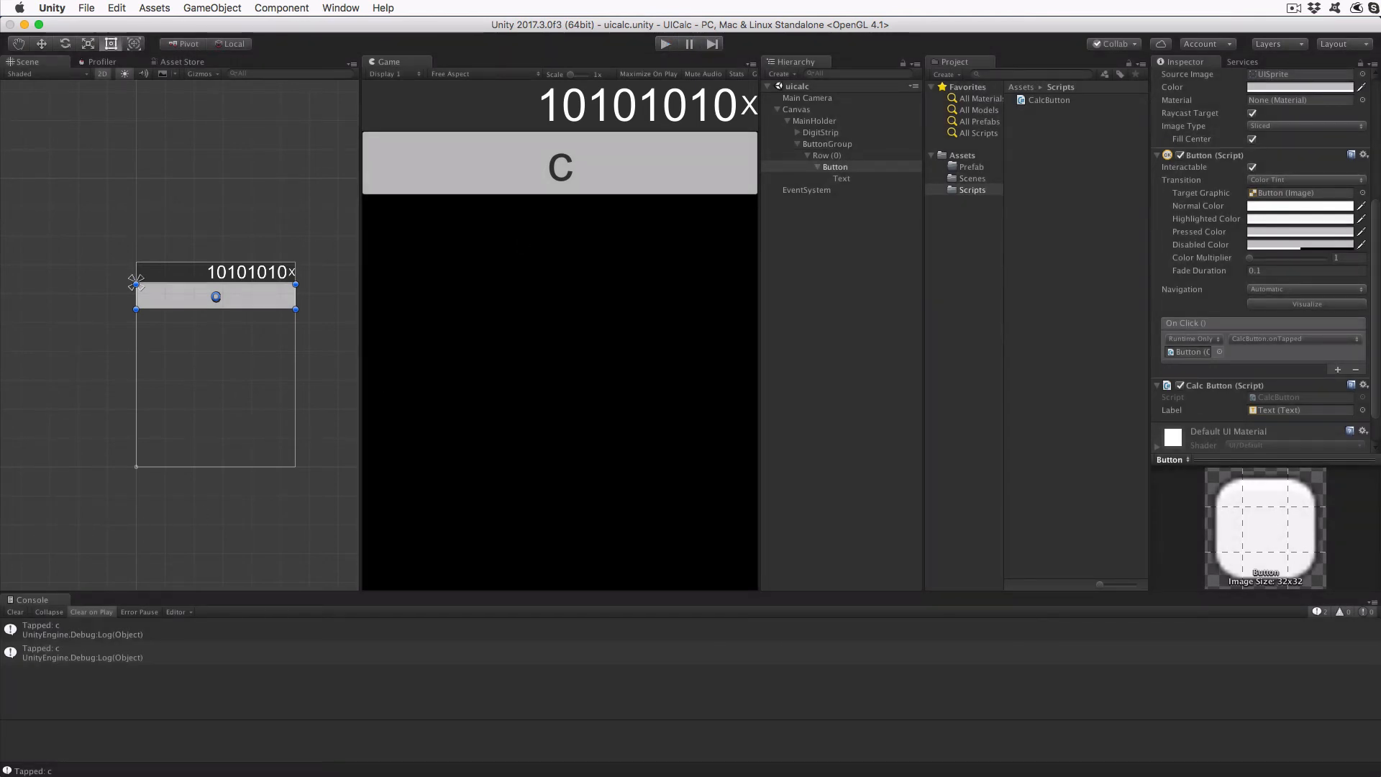
mouse_move(832, 172)
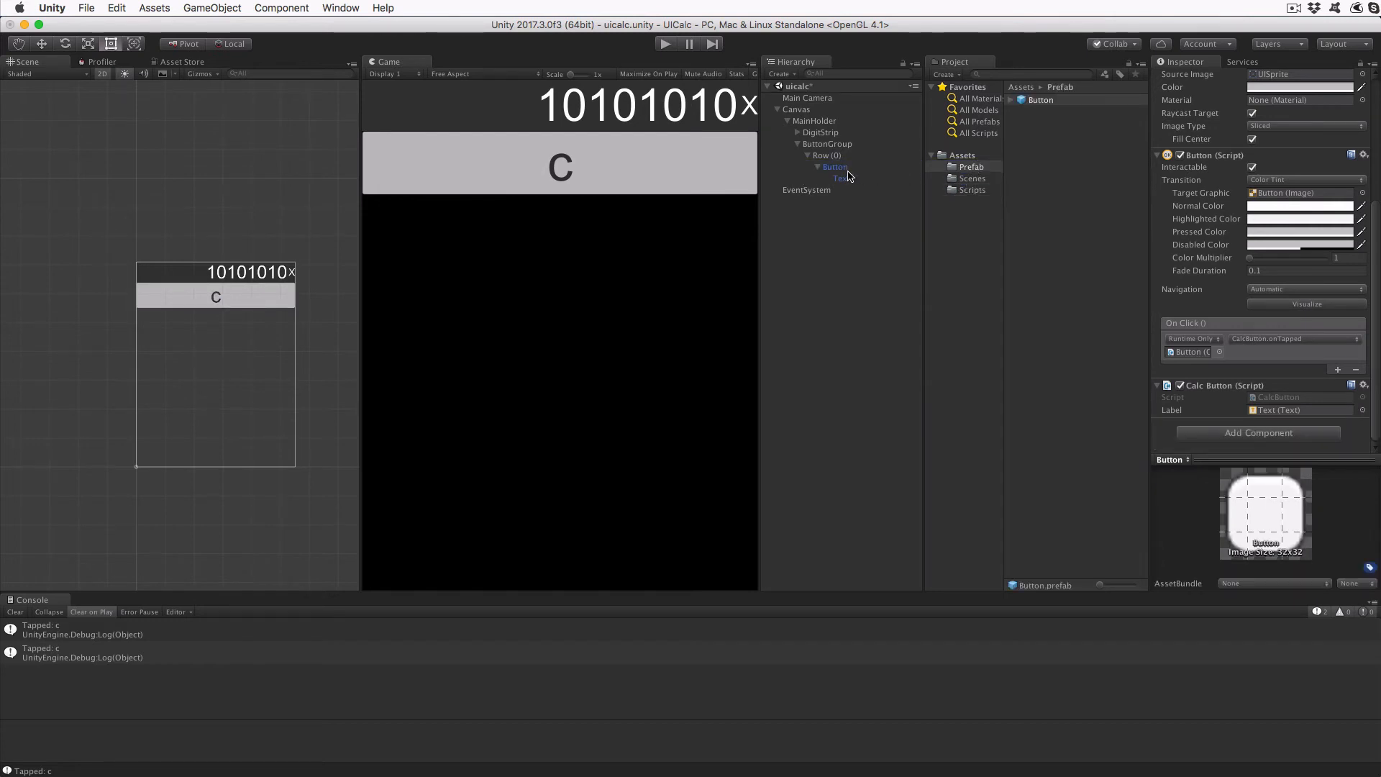
Duplicate the Button until Row (0) holds four C buttons.
left_click(809, 166)
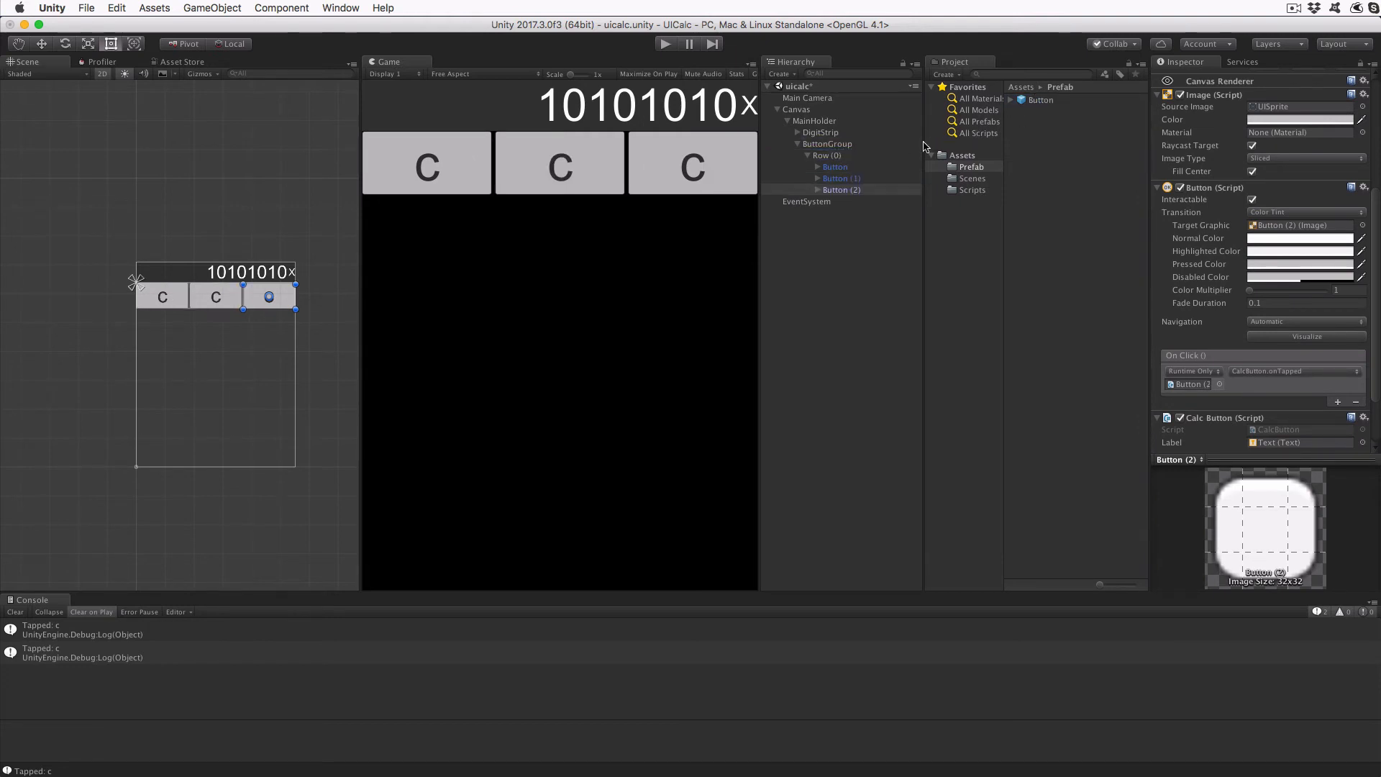
left_click(826, 155)
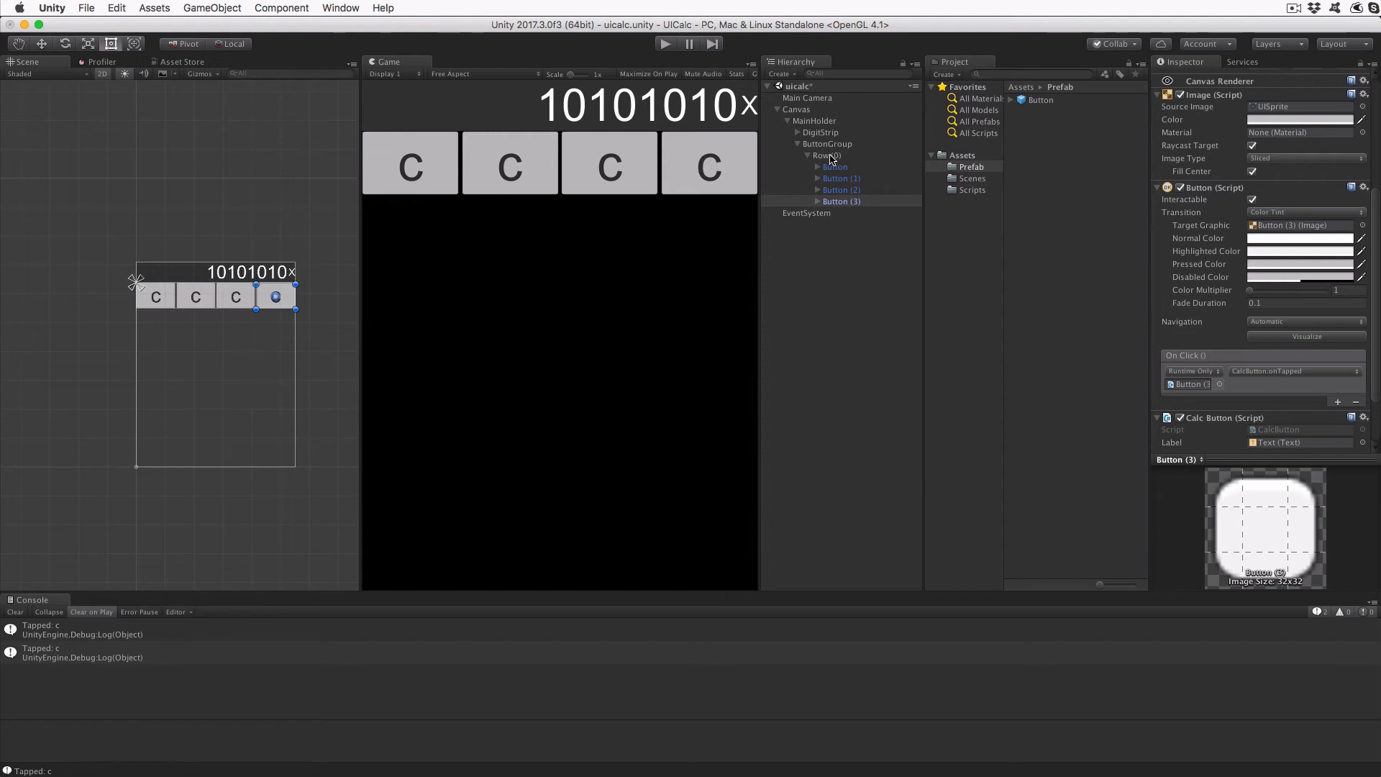
mouse_move(828, 160)
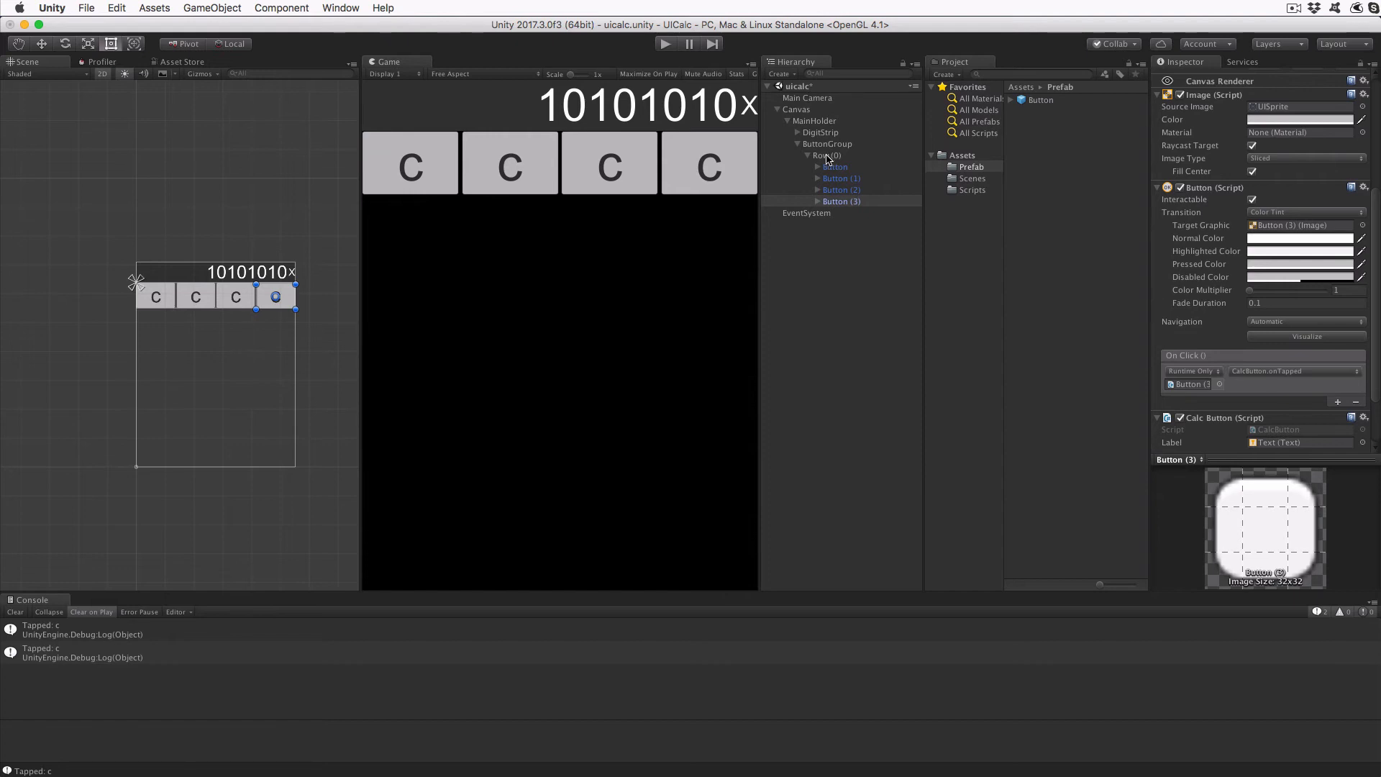
Duplicate Row (0) repeatedly to create rows up to Row (4).
left_click(826, 155)
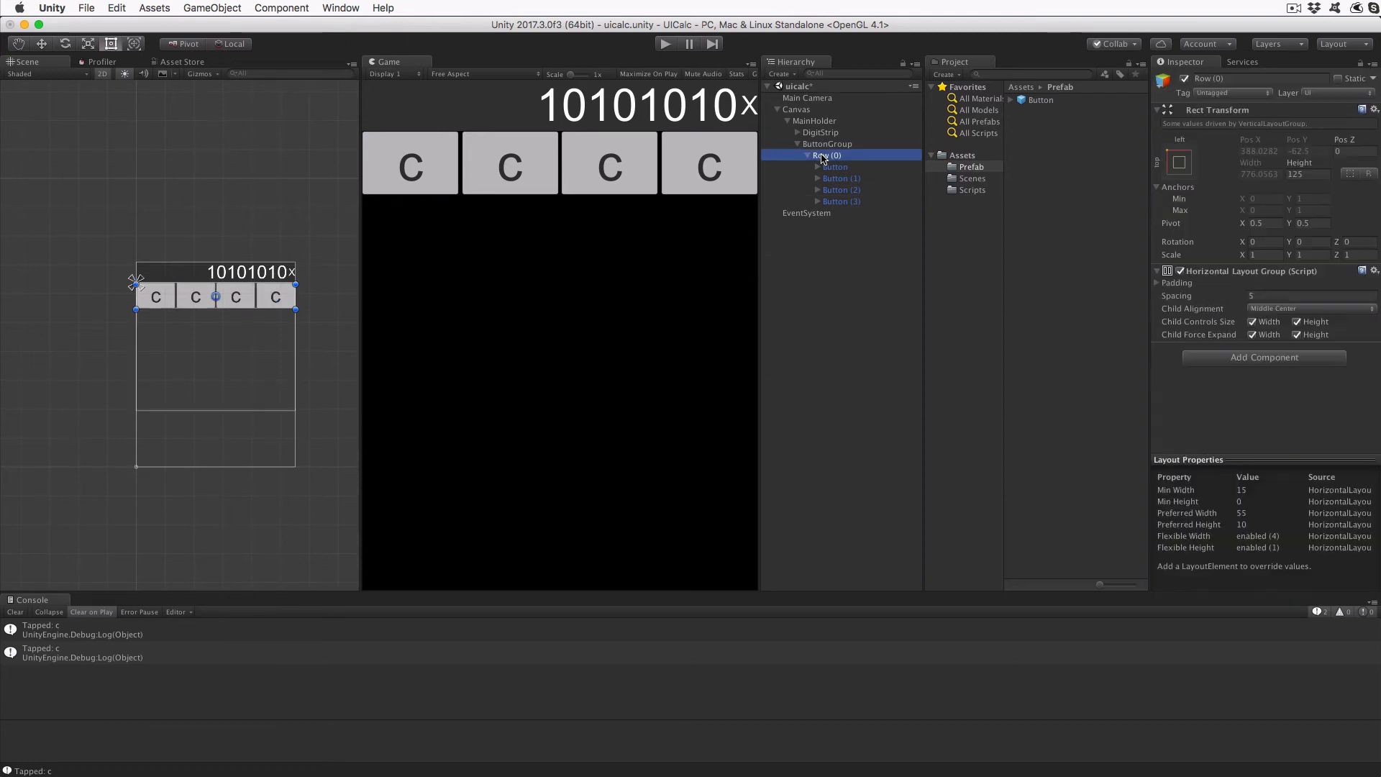
right_click(827, 156)
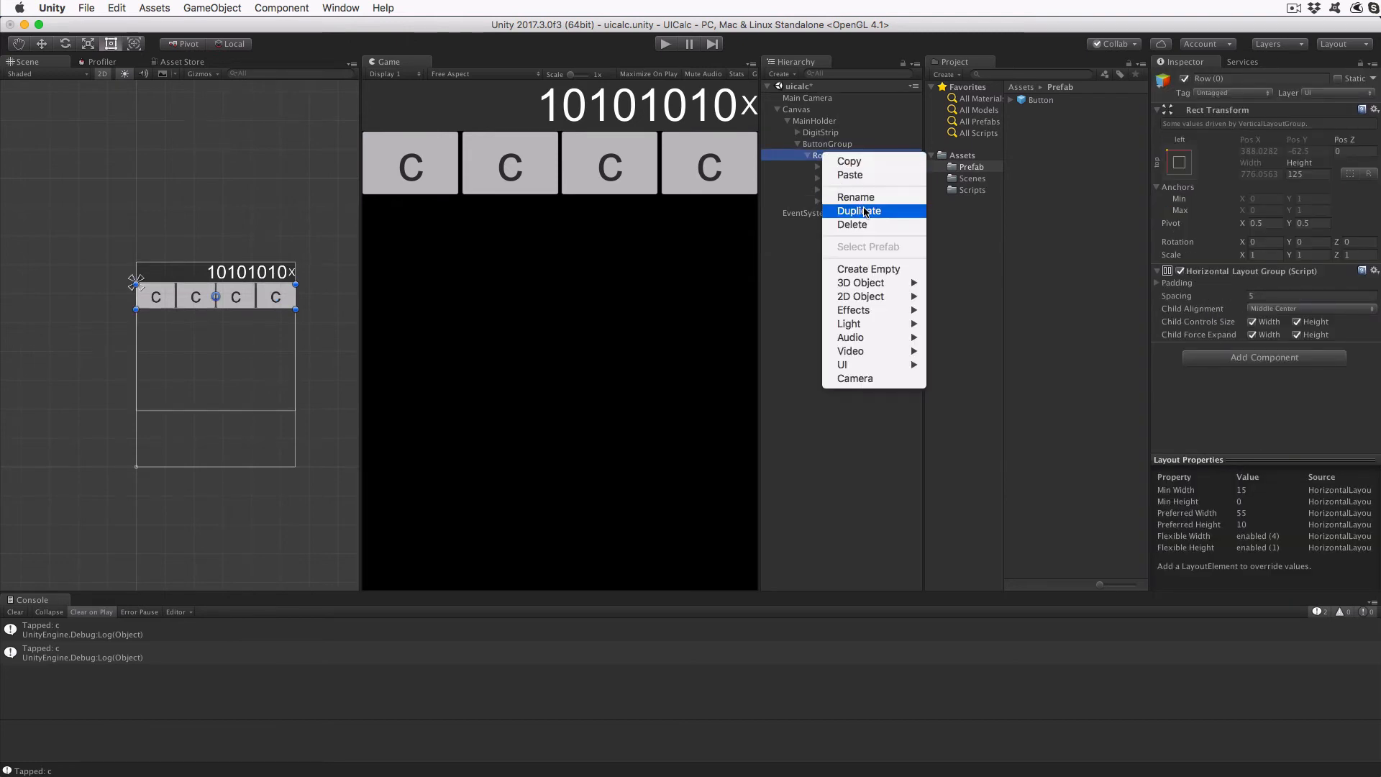
left_click(859, 211)
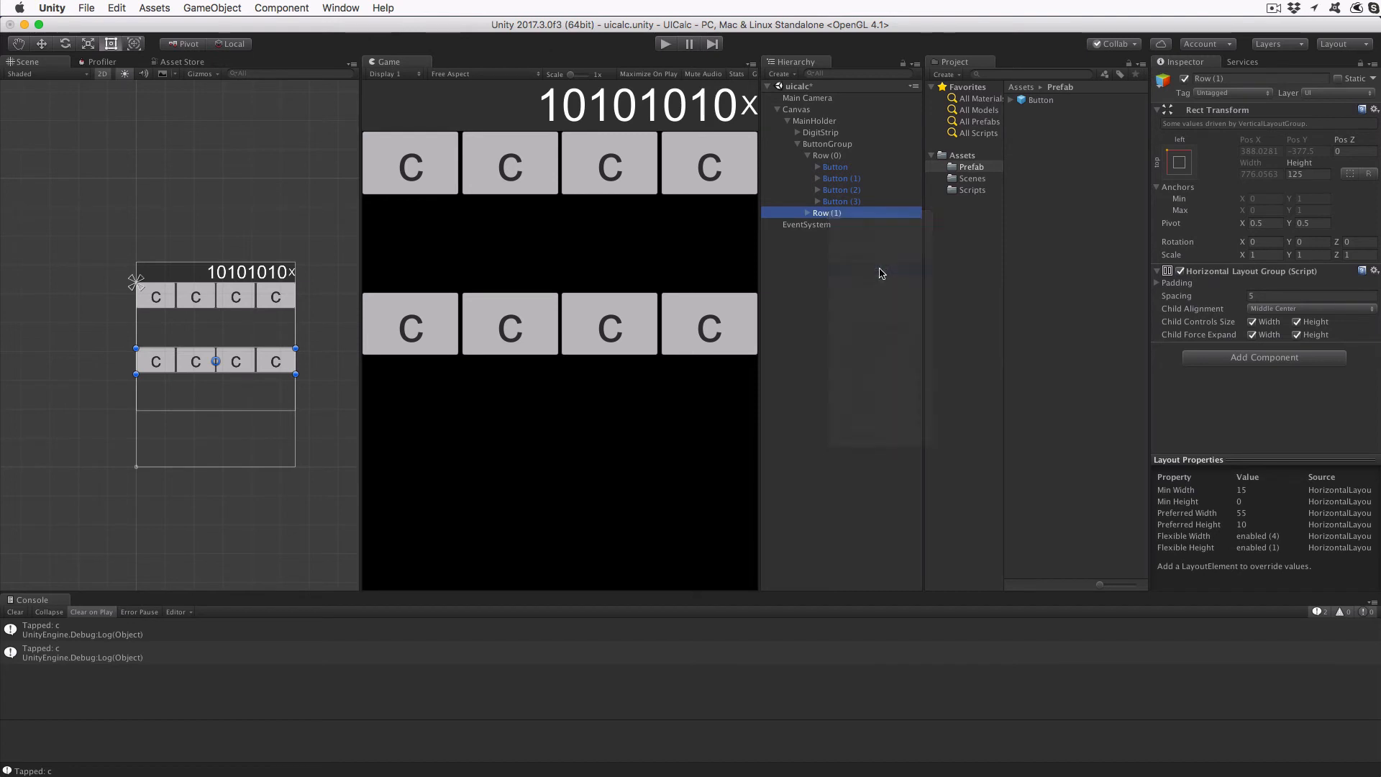
right_click(825, 212)
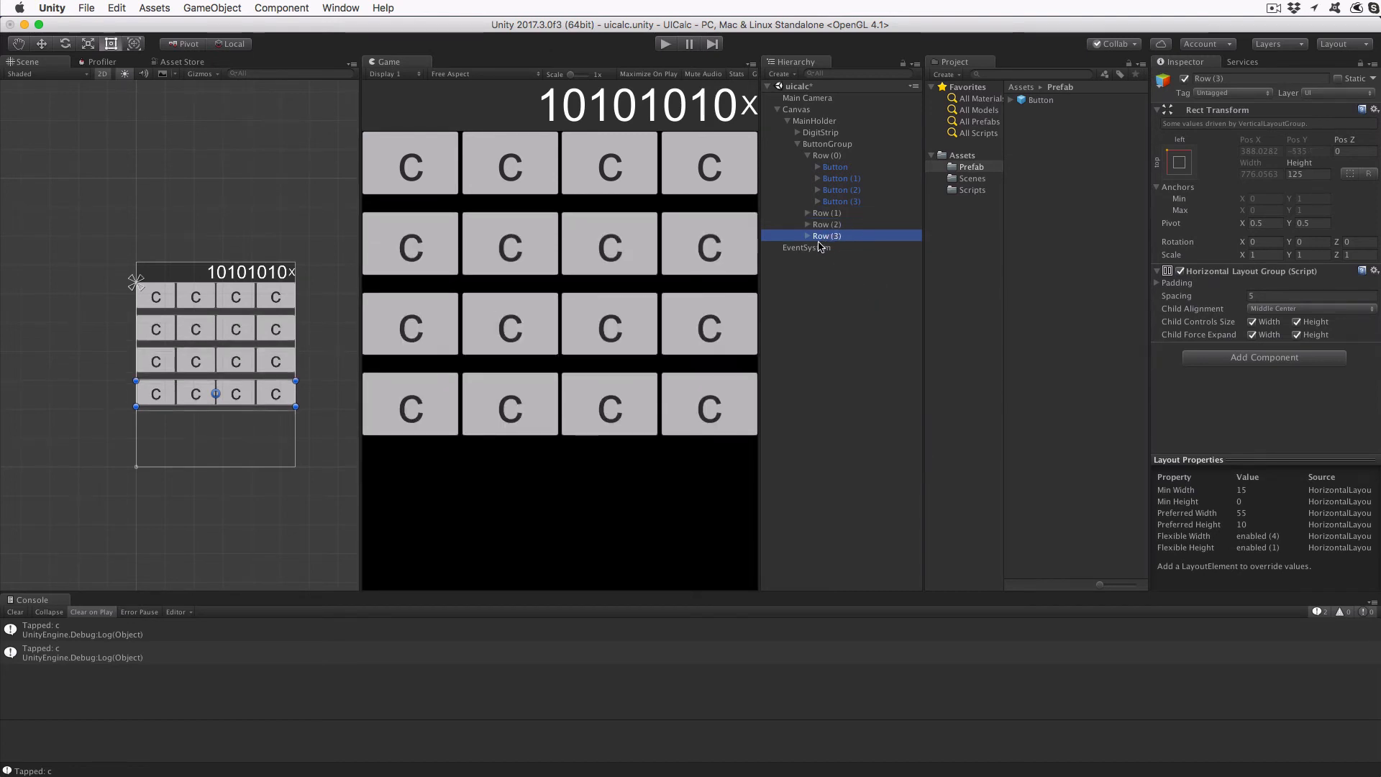
right_click(827, 236)
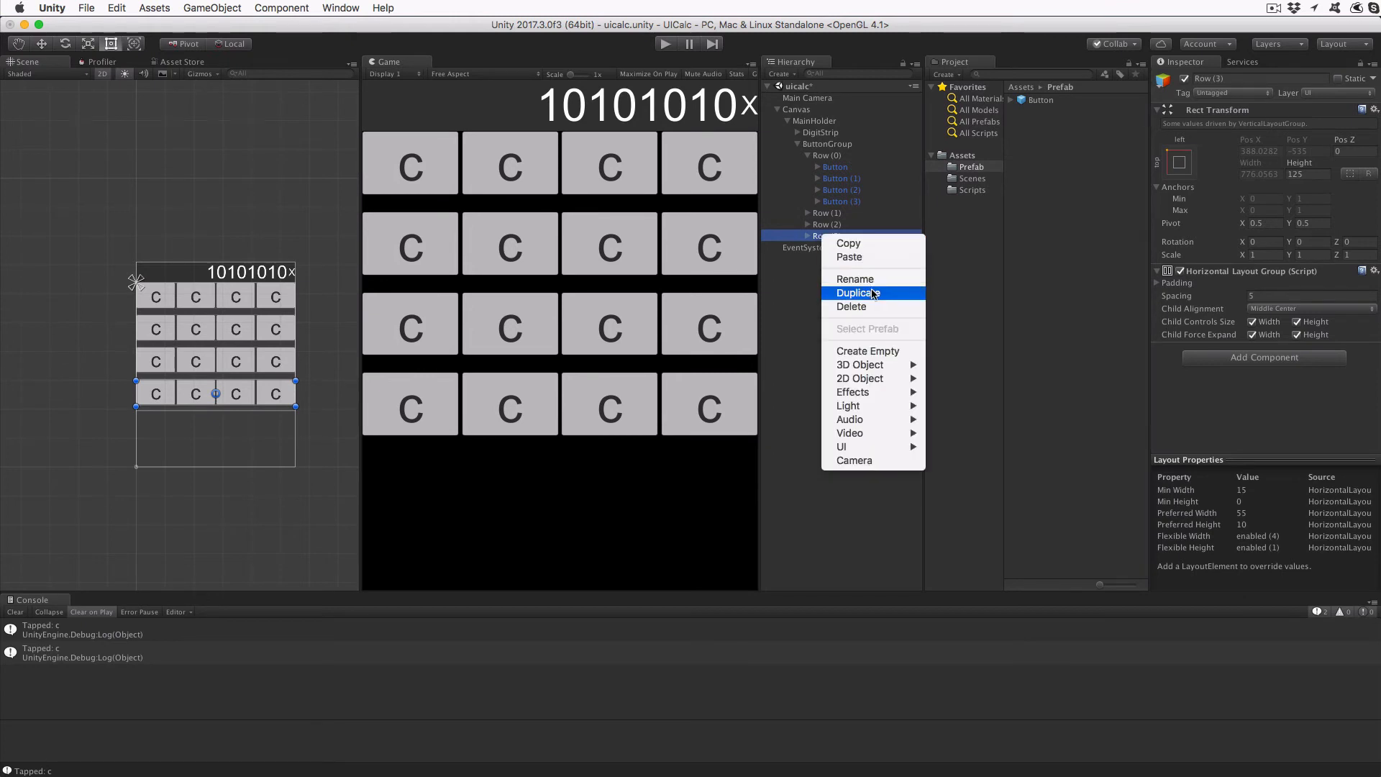
left_click(858, 292)
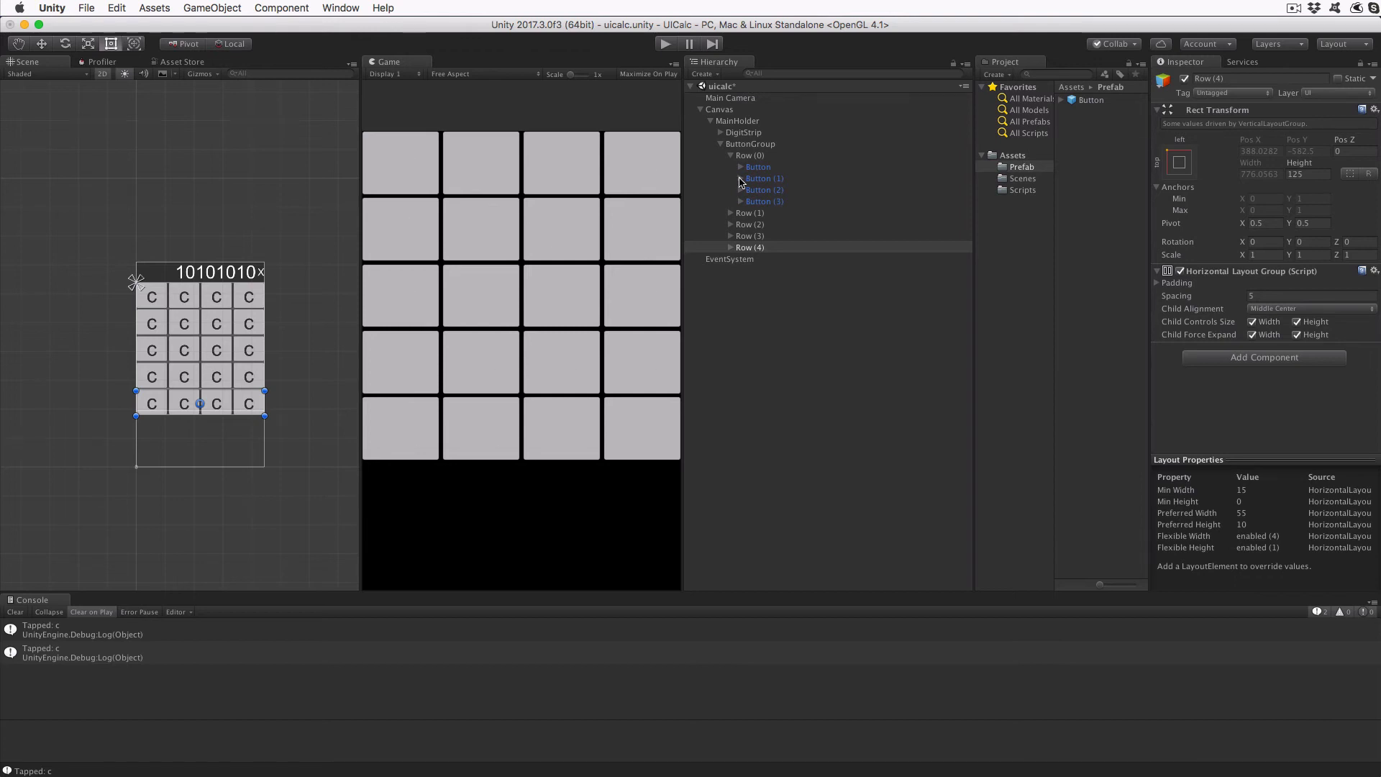
Expand Button (1) under Row (0) to reach its Text label.
left_click(762, 188)
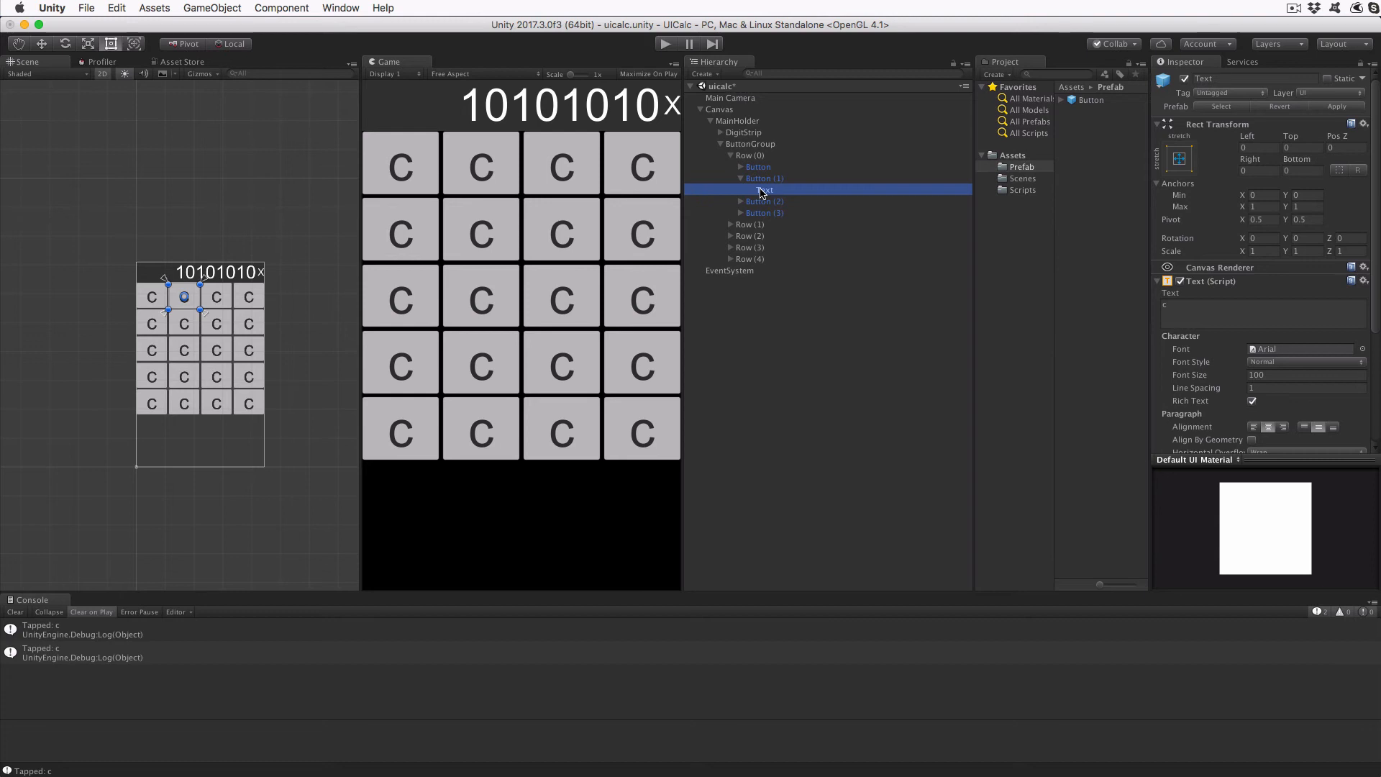
mouse_move(843, 250)
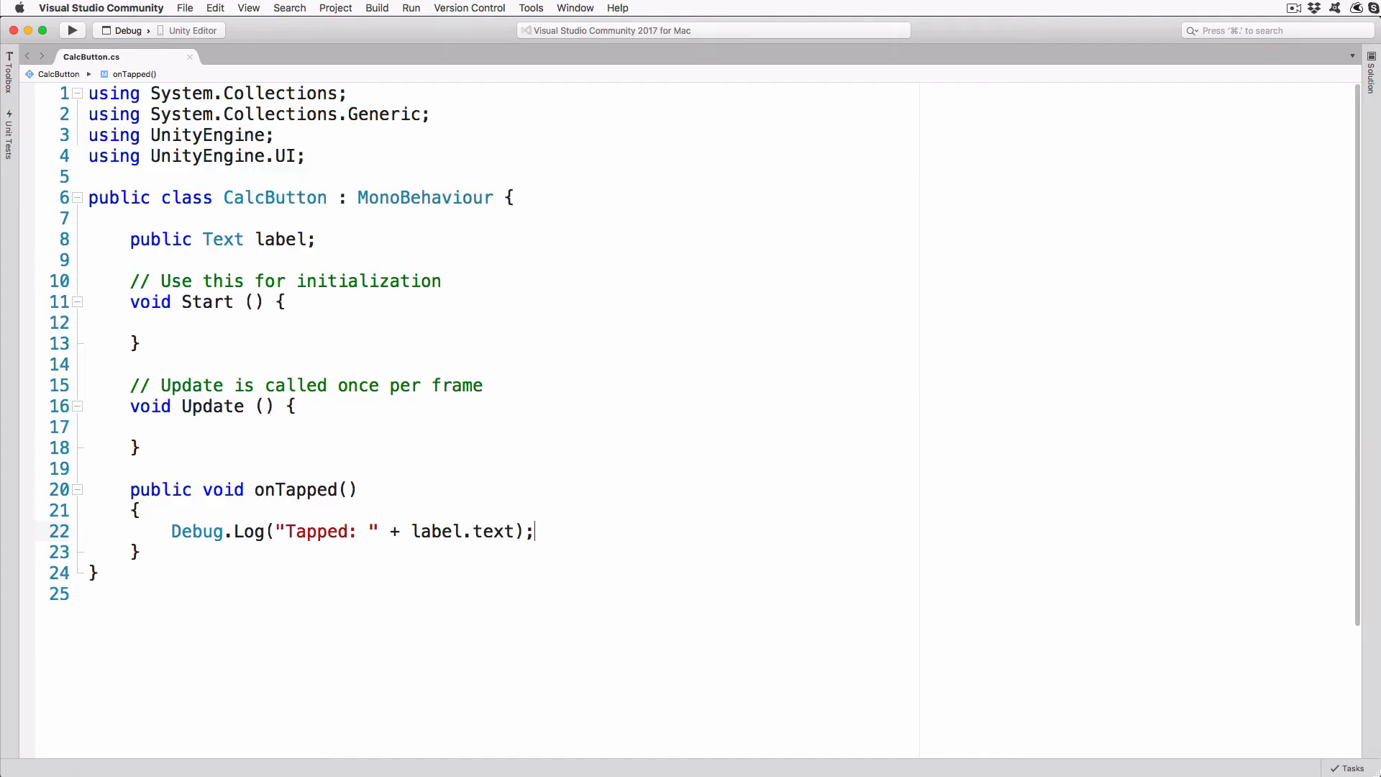
mouse_move(644, 333)
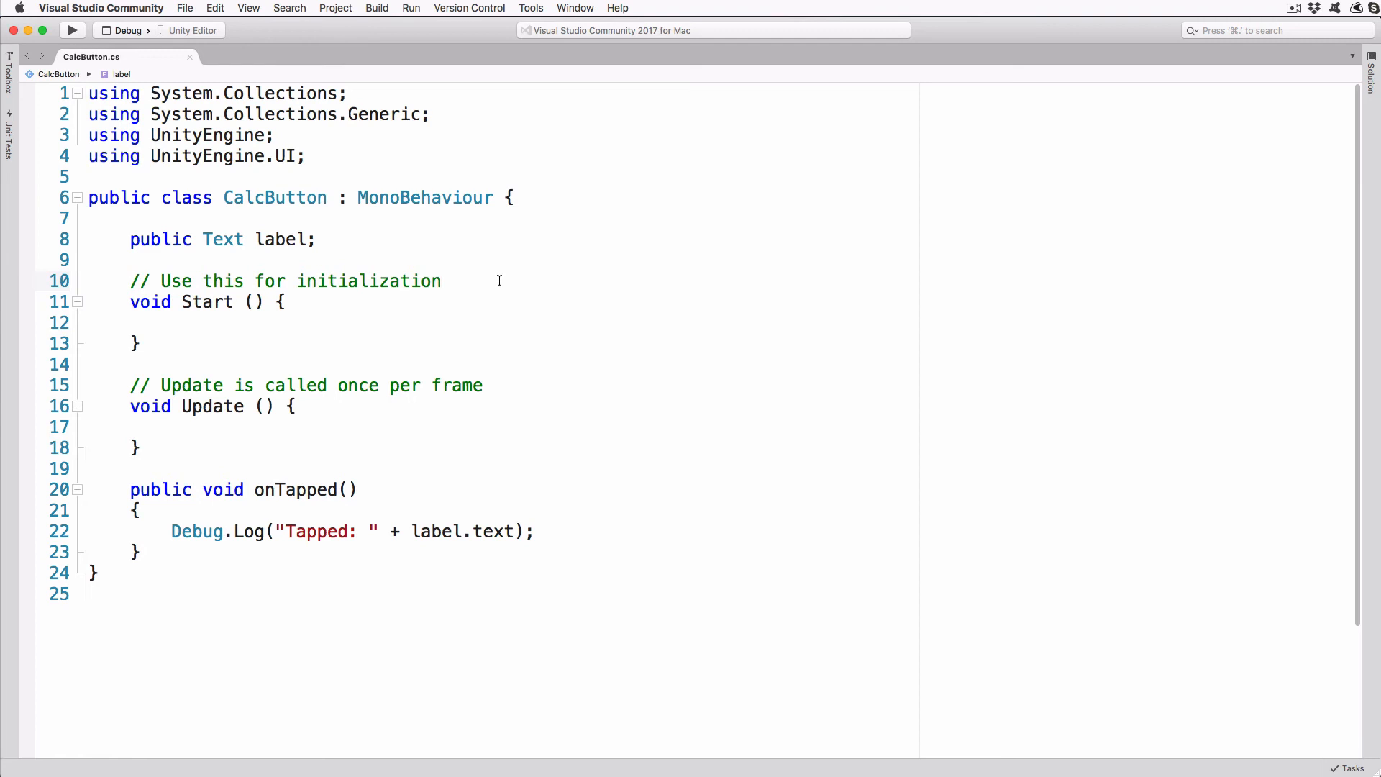
Insert a ± sign after line 10's comment using the u+00b1 symbol search.
left_click(442, 282)
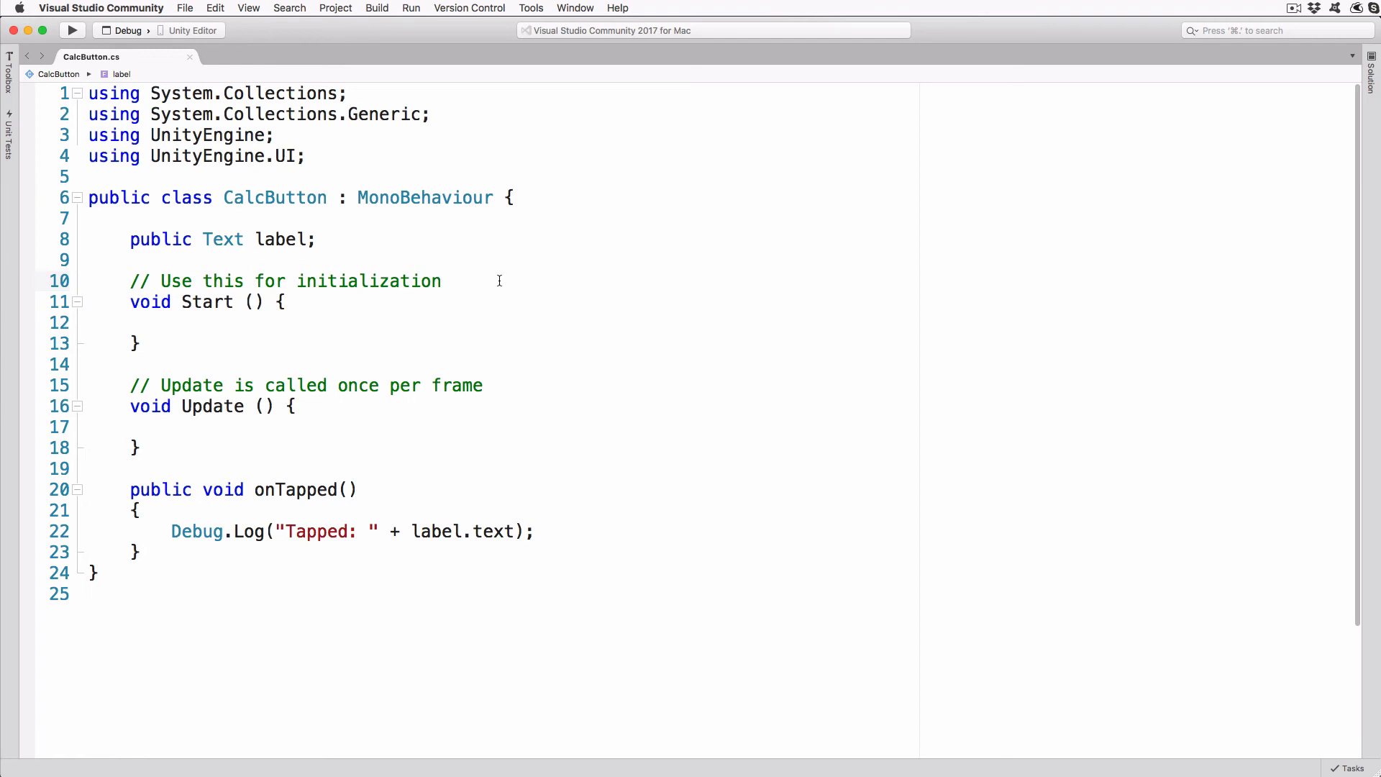
left_click(443, 280)
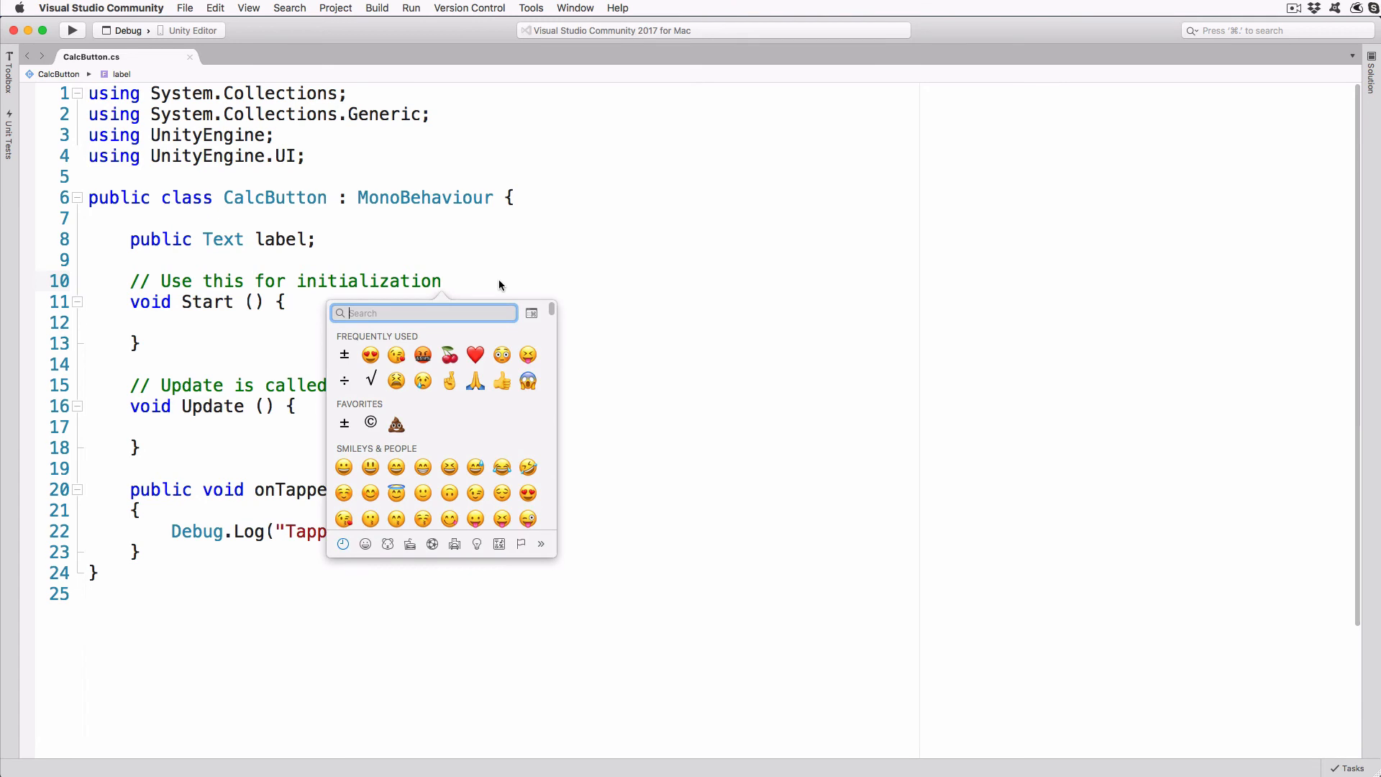
type("u+00")
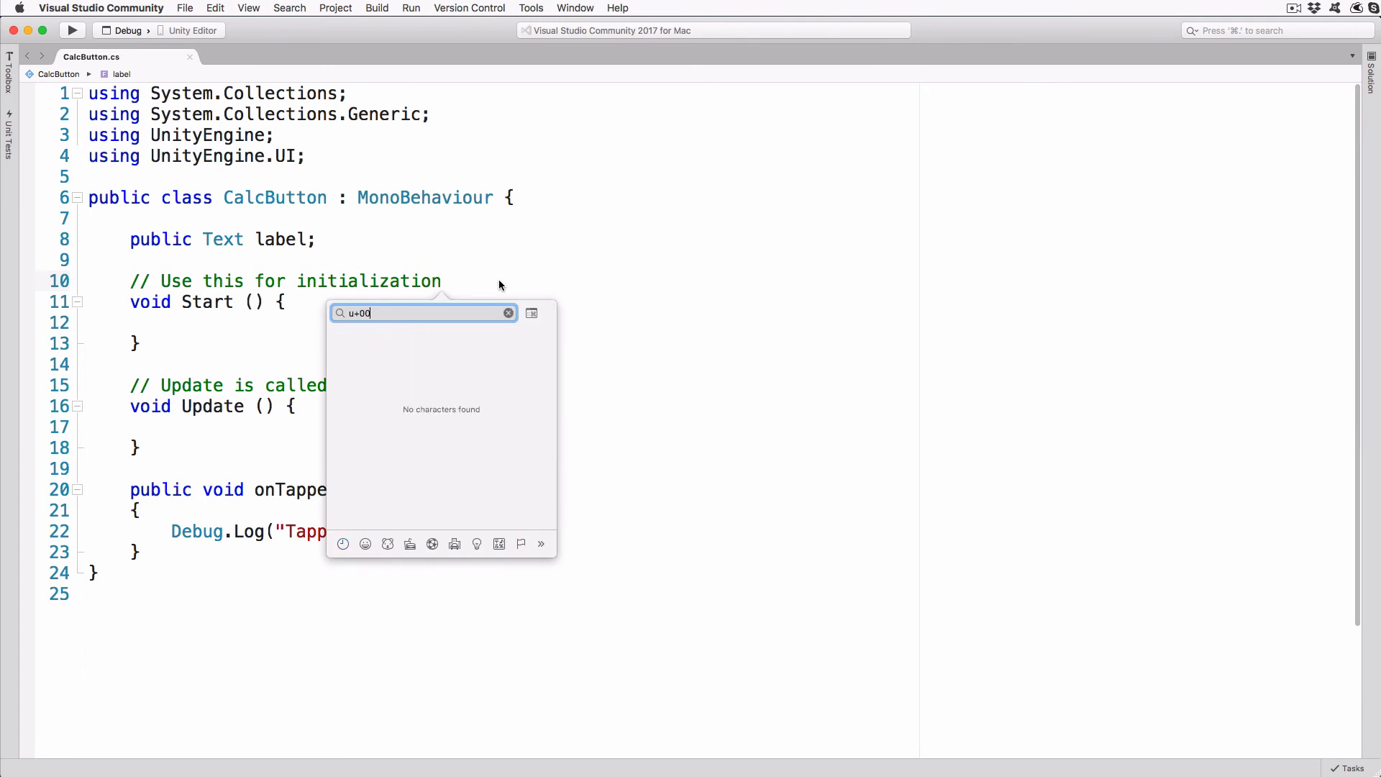
type("b1")
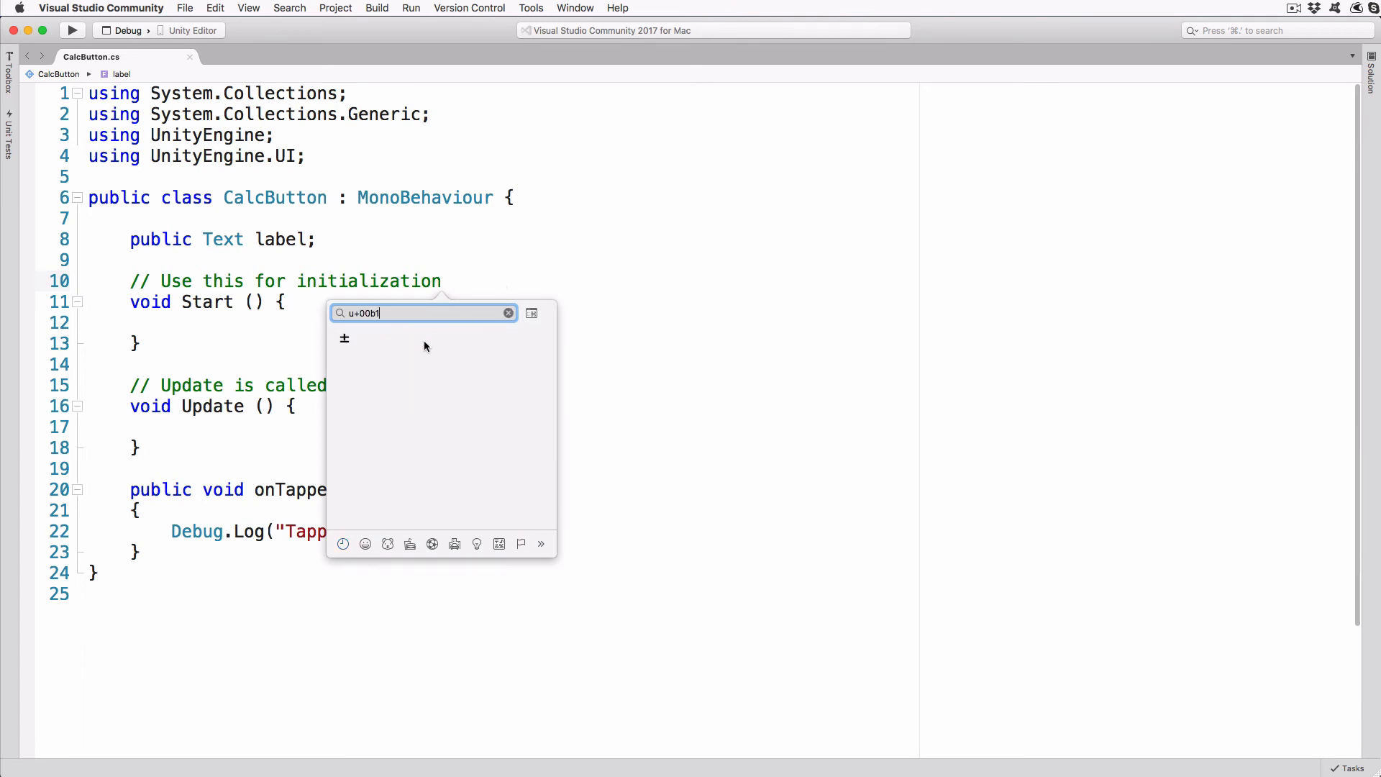
left_click(345, 339)
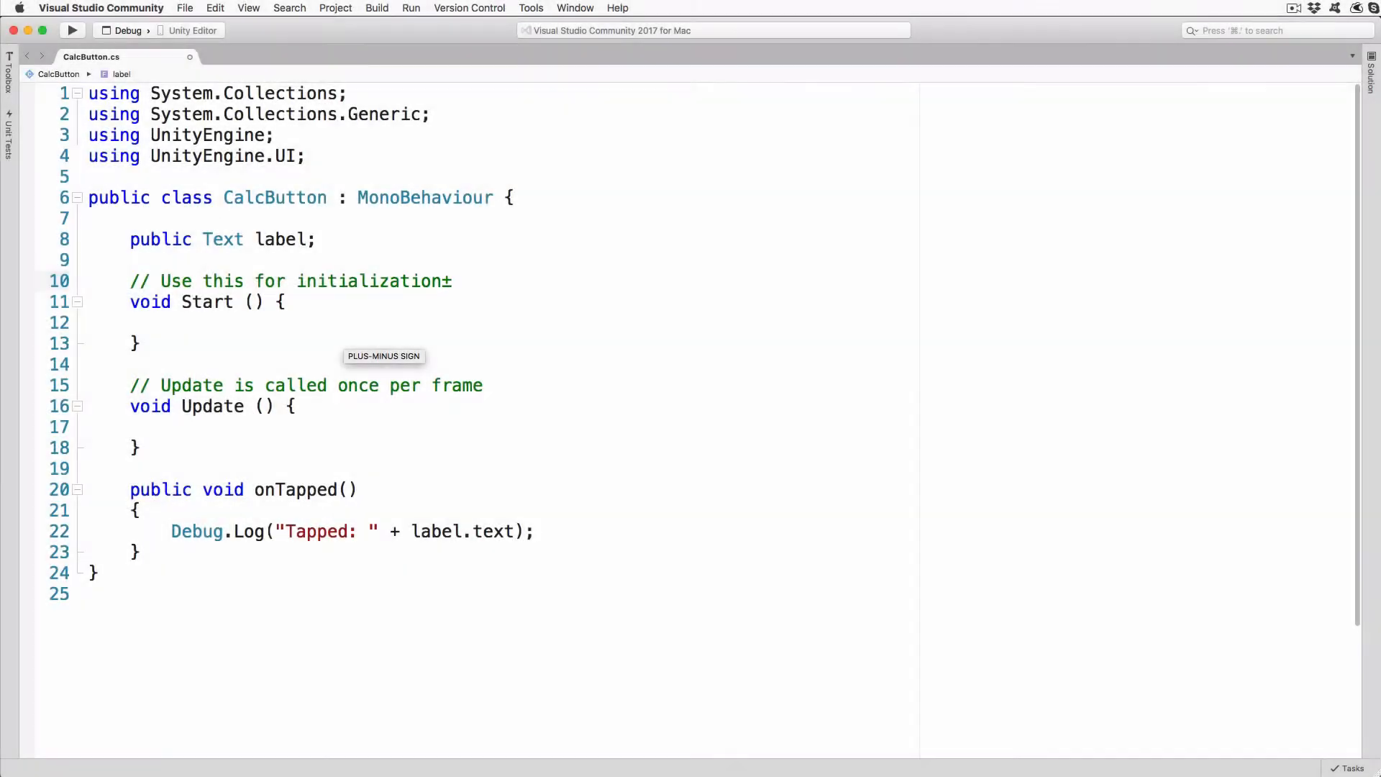
Cut the ± sign to the clipboard, leaving the script unchanged.
left_click(449, 282)
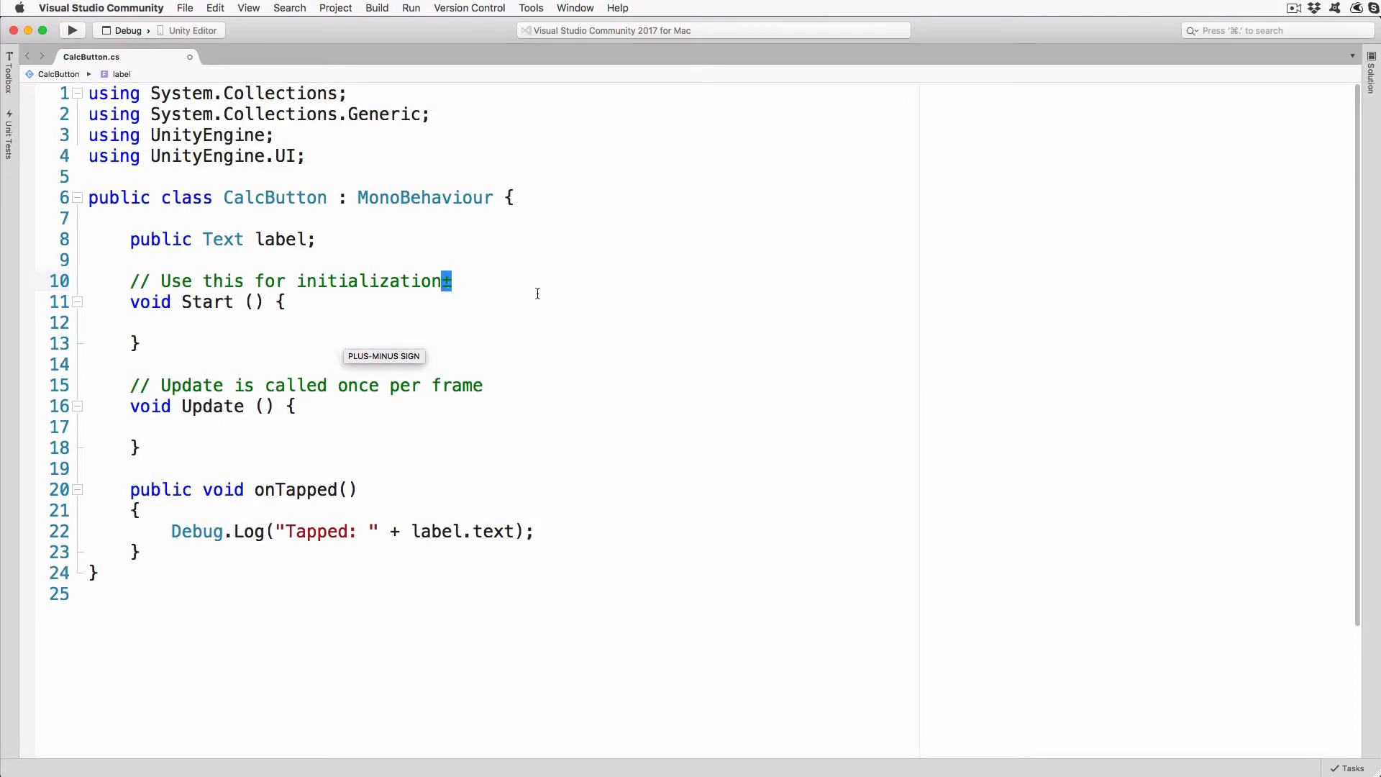
key("cmd+x")
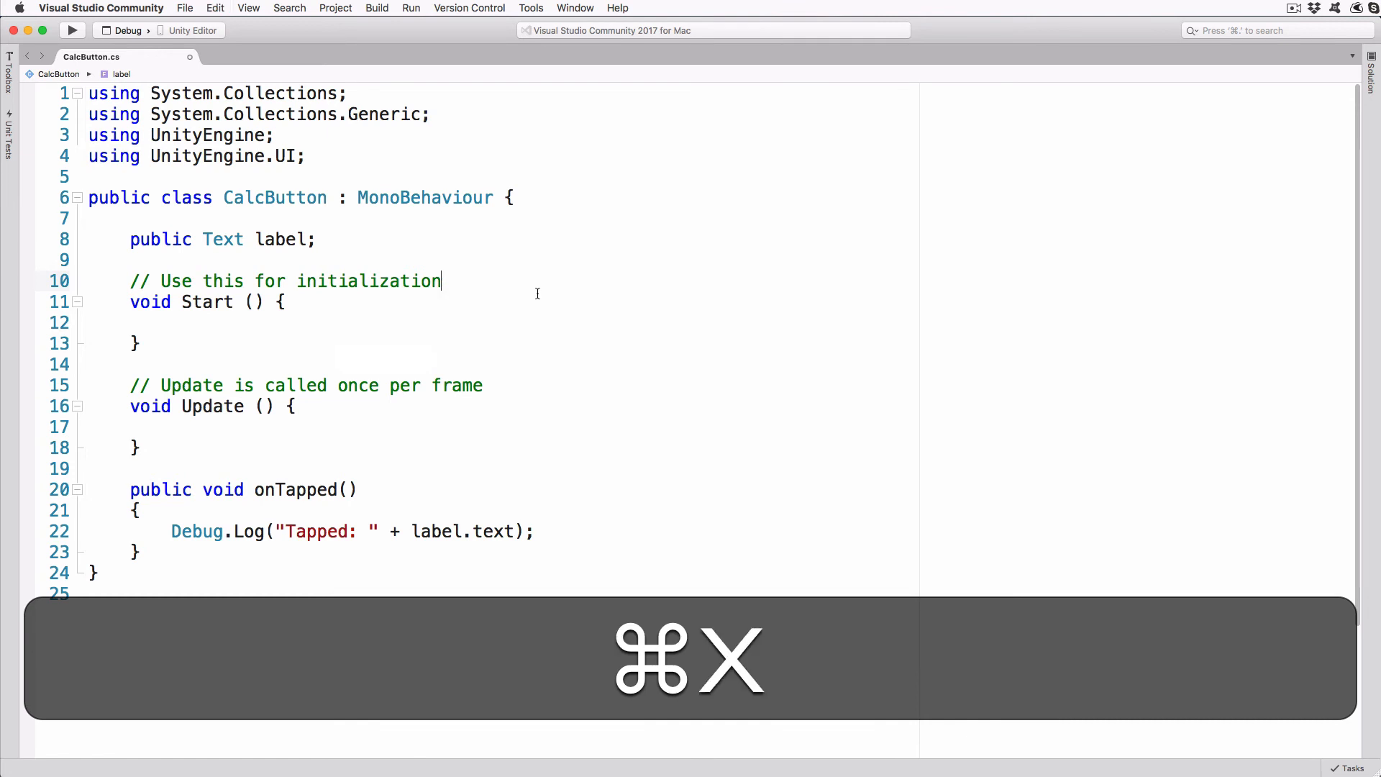
key("cmd+x")
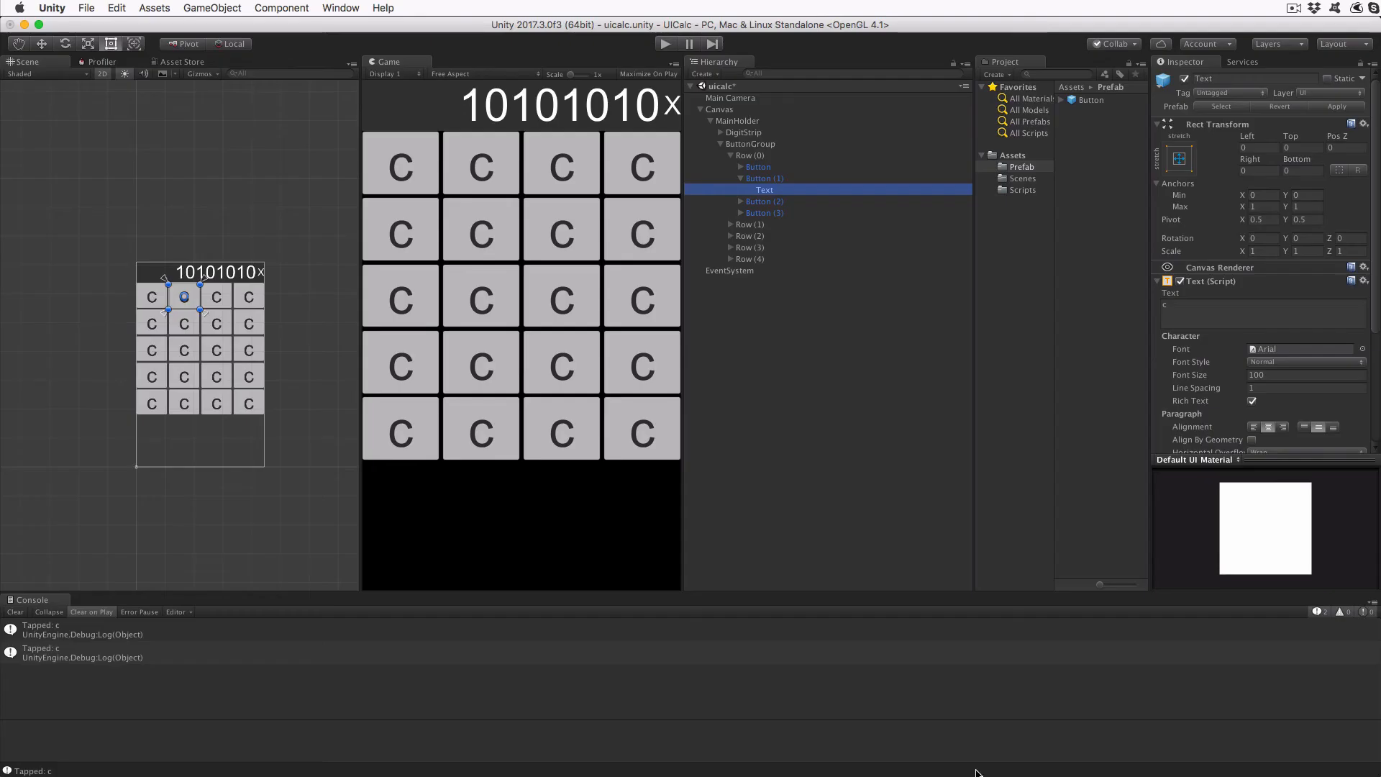
Relabel the second and third top-row buttons as ± and %.
left_click(1261, 303)
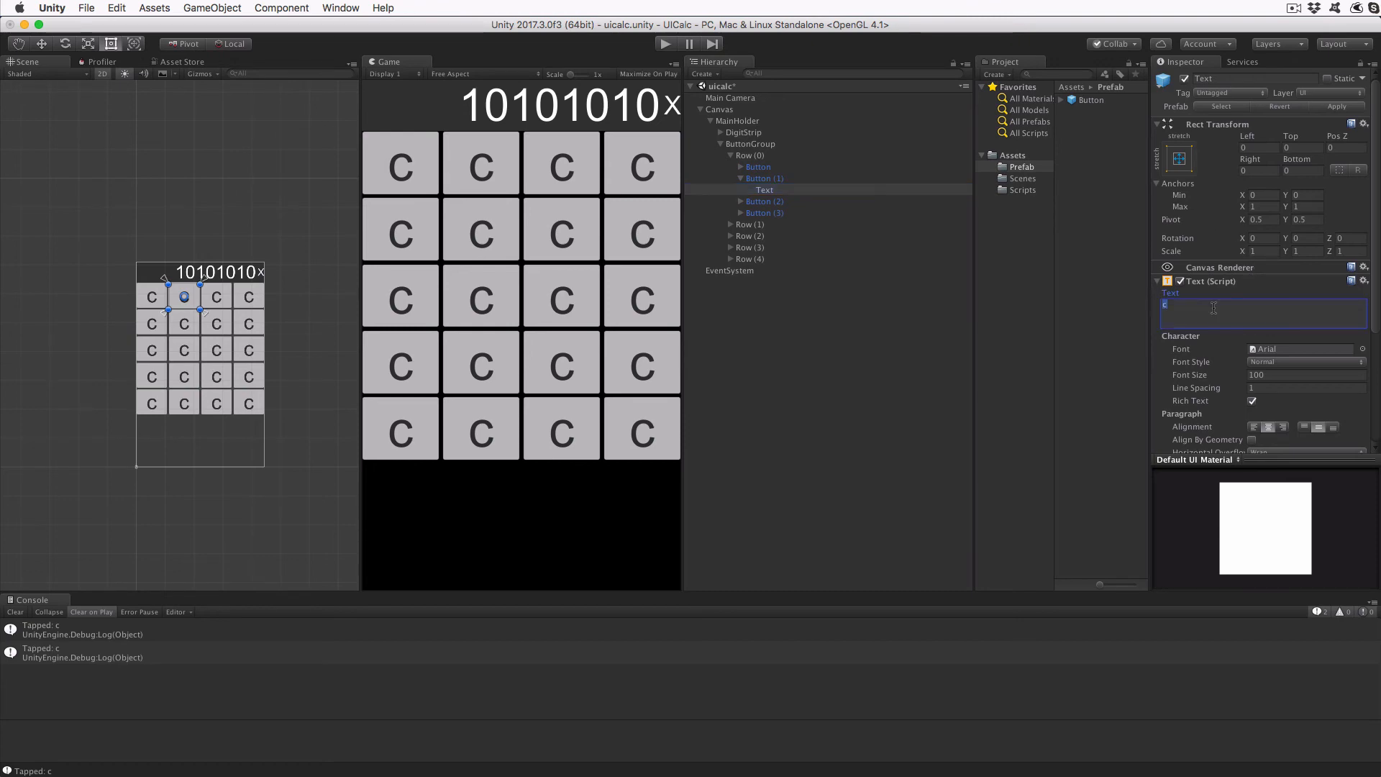
key("cmd+v")
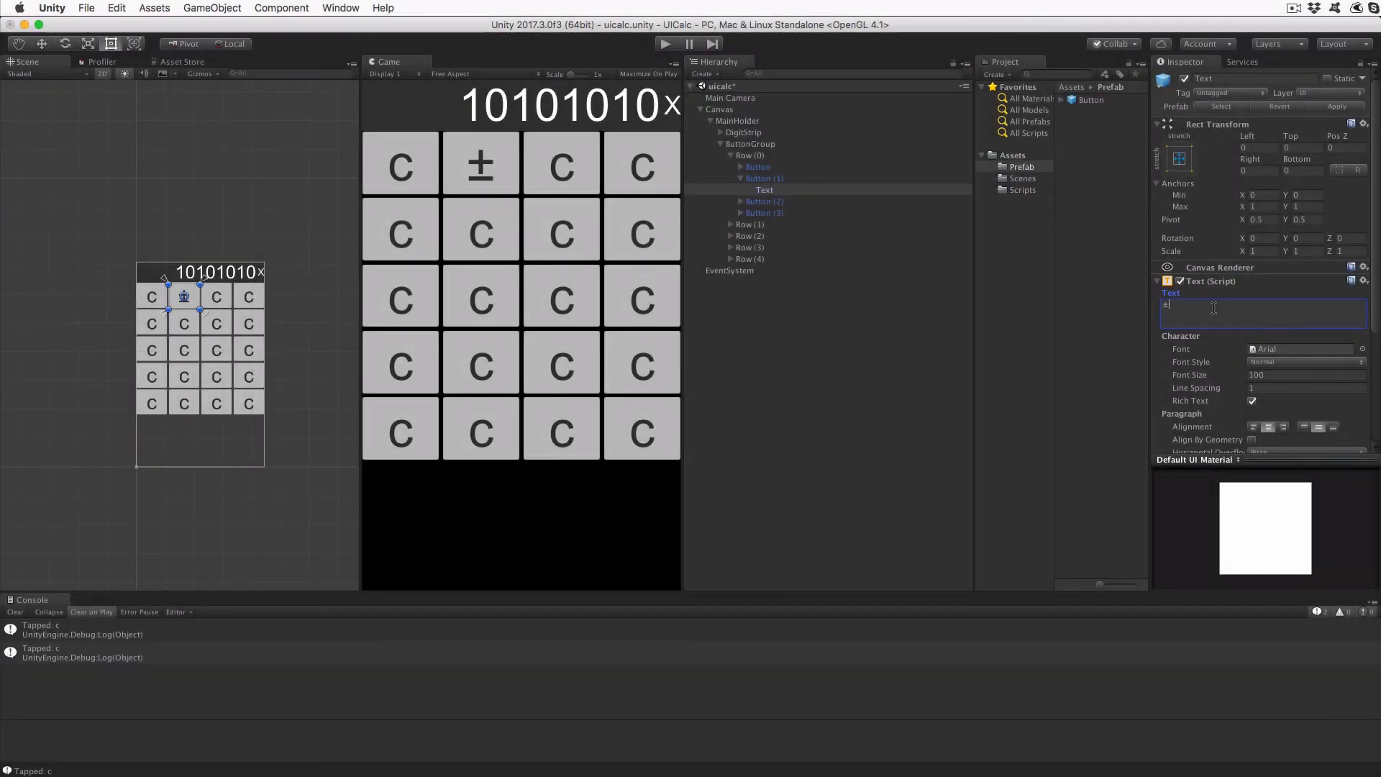
left_click(763, 189)
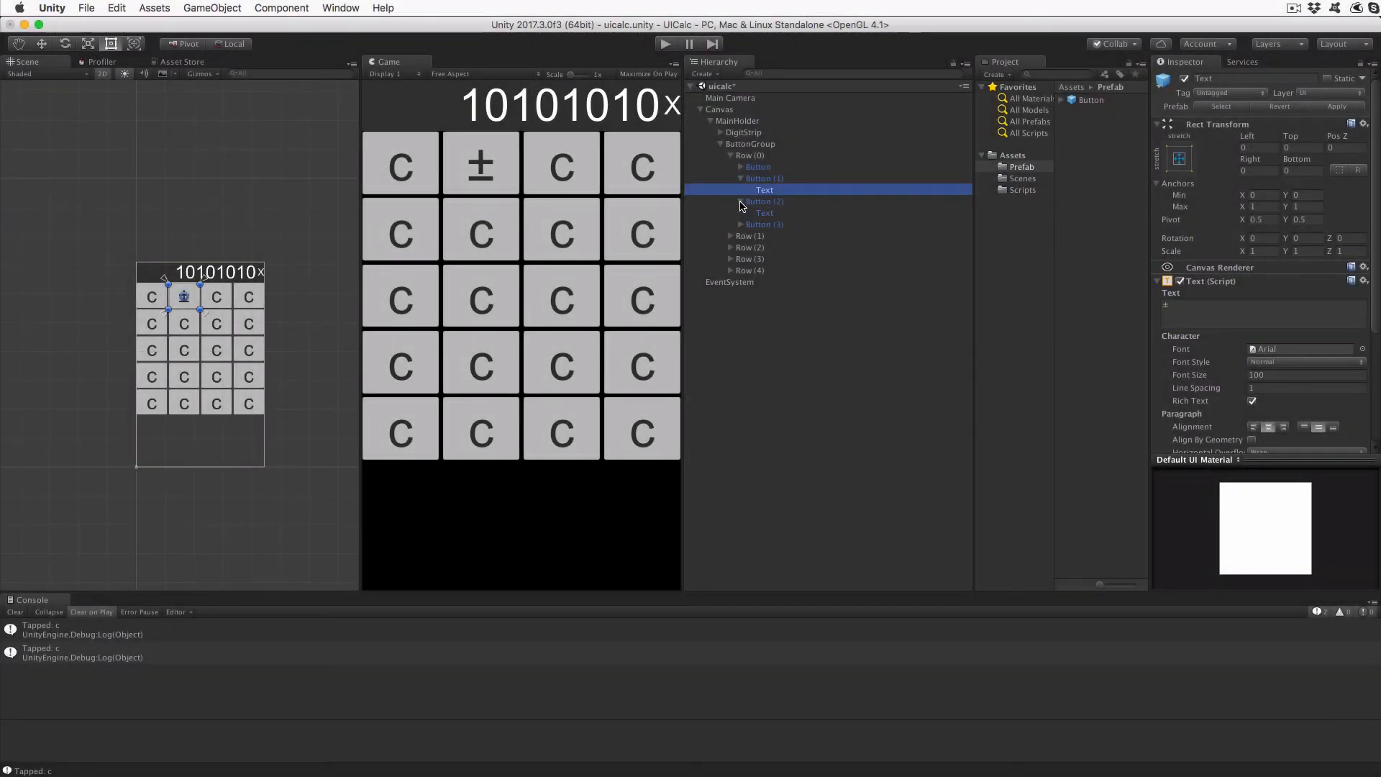
type("%")
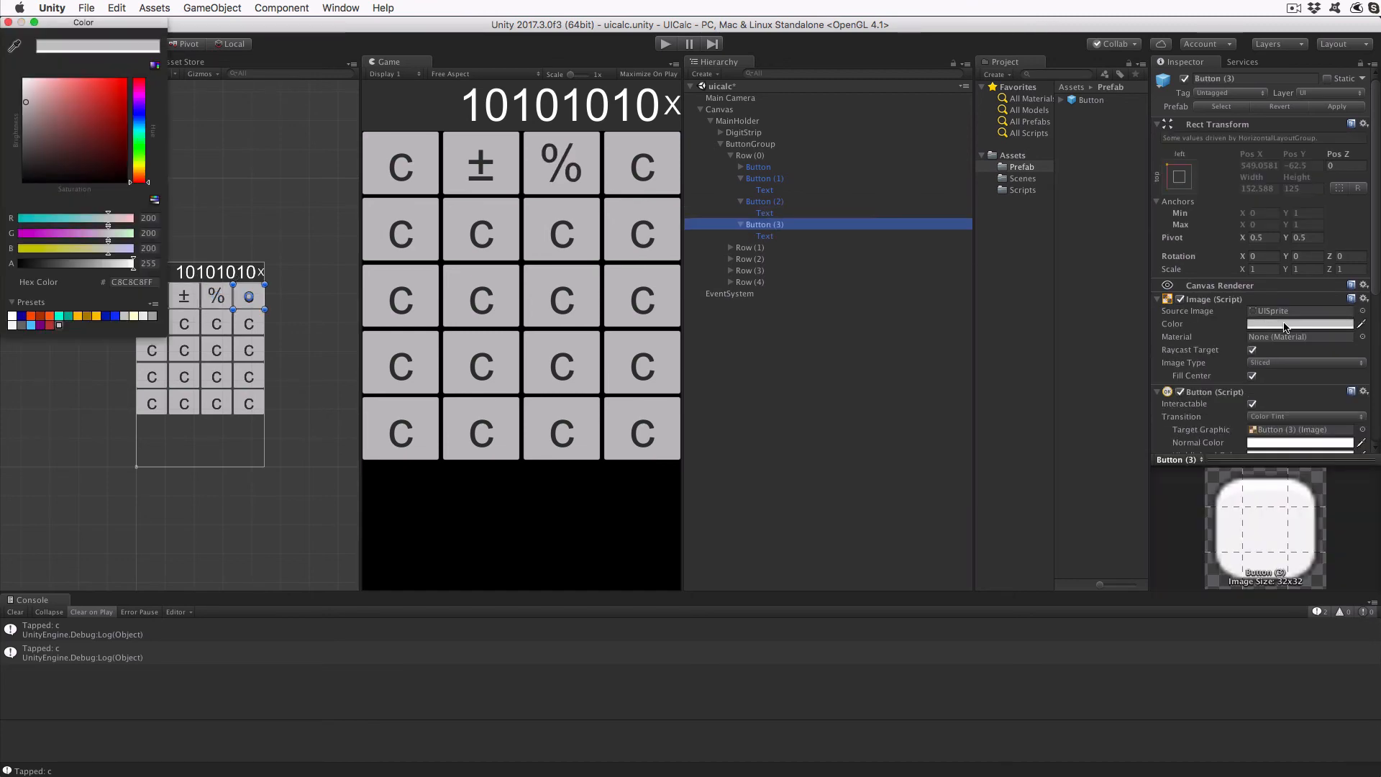
Tint the fourth button orange (FF6426FF) and label it ÷.
left_click(133, 282)
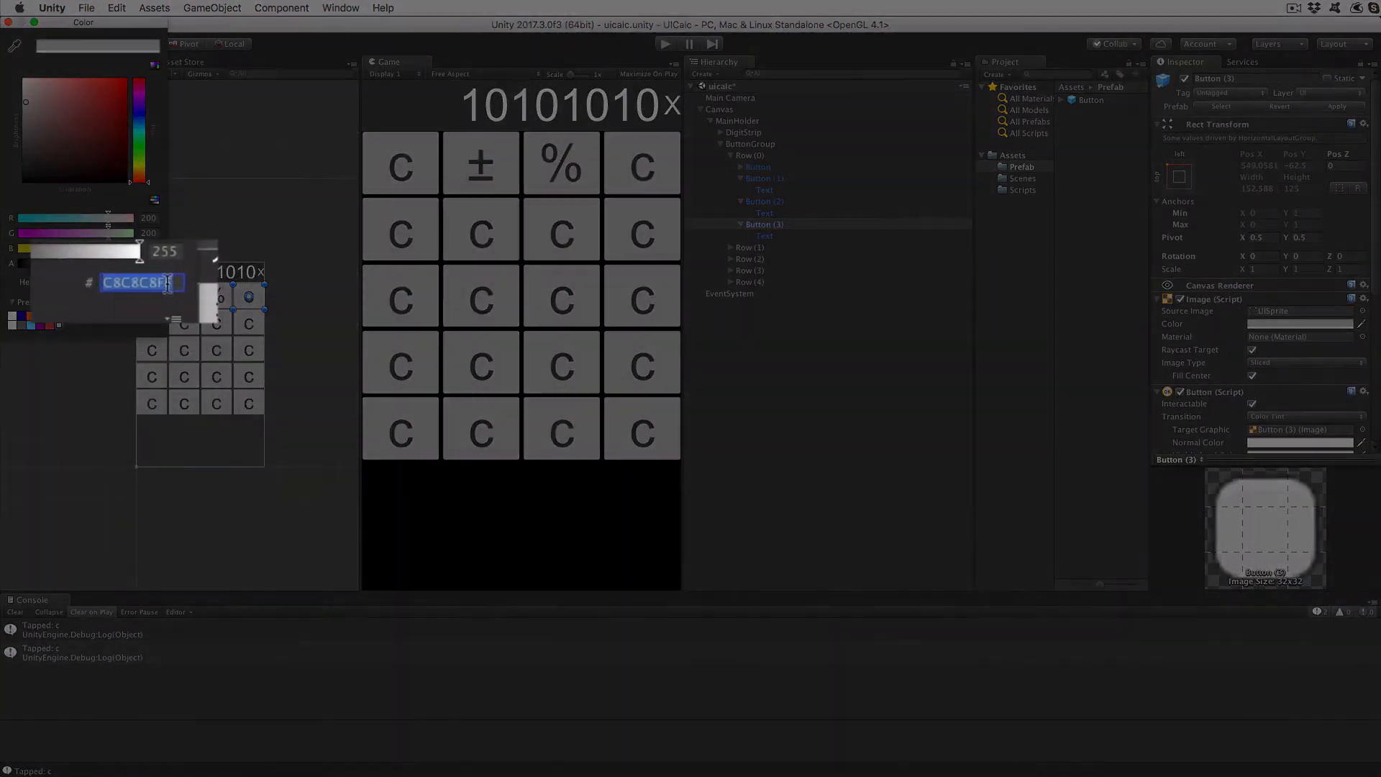
type("FF6426FF")
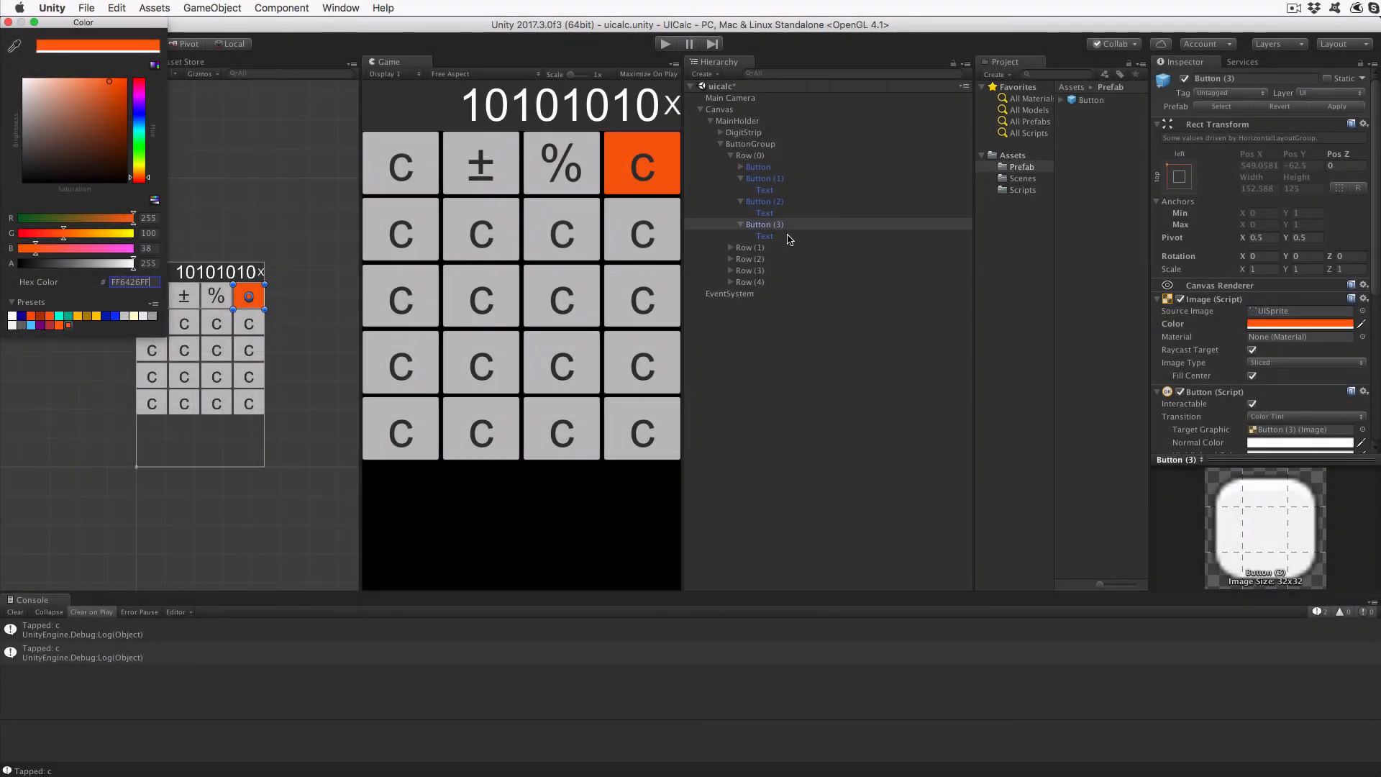
mouse_move(768, 239)
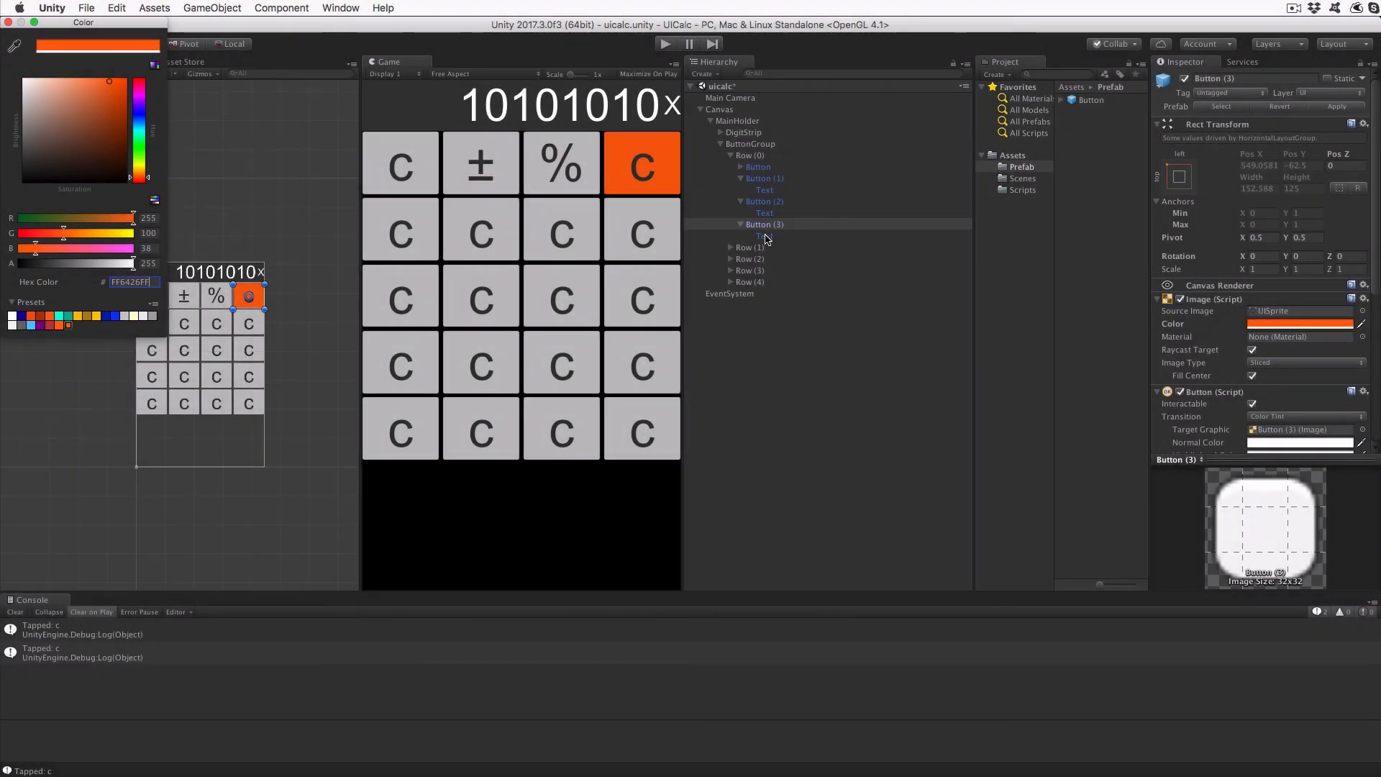
left_click(765, 223)
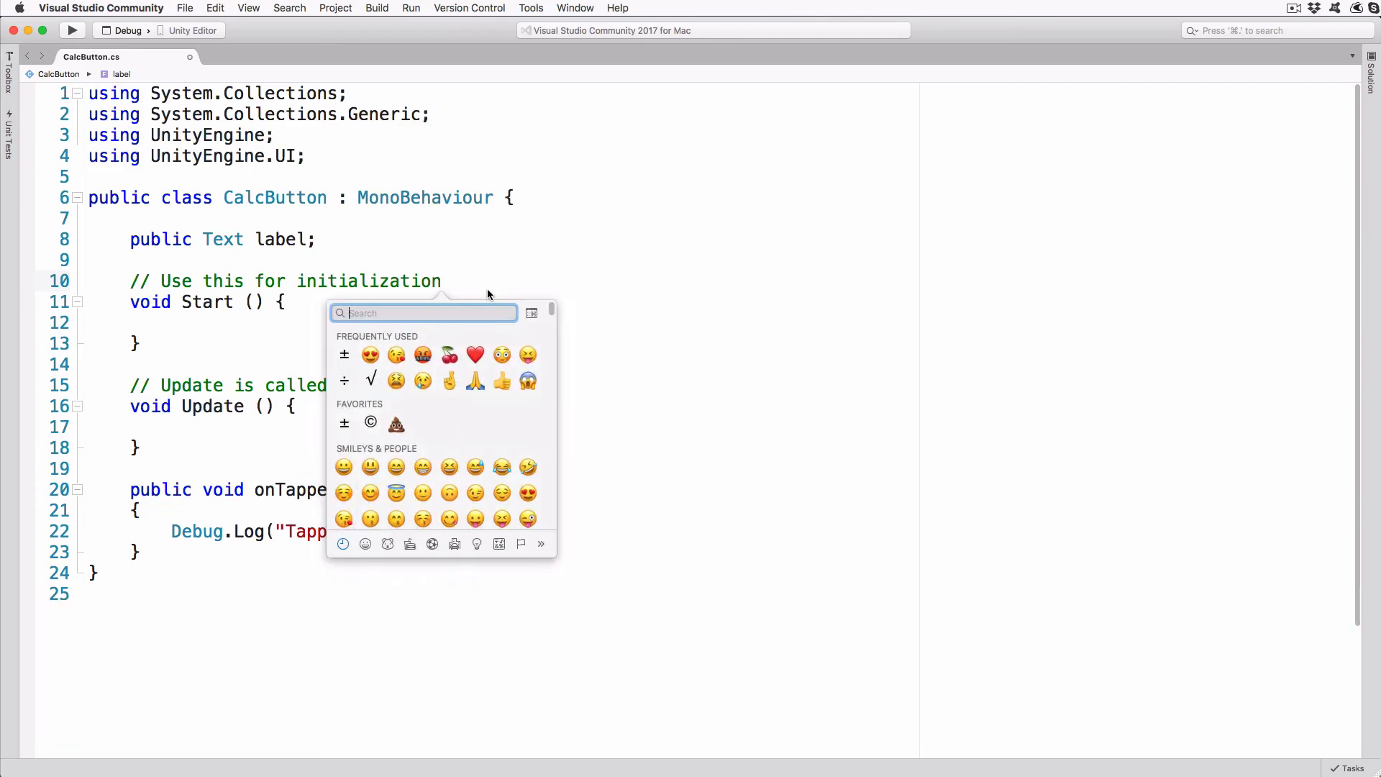
type("u+00")
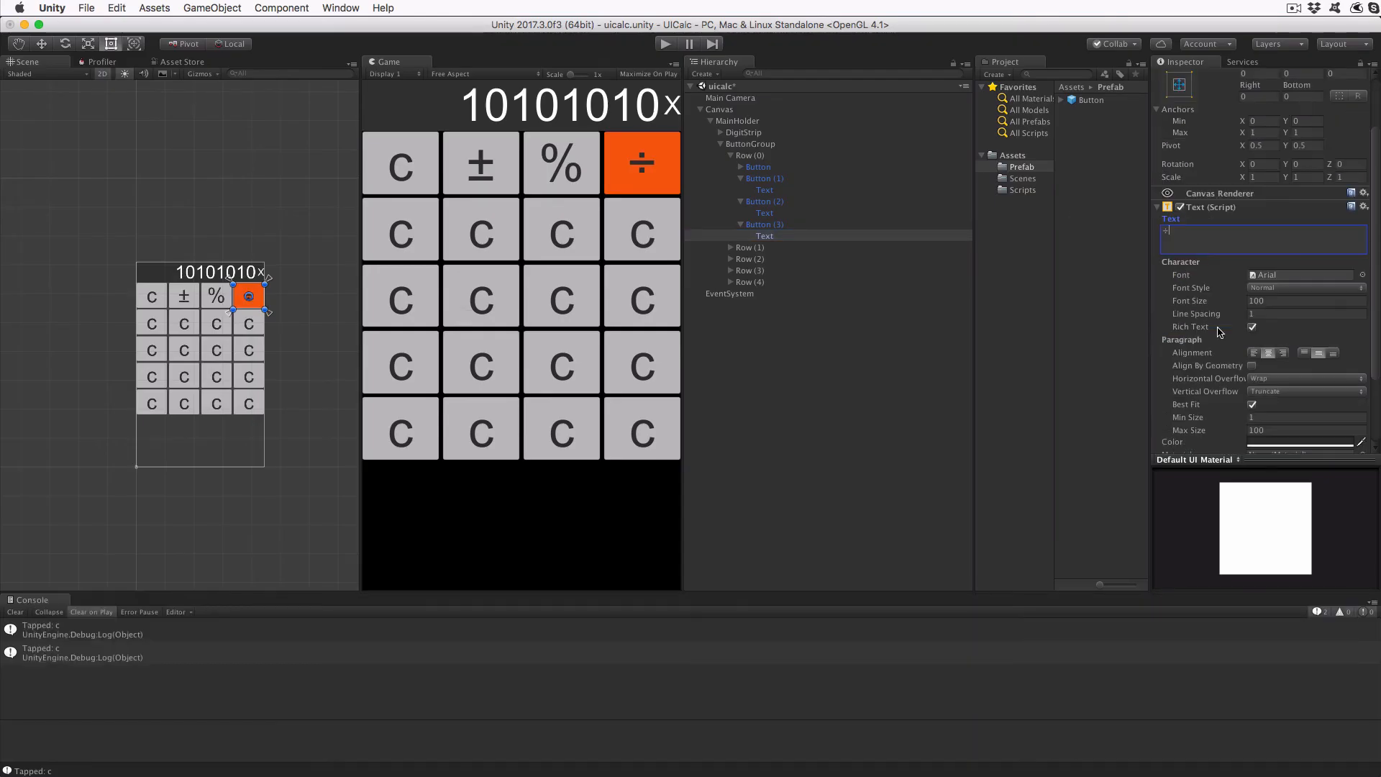
scroll("down", 3)
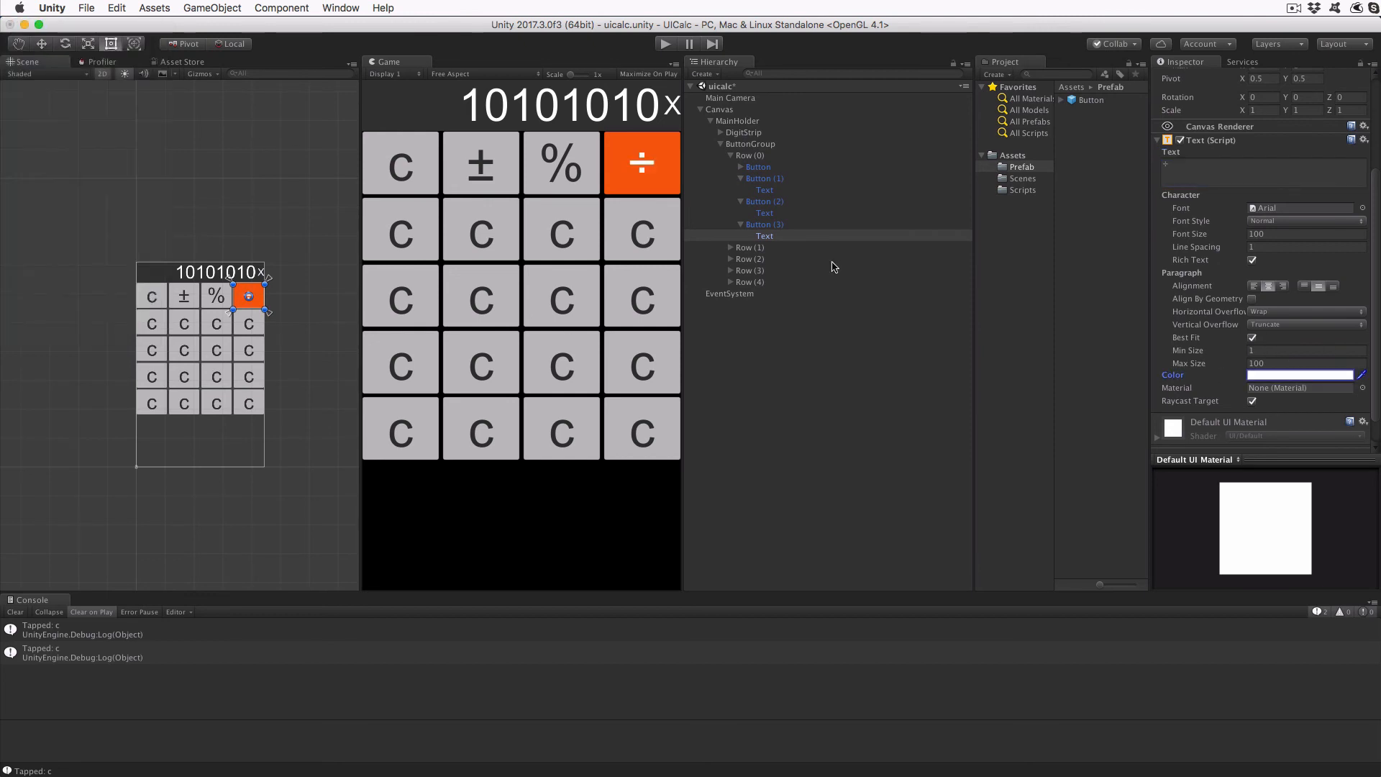
Label the second row 7, 8, 9 in white and x in orange.
left_click(731, 248)
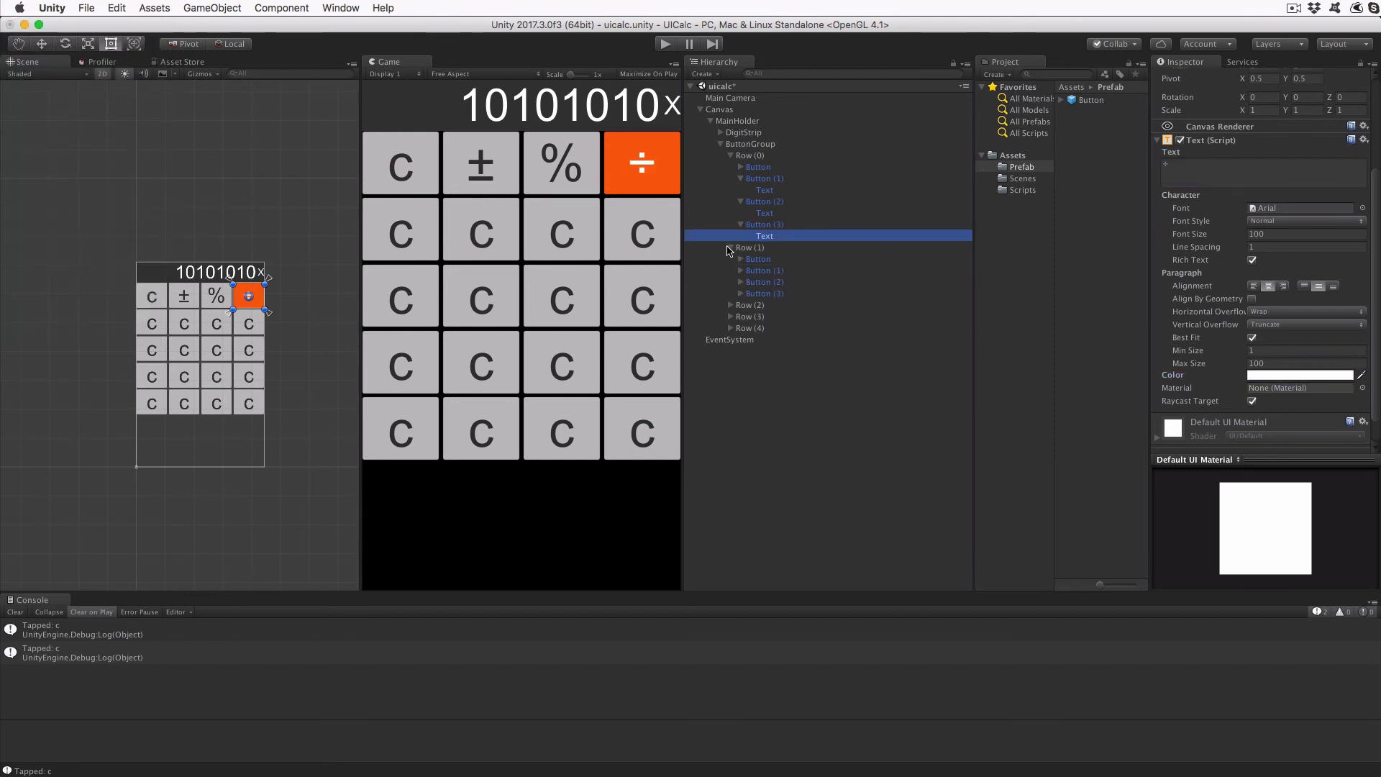
left_click(762, 271)
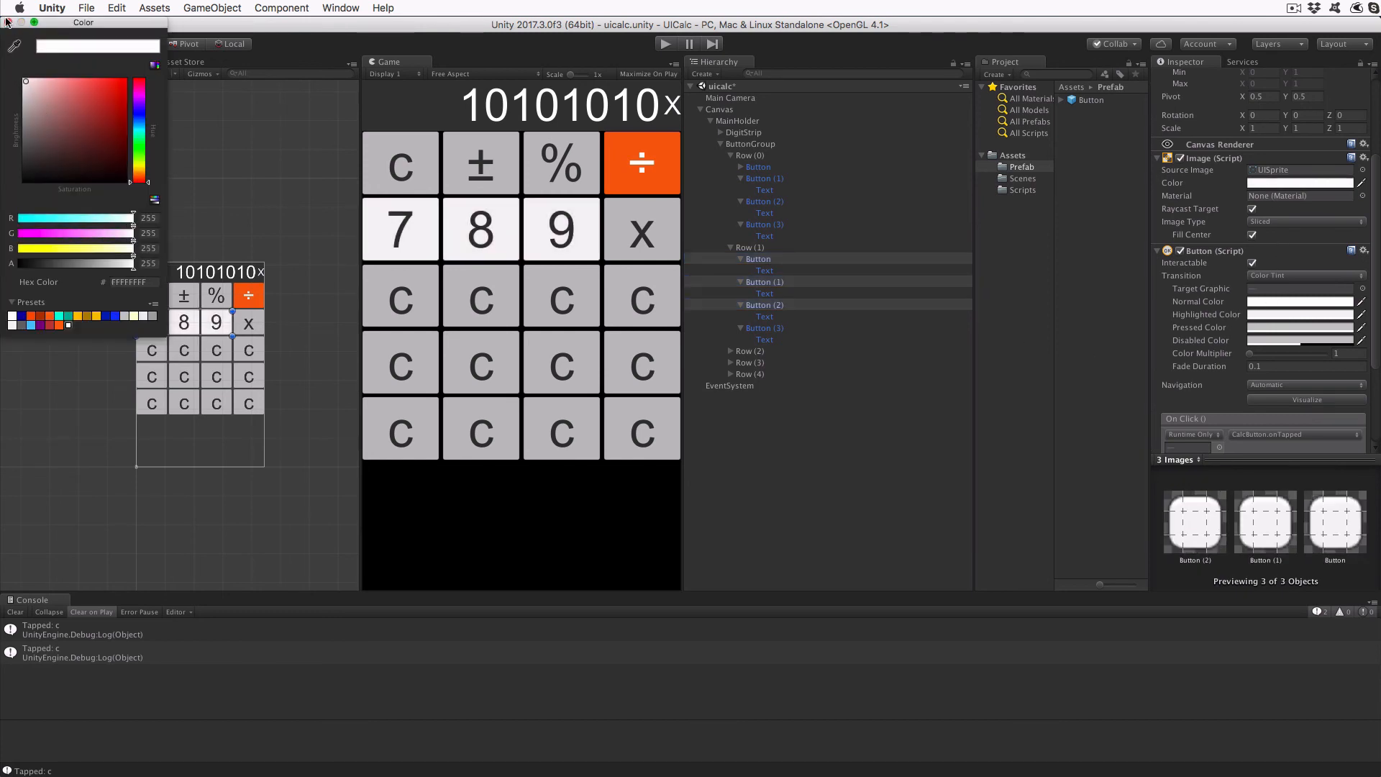
left_click(764, 328)
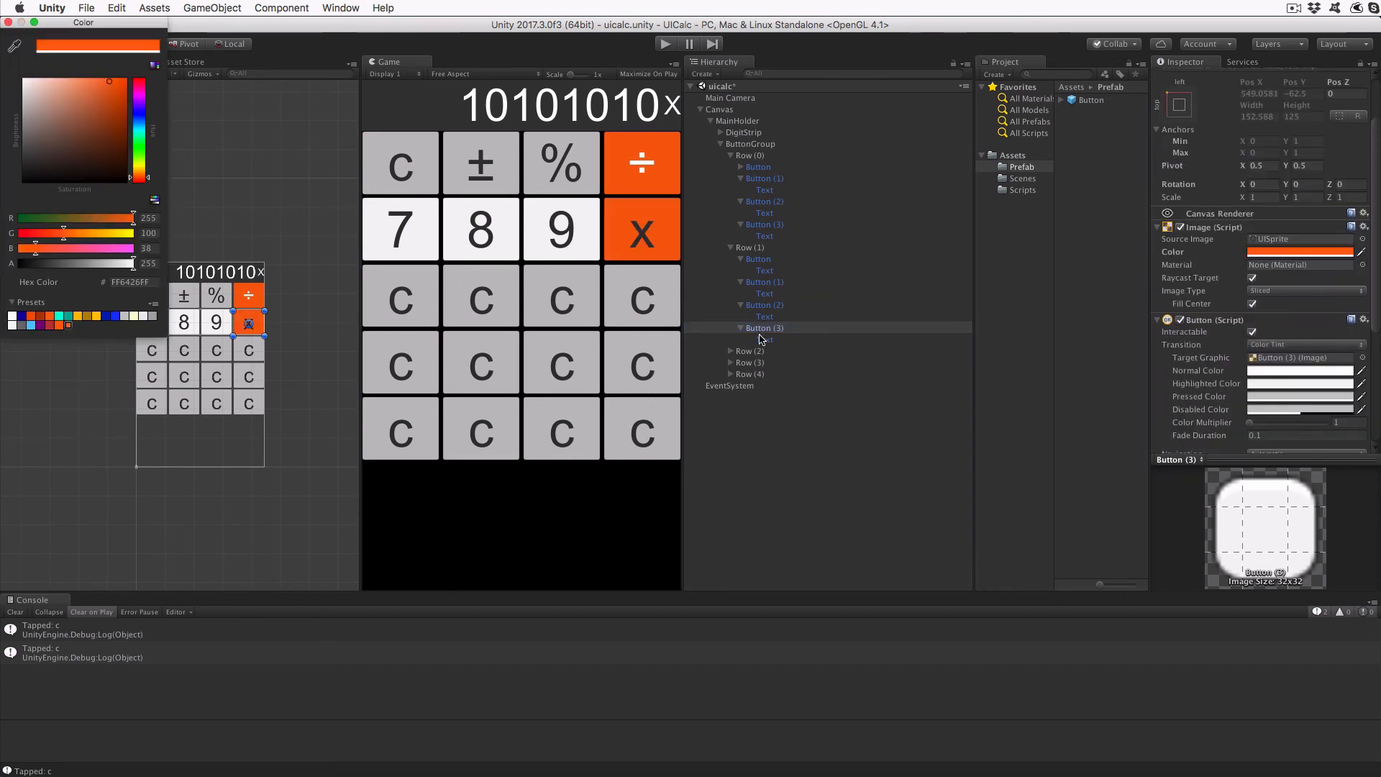
left_click(764, 339)
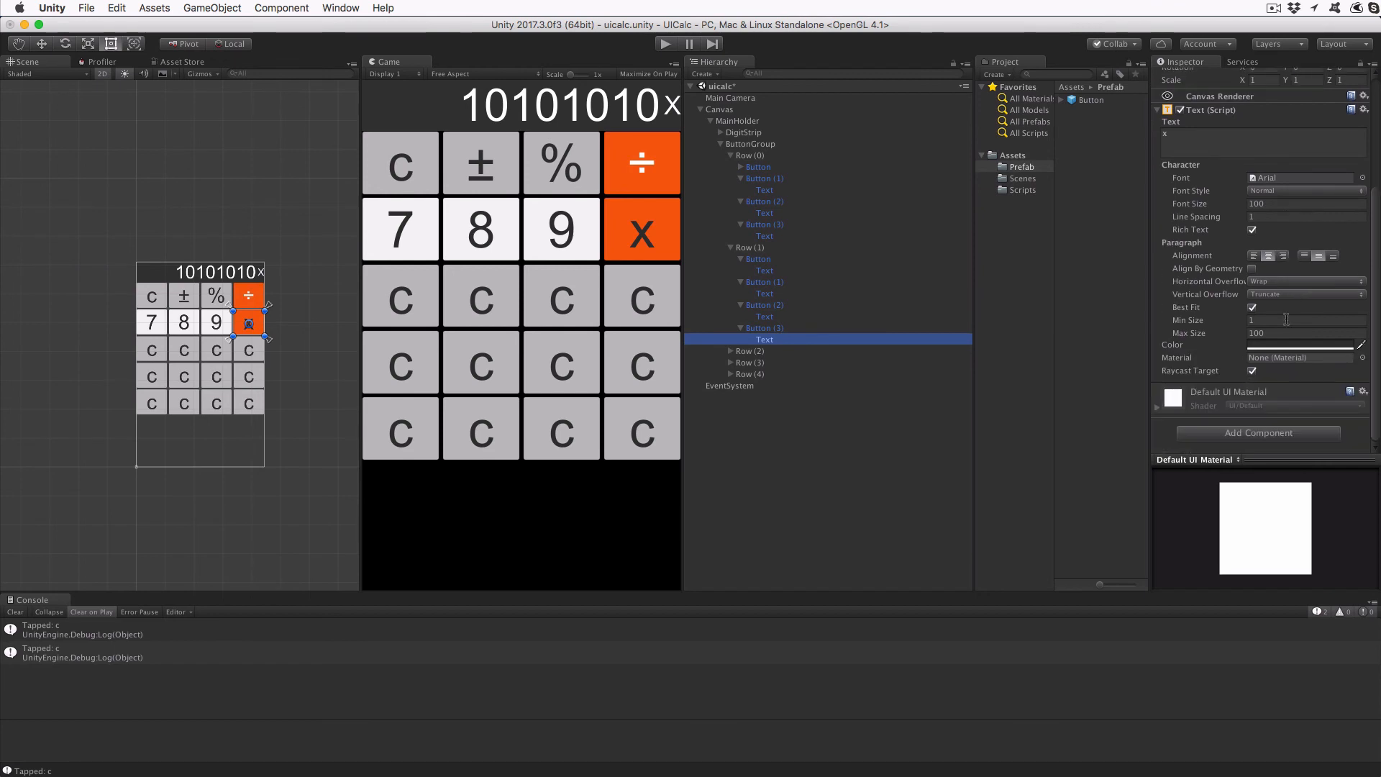
left_click(1300, 345)
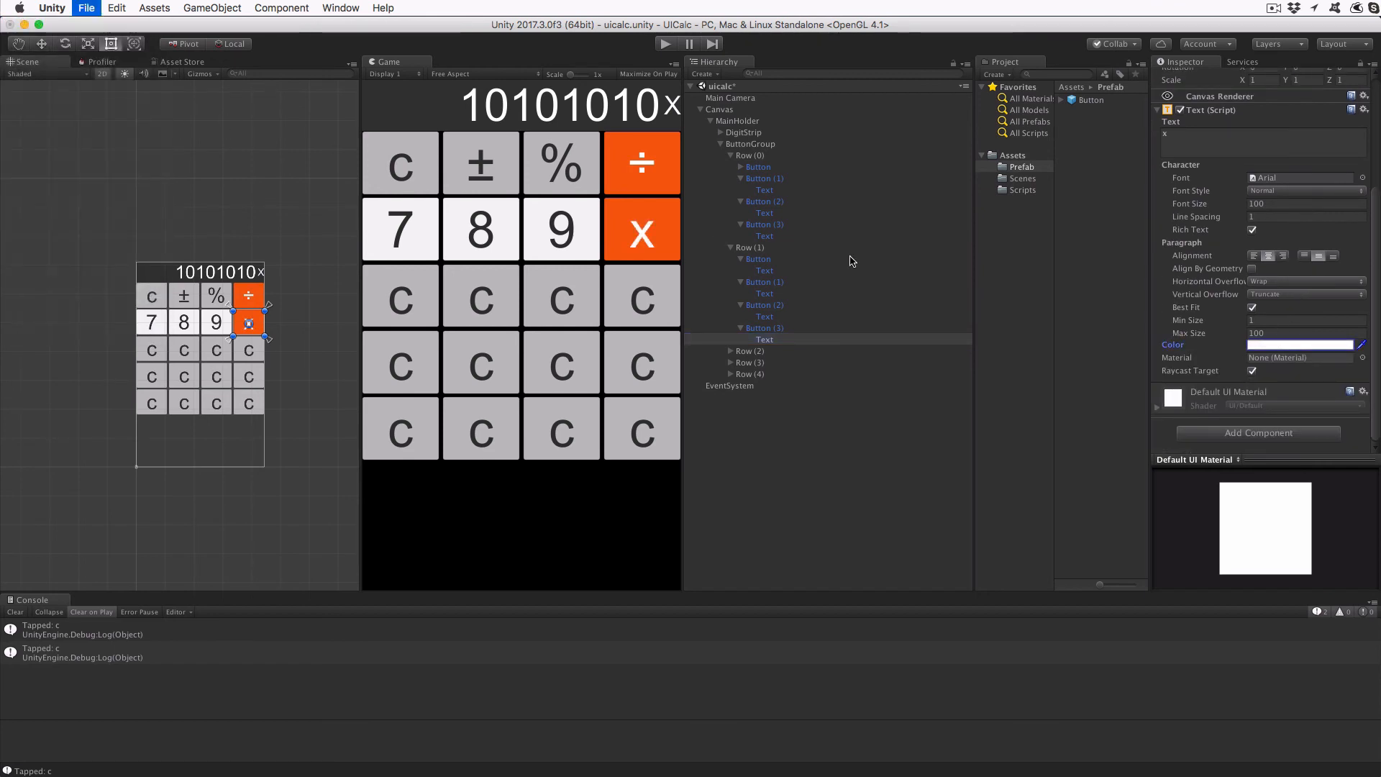
left_click(730, 350)
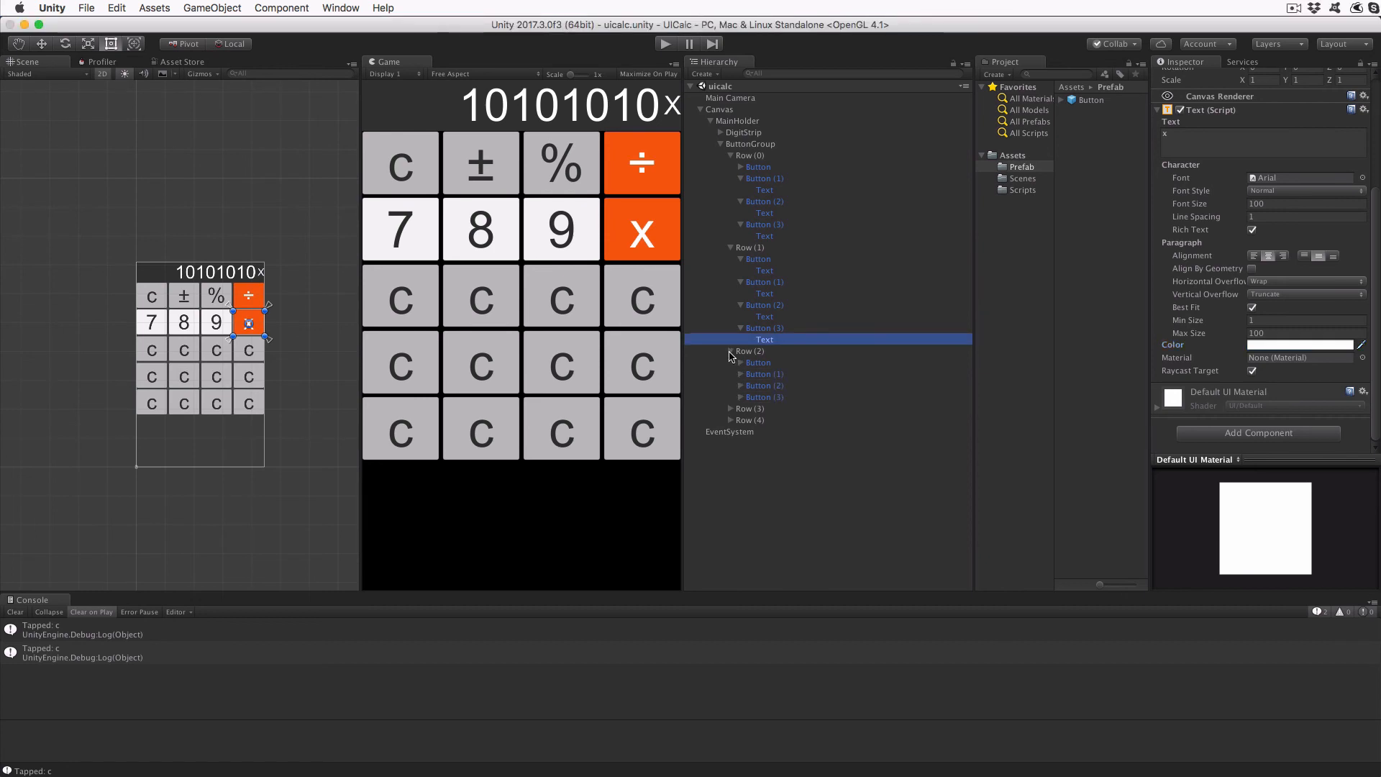
mouse_move(740, 373)
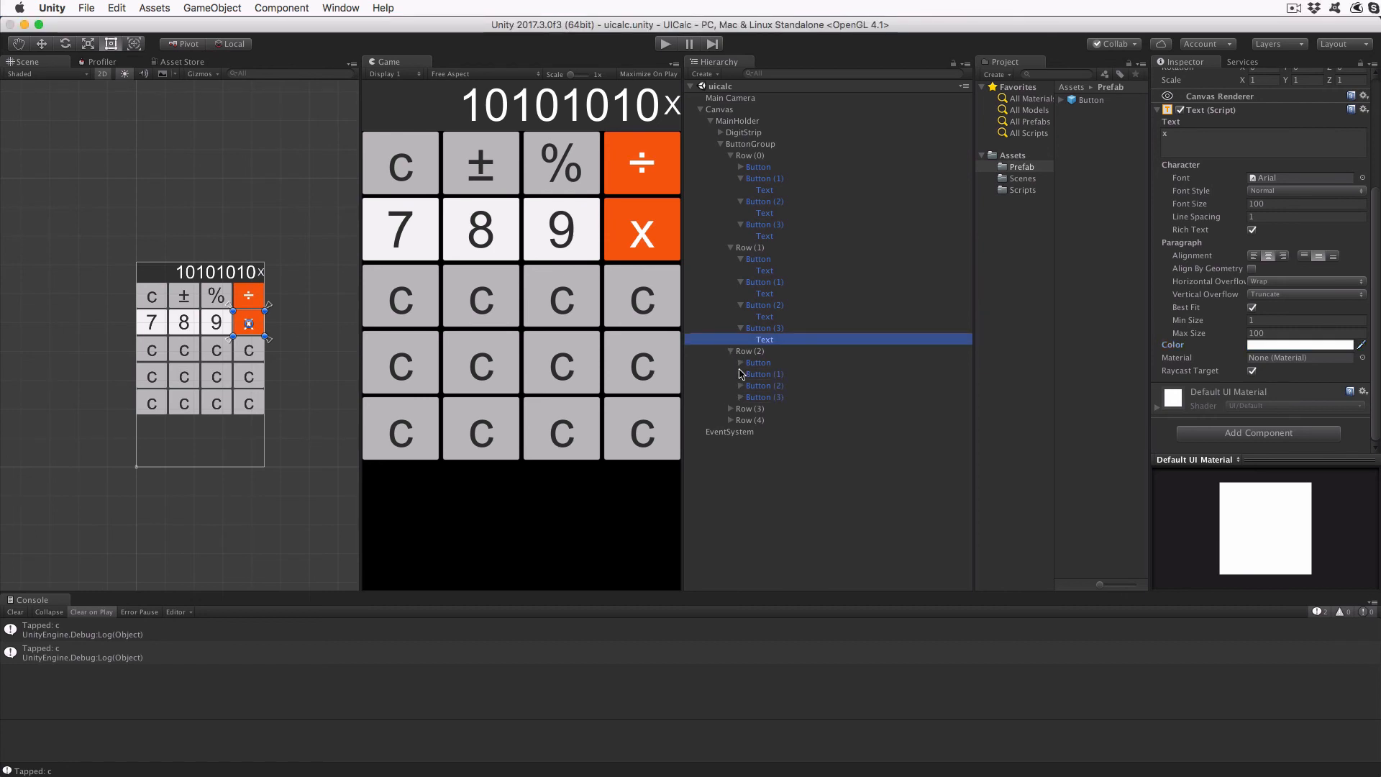
Label the third row 4, 5, 6 in white and give the minus button the orange preset.
left_click(756, 362)
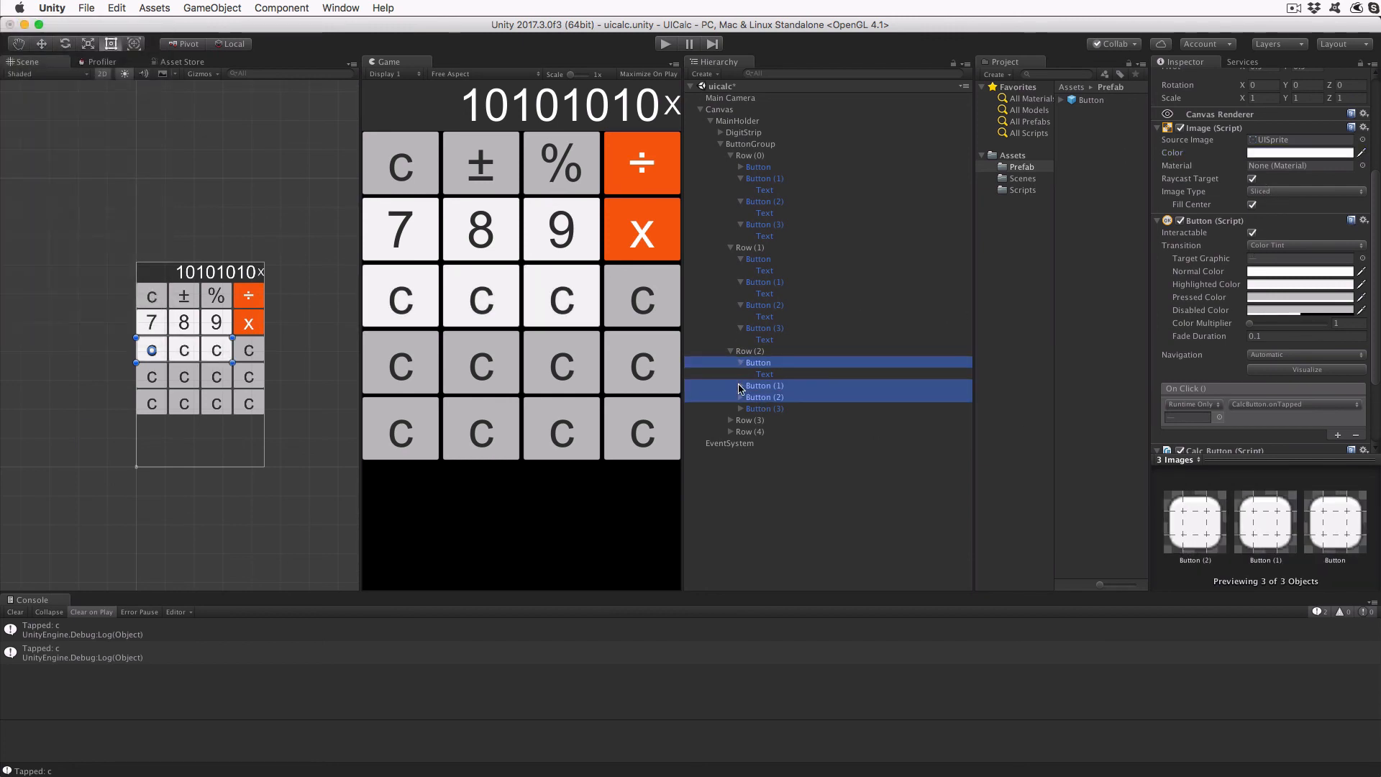
left_click(764, 372)
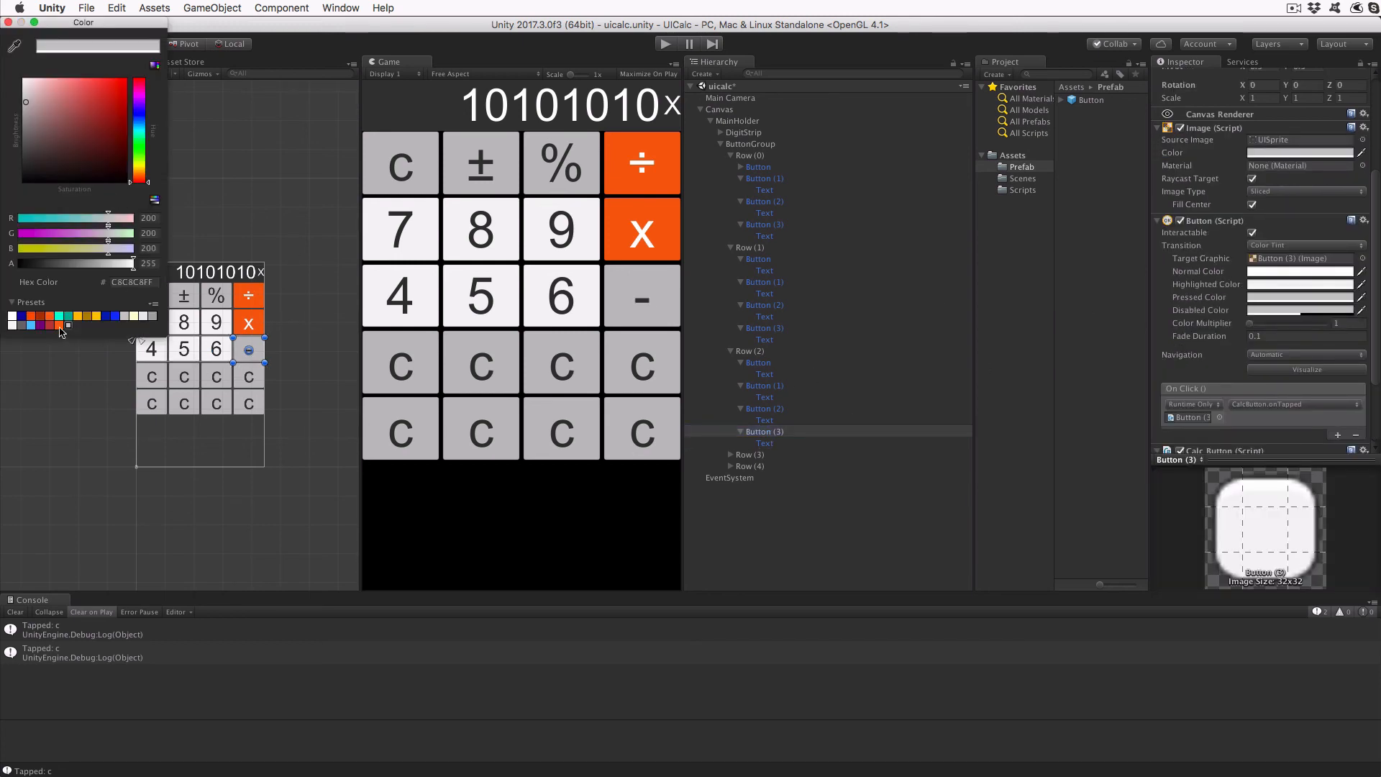
left_click(763, 442)
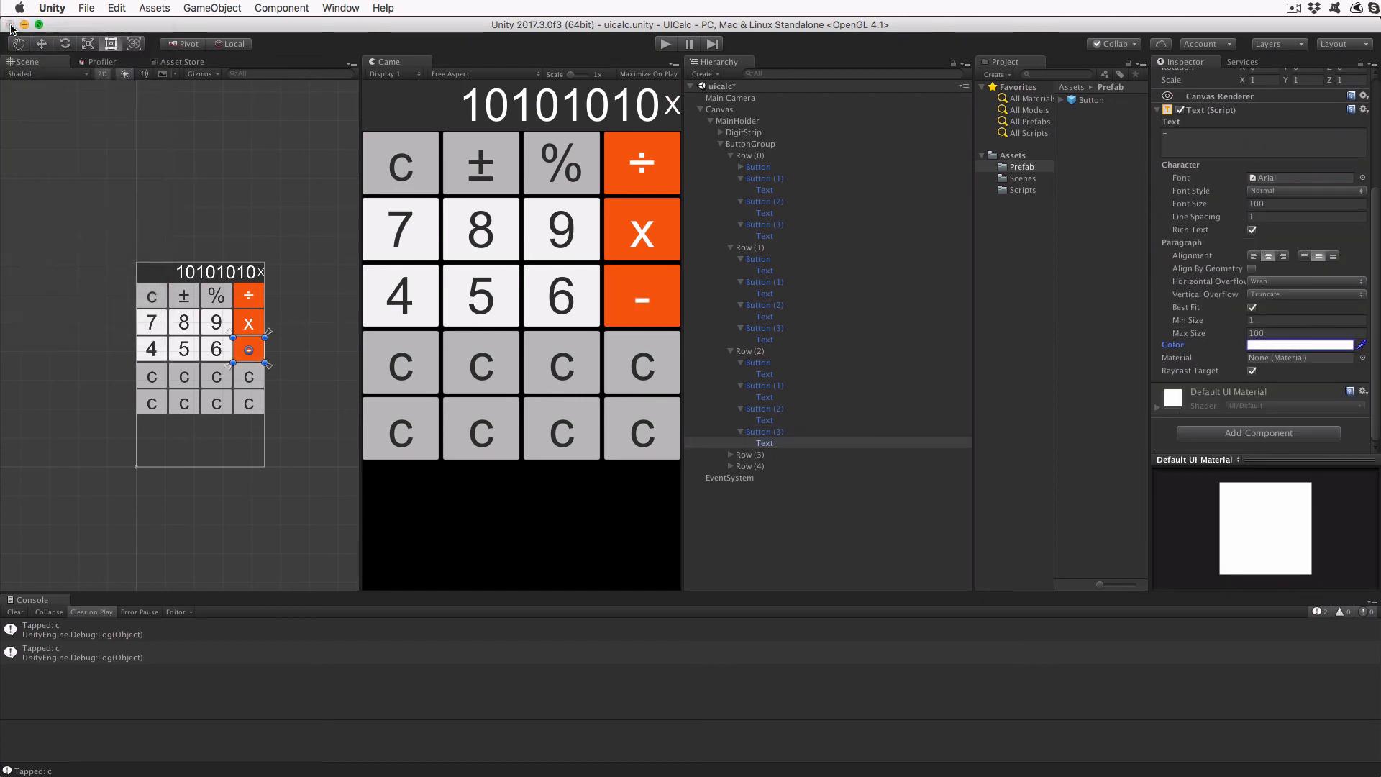
Label the fourth row 1, 2, 3 in white and + in orange.
left_click(756, 465)
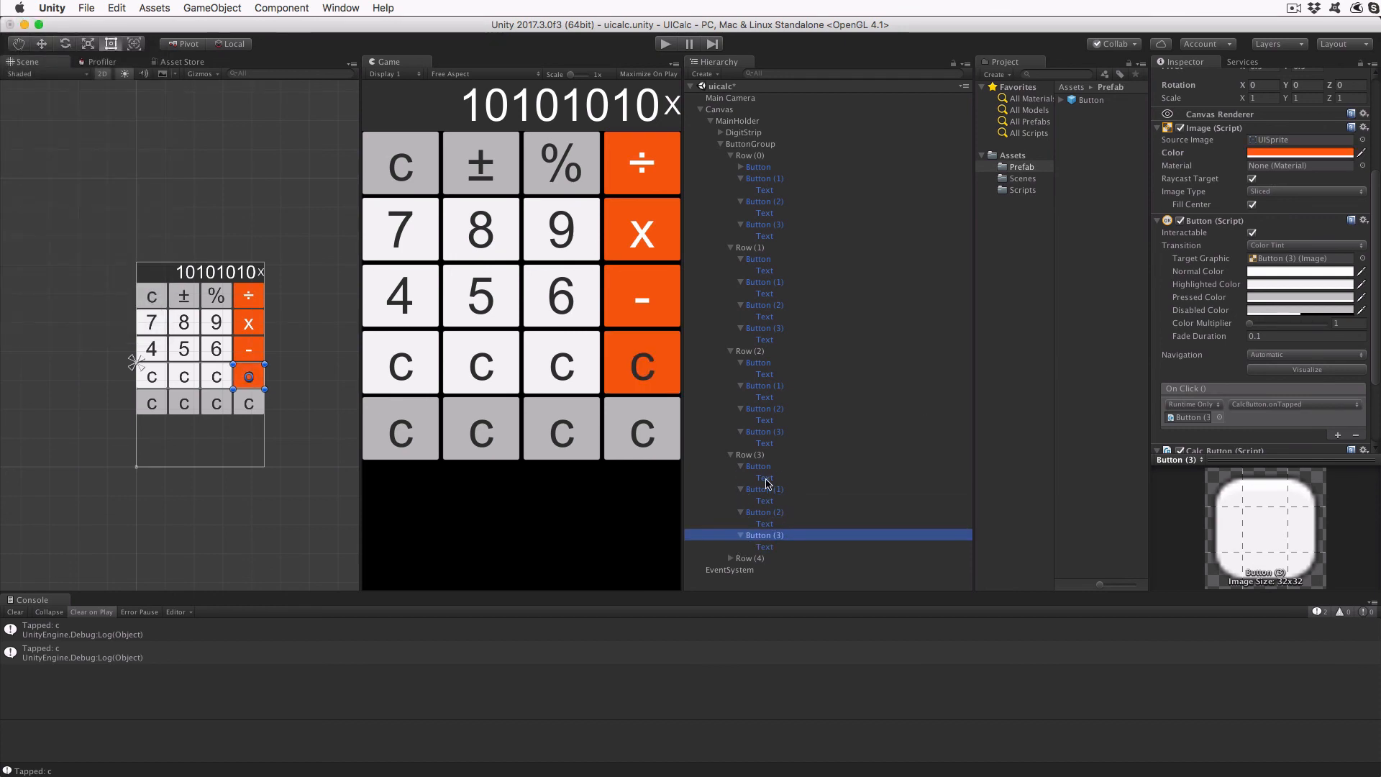
left_click(764, 476)
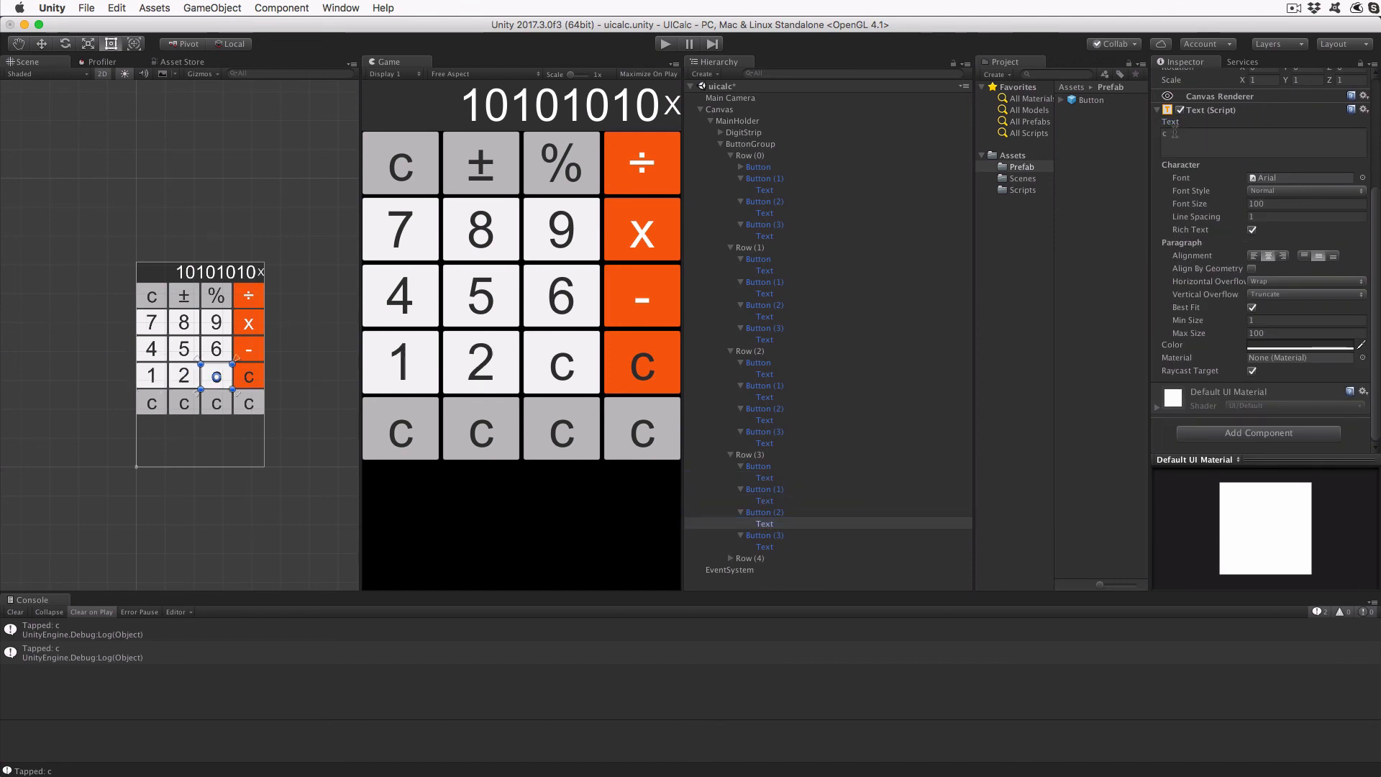
left_click(764, 546)
type("+")
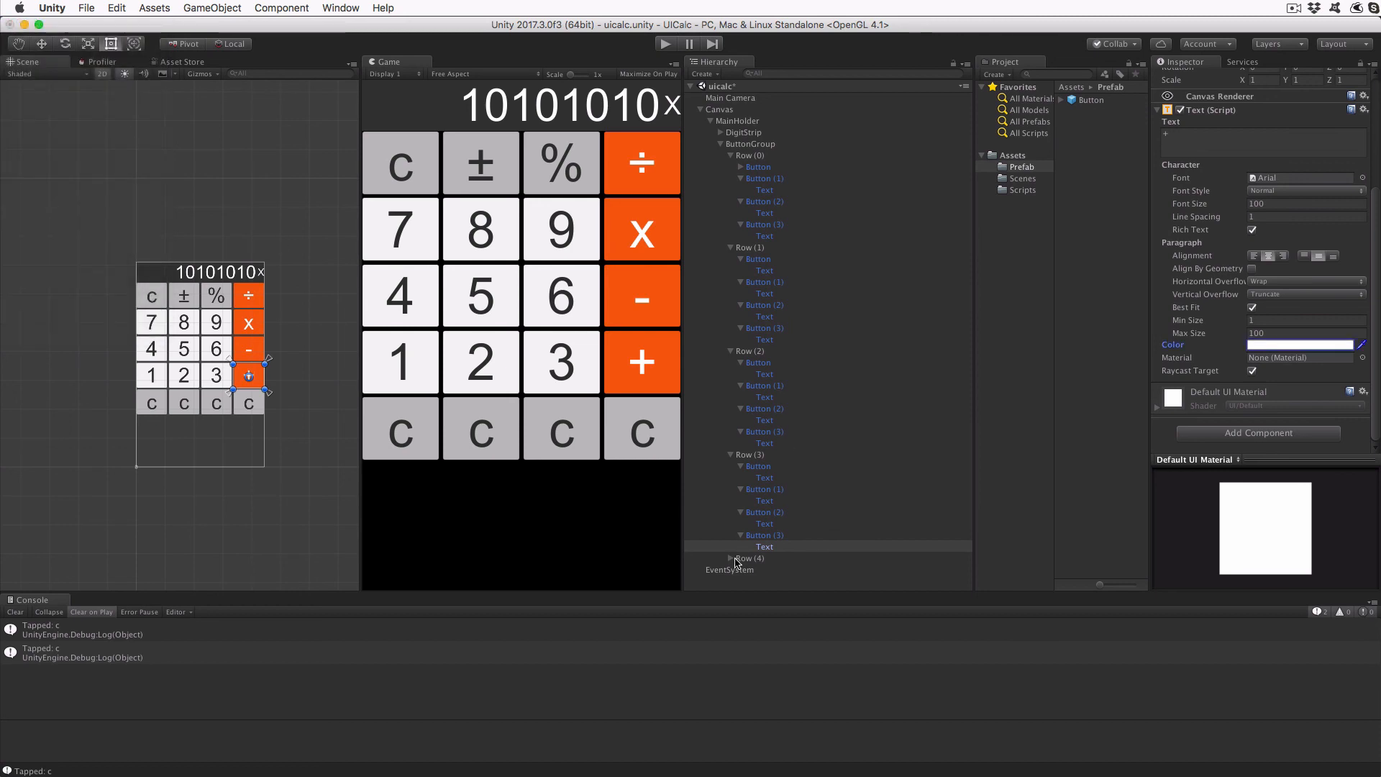
Label the bottom row as a double-width white 0, a white '.', and an orange '='.
left_click(757, 538)
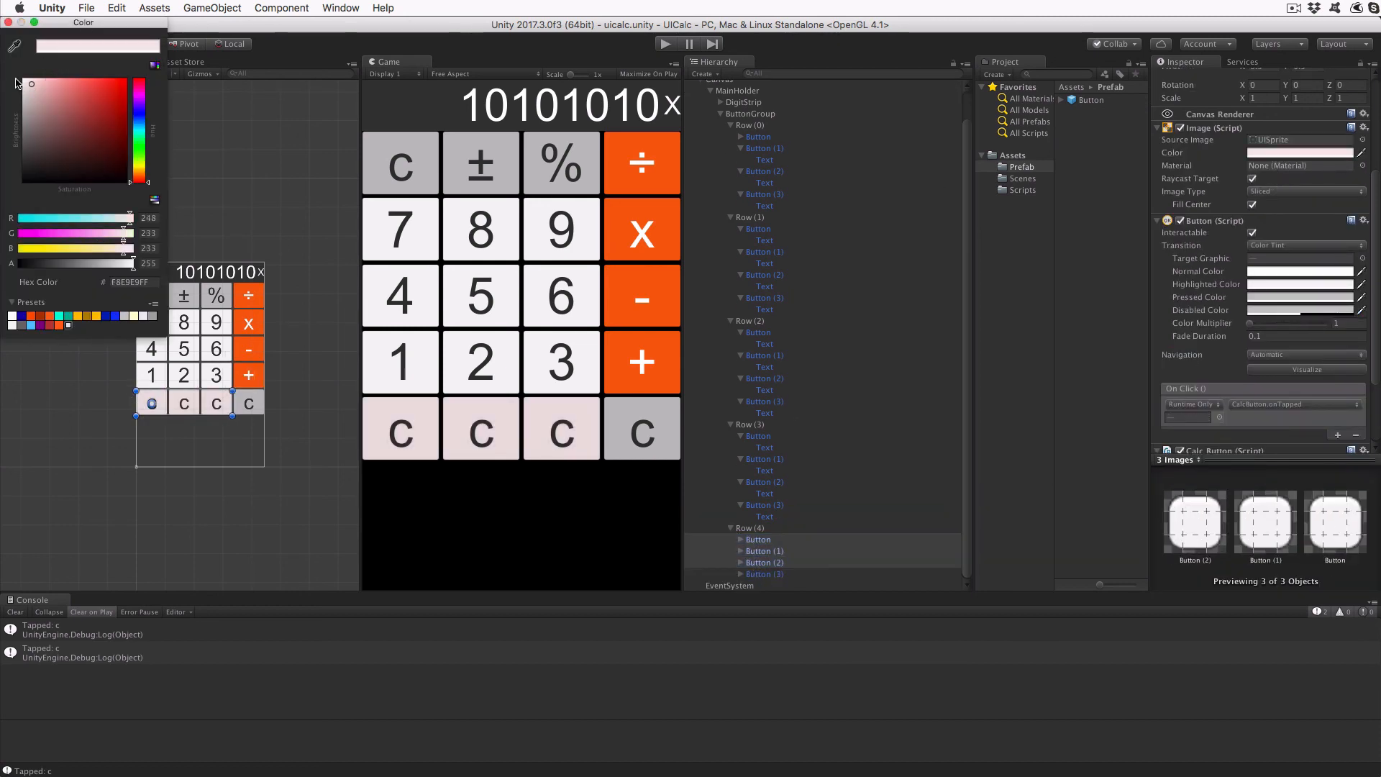
left_click(764, 573)
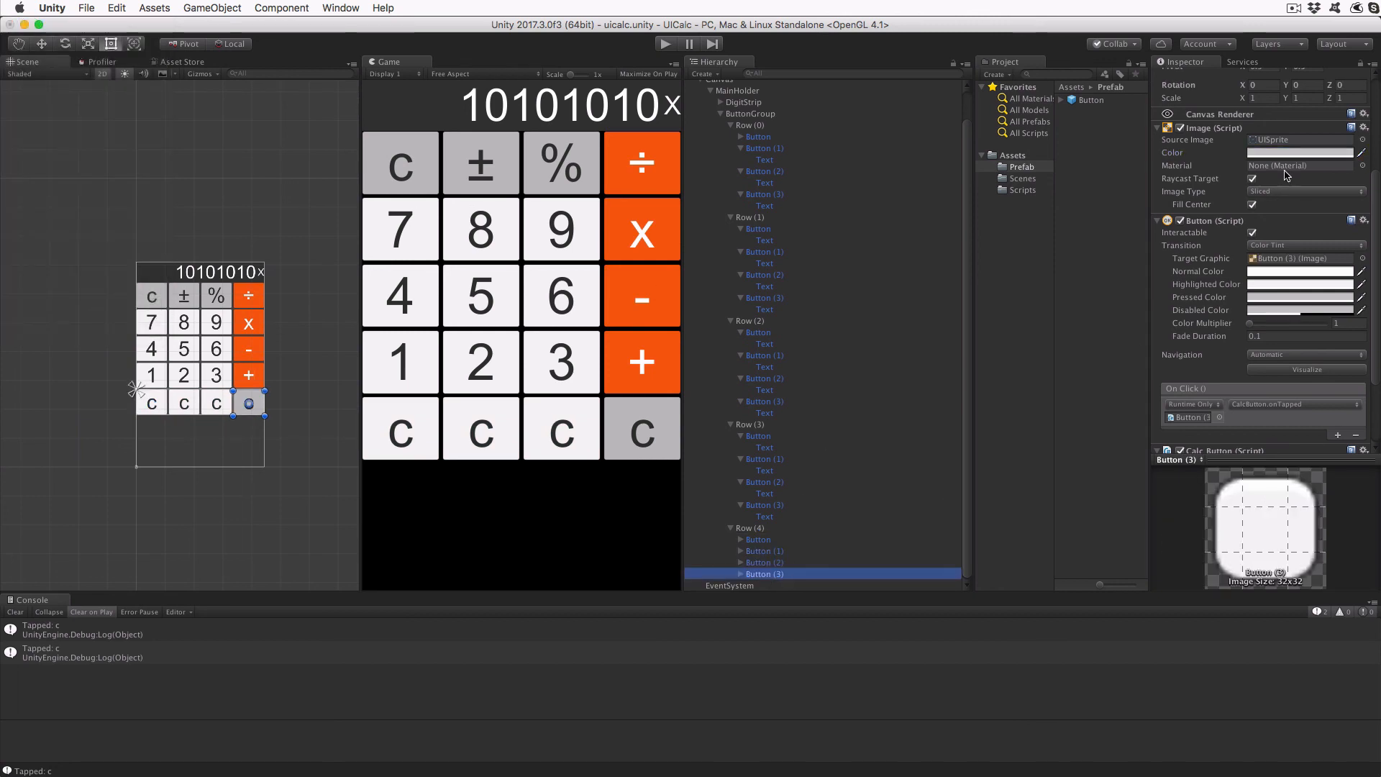
left_click(1299, 153)
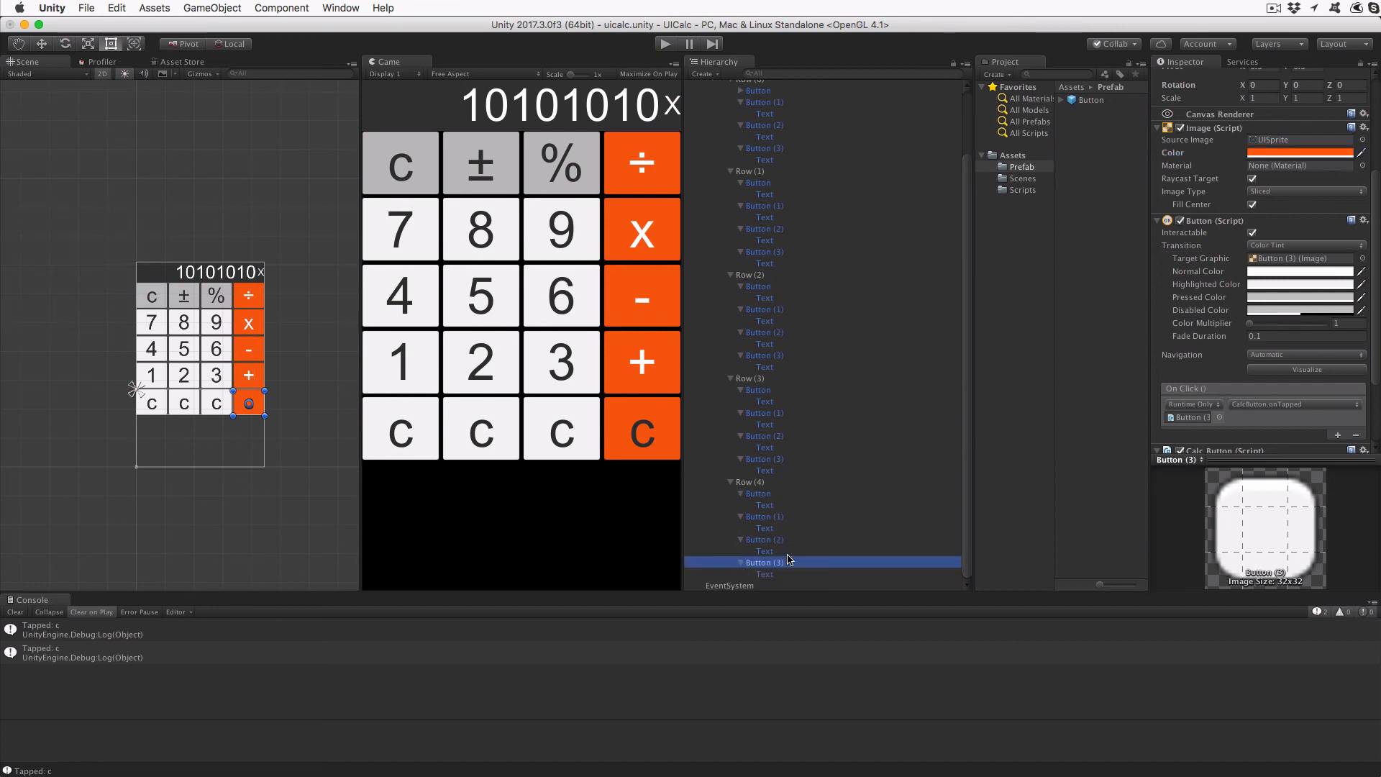
left_click(765, 505)
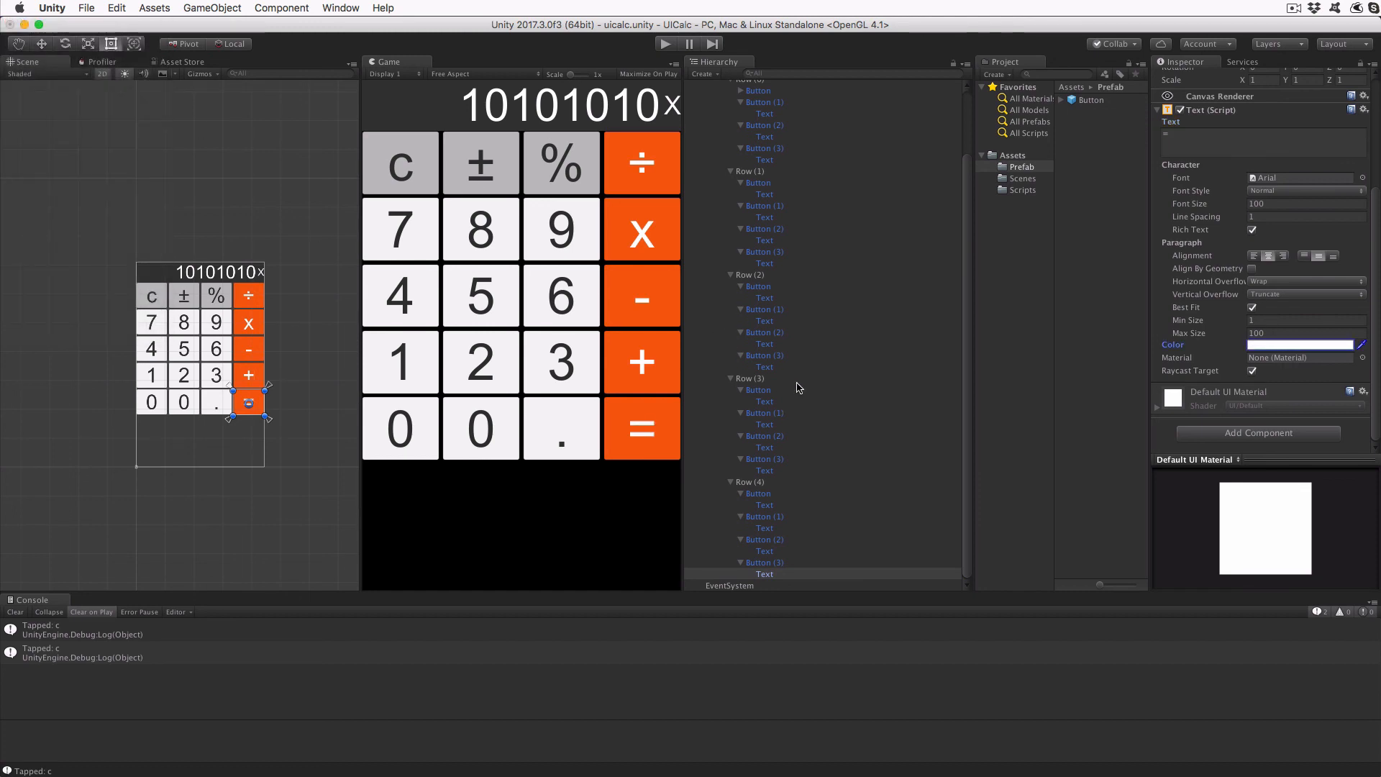
left_click(762, 517)
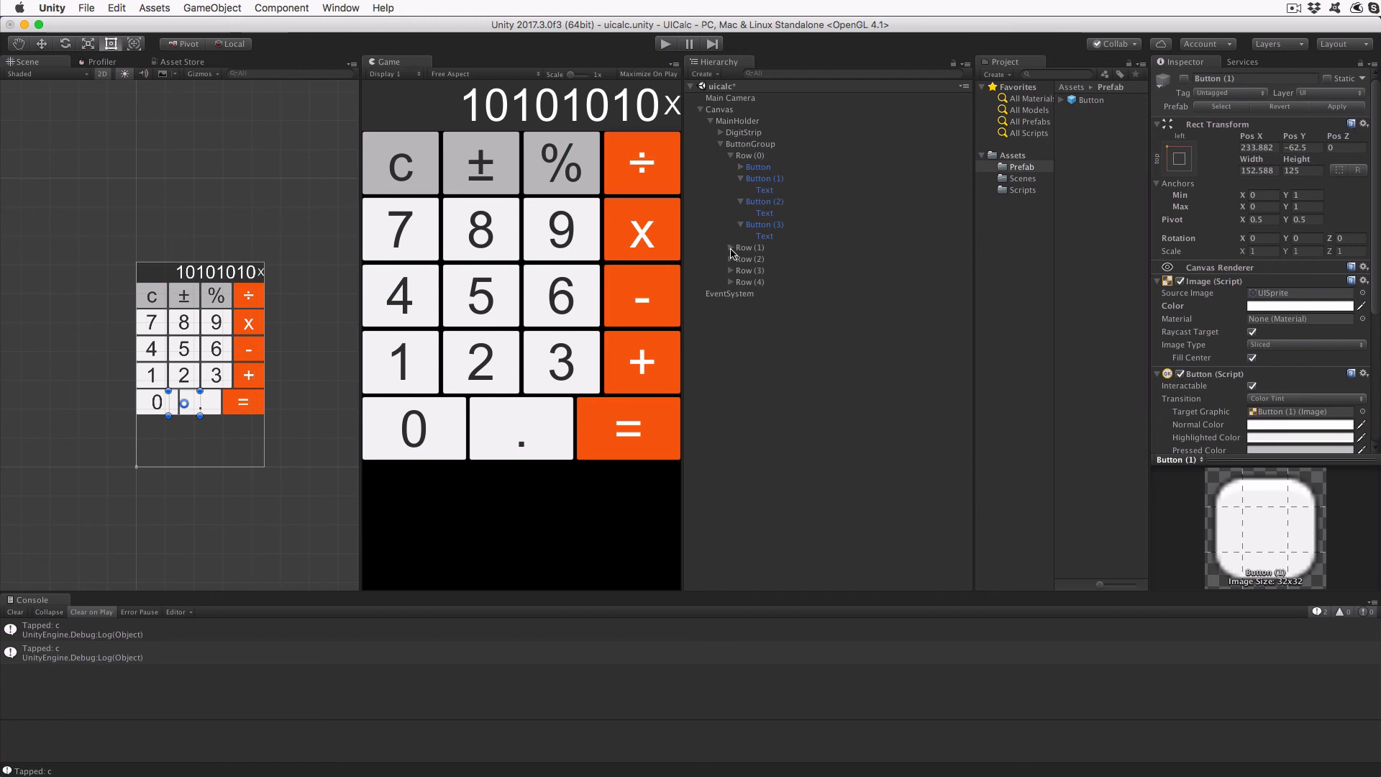
Collapse the rows, play the calculator, tap ±, ÷ and another key to log them, then stop.
left_click(731, 155)
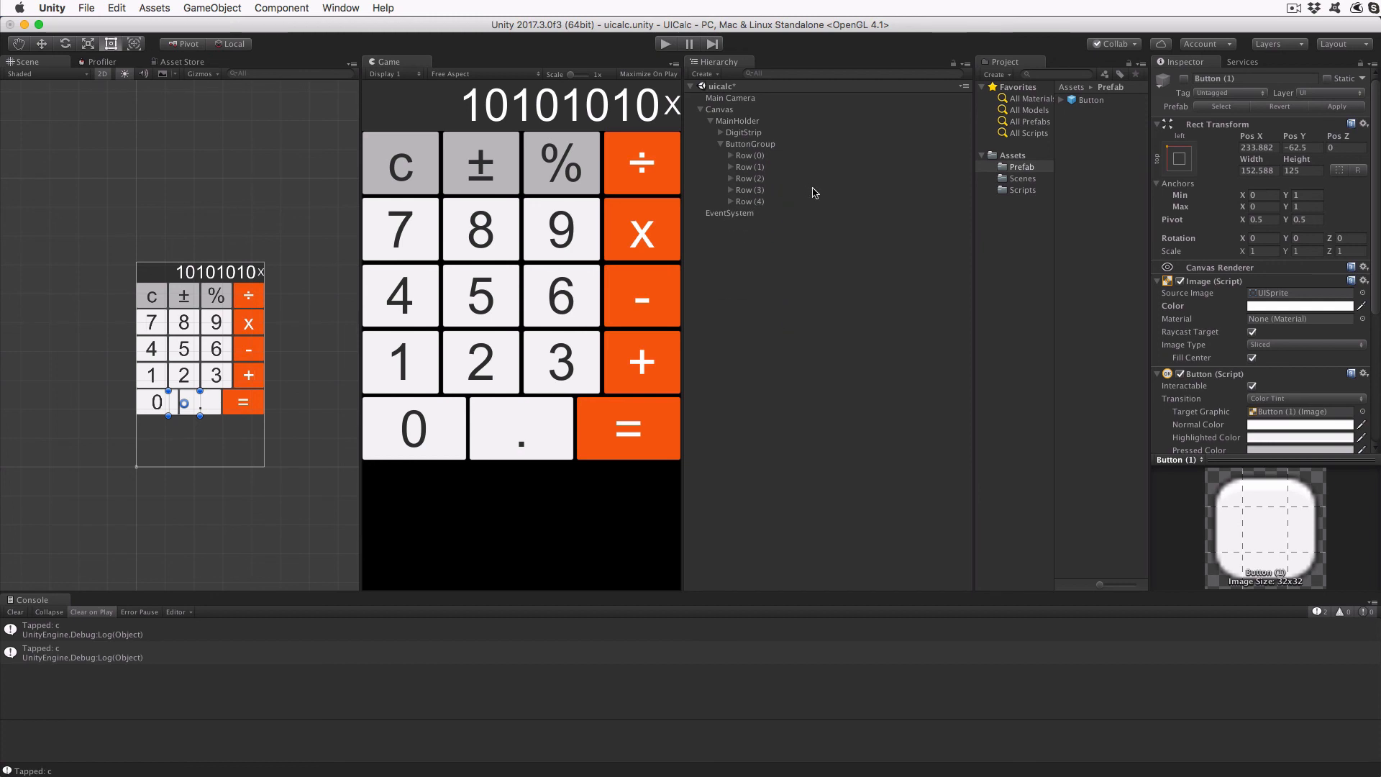
mouse_move(667, 51)
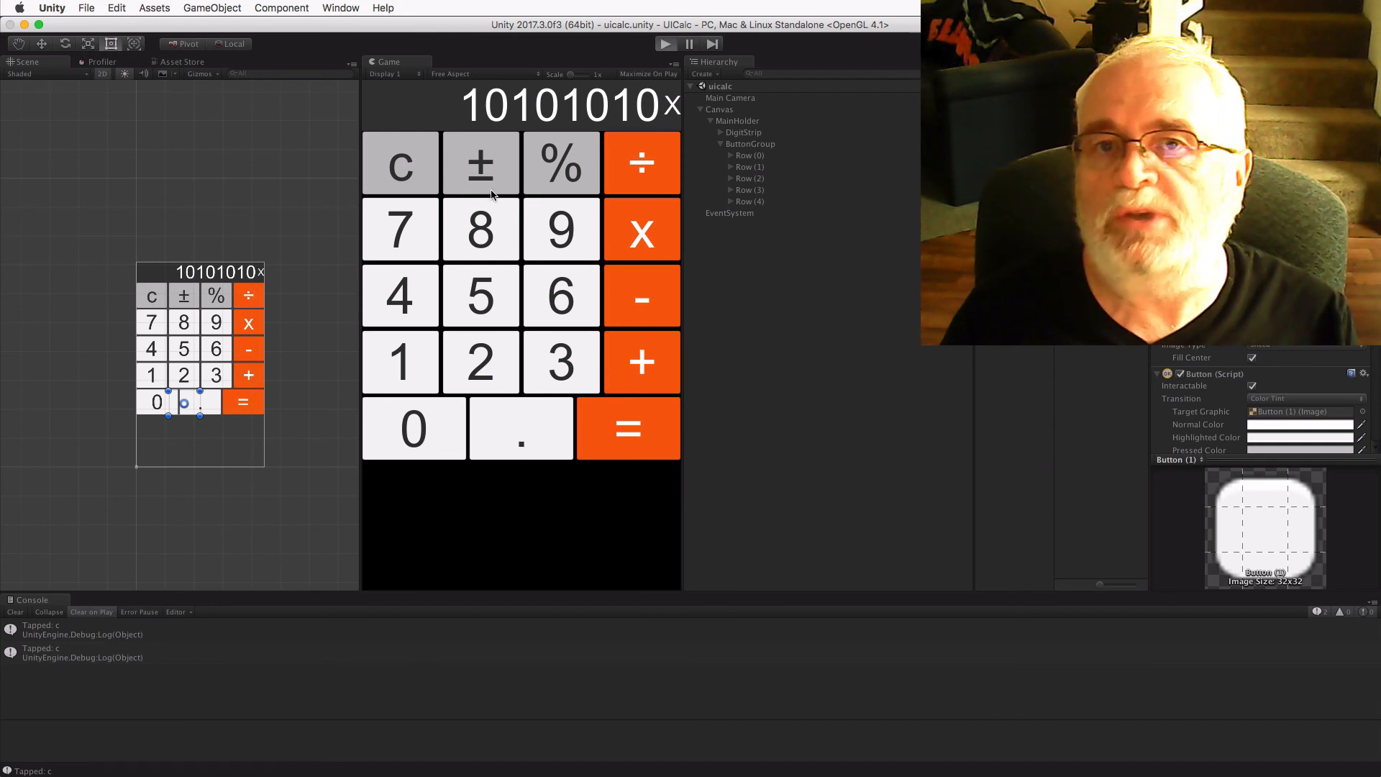
left_click(480, 163)
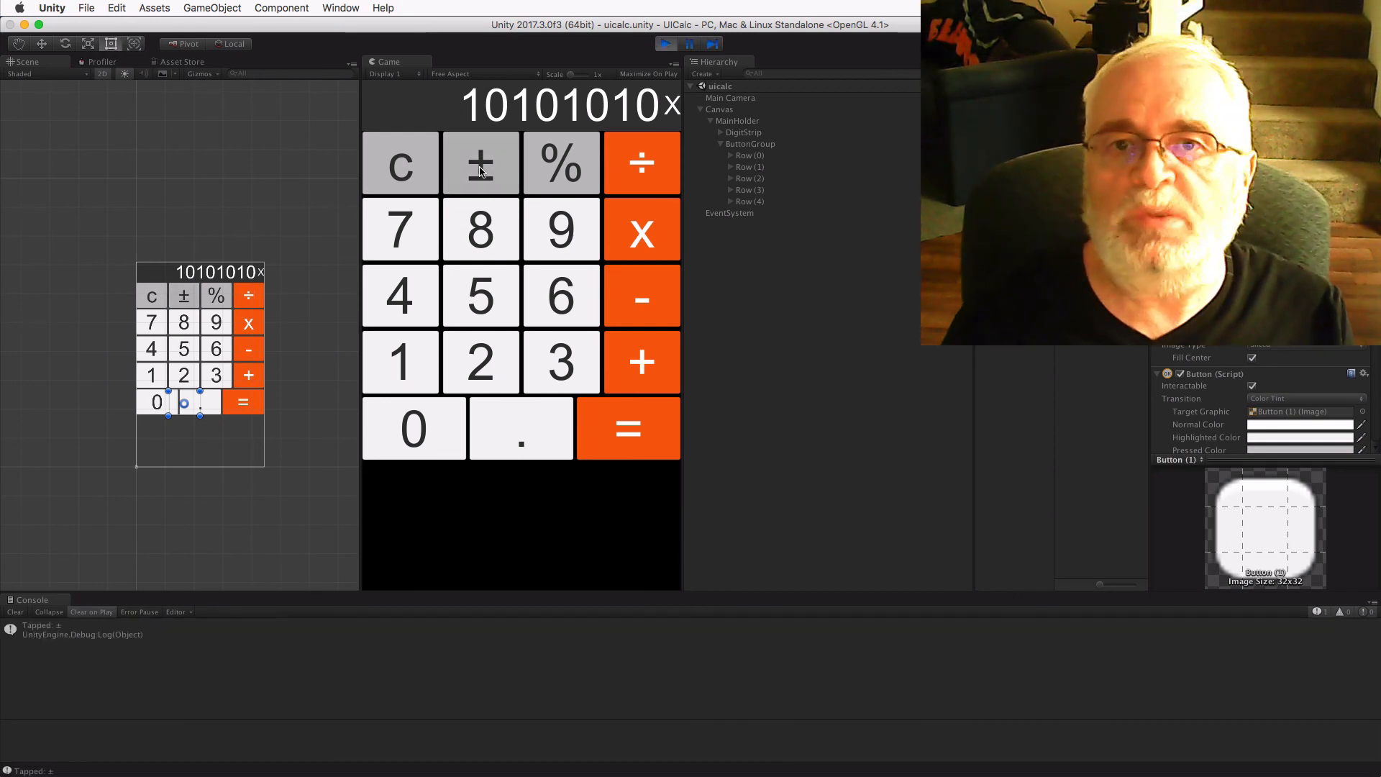
left_click(641, 164)
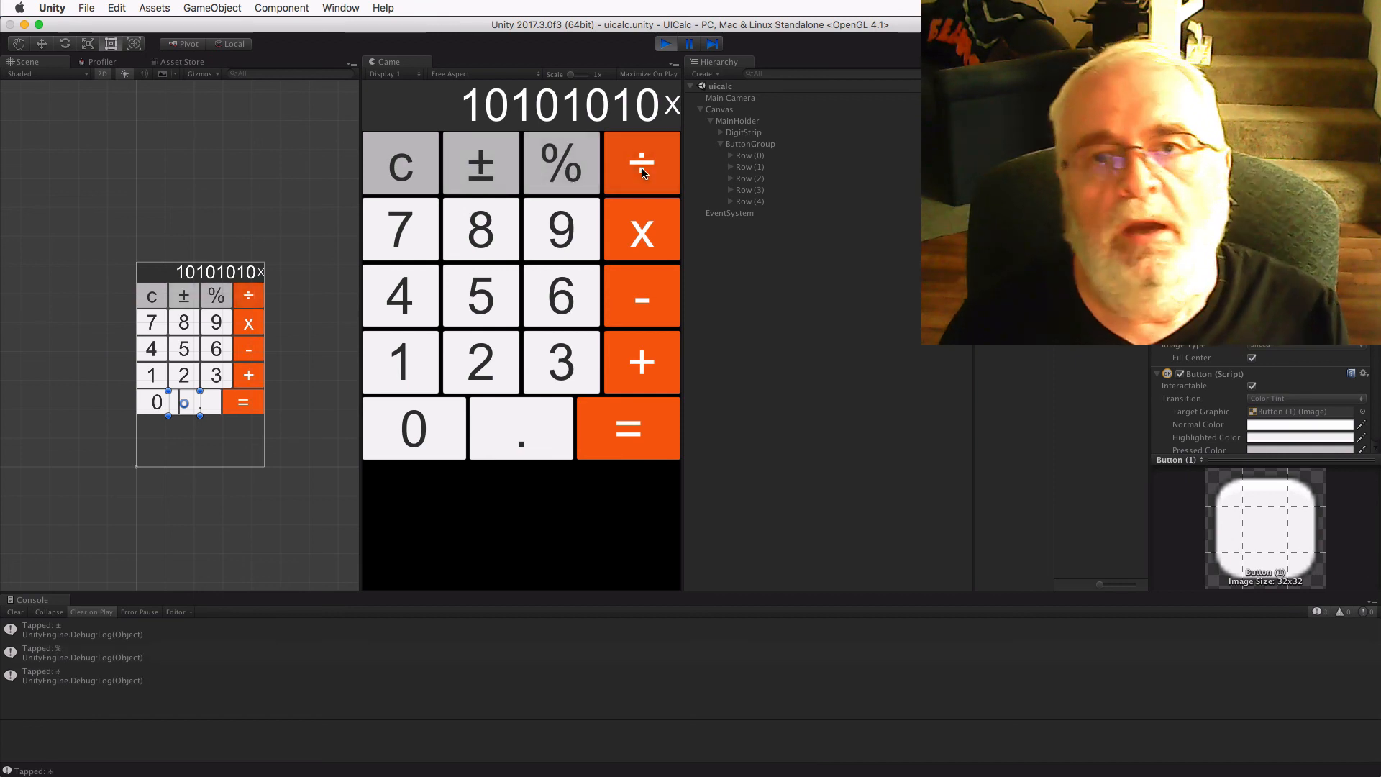
left_click(561, 228)
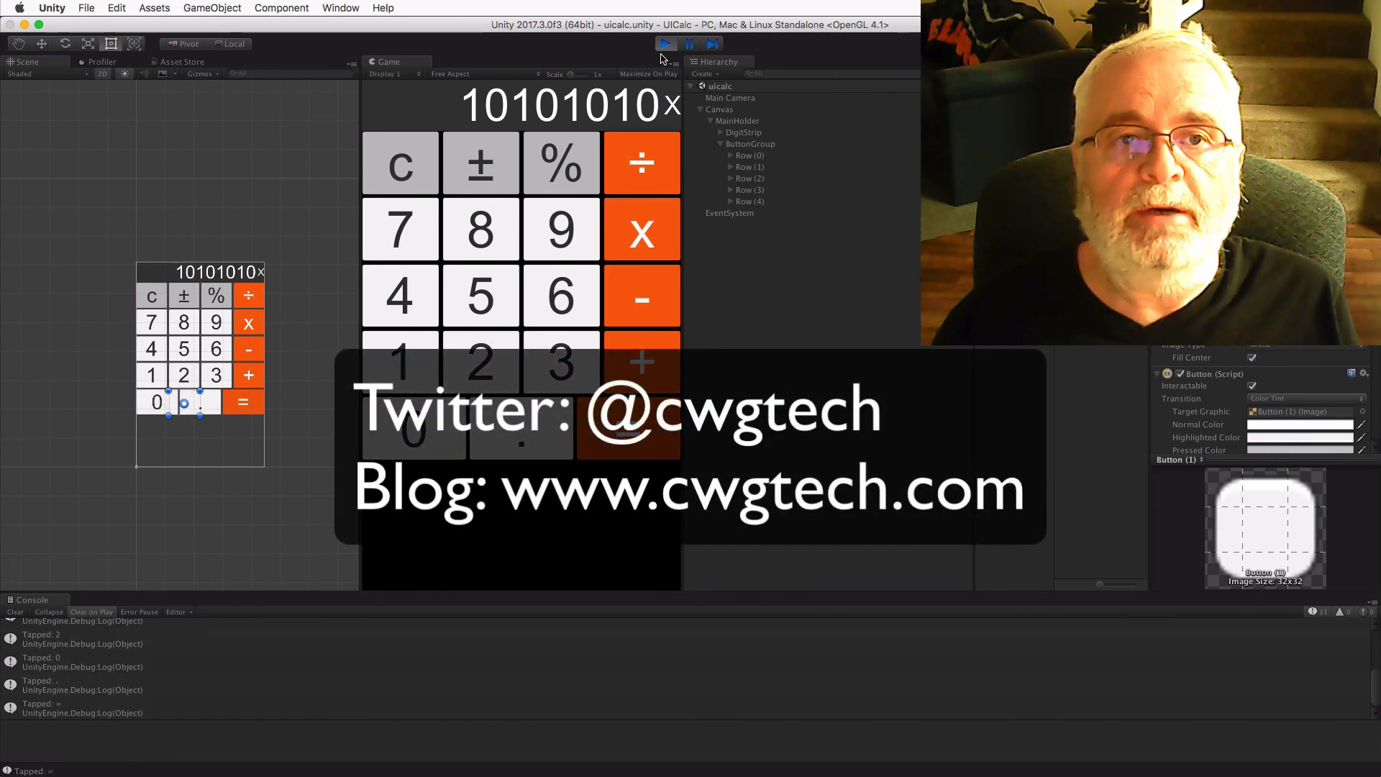
left_click(665, 43)
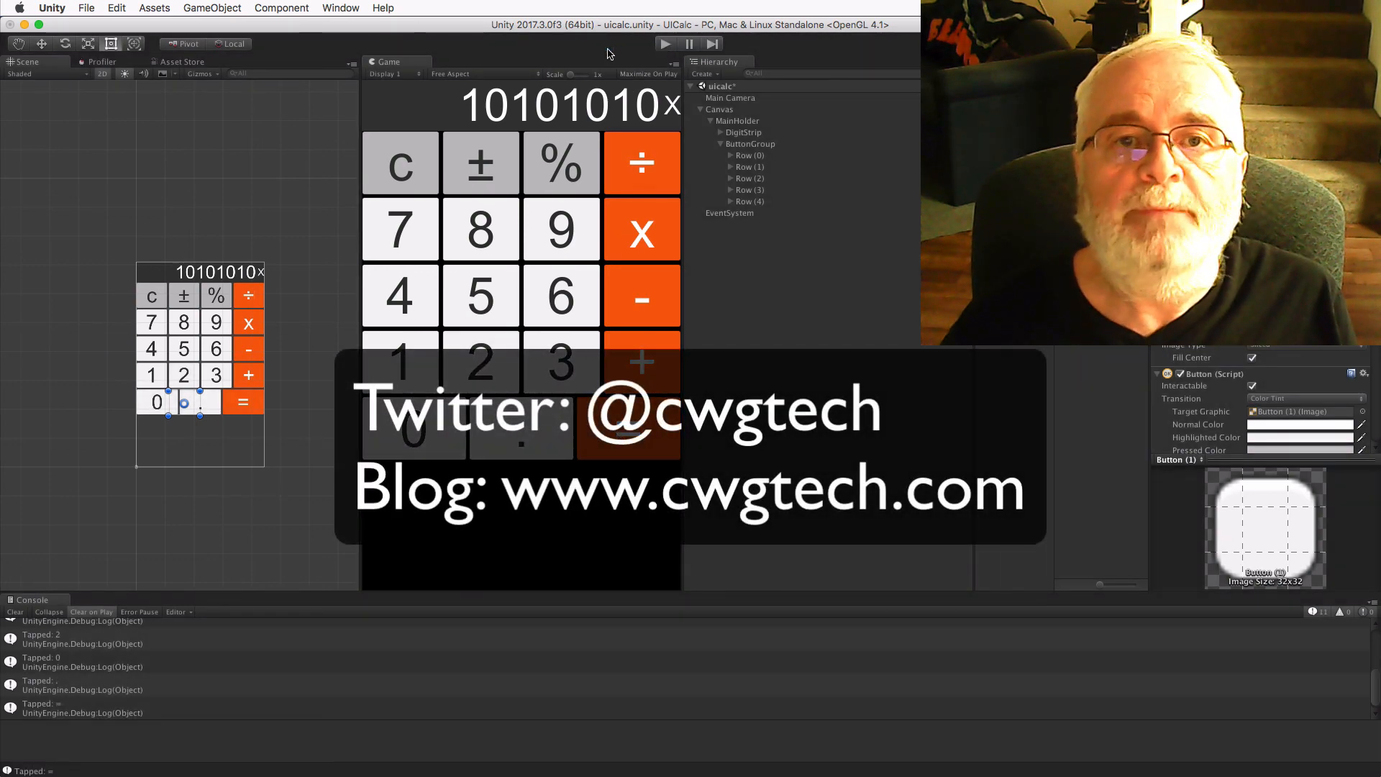